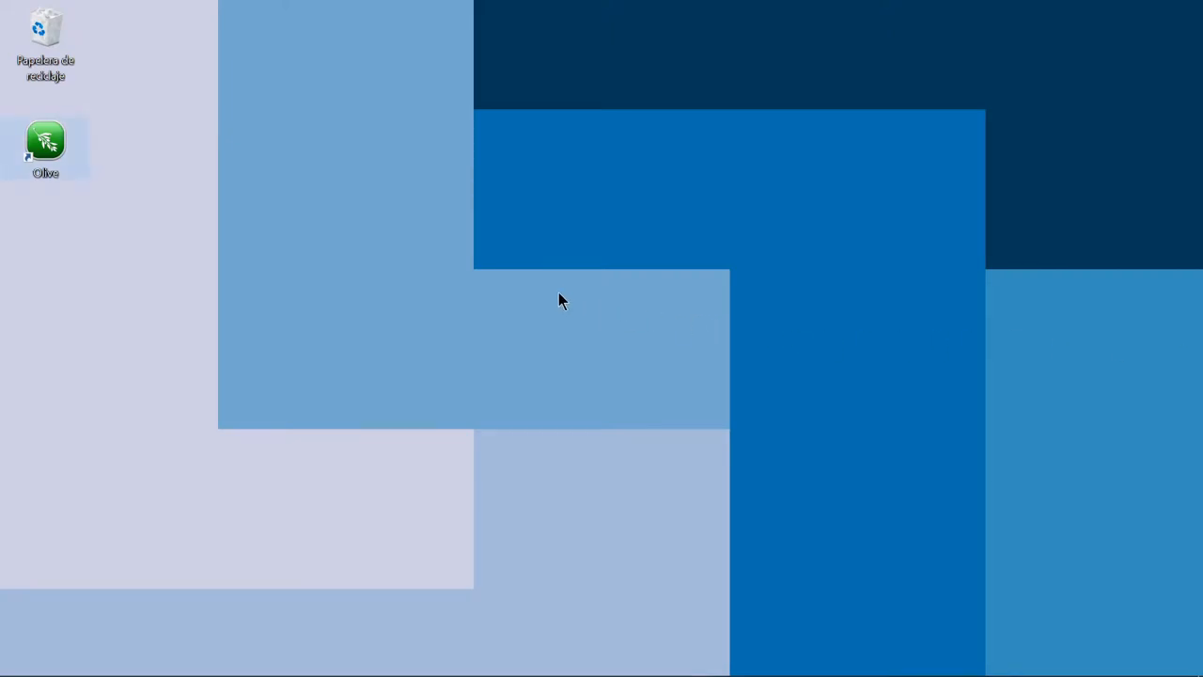
mouse_move(52, 150)
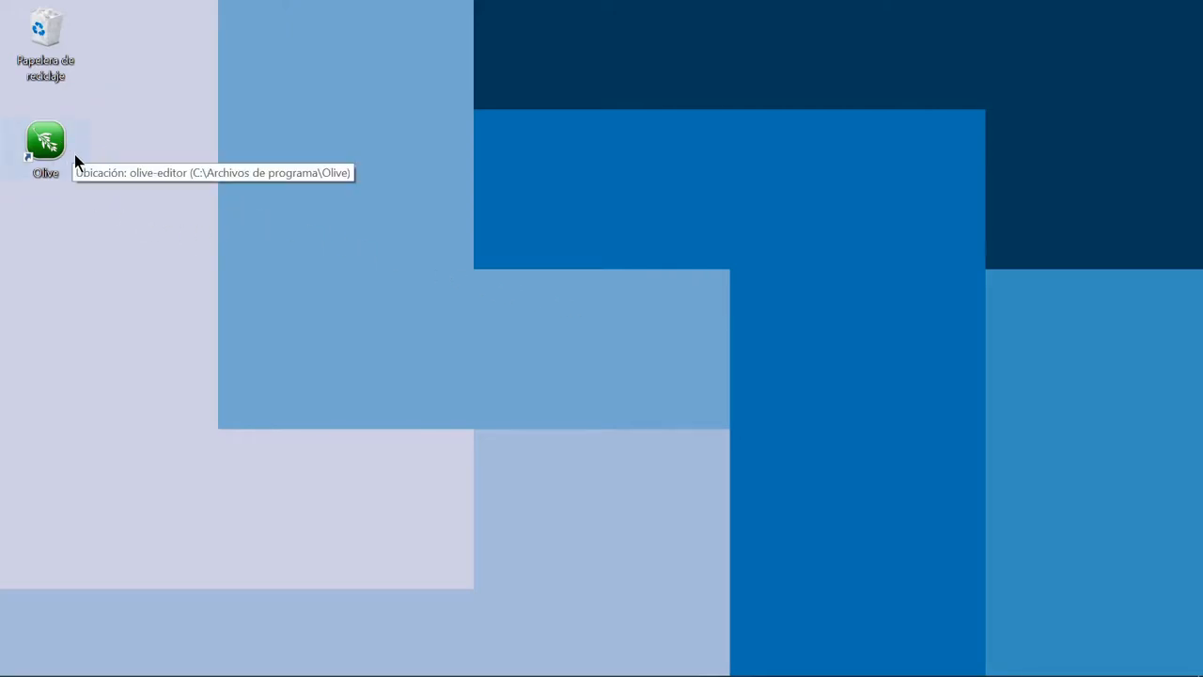
Launch Olive from its desktop shortcut, landing on the welcome dialog over an empty project
double_click(45, 141)
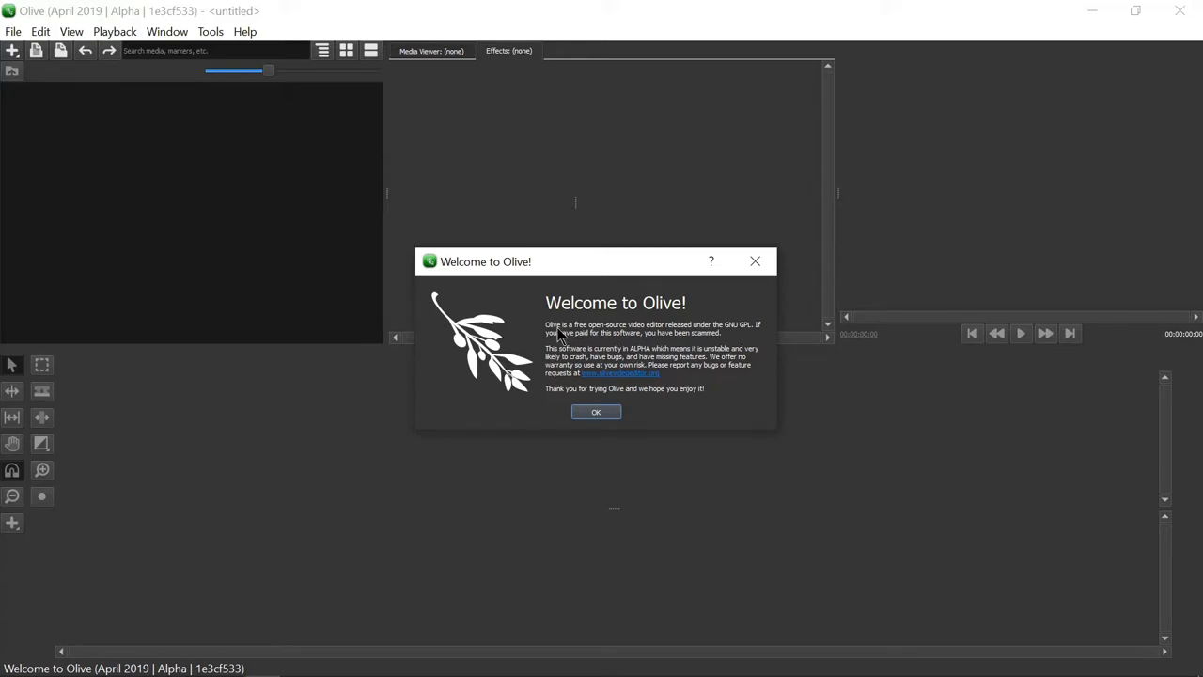
mouse_move(618, 339)
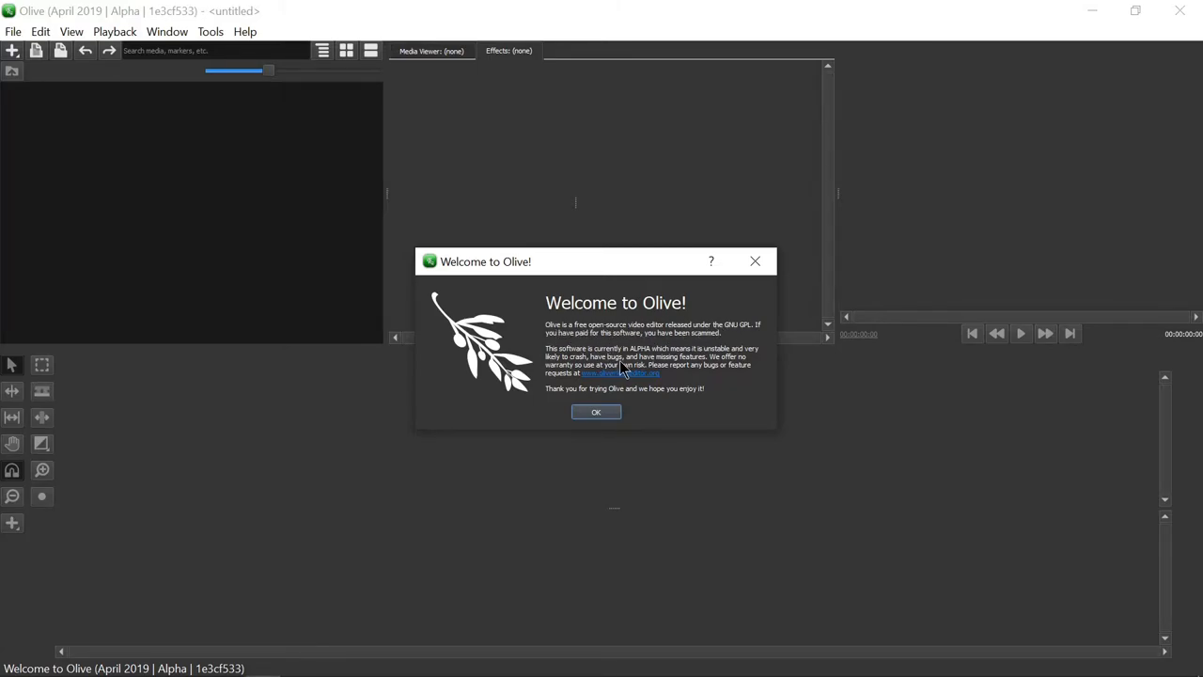
mouse_move(756, 350)
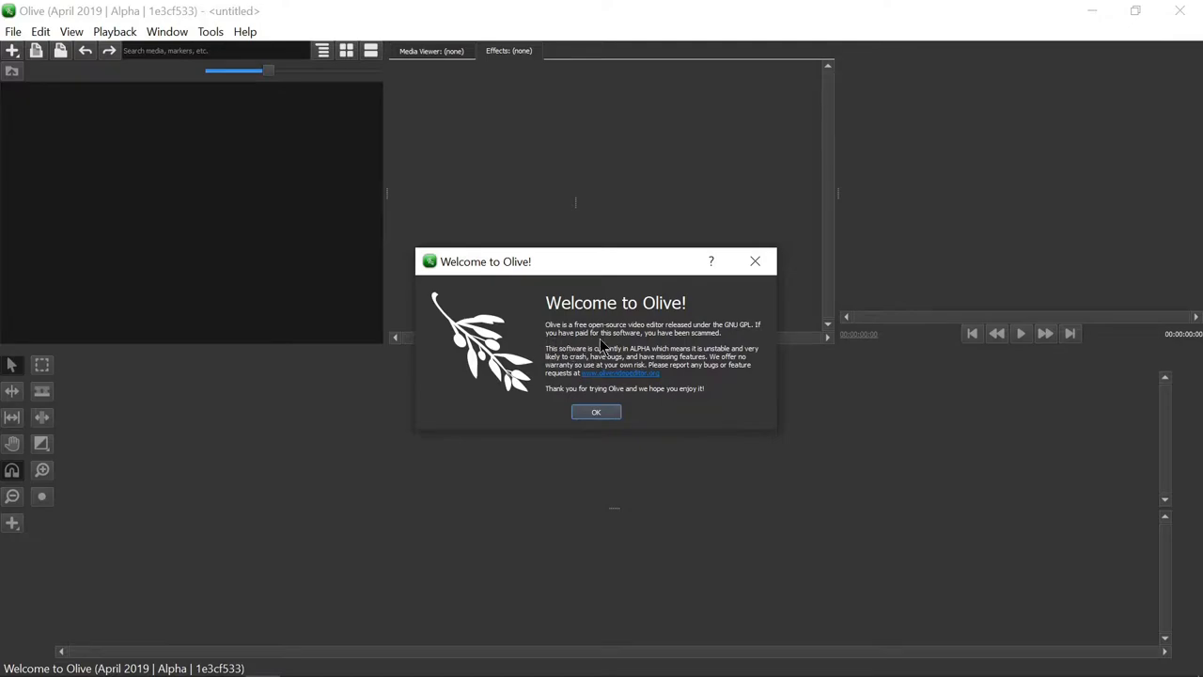
mouse_move(648, 334)
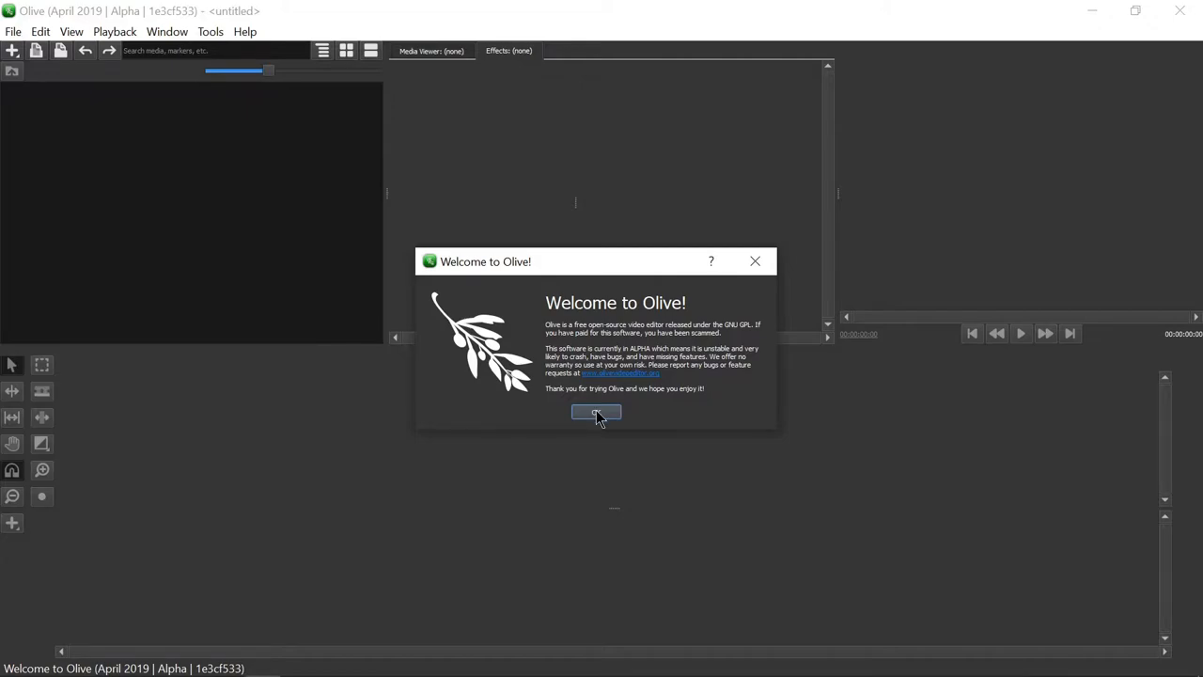
Dismiss the Welcome to Olive message with OK
left_click(596, 414)
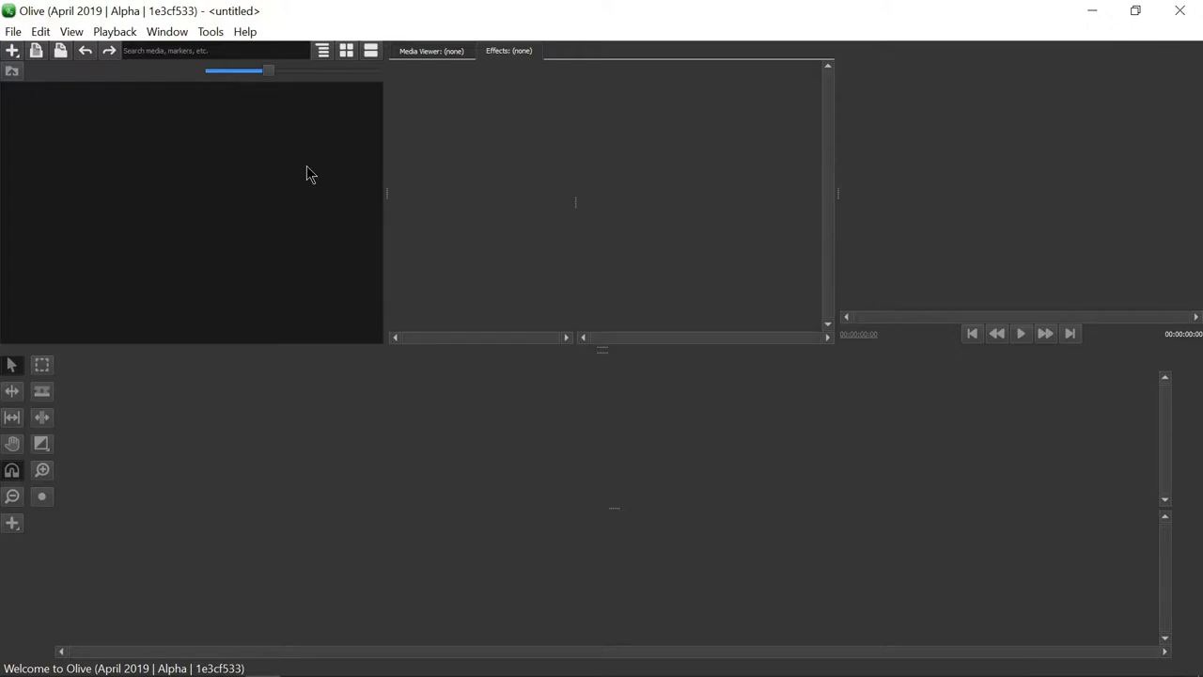
mouse_move(318, 166)
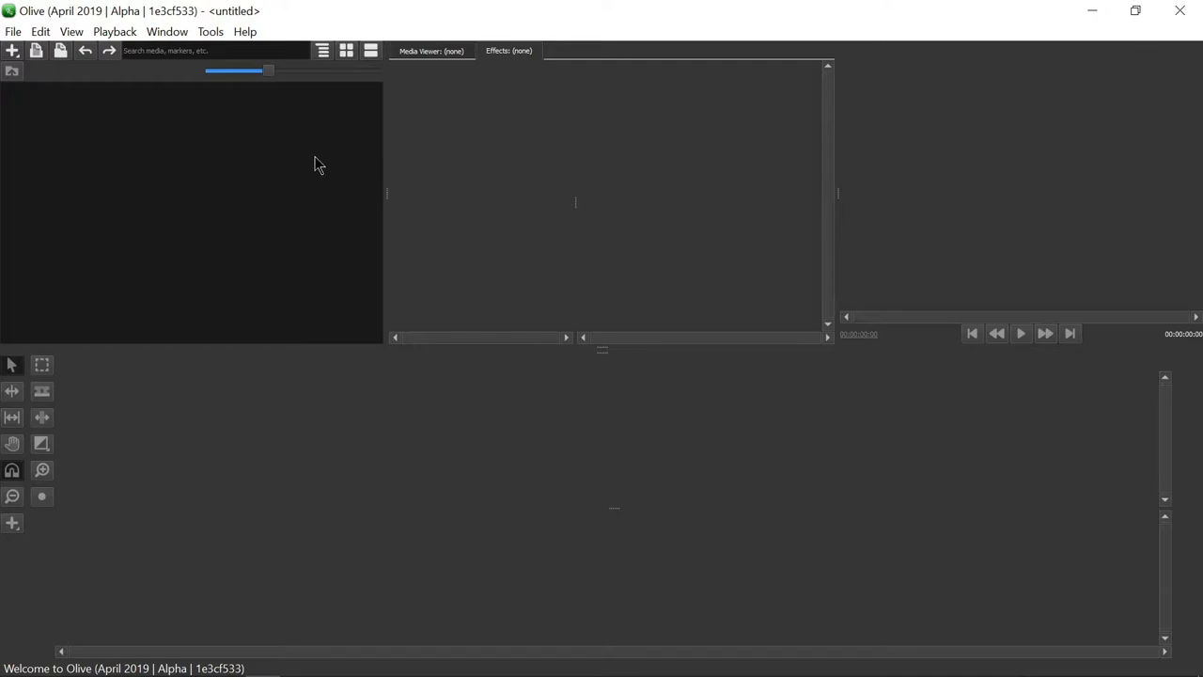
mouse_move(480, 258)
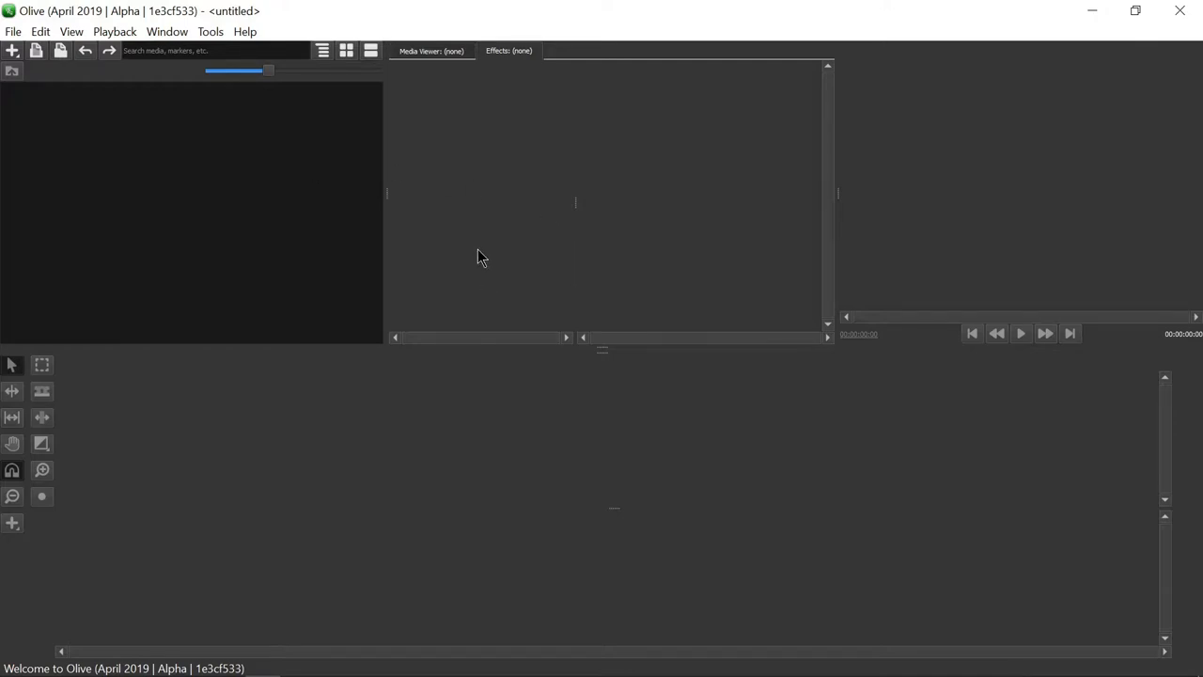
mouse_move(181, 167)
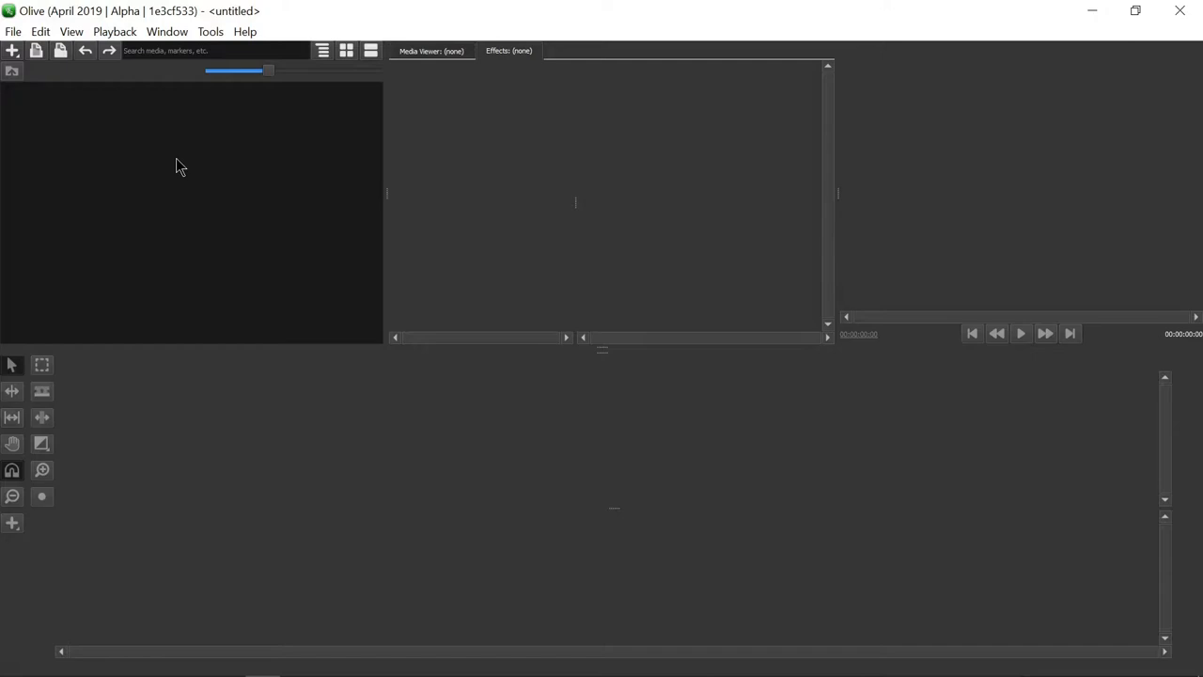
mouse_move(267, 193)
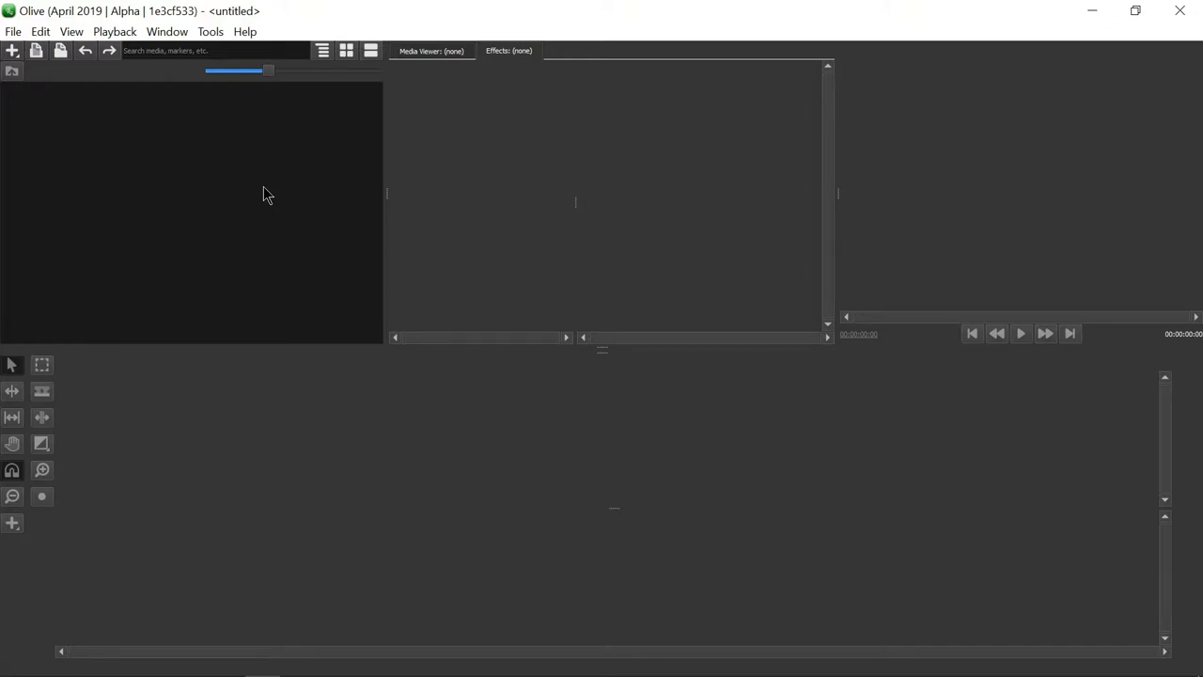
mouse_move(251, 192)
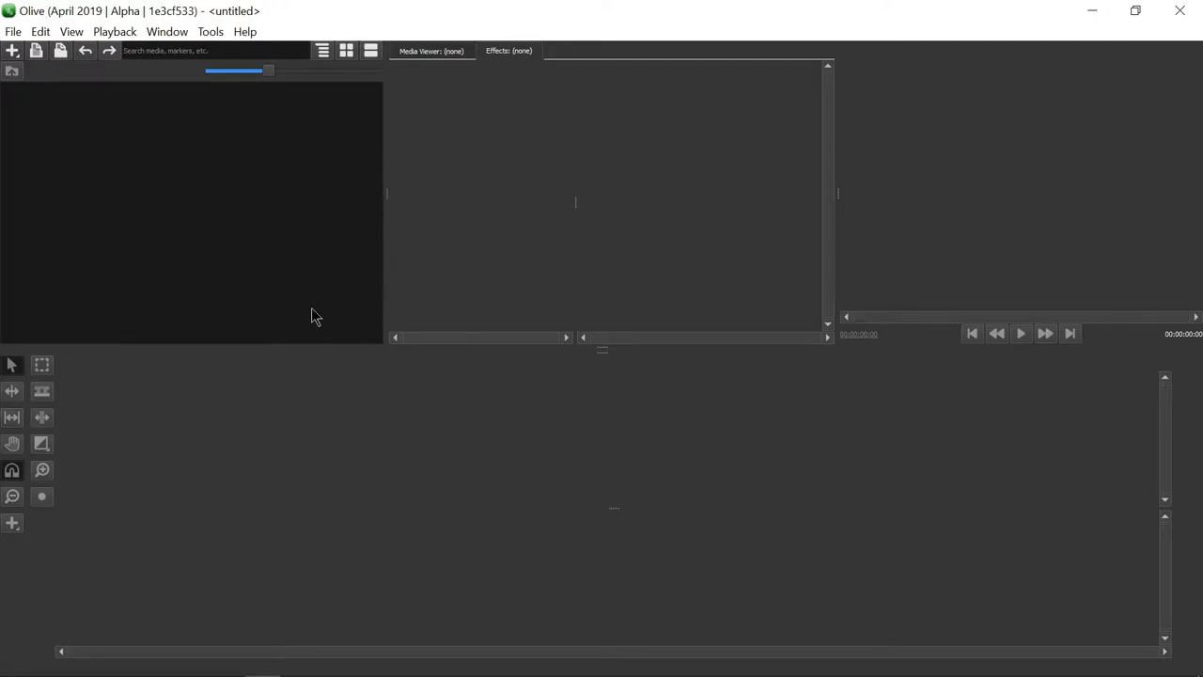
mouse_move(348, 338)
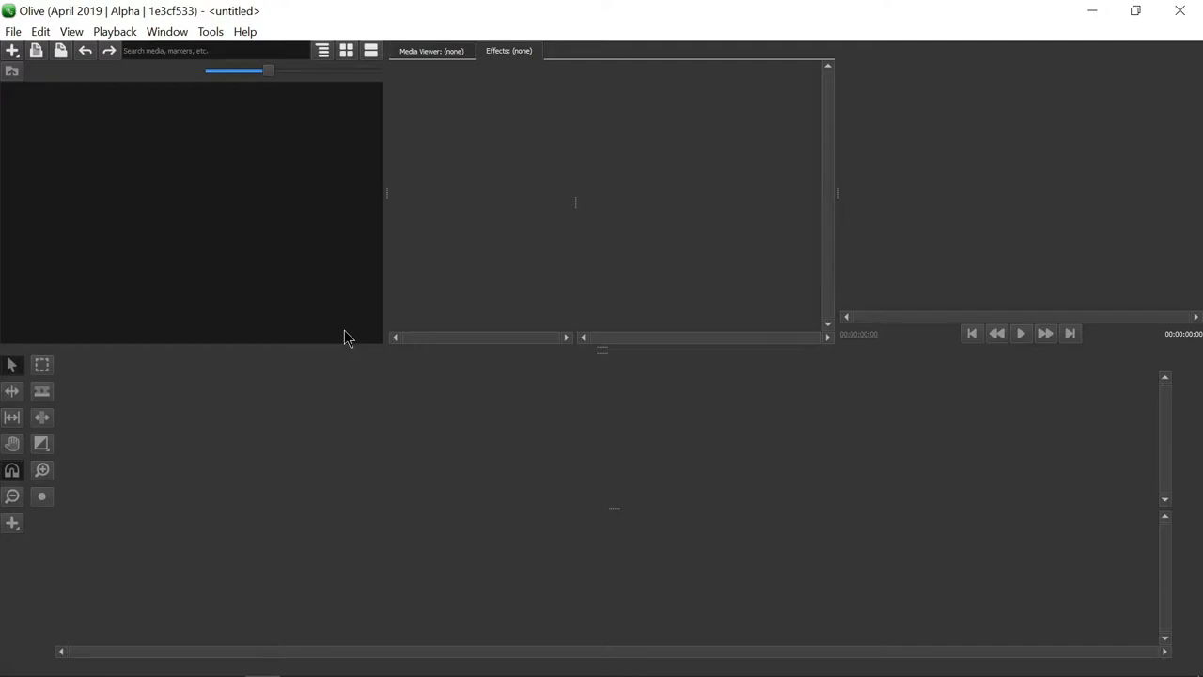
mouse_move(310, 347)
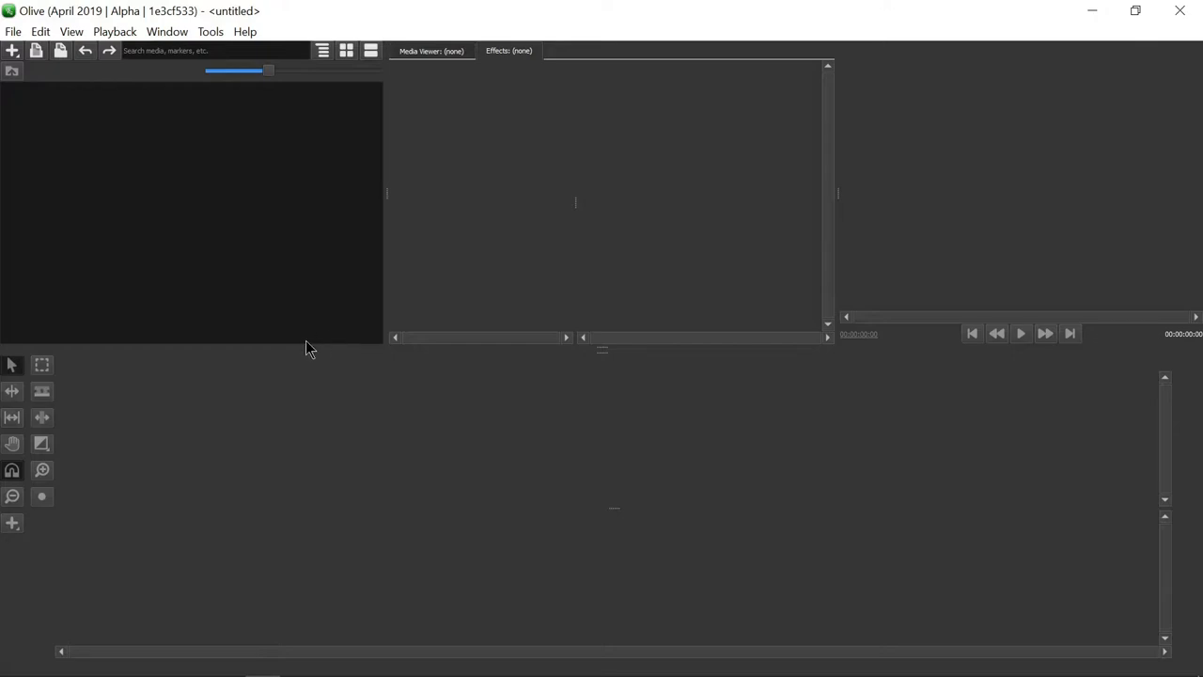
mouse_move(175, 120)
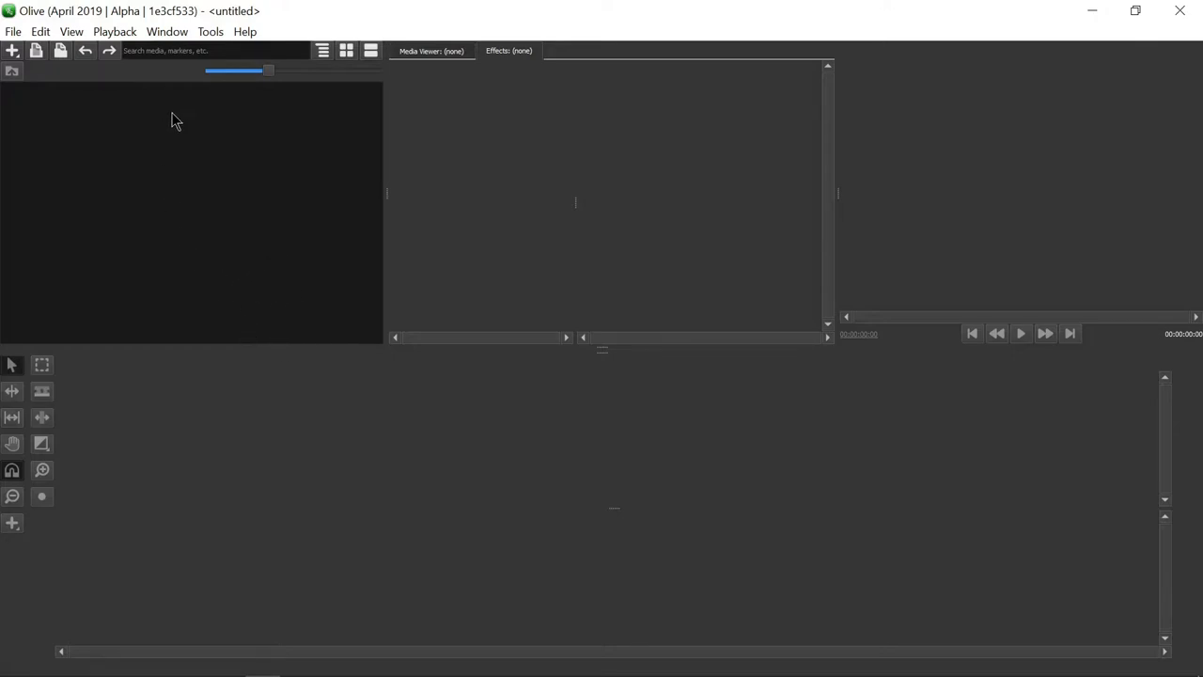
mouse_move(196, 220)
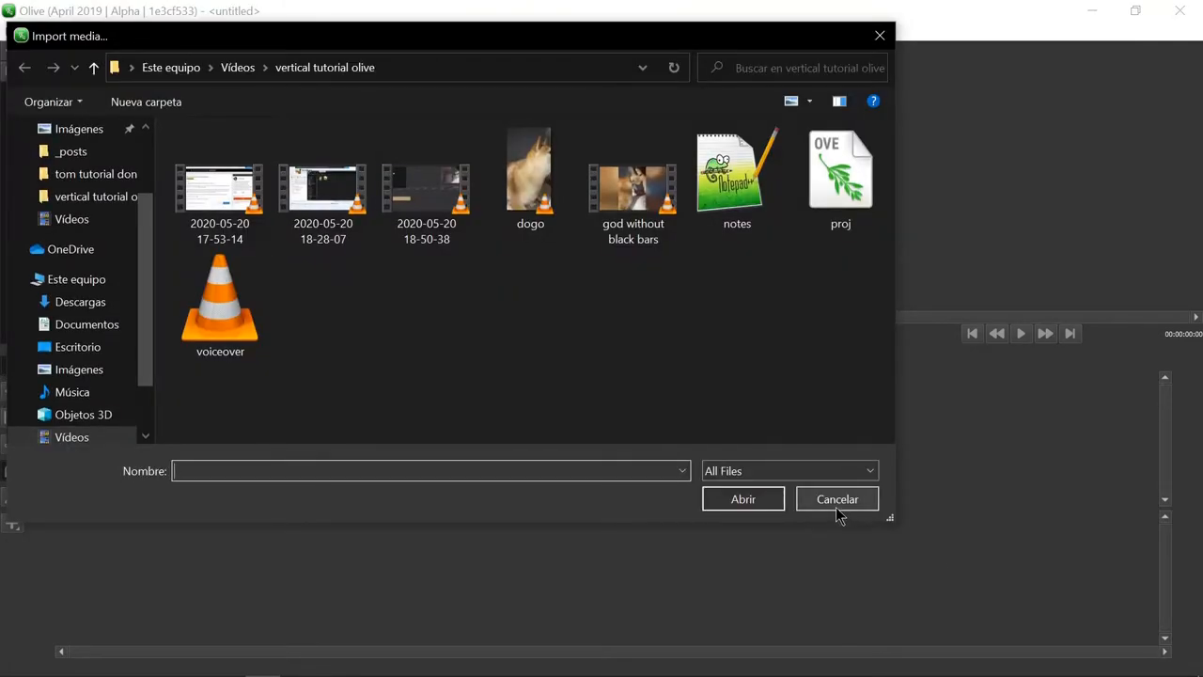
left_click(835, 500)
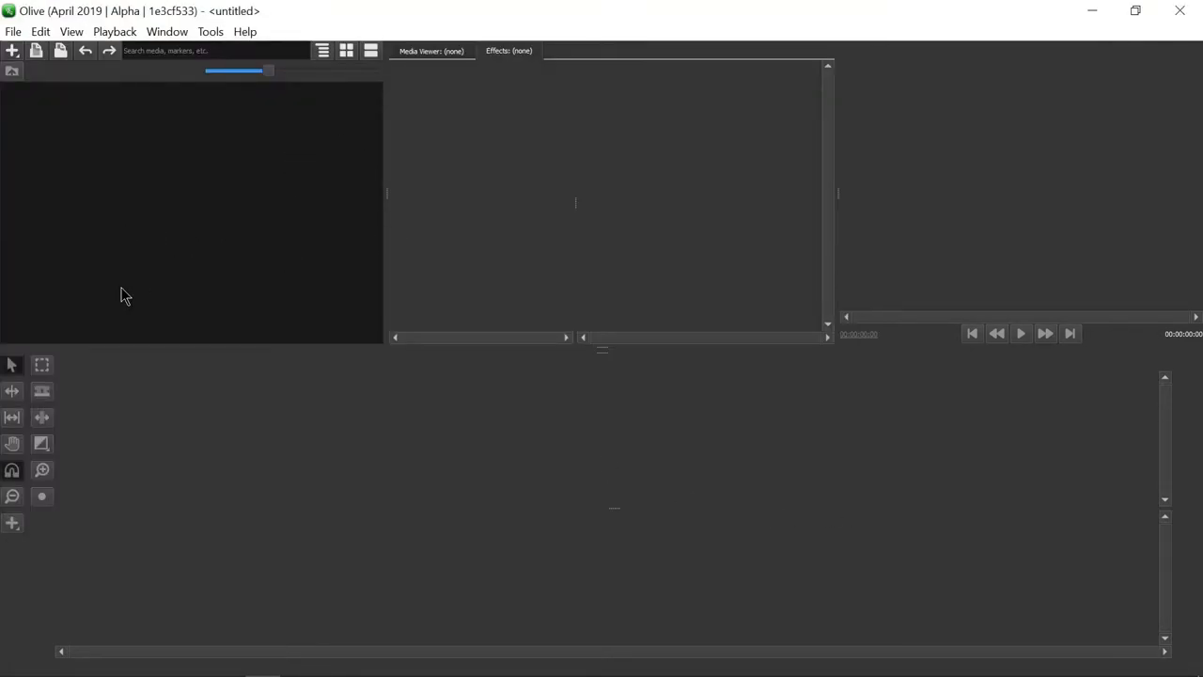
mouse_move(86, 263)
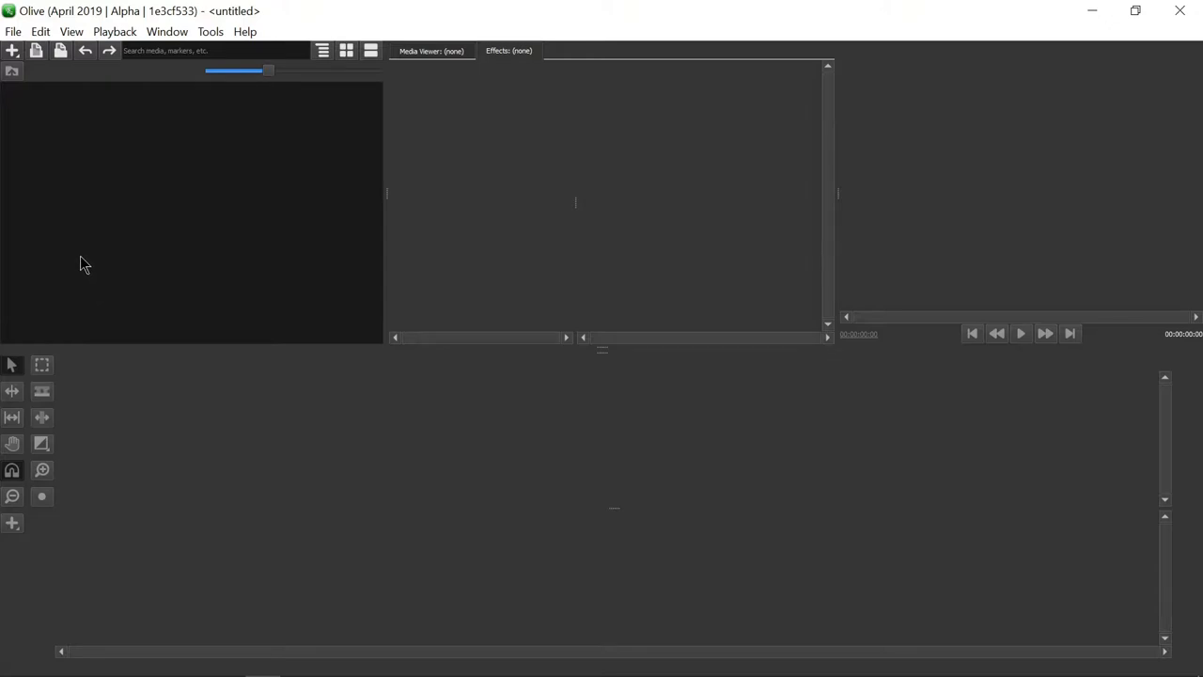
mouse_move(90, 261)
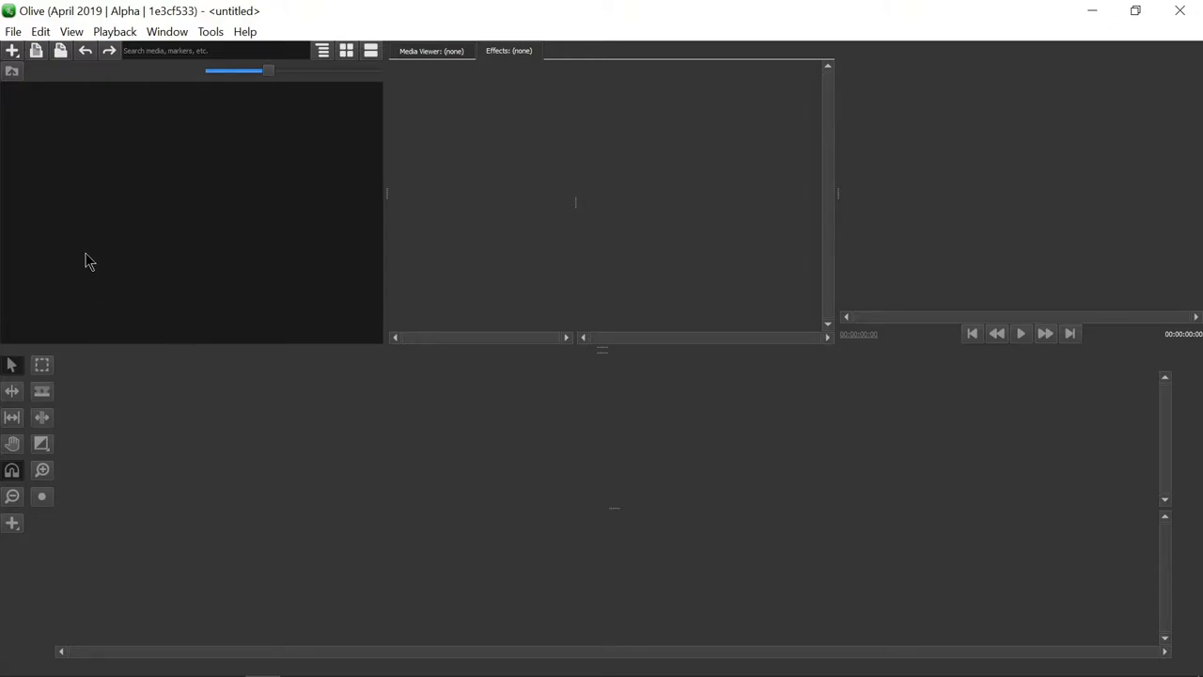
mouse_move(207, 473)
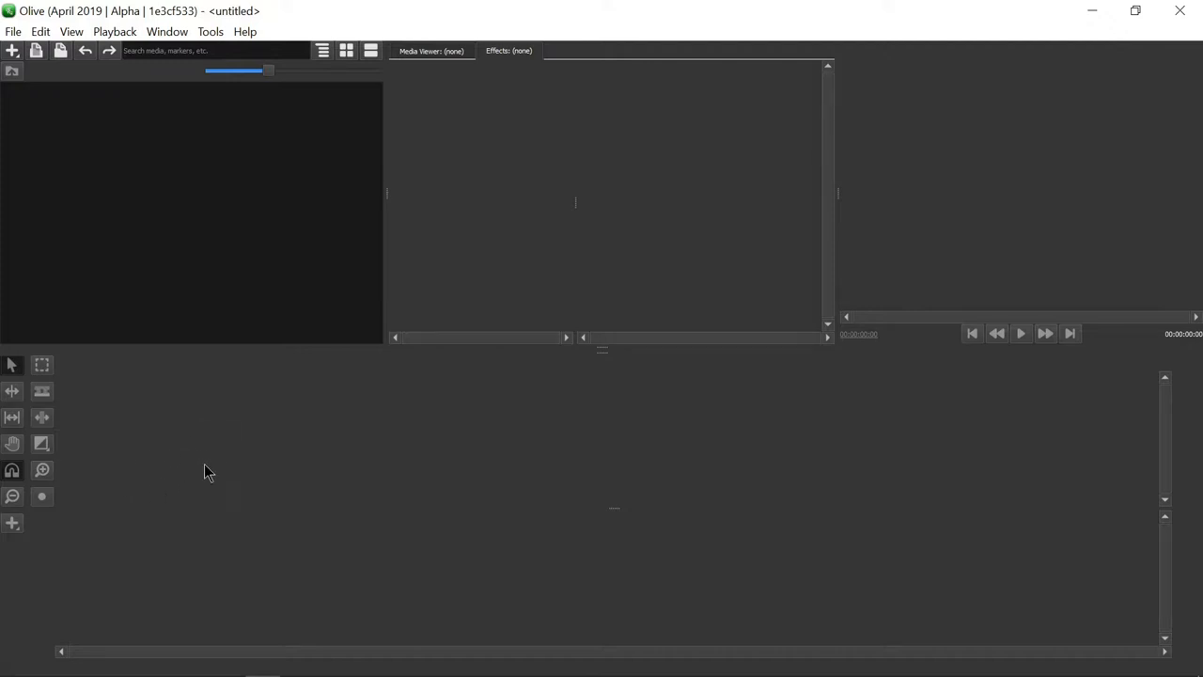
mouse_move(470, 511)
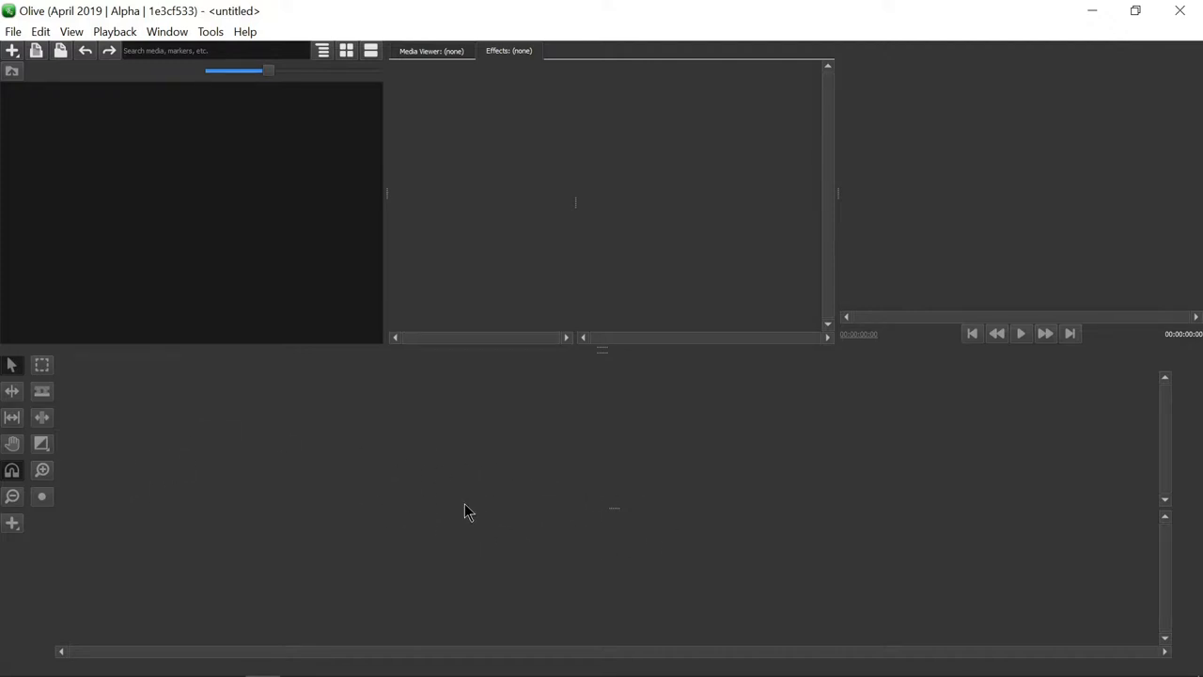
mouse_move(639, 470)
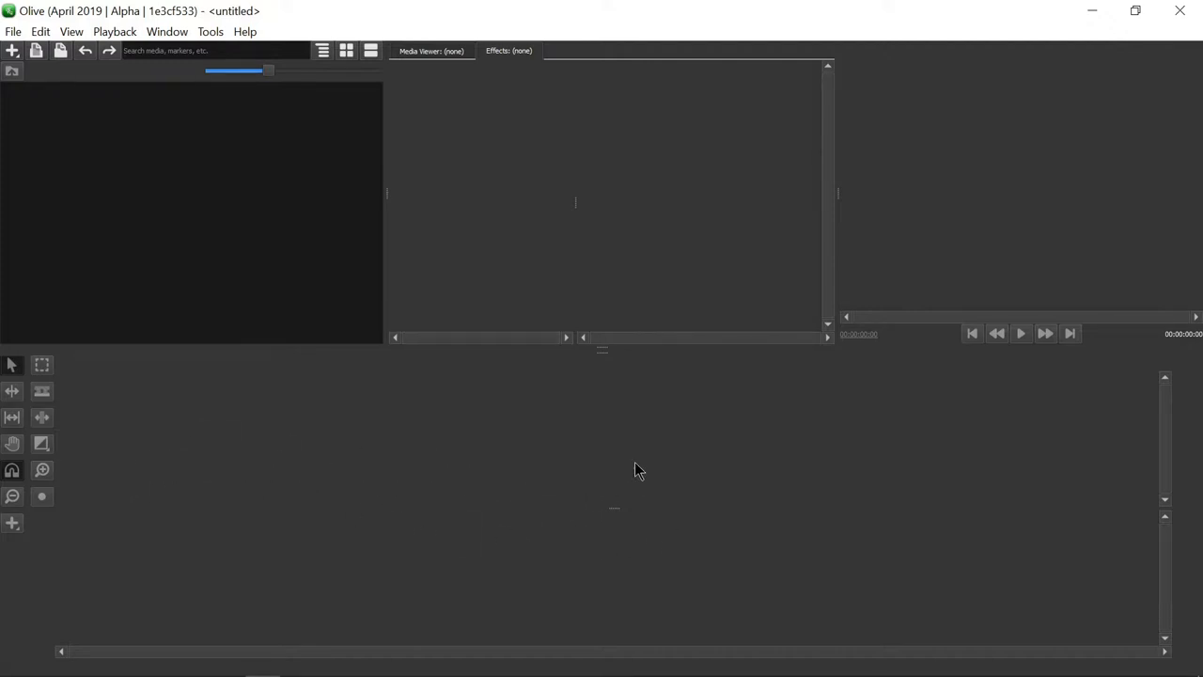
mouse_move(303, 485)
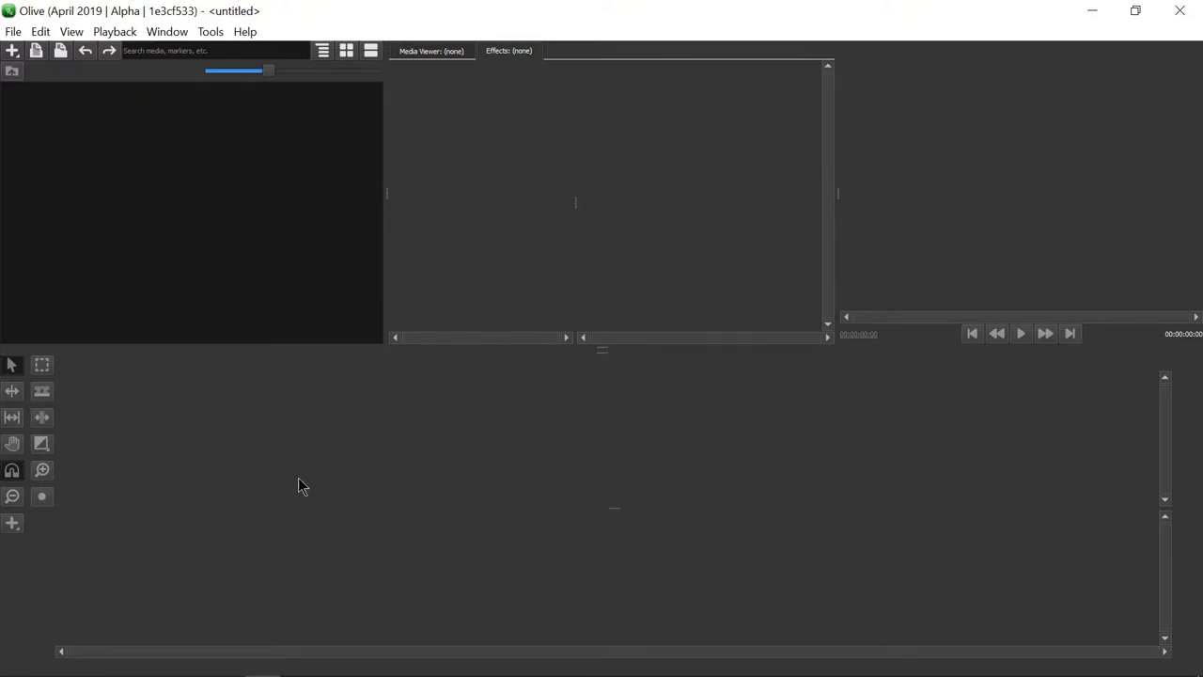
mouse_move(207, 444)
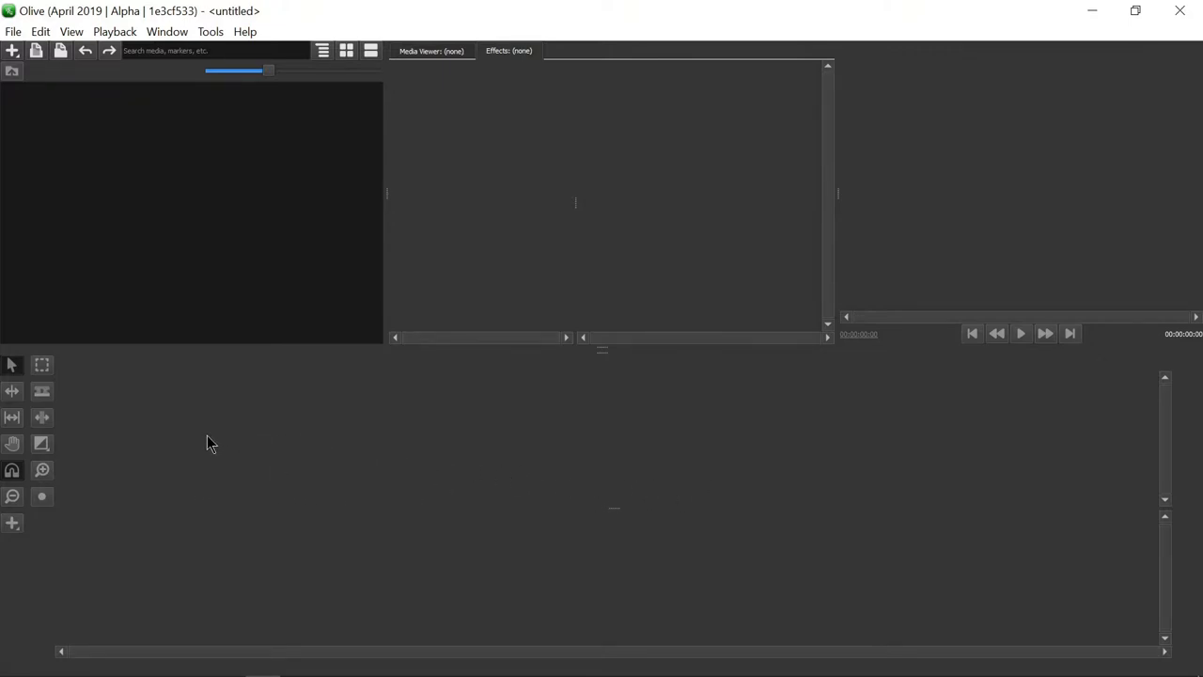
mouse_move(215, 447)
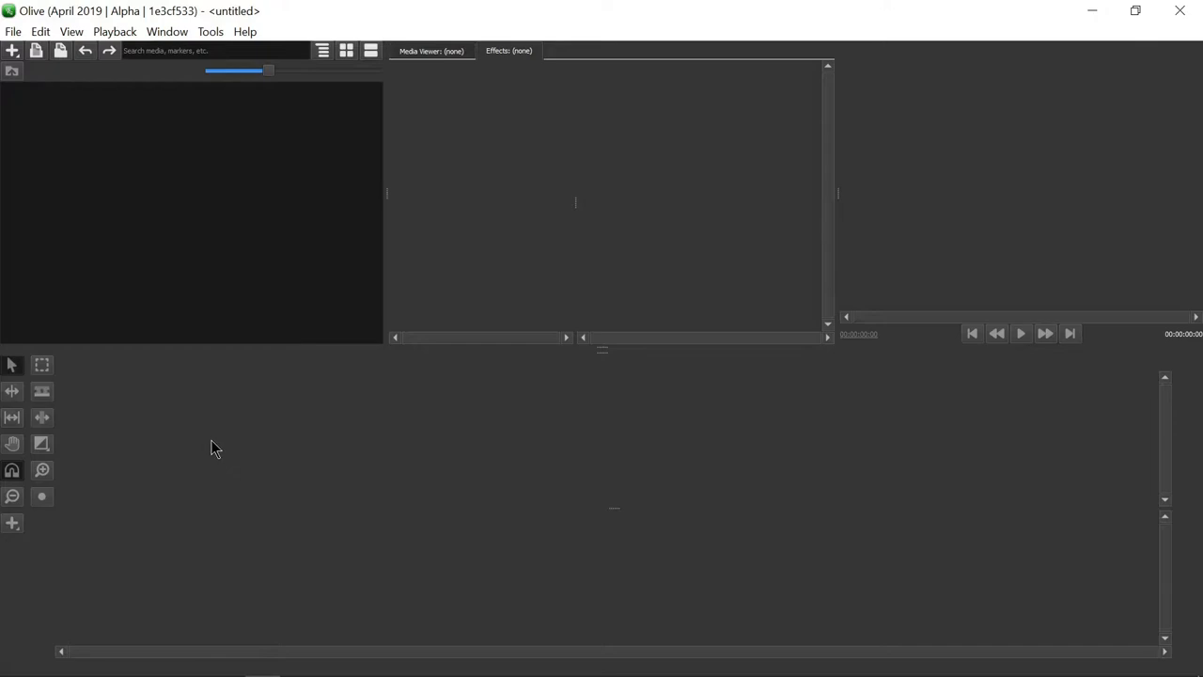
mouse_move(515, 485)
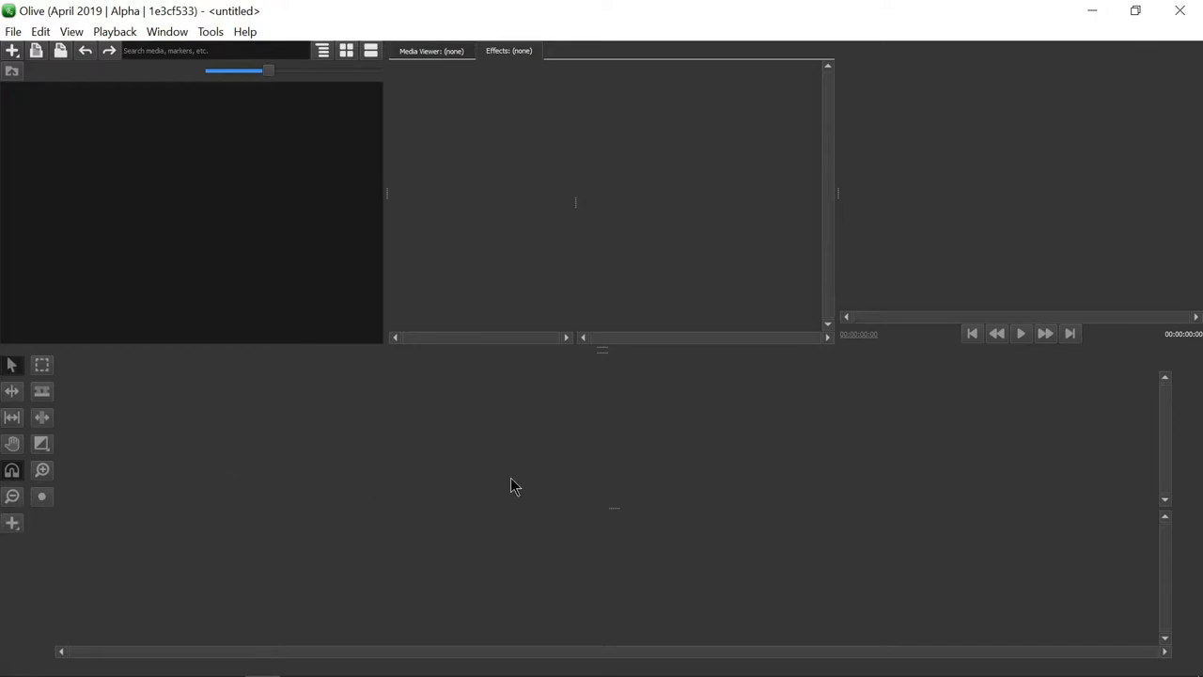
mouse_move(461, 472)
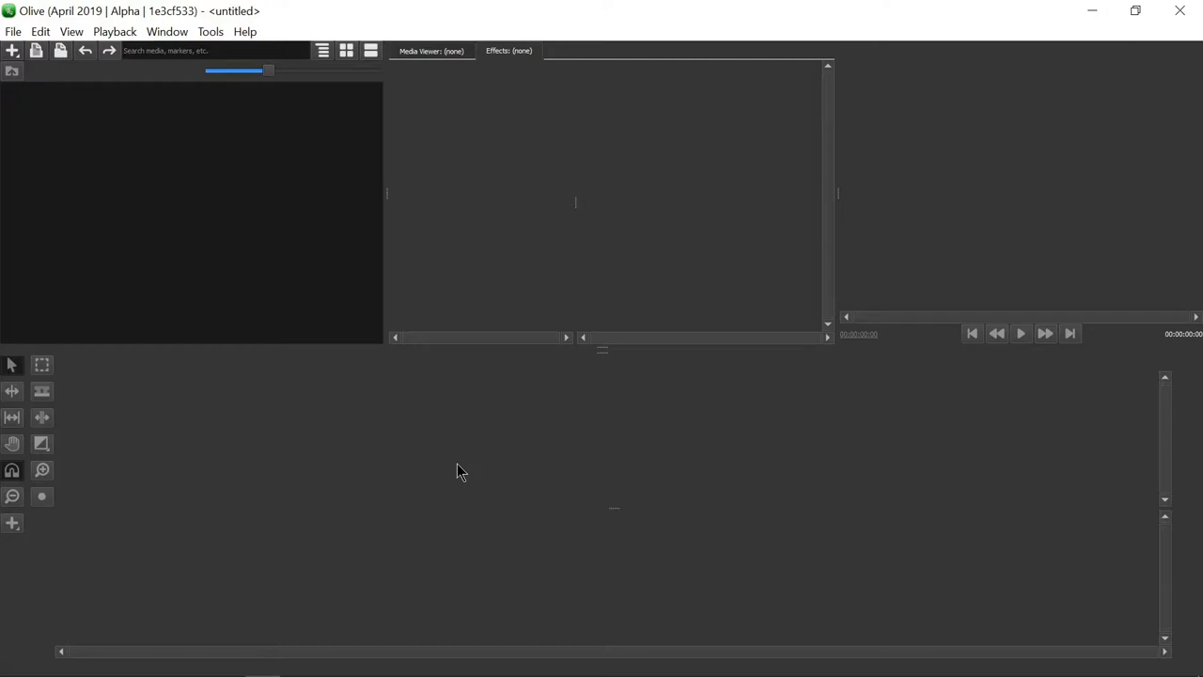
mouse_move(451, 460)
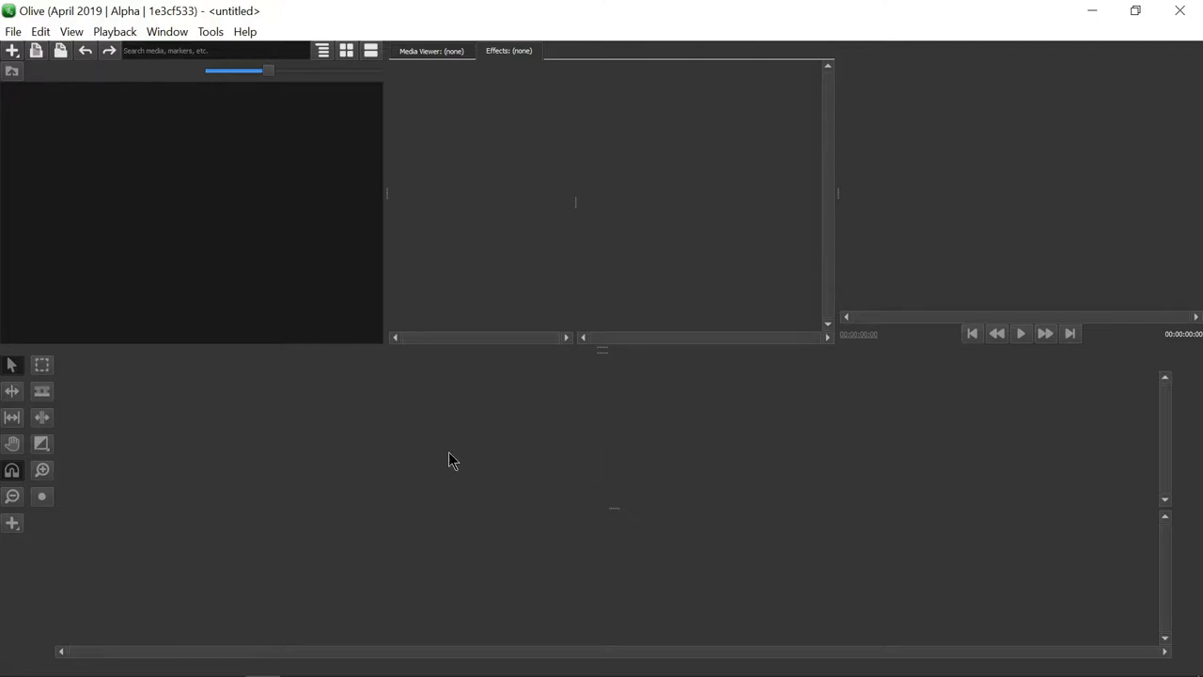
mouse_move(506, 451)
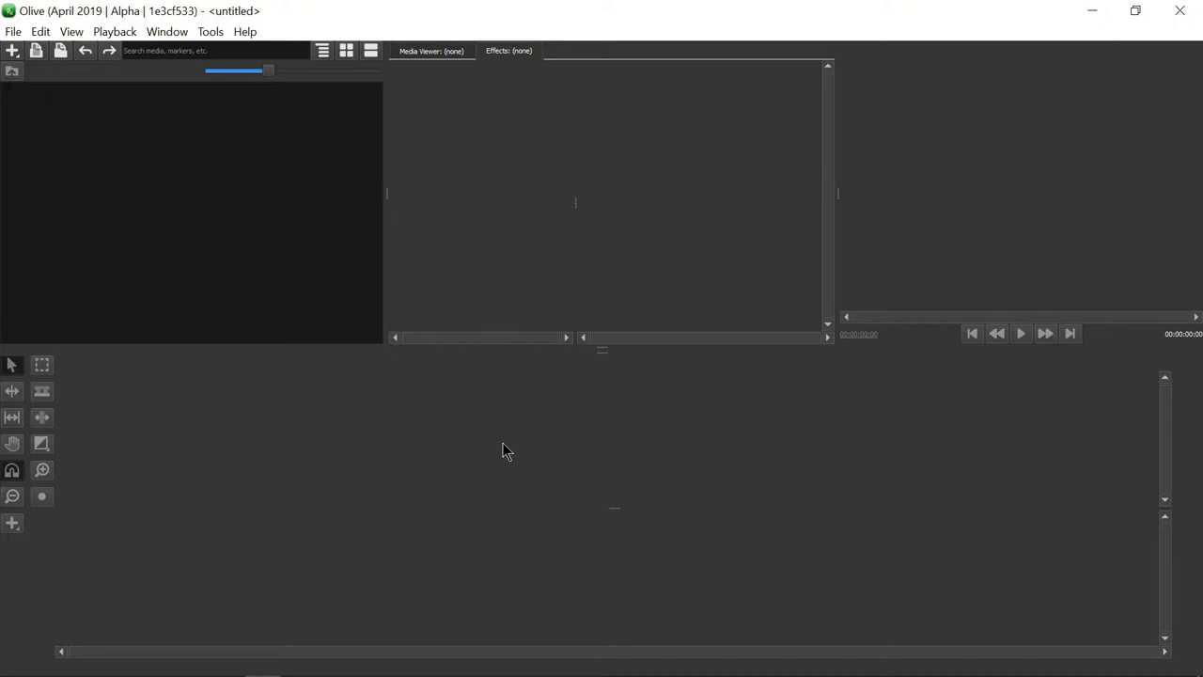
mouse_move(582, 447)
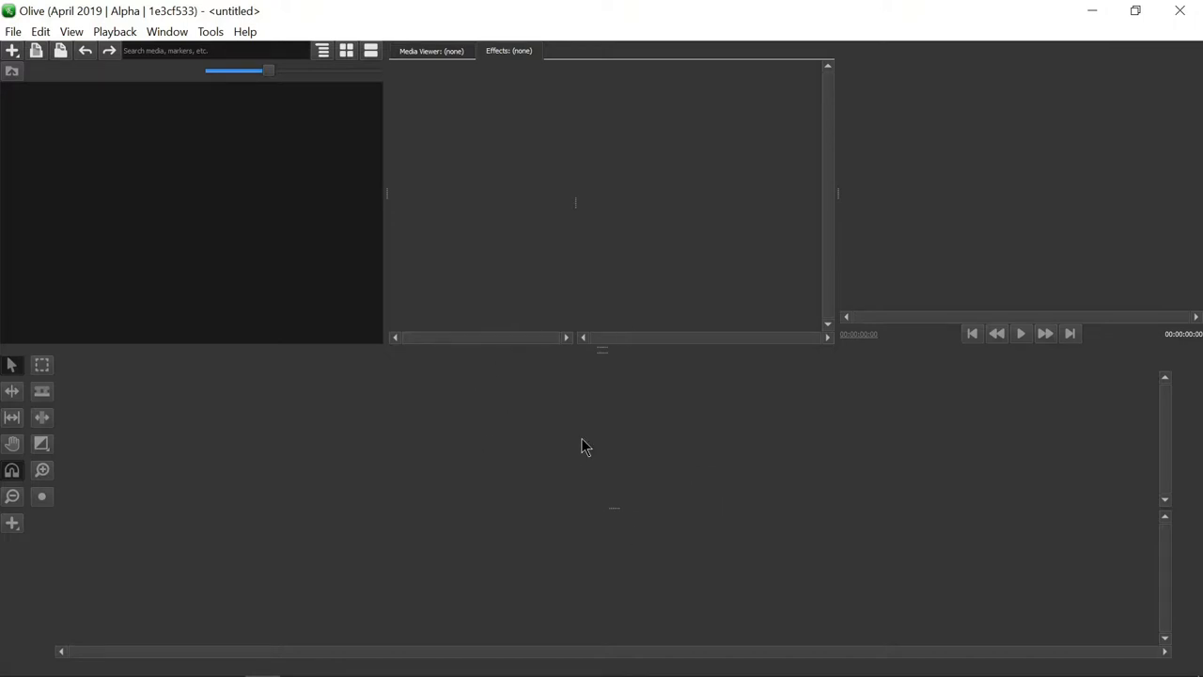
mouse_move(635, 468)
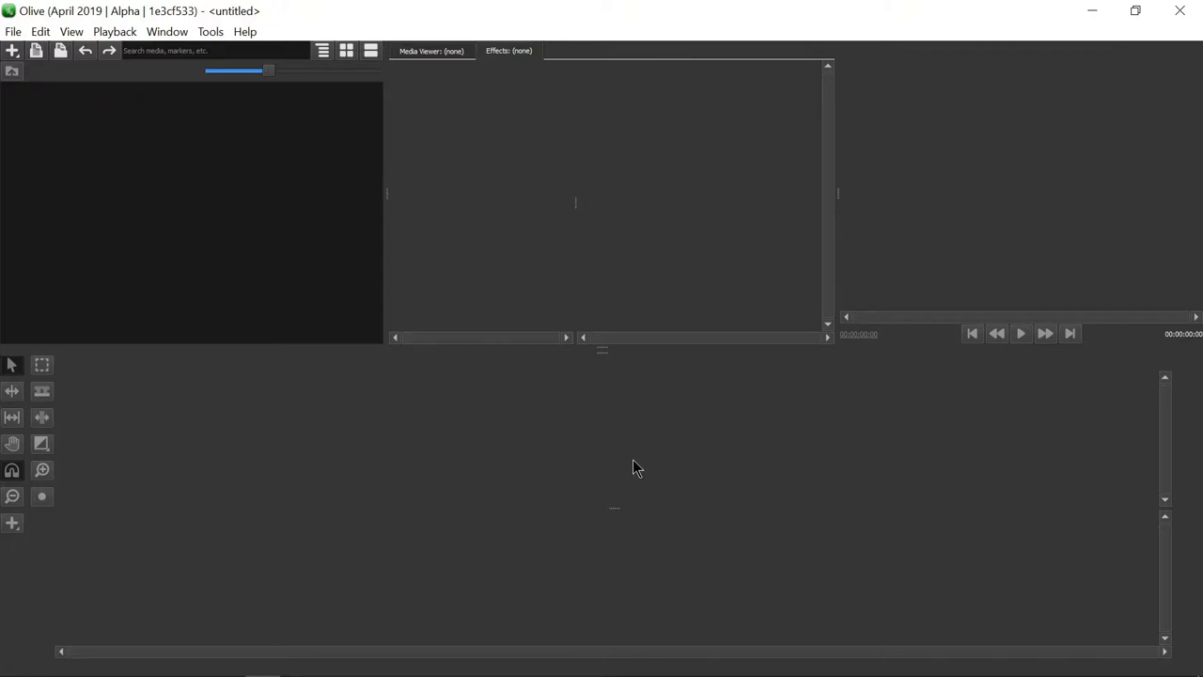
mouse_move(722, 444)
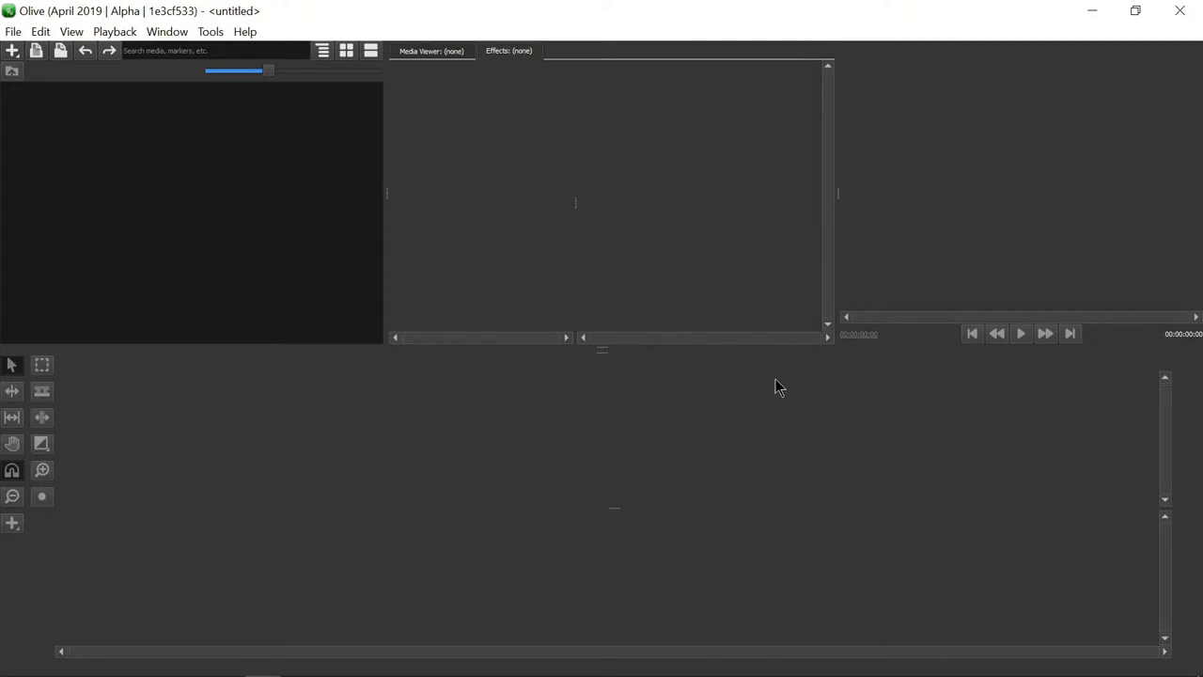
mouse_move(771, 399)
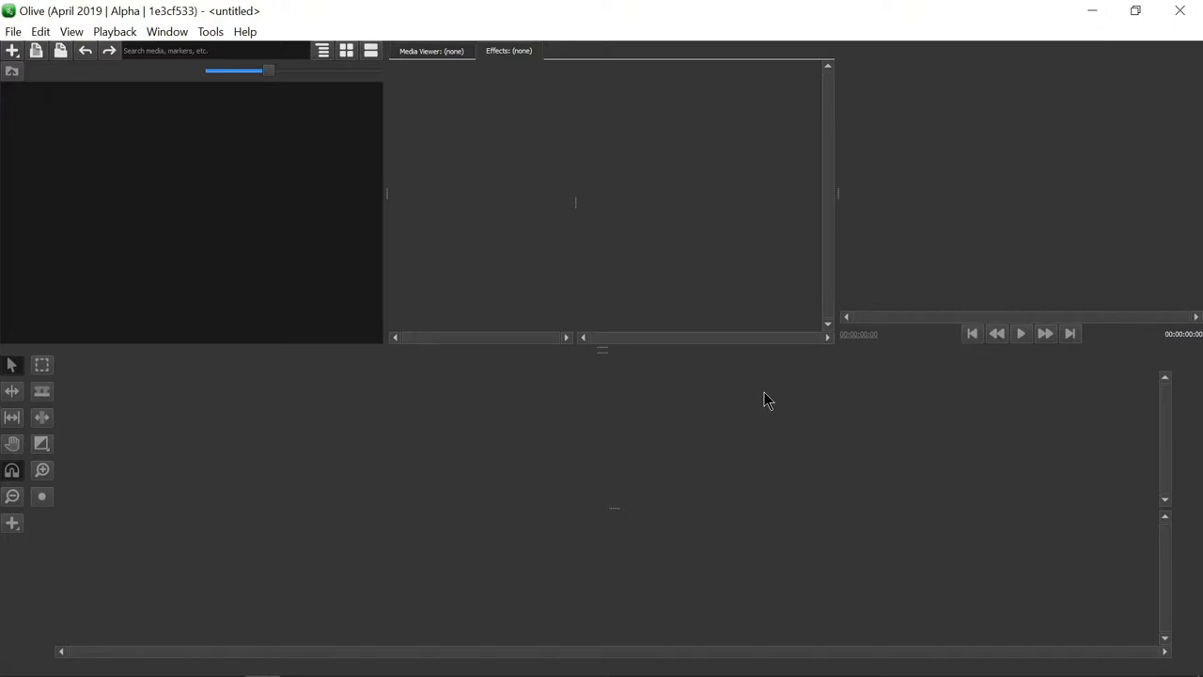
mouse_move(658, 290)
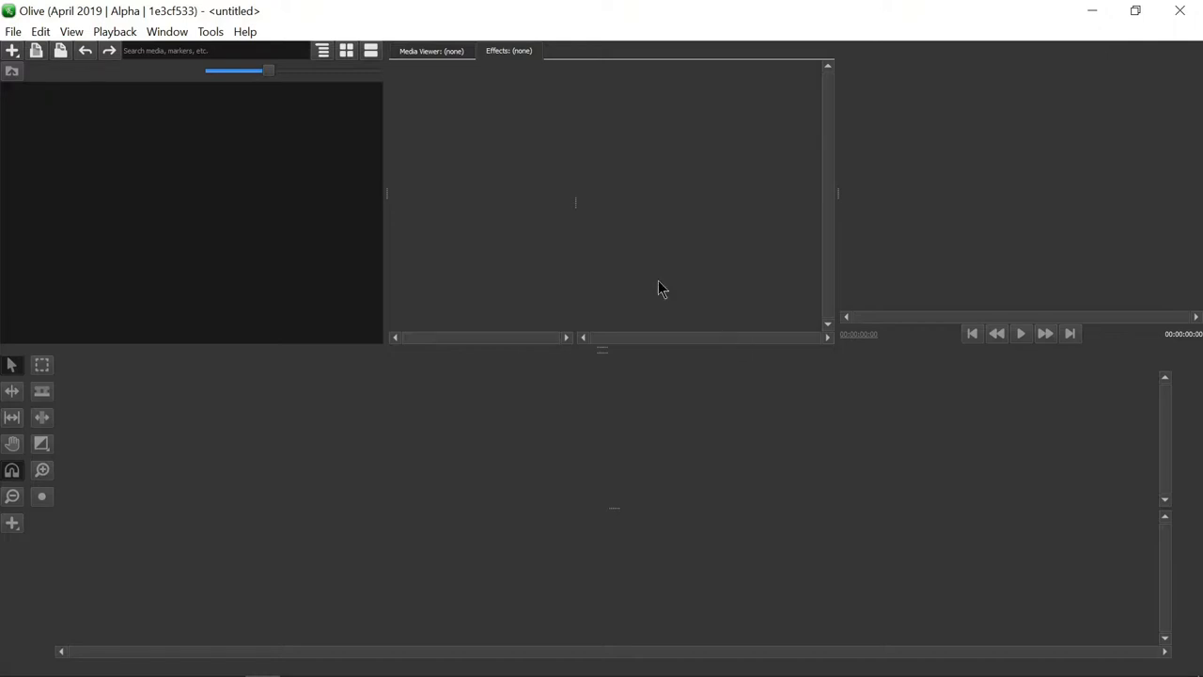
mouse_move(323, 416)
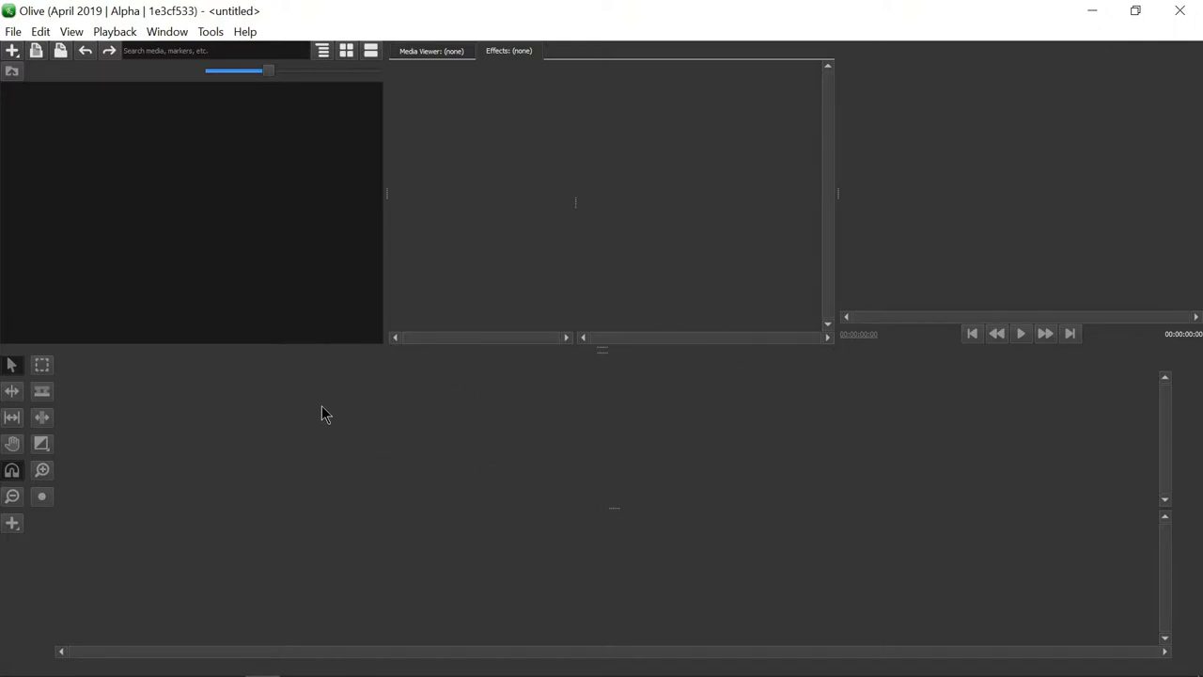
mouse_move(526, 526)
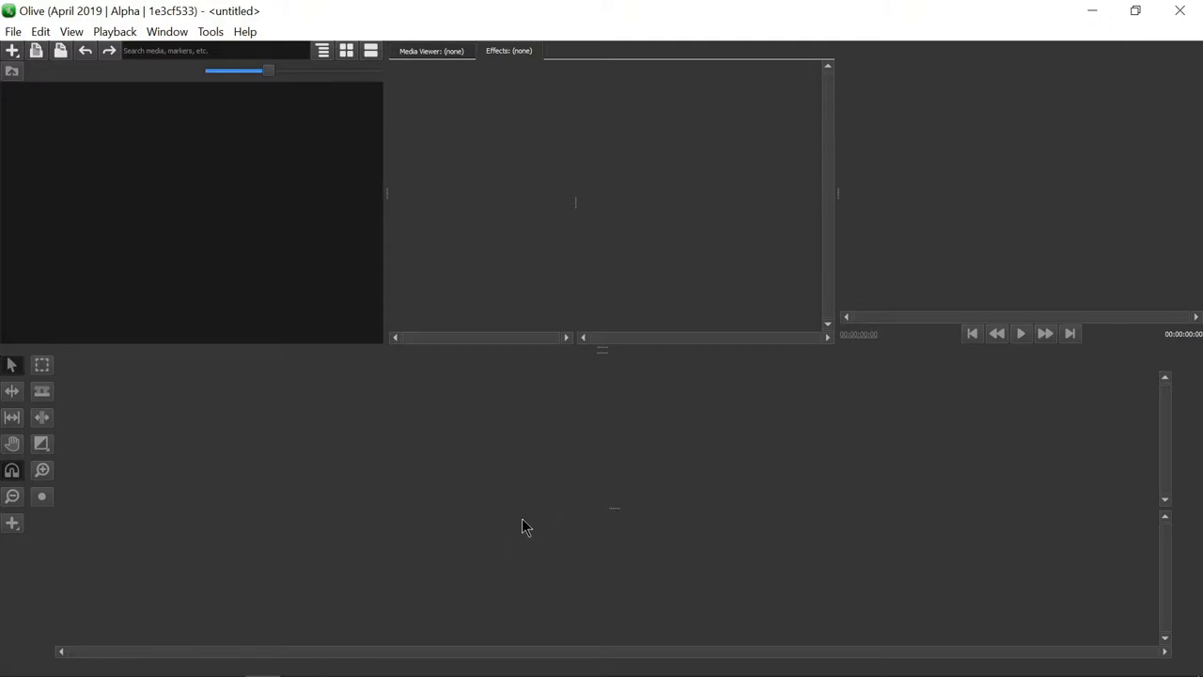
mouse_move(462, 449)
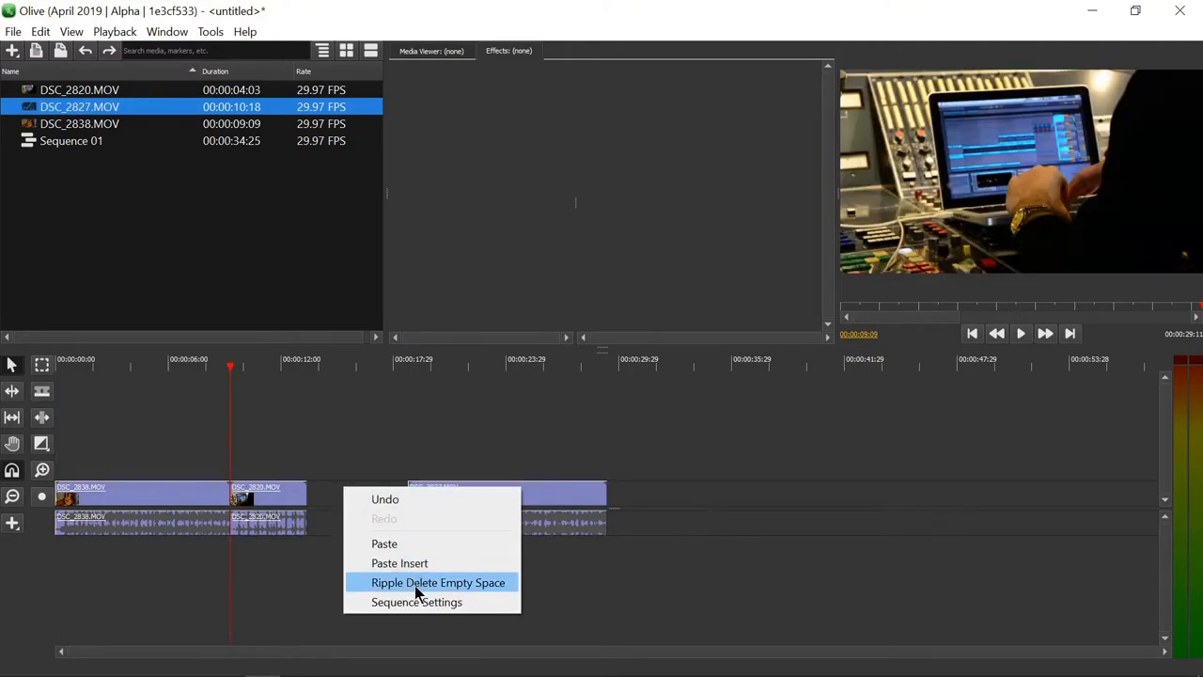
Ripple-delete the empty timeline gap and show DSC_2827.MOV's effect settings
left_click(436, 583)
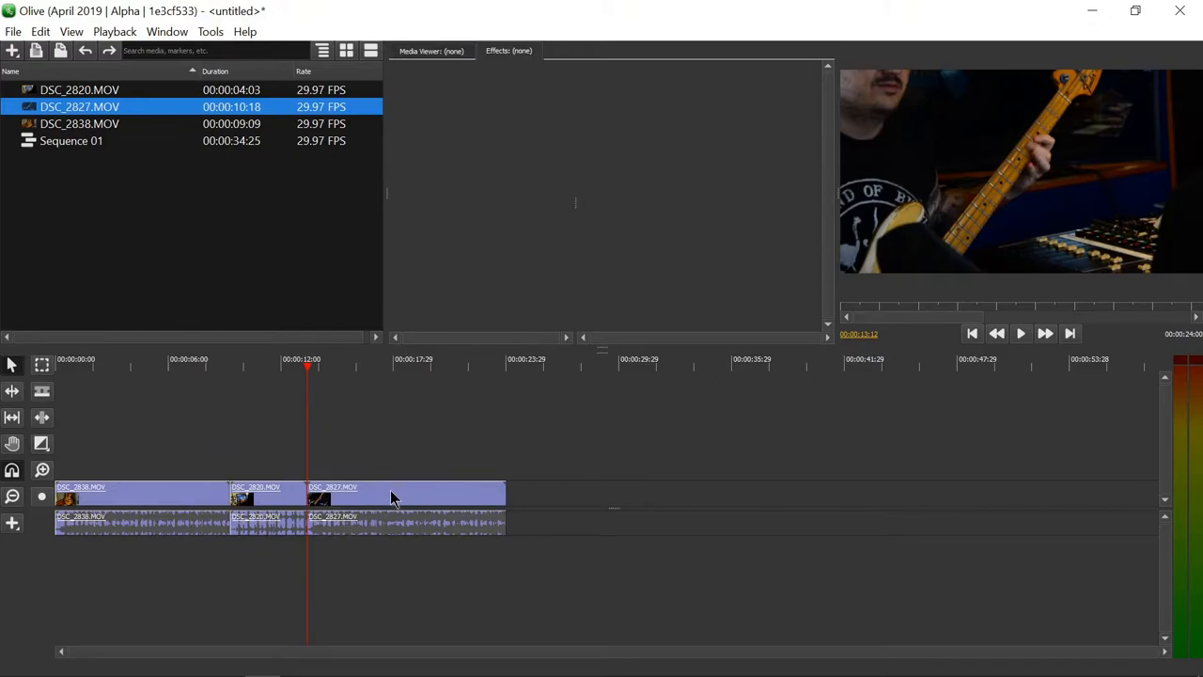
left_click(404, 493)
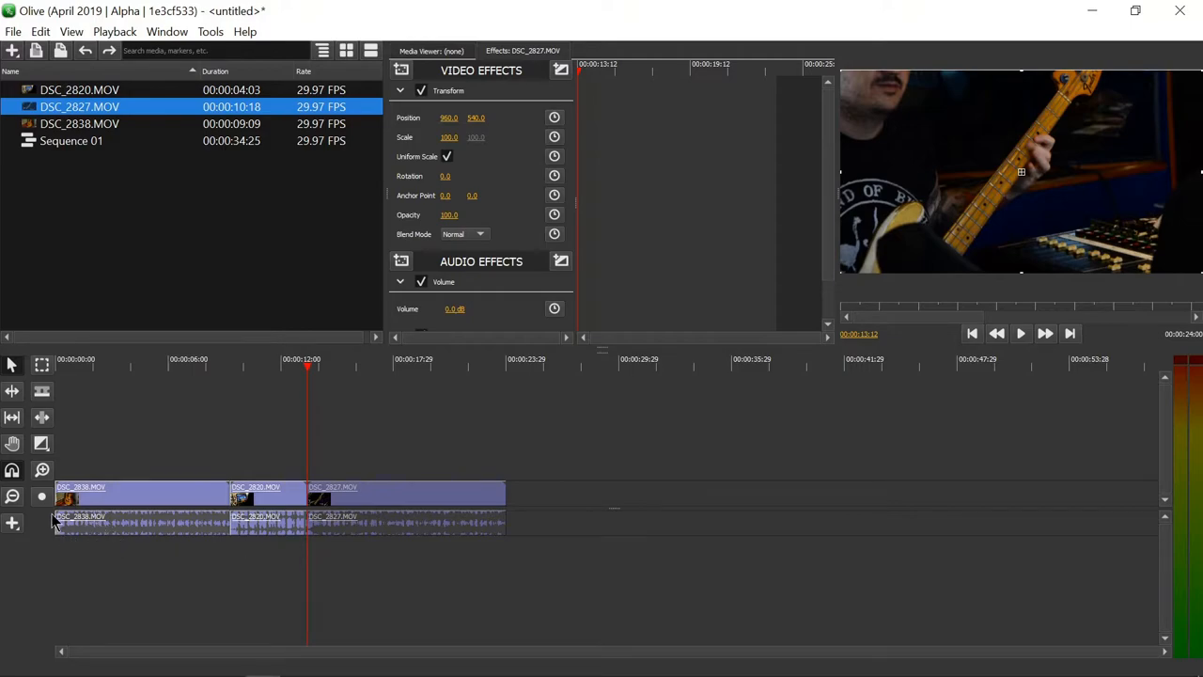
mouse_move(711, 527)
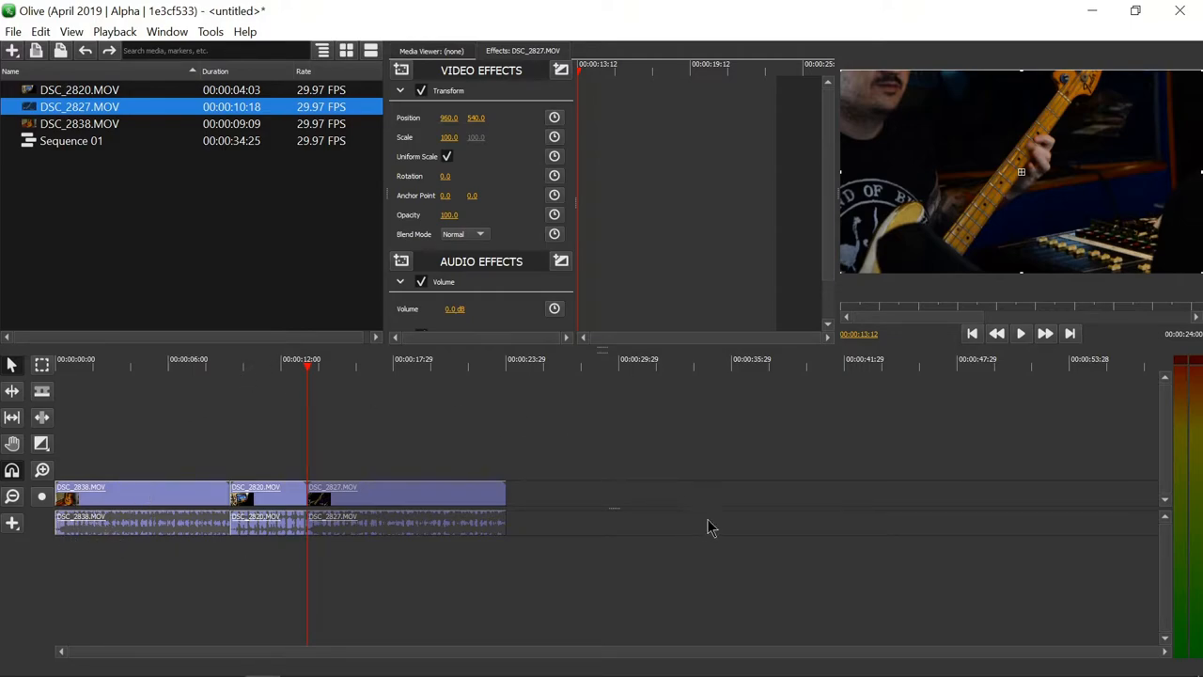
mouse_move(865, 517)
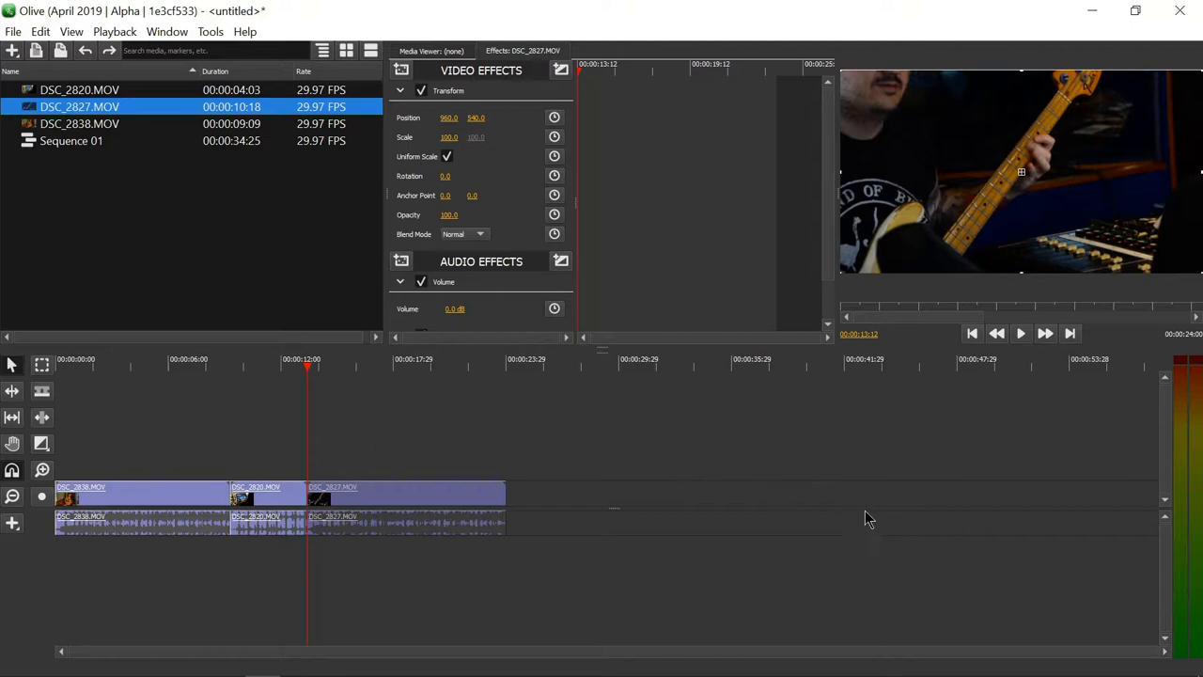
mouse_move(963, 125)
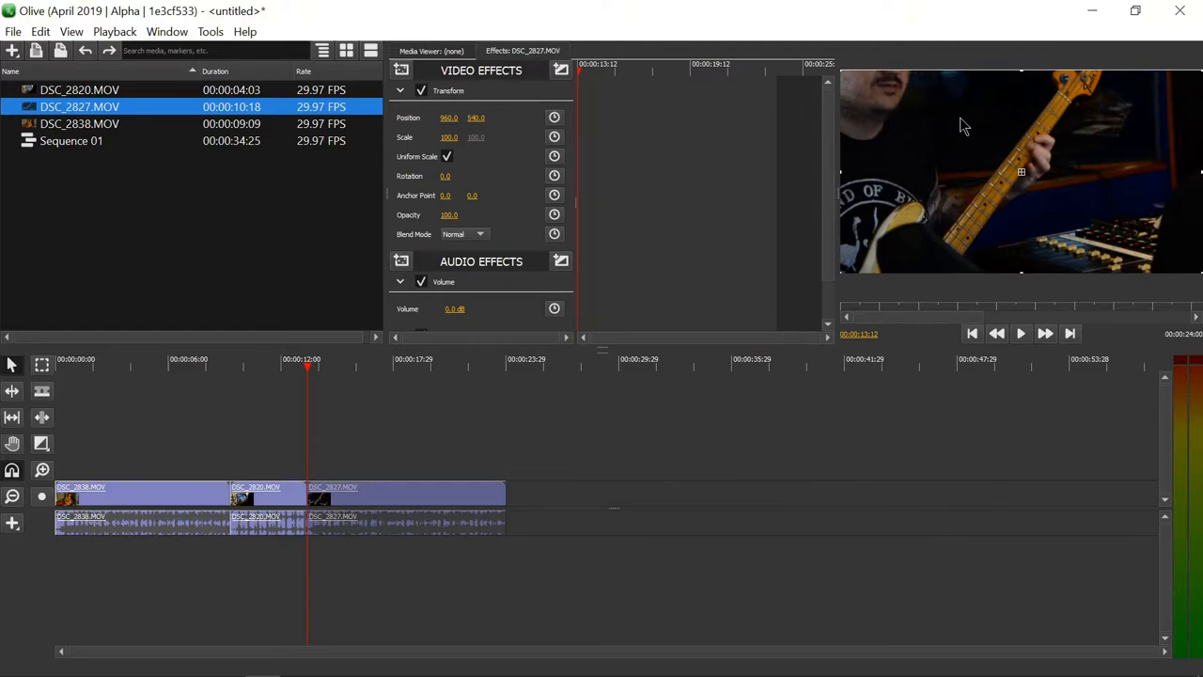
mouse_move(919, 182)
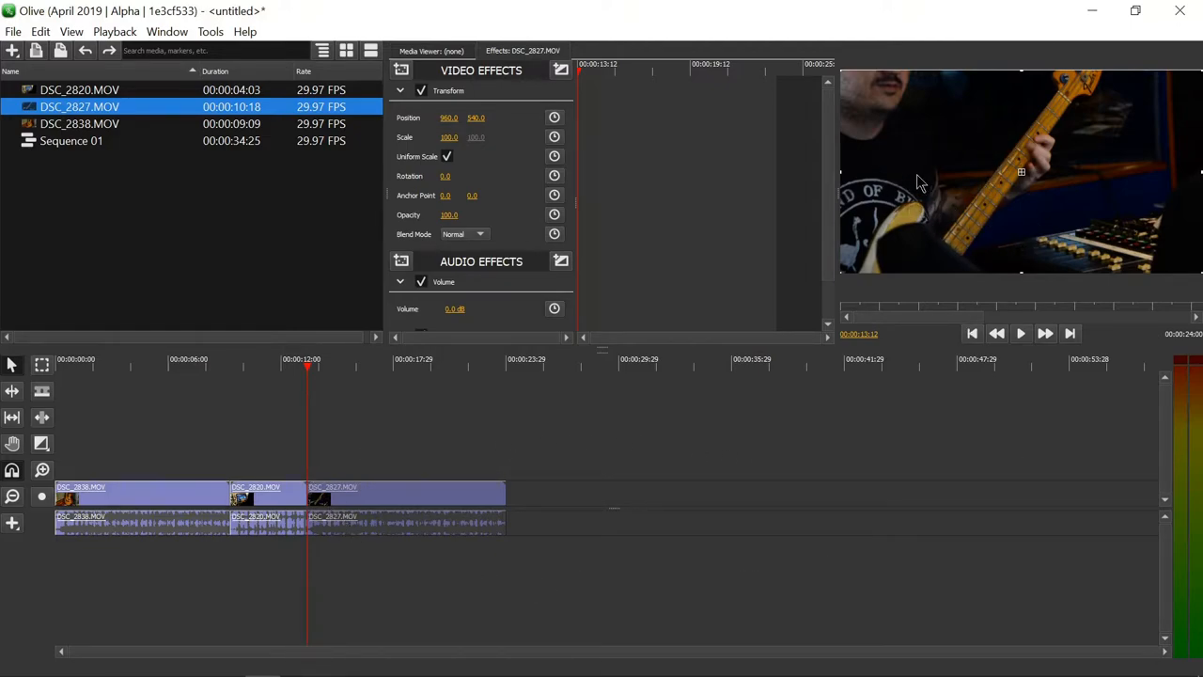
mouse_move(1026, 211)
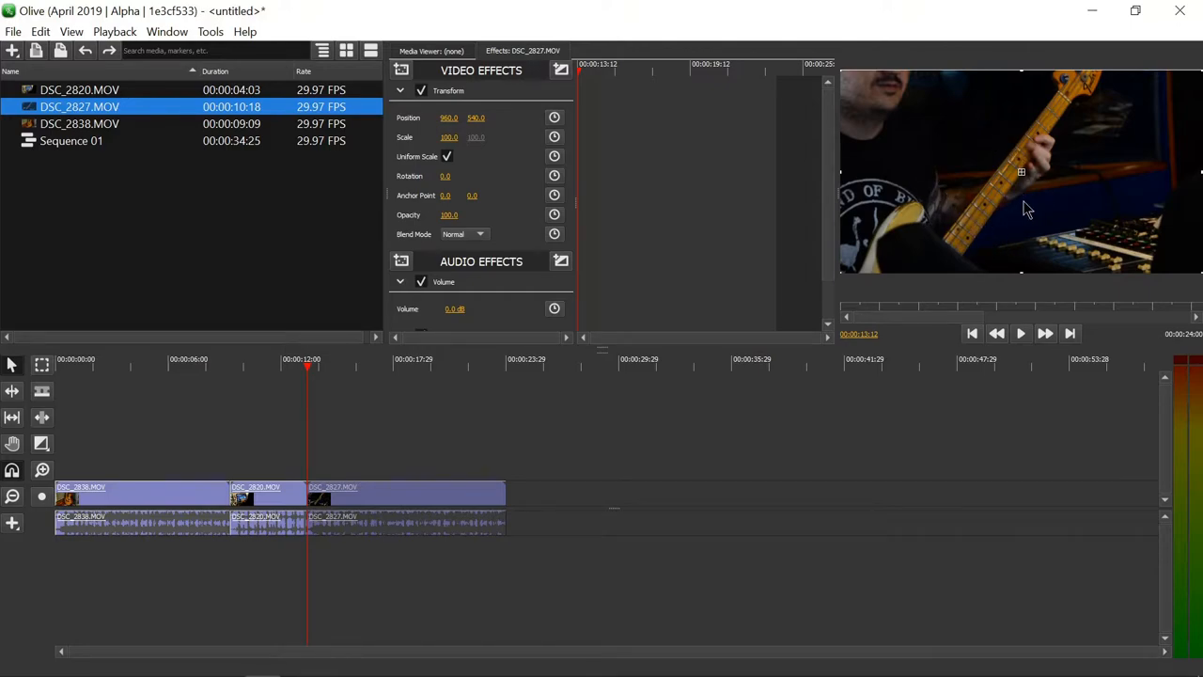
mouse_move(951, 209)
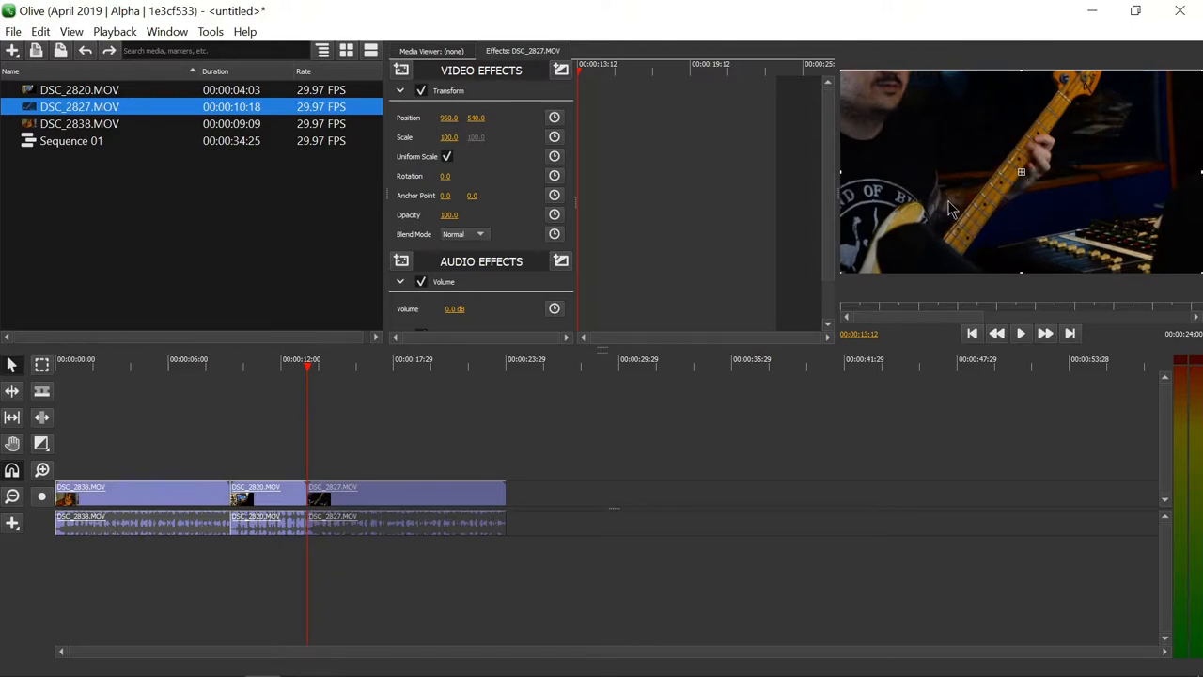
mouse_move(718, 181)
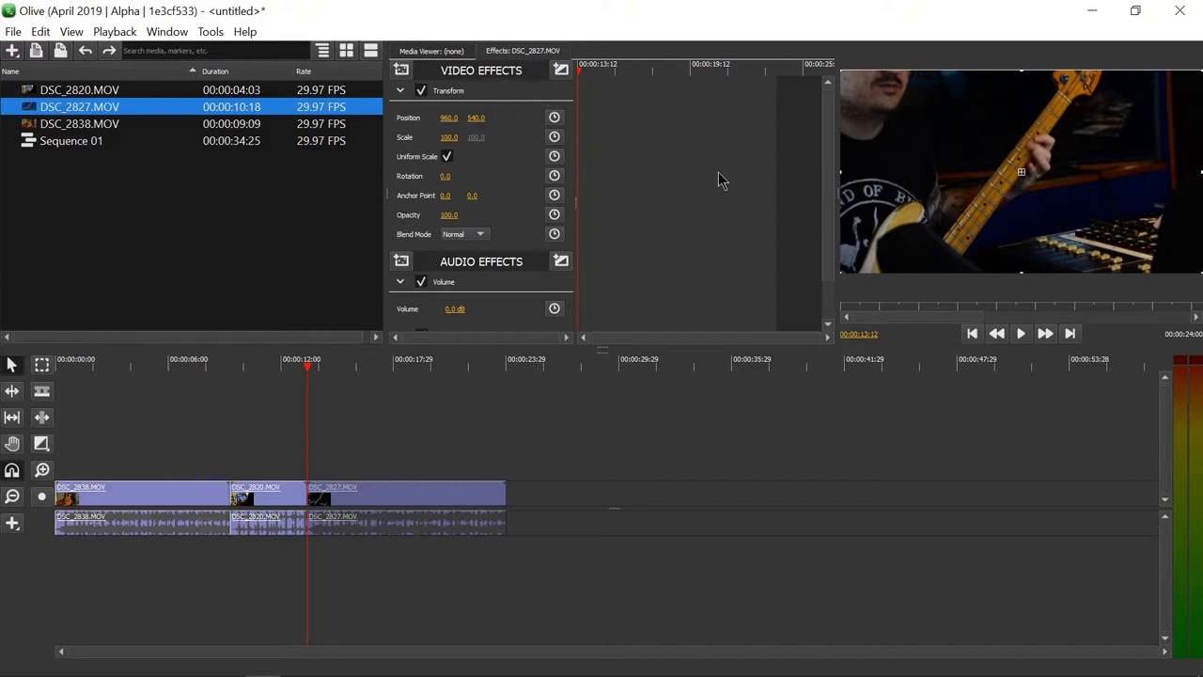
mouse_move(455, 248)
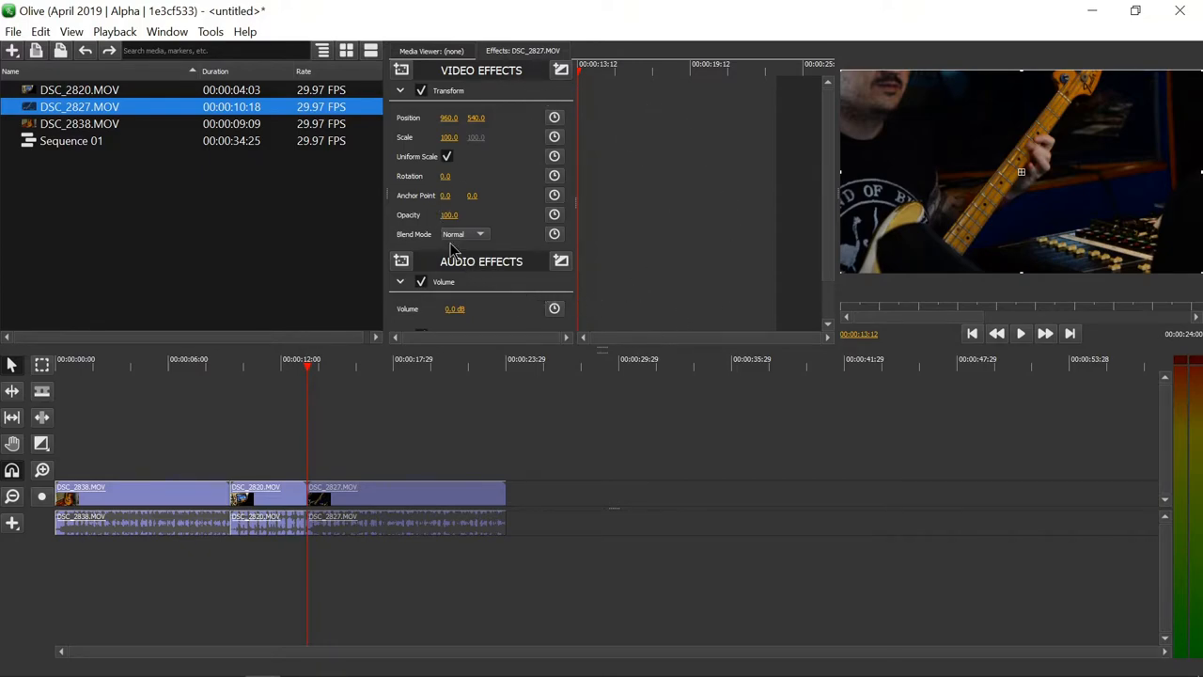
mouse_move(555, 160)
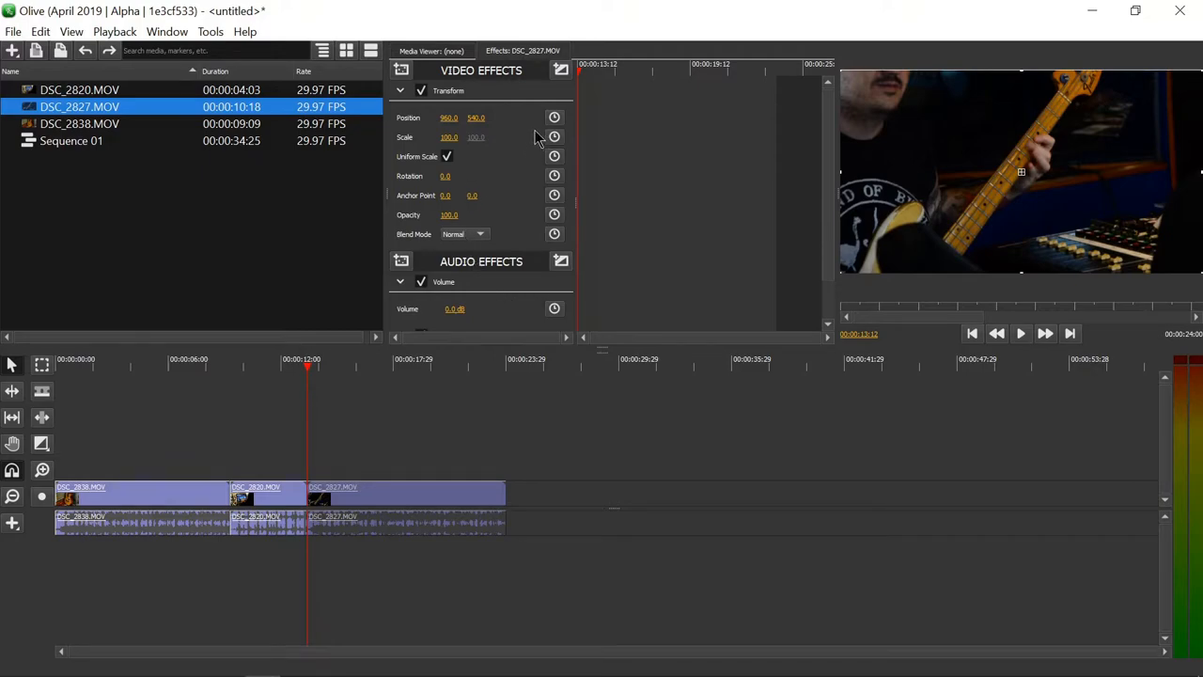
mouse_move(428, 59)
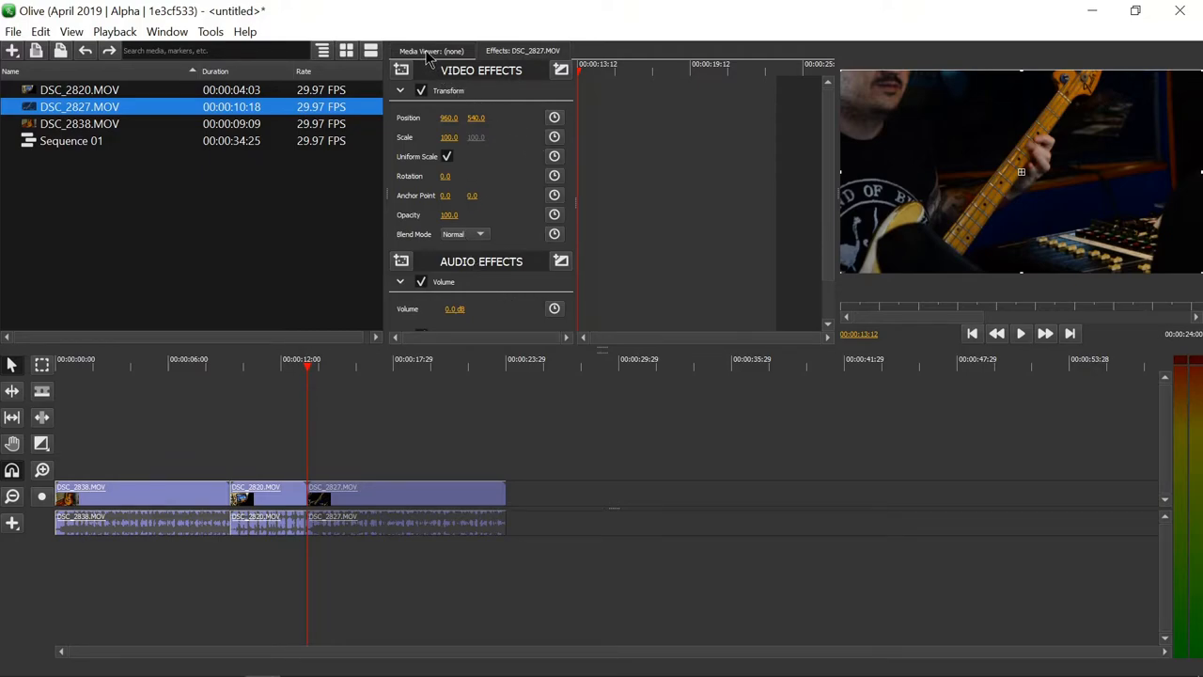
left_click(432, 51)
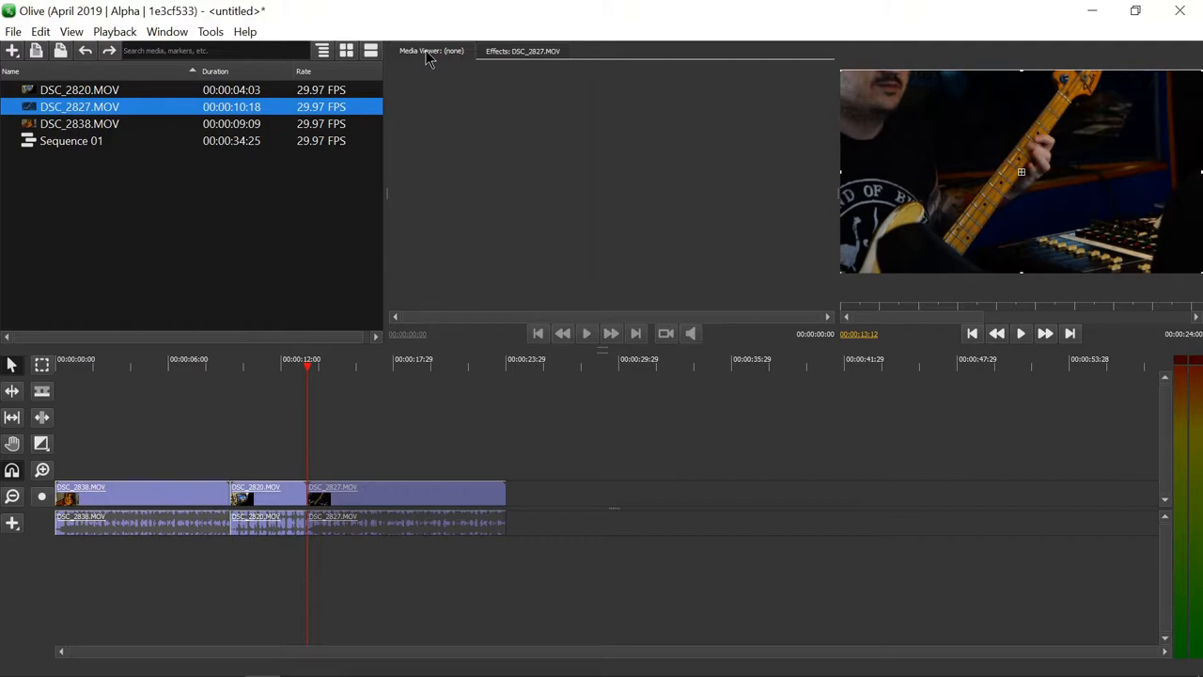
left_click(523, 51)
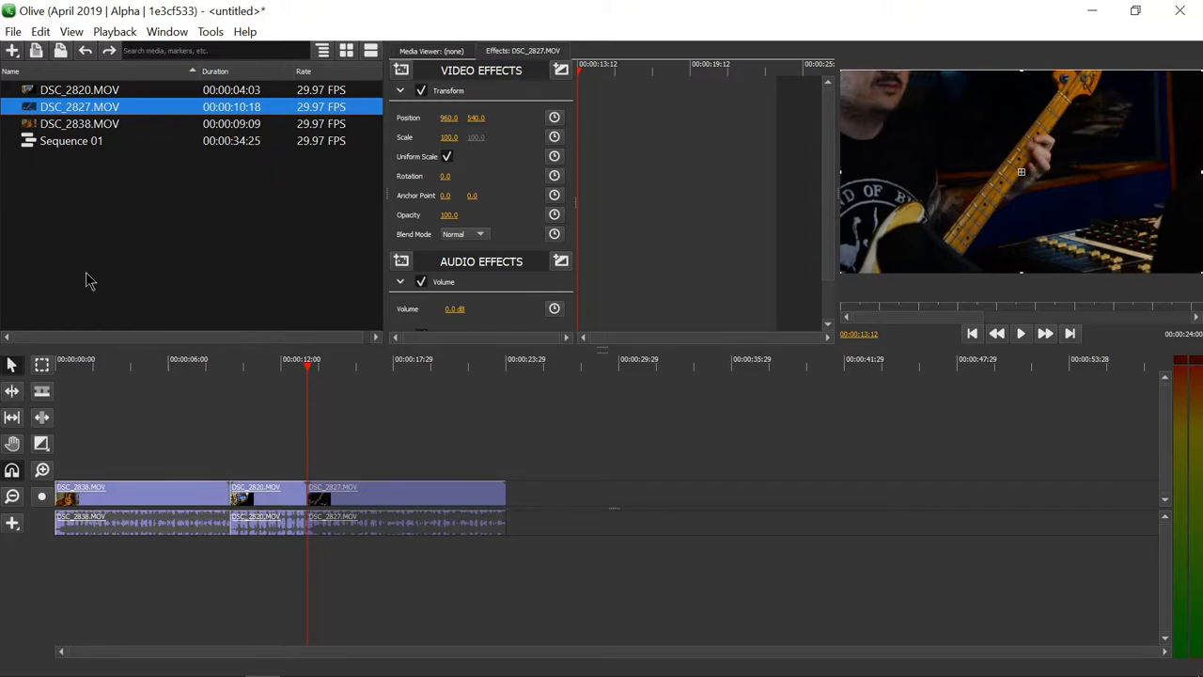
mouse_move(70, 175)
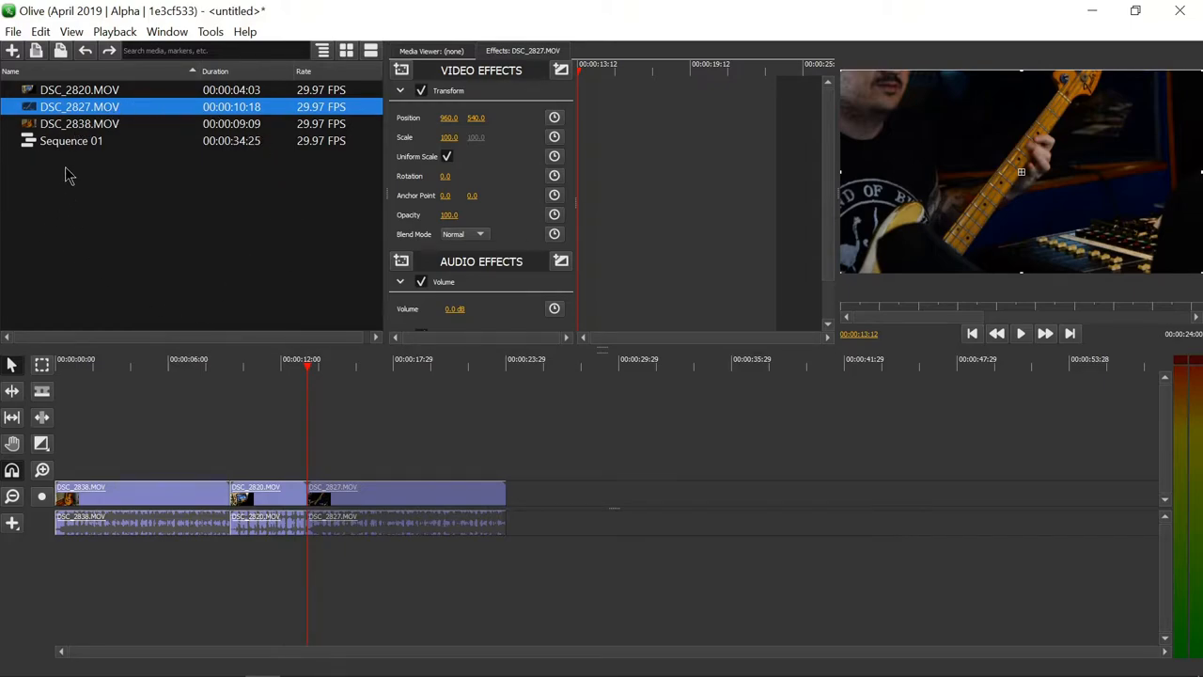
mouse_move(197, 263)
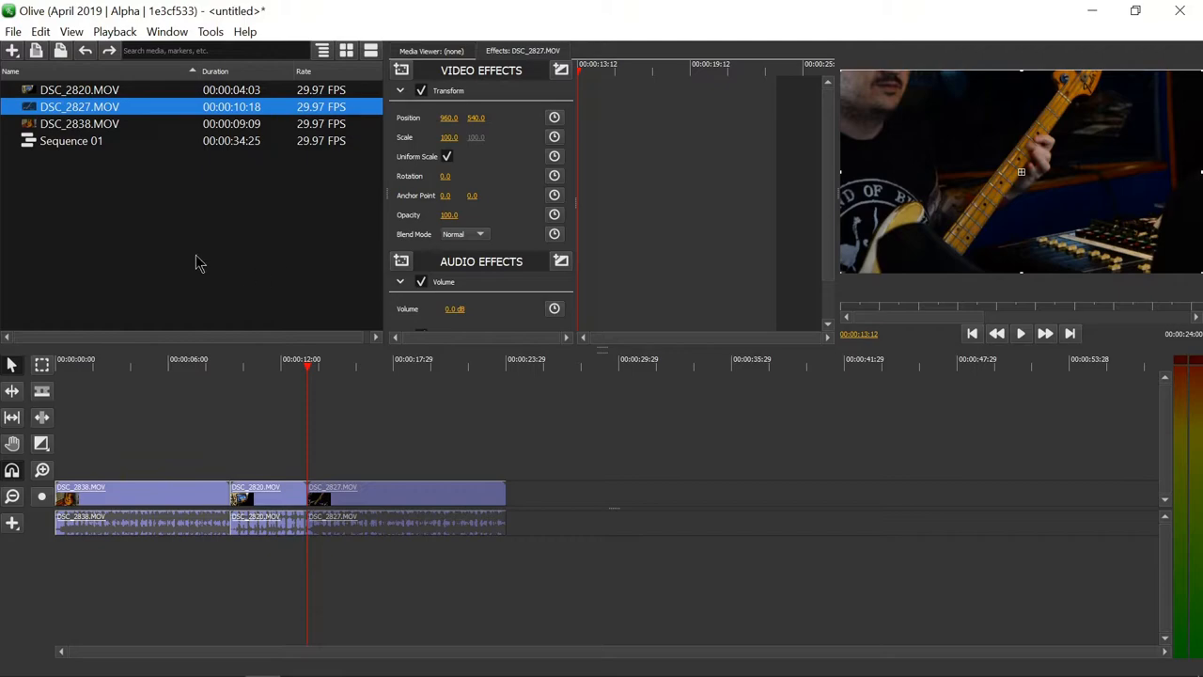
mouse_move(58, 485)
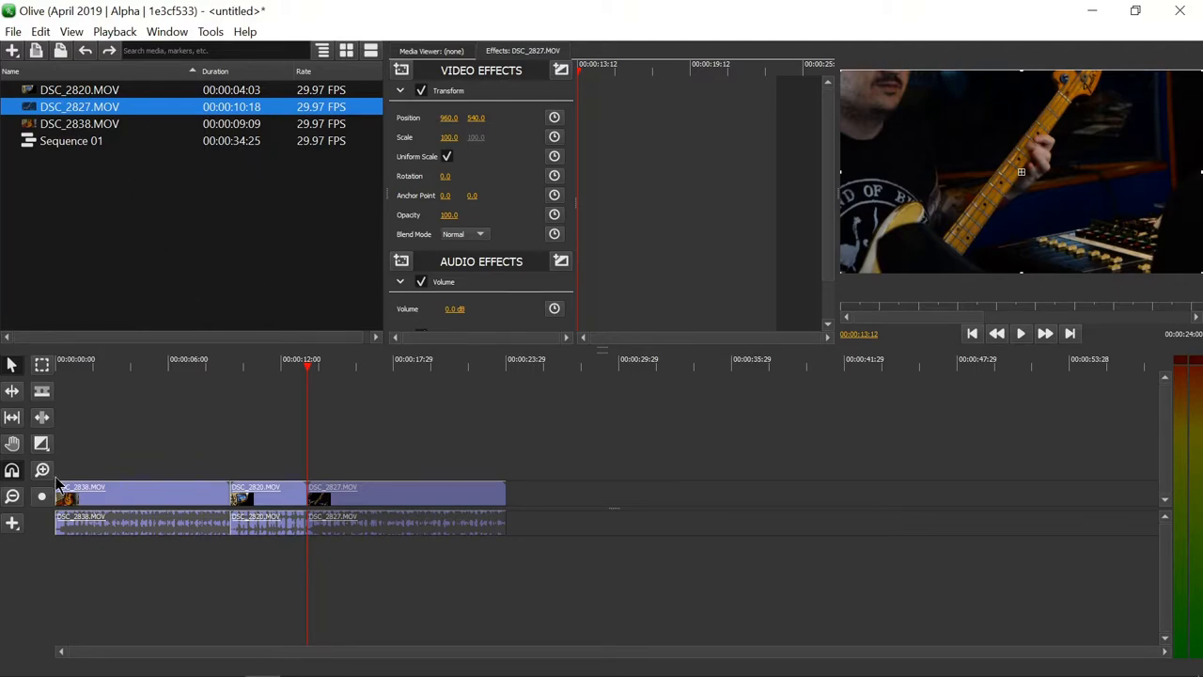
mouse_move(83, 415)
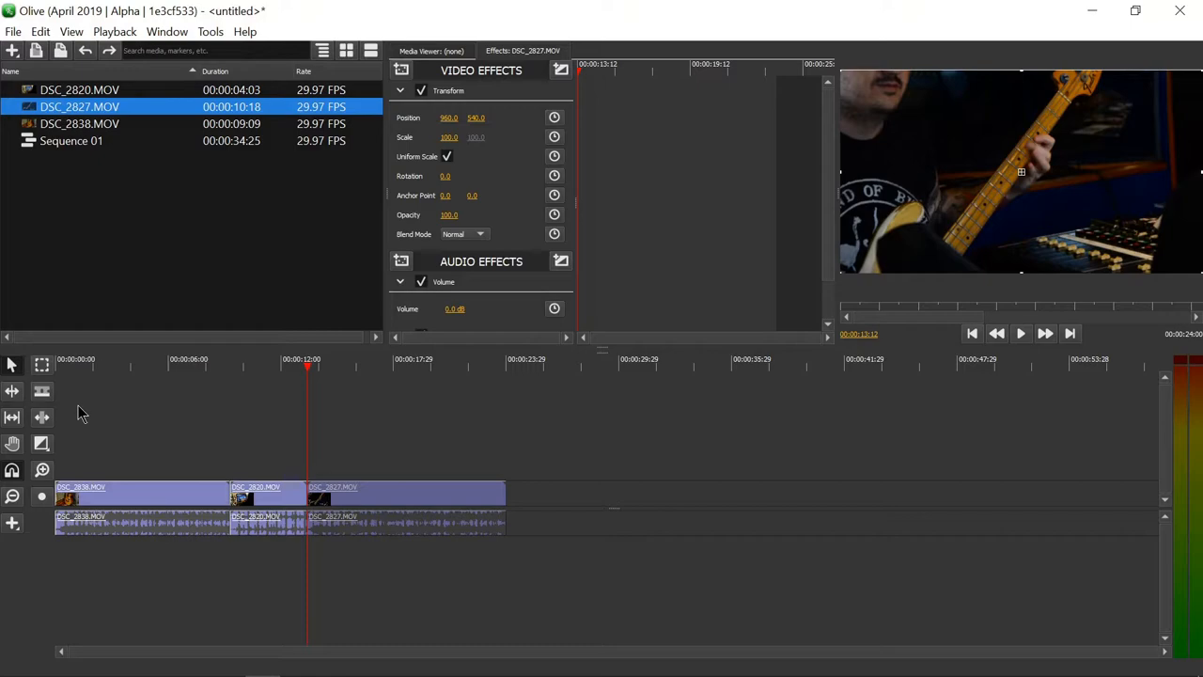
mouse_move(41, 614)
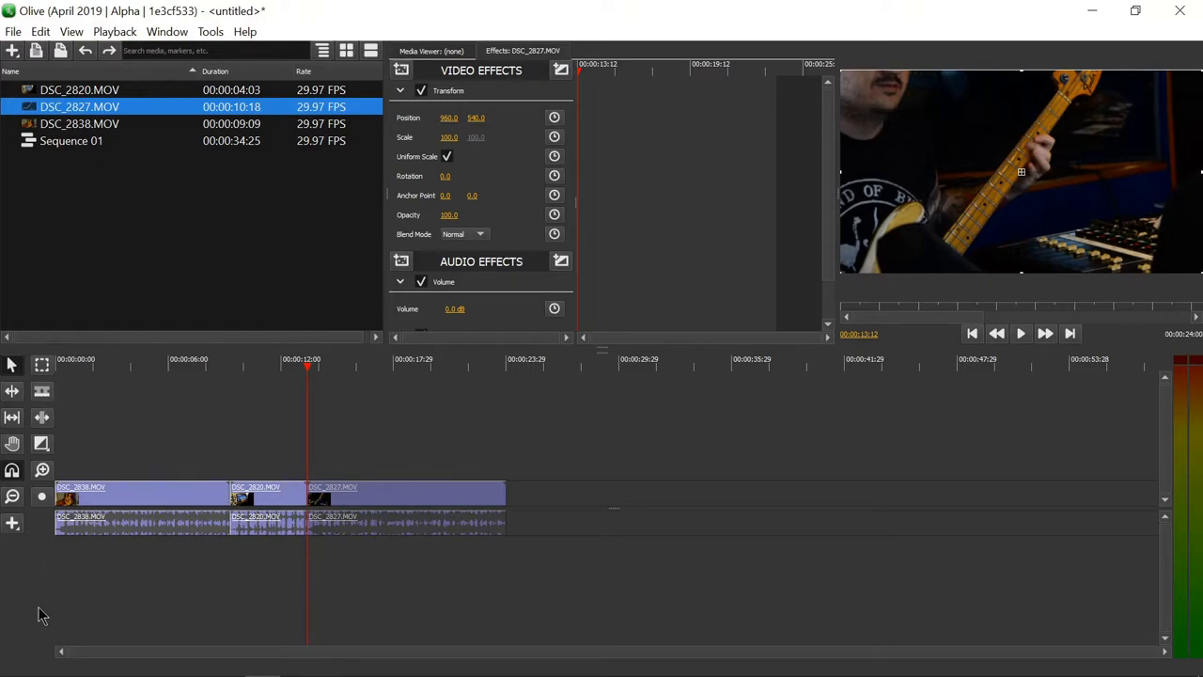
mouse_move(12, 444)
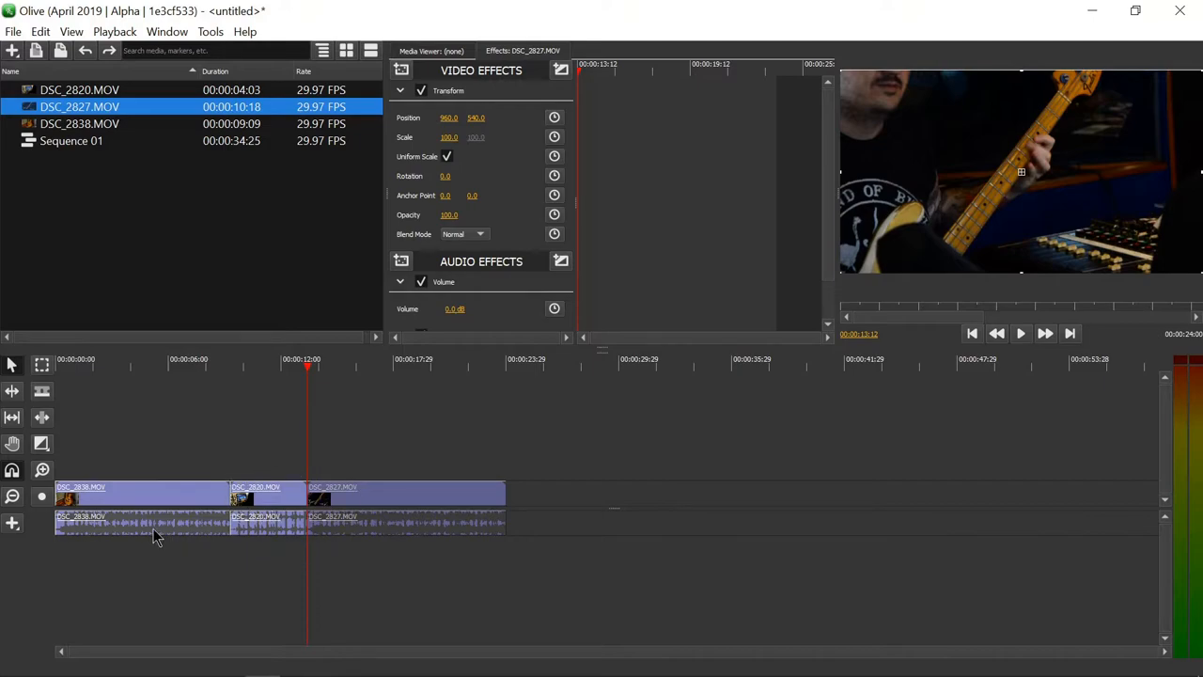
mouse_move(41, 393)
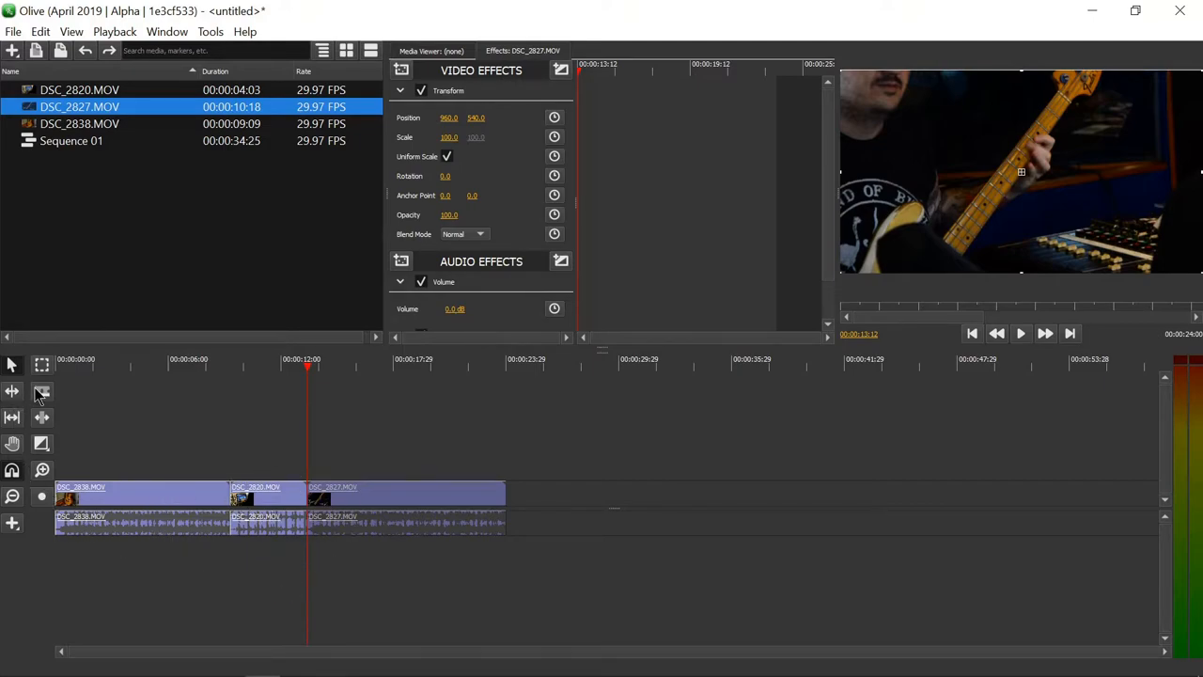
mouse_move(12, 365)
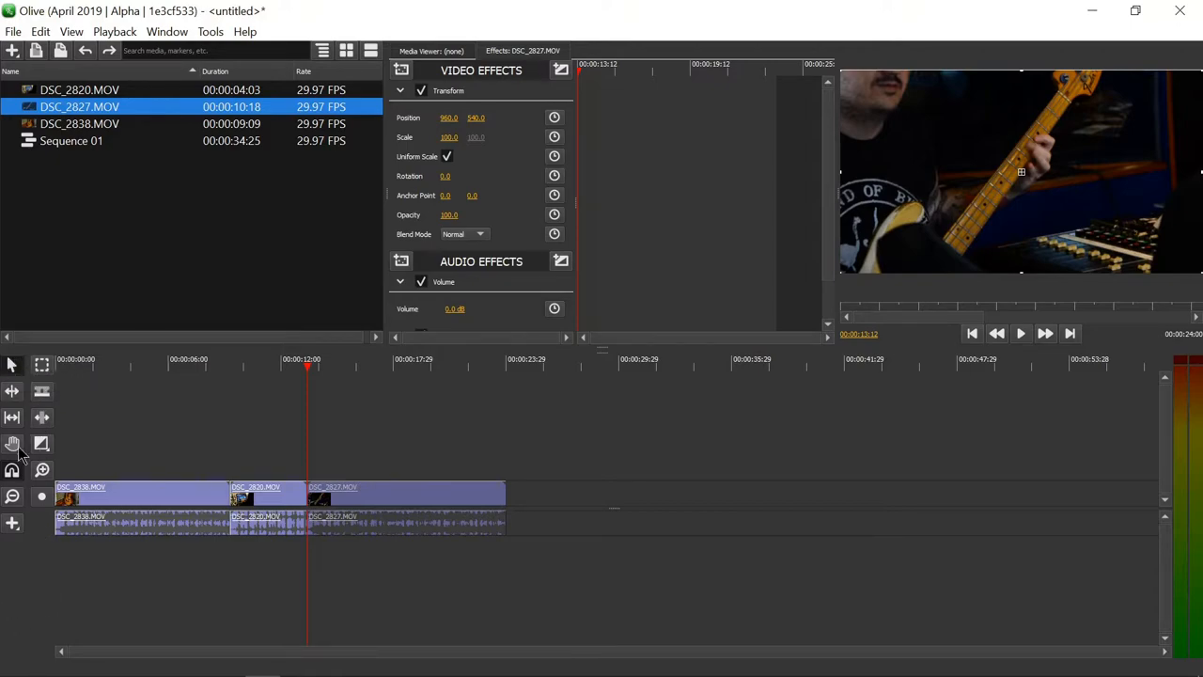
mouse_move(45, 171)
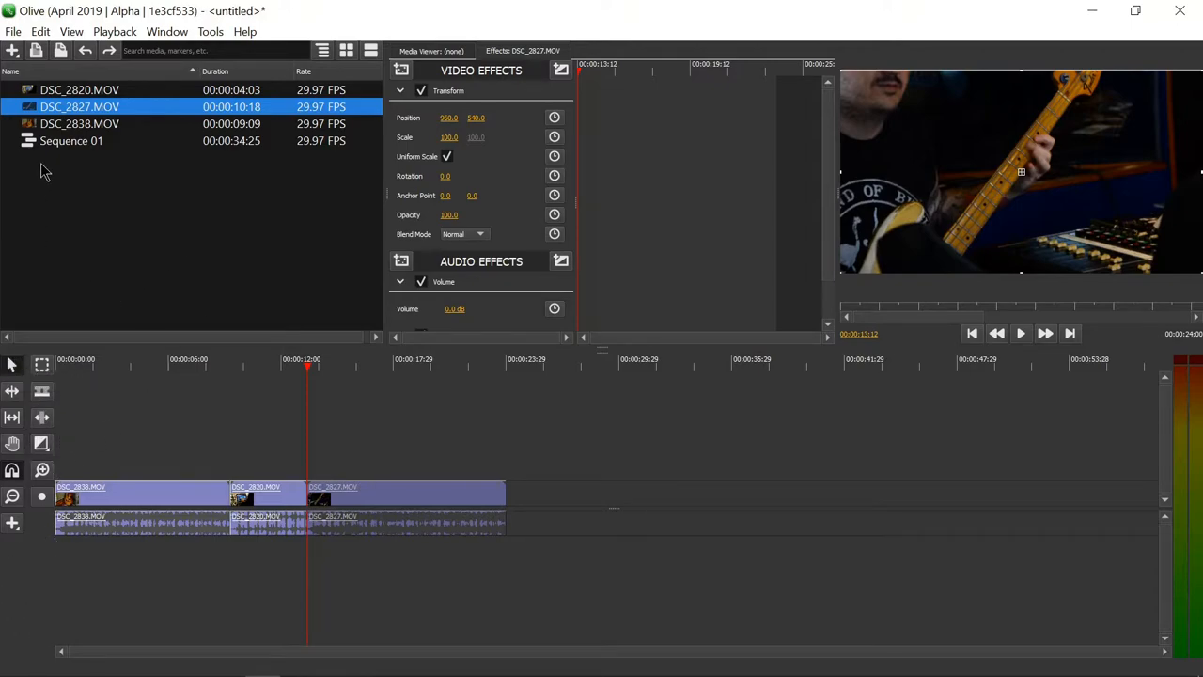
mouse_move(130, 299)
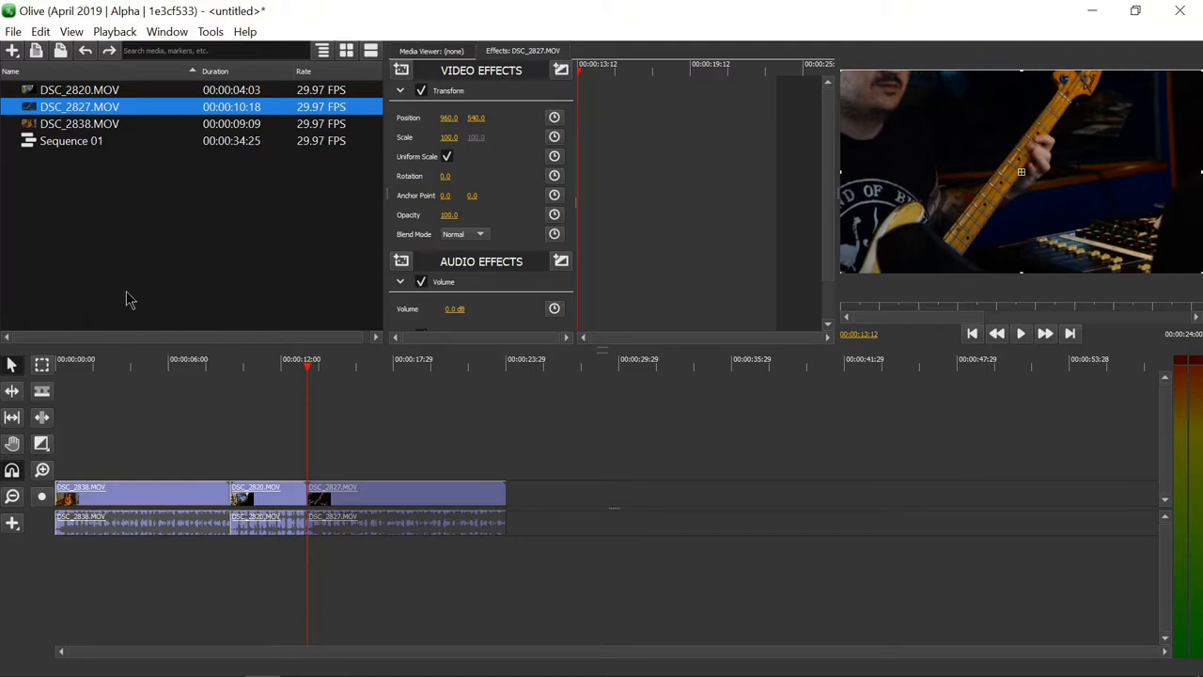
mouse_move(655, 221)
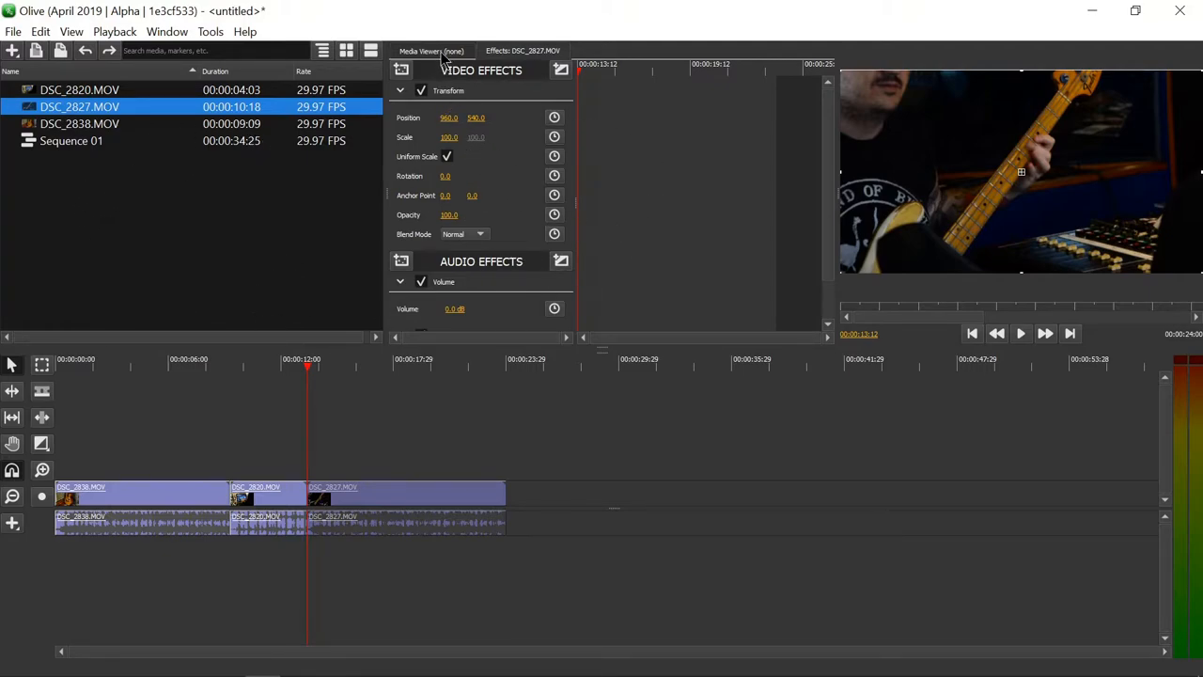
left_click(432, 51)
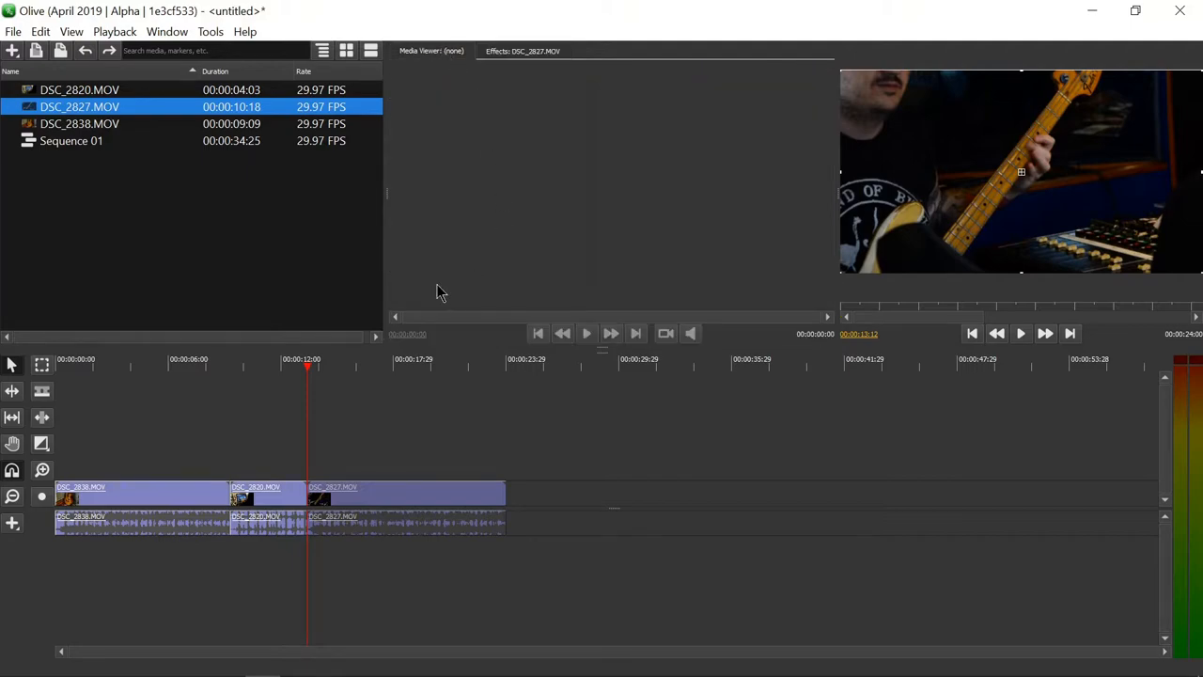
mouse_move(515, 67)
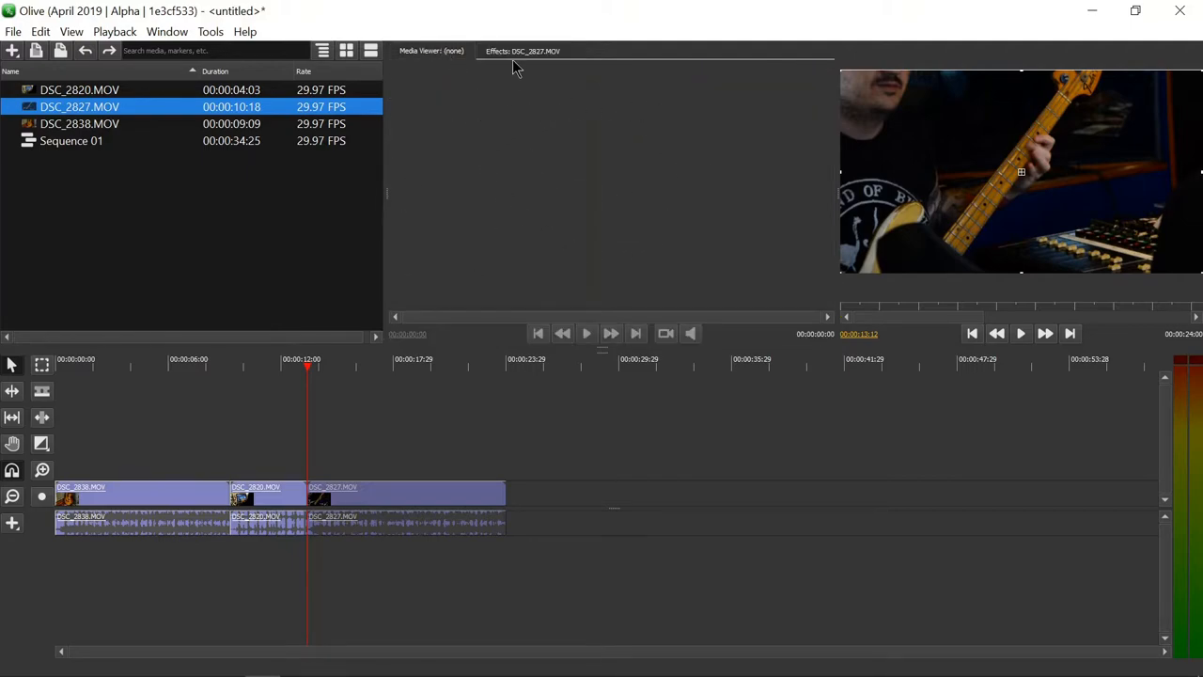
left_click(523, 50)
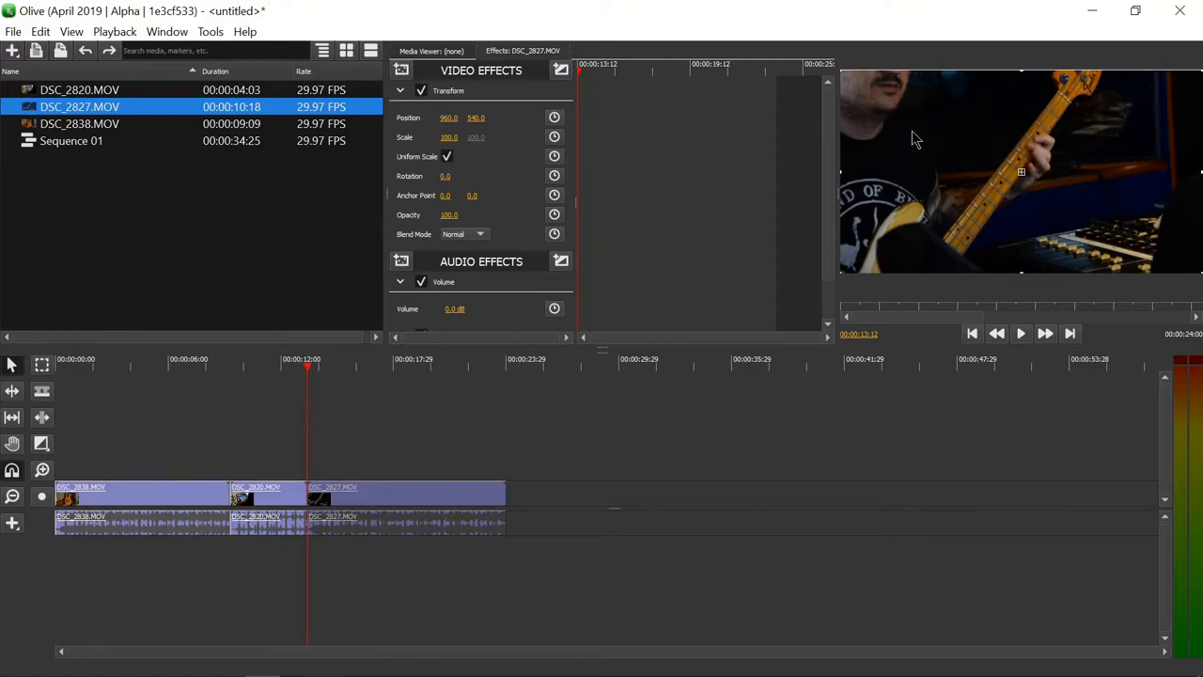
mouse_move(1162, 453)
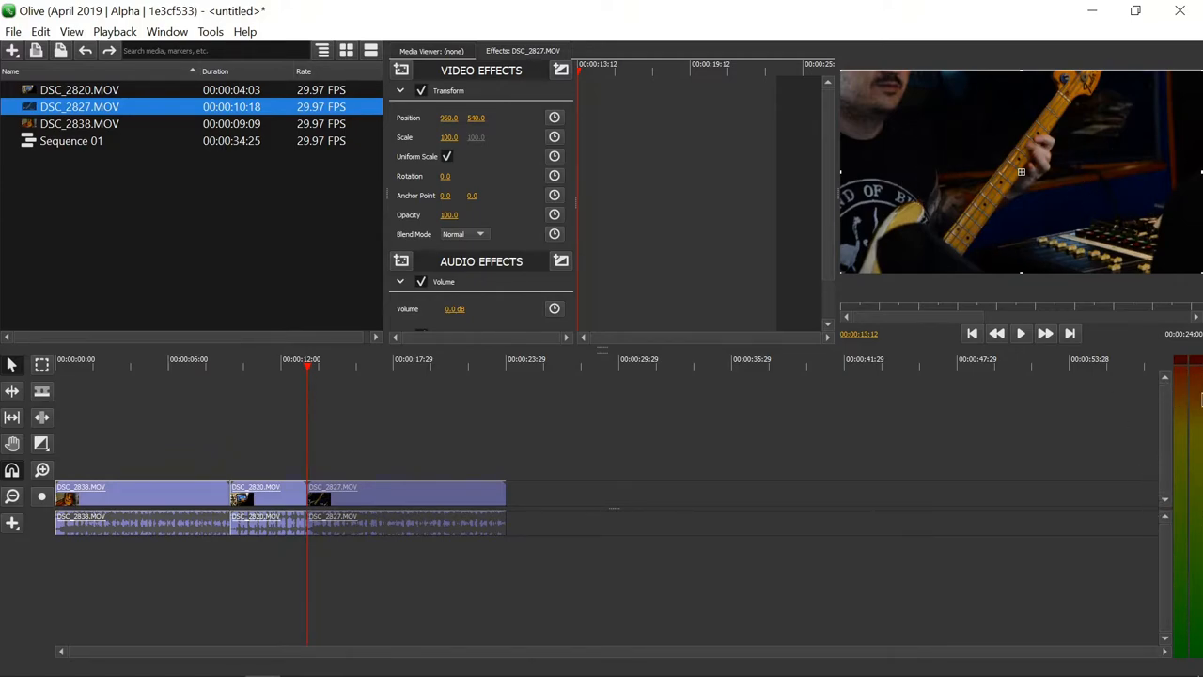
mouse_move(1113, 392)
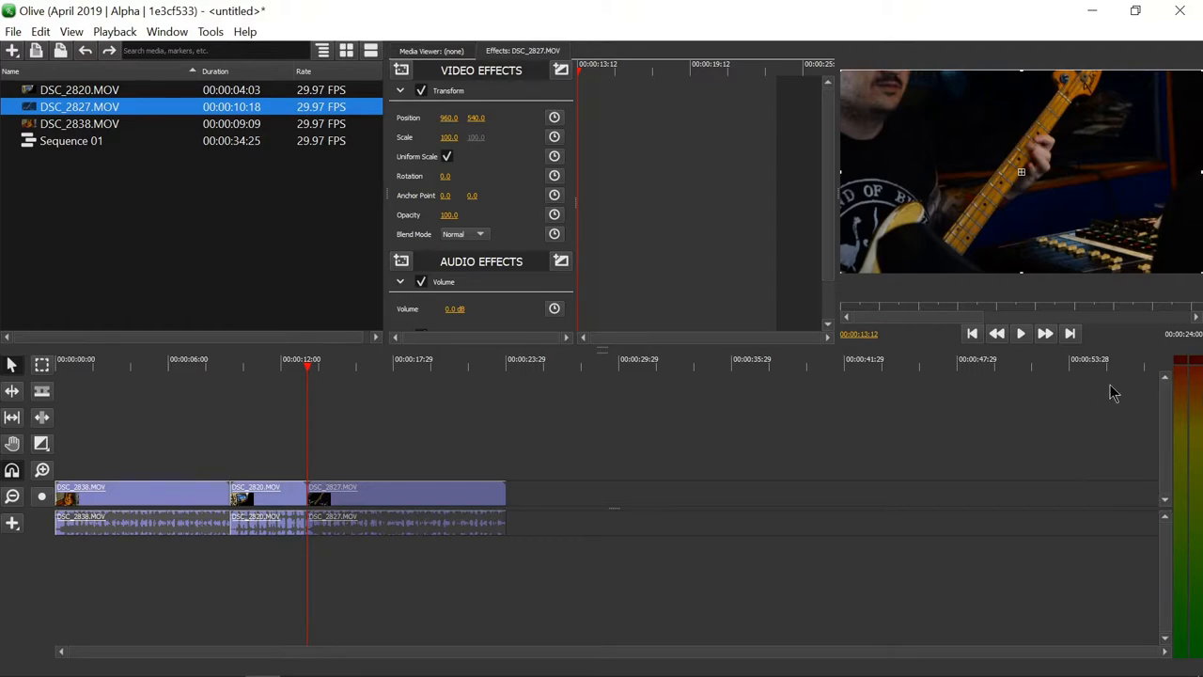
mouse_move(143, 384)
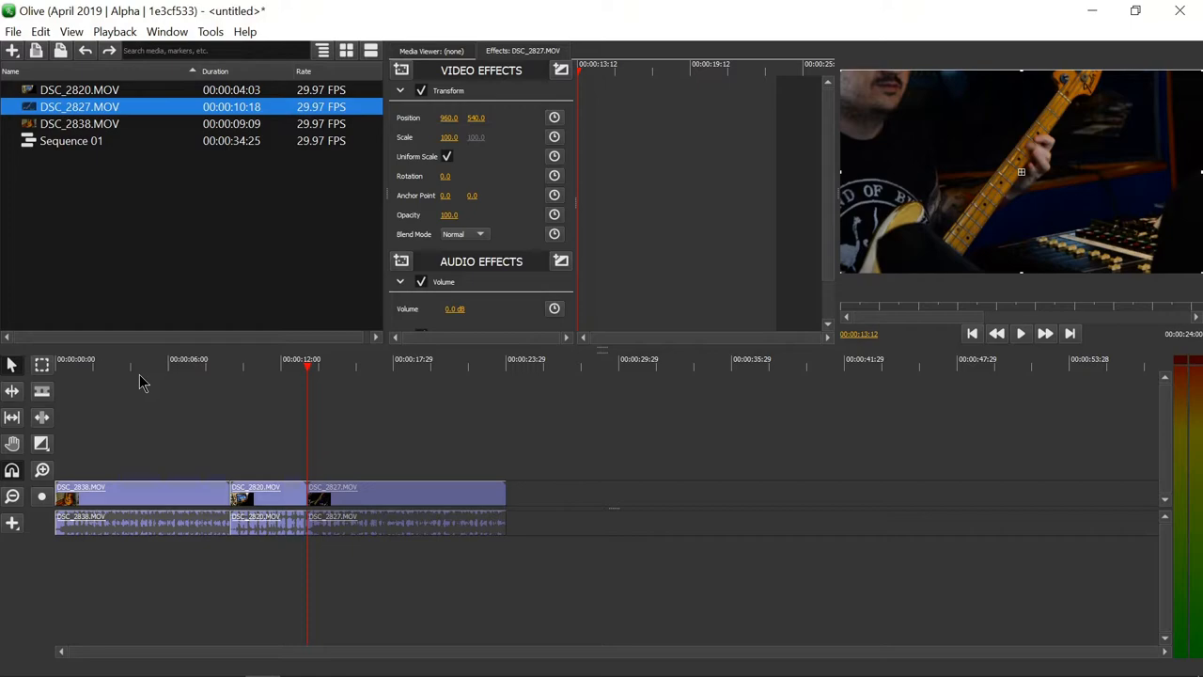
mouse_move(417, 374)
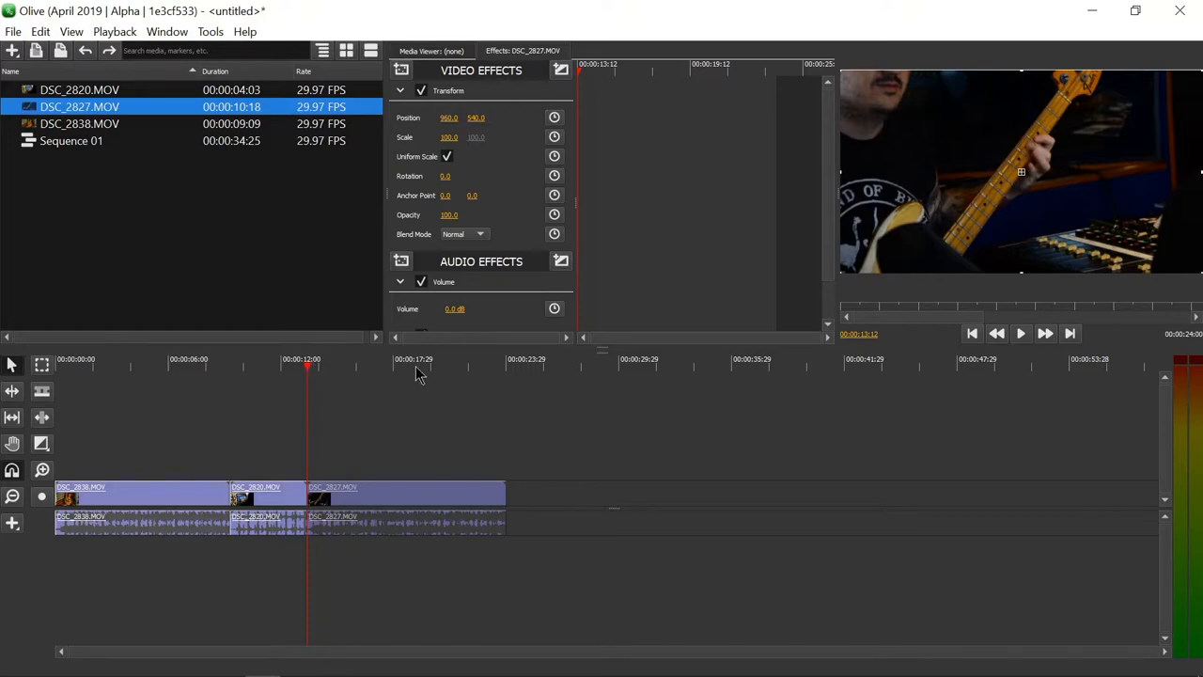
mouse_move(338, 372)
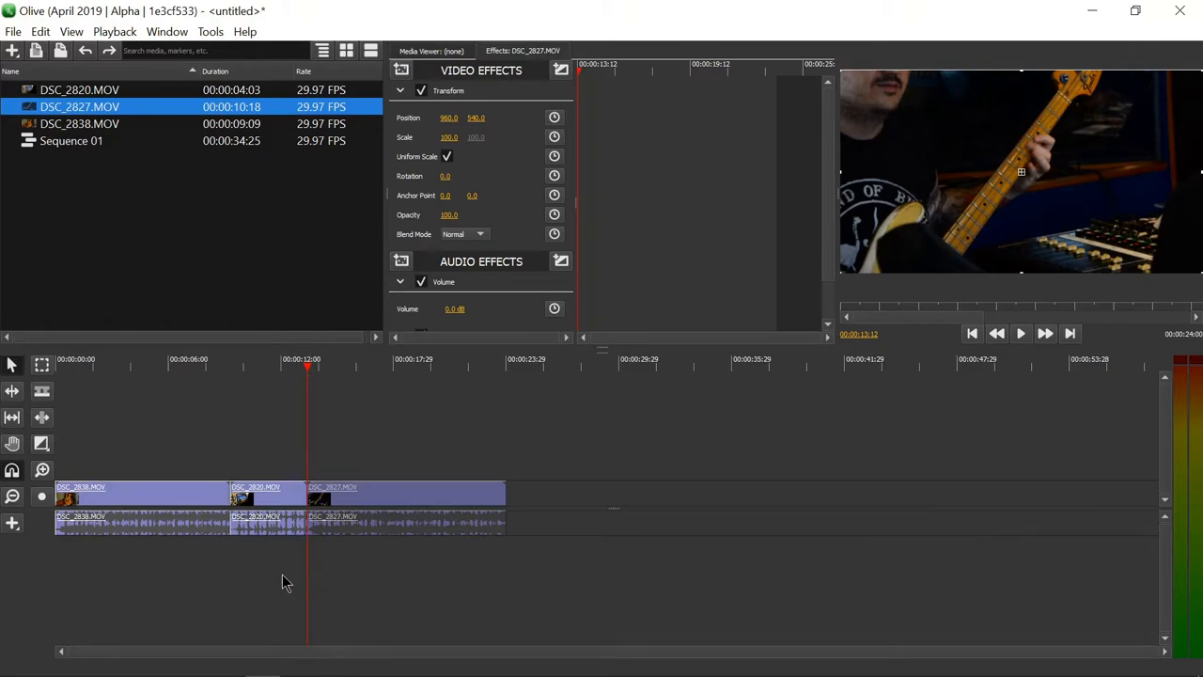
mouse_move(242, 430)
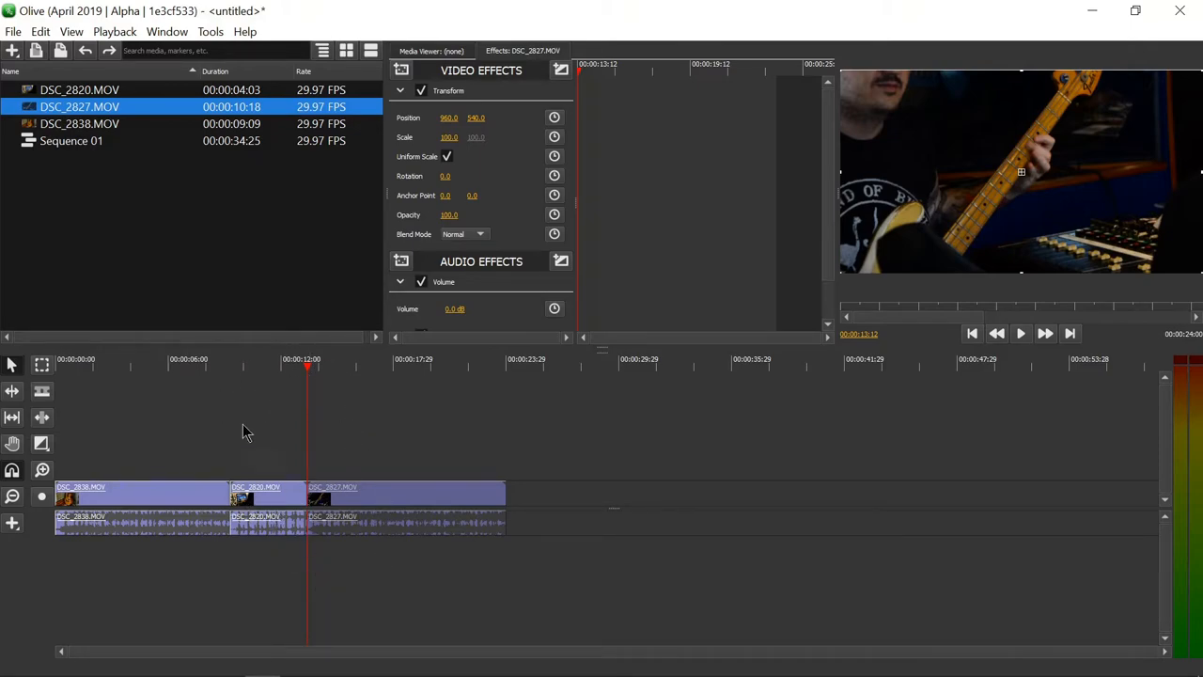
mouse_move(286, 347)
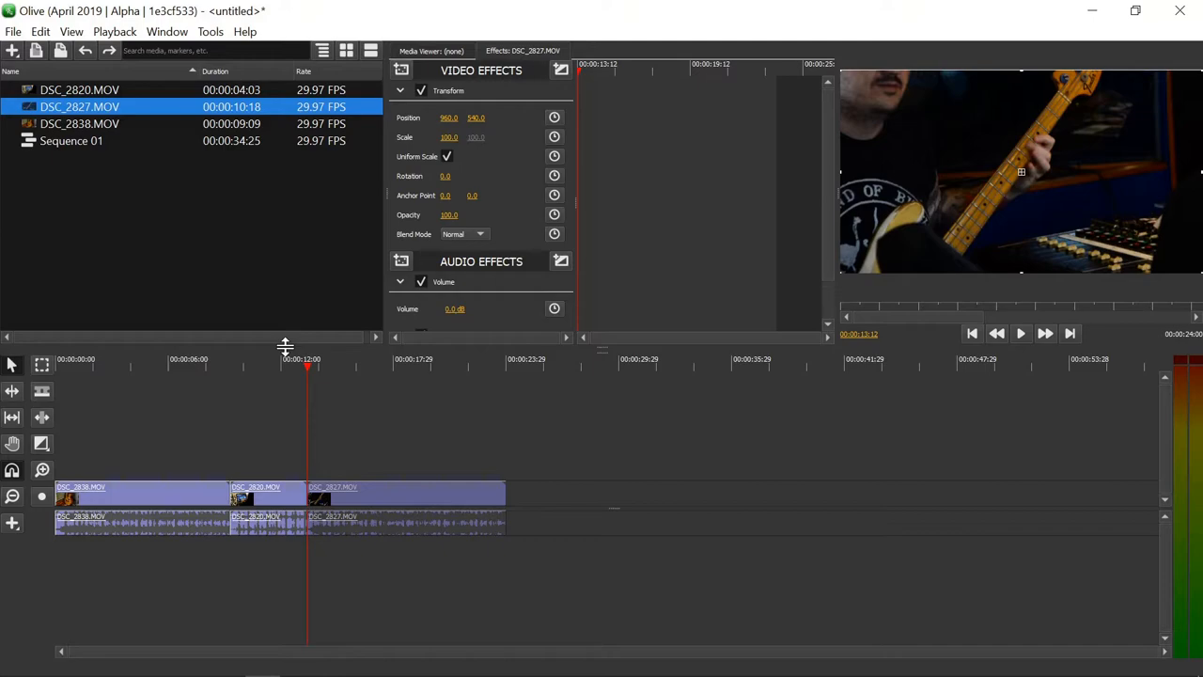
mouse_move(312, 384)
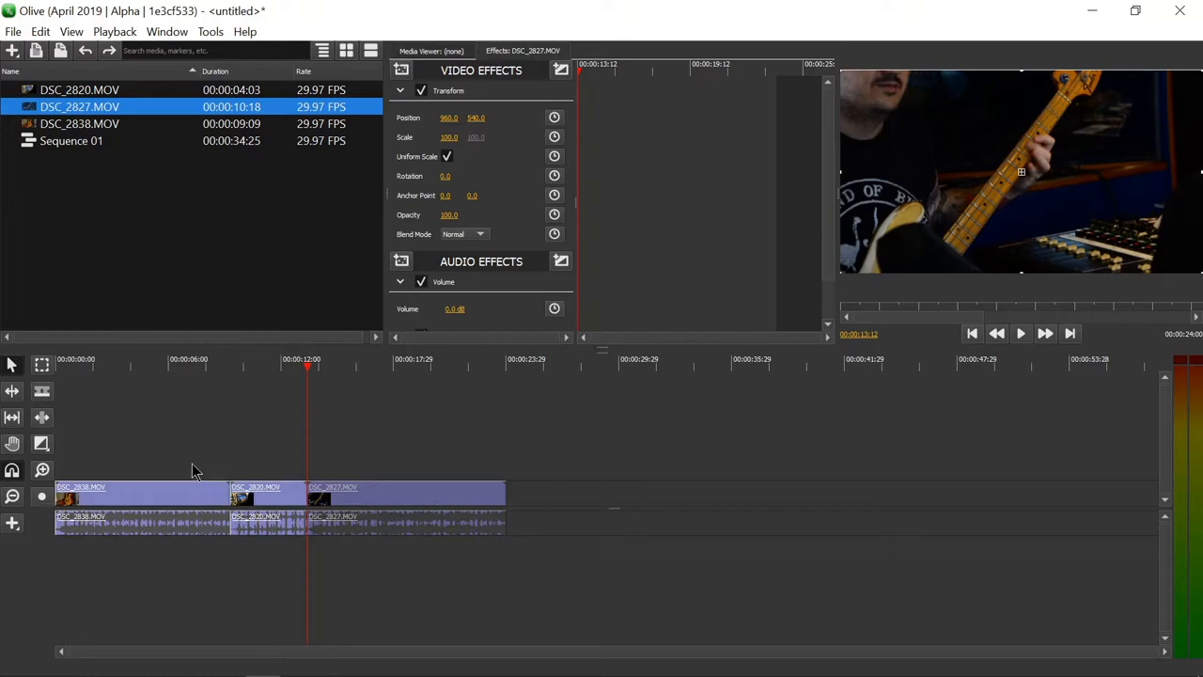
mouse_move(318, 592)
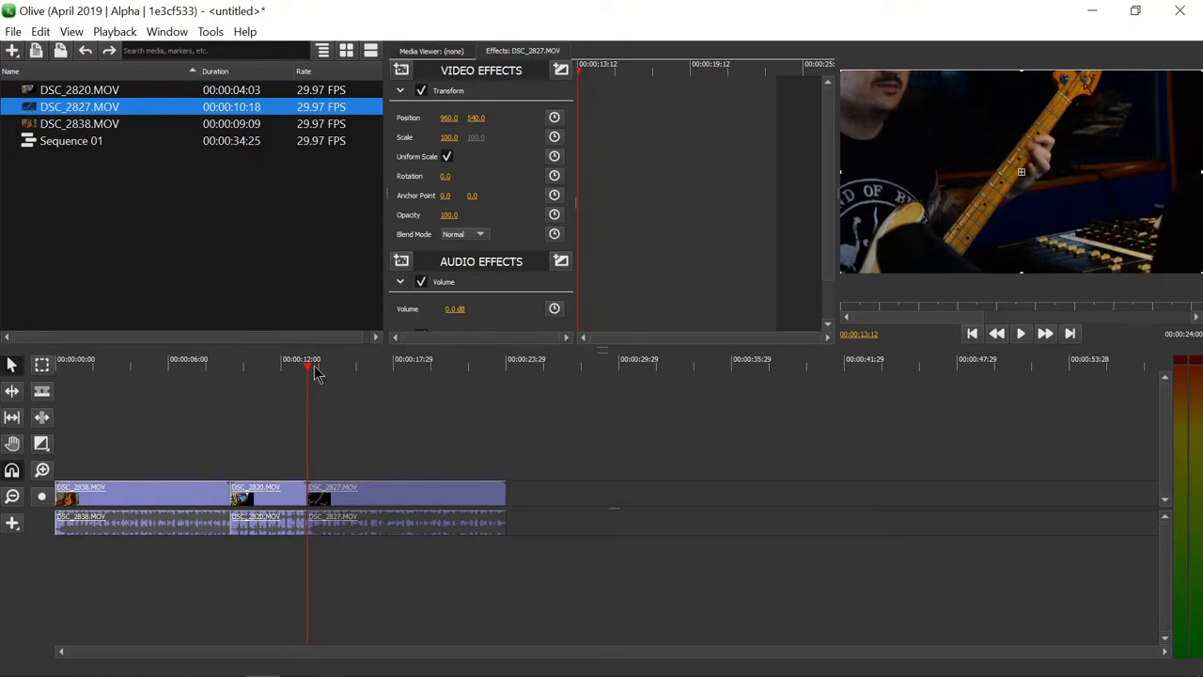
mouse_move(254, 393)
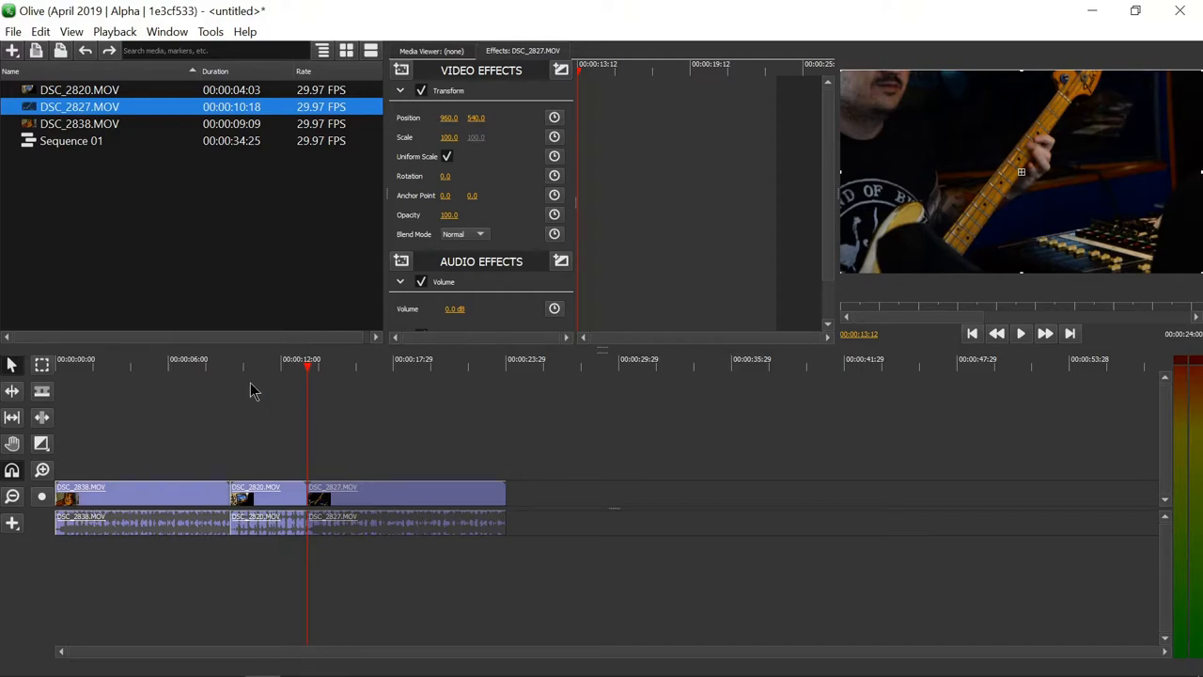
mouse_move(309, 369)
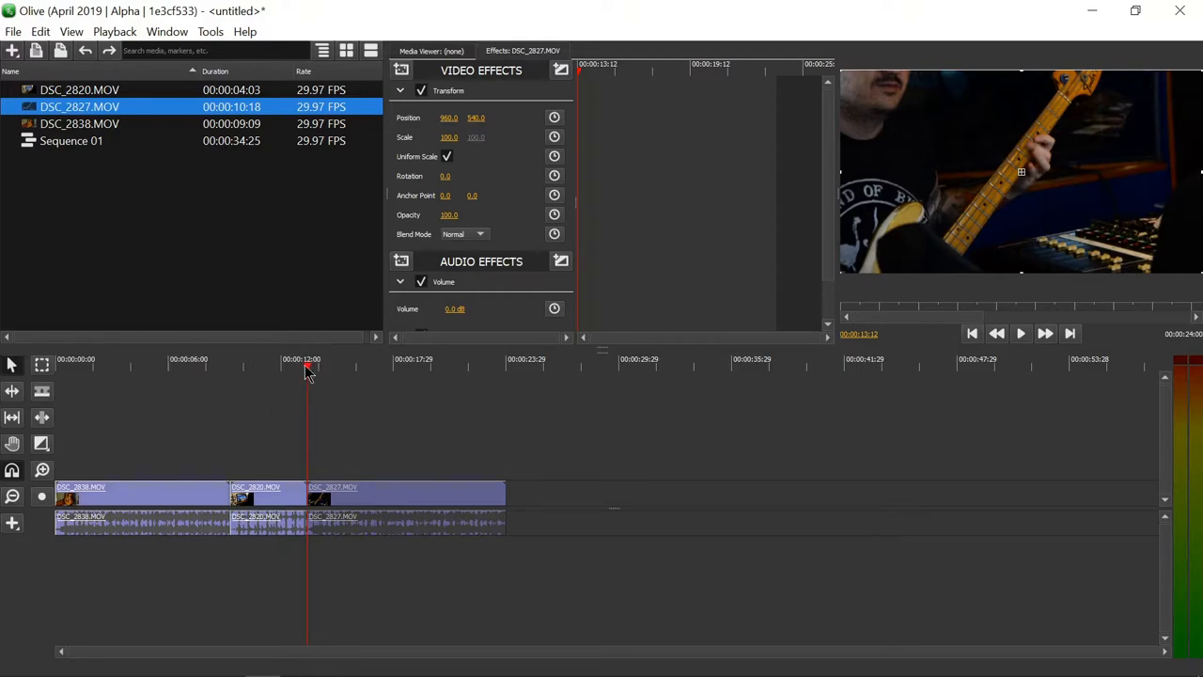
mouse_move(339, 467)
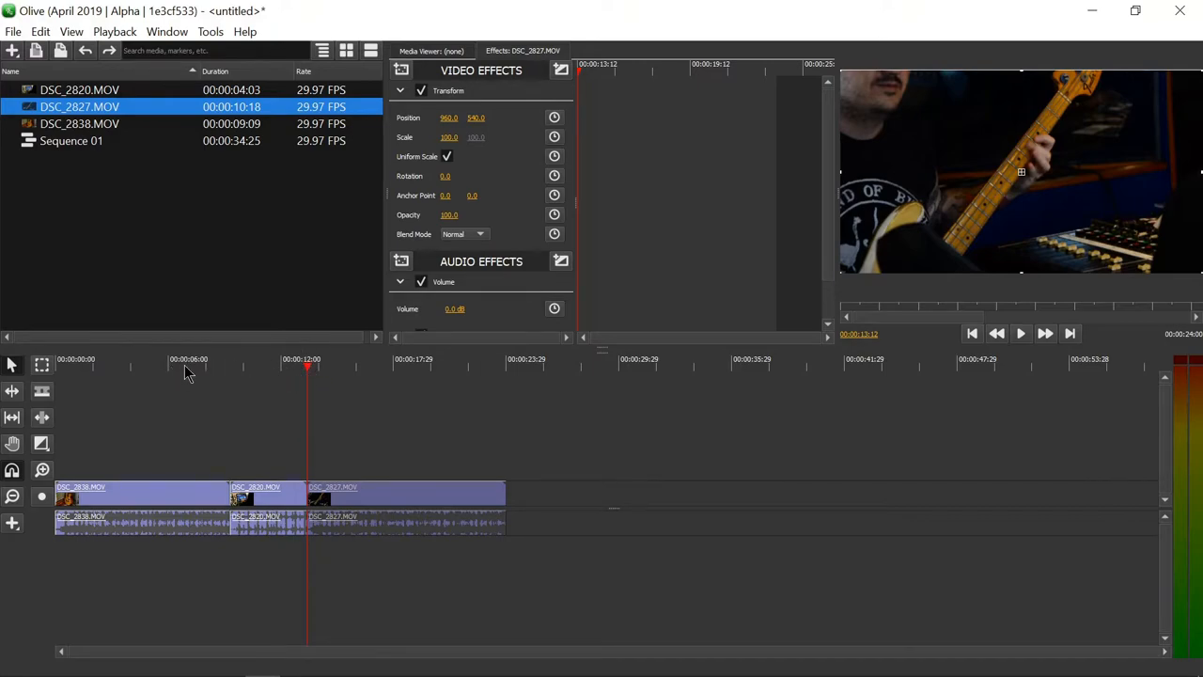
mouse_move(470, 452)
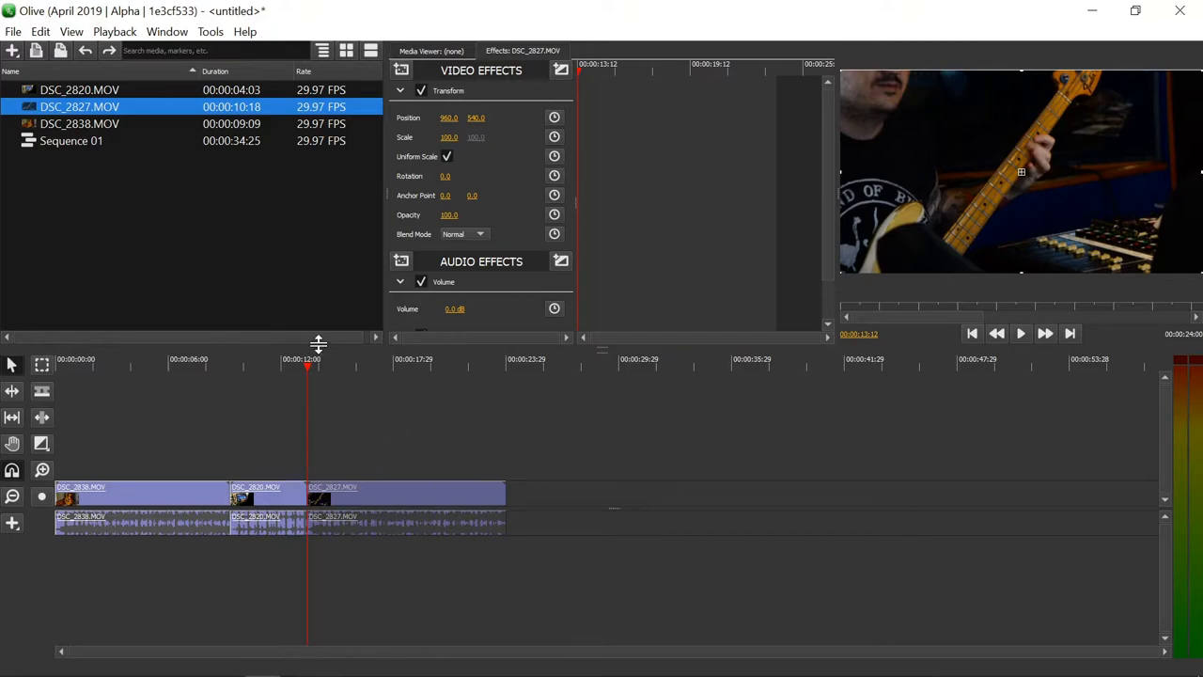
mouse_move(428, 440)
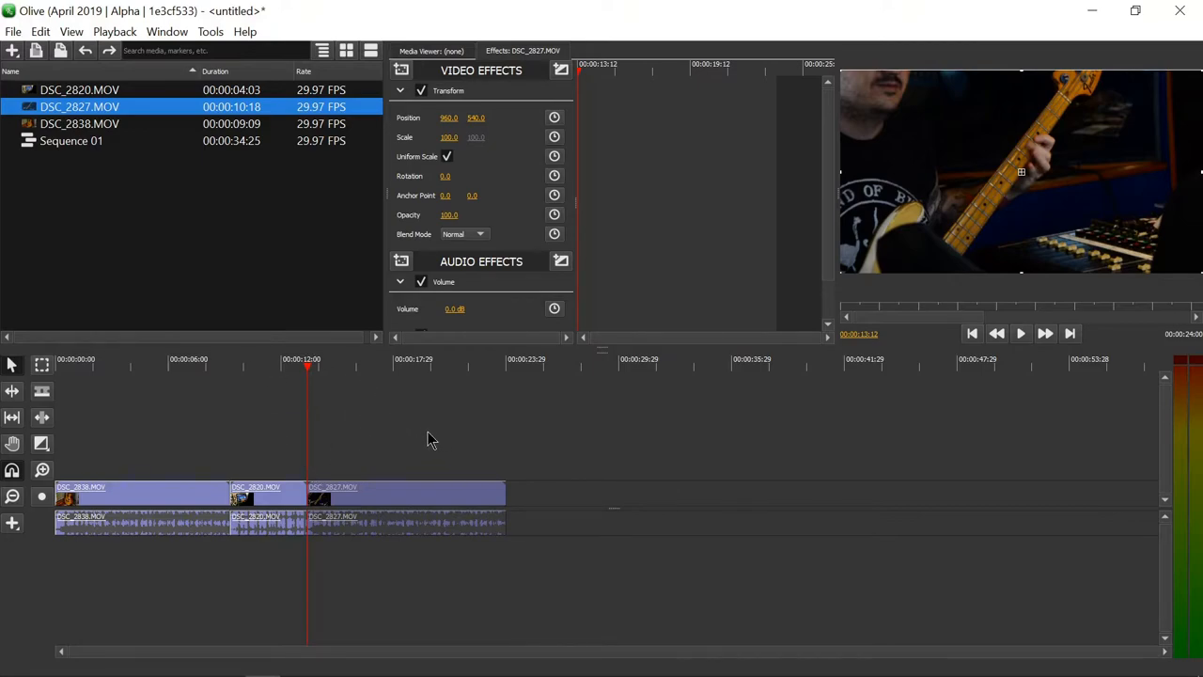
mouse_move(320, 534)
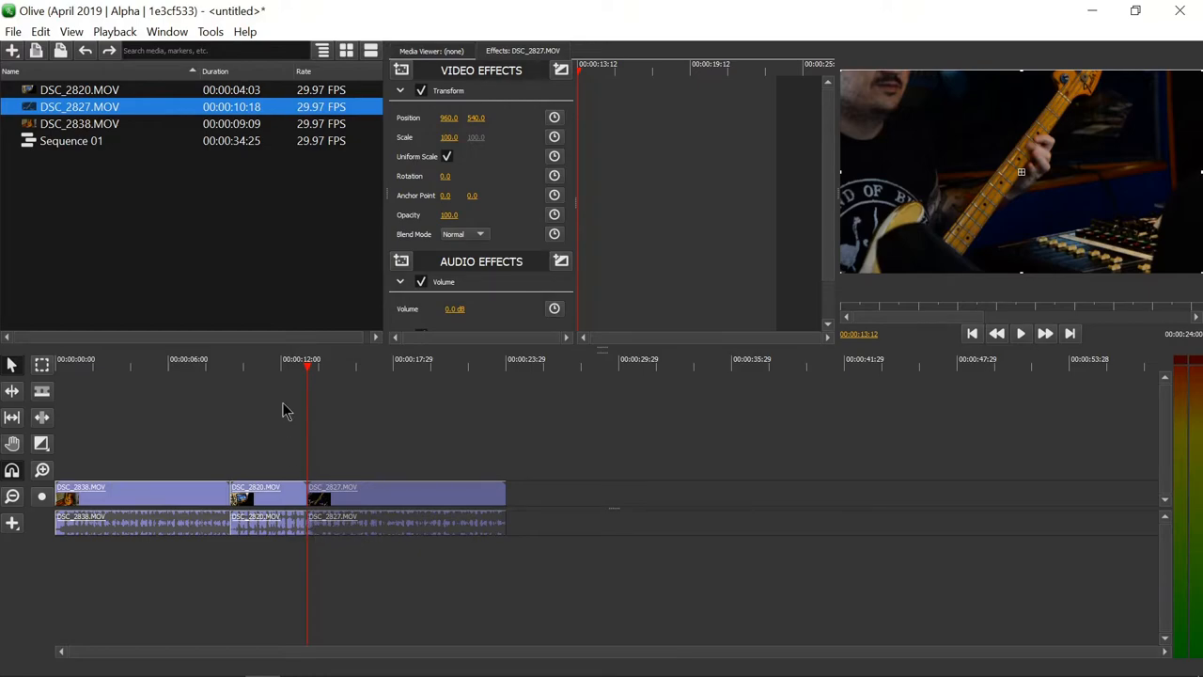
mouse_move(274, 392)
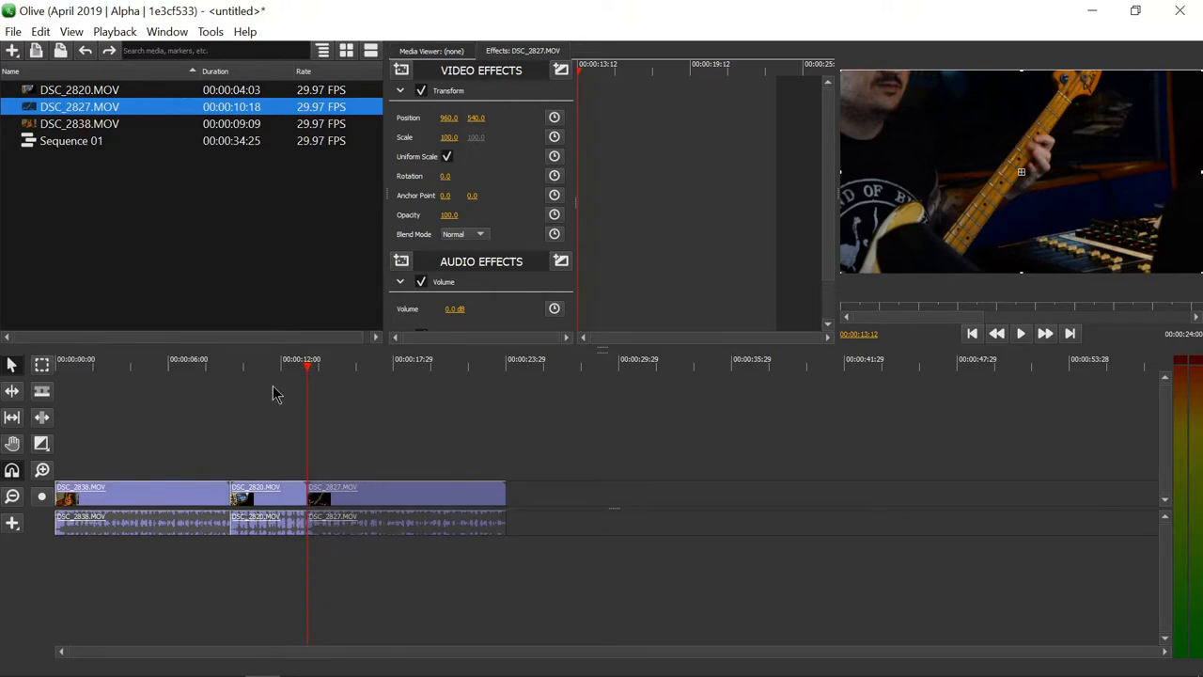
mouse_move(337, 368)
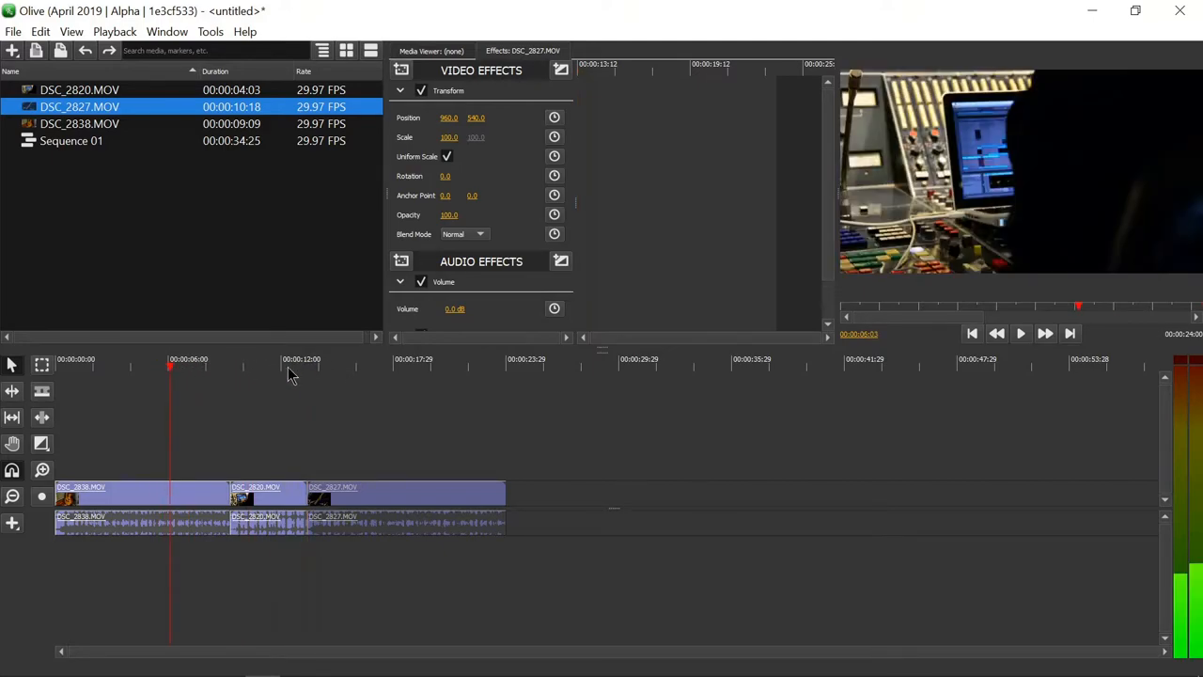
Scrub the playhead along the ruler to preview the sequence, checking speaker volume along the way
left_click(361, 367)
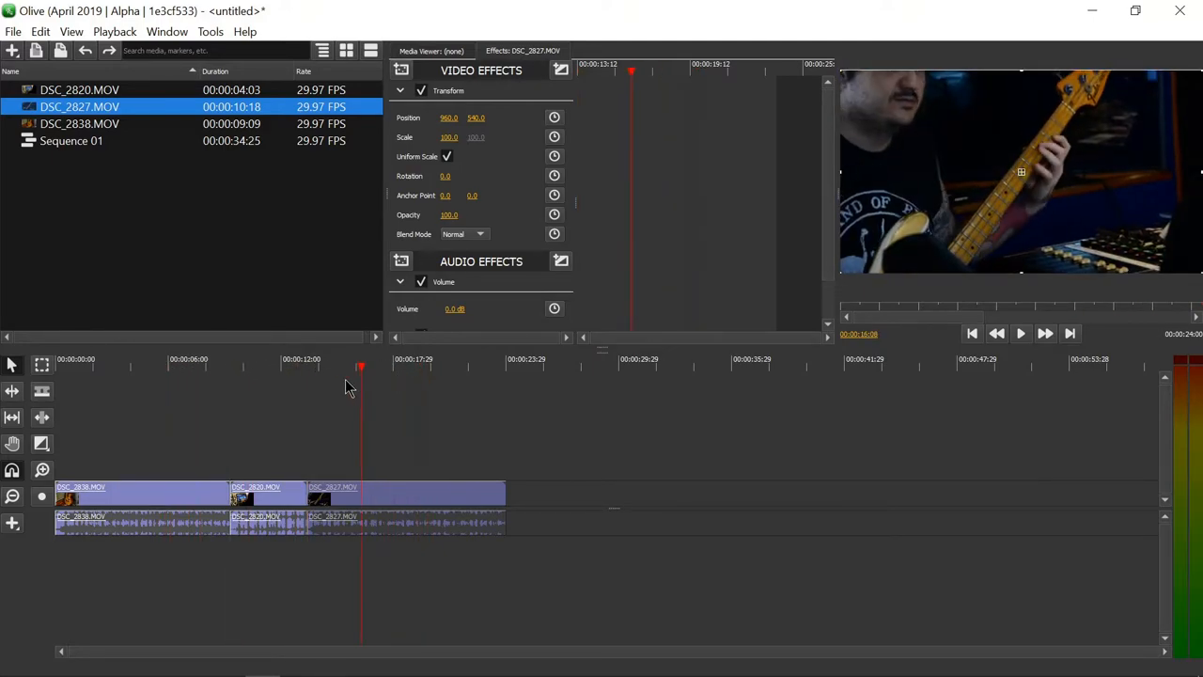
left_click(129, 365)
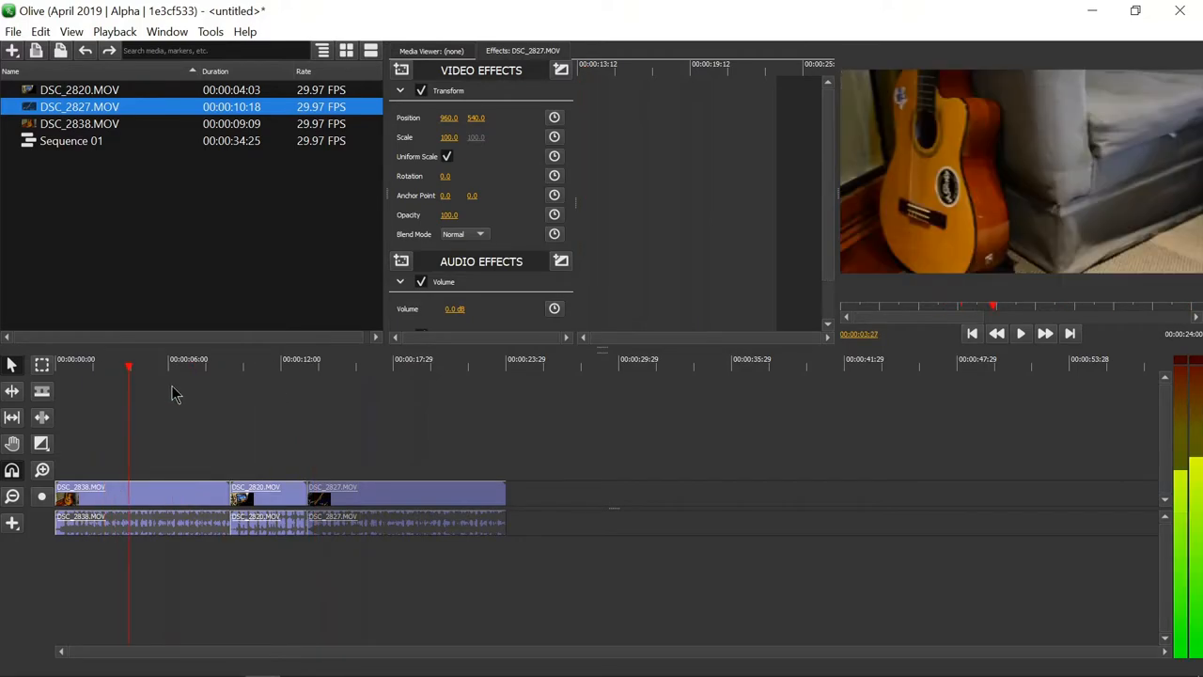
left_click(173, 364)
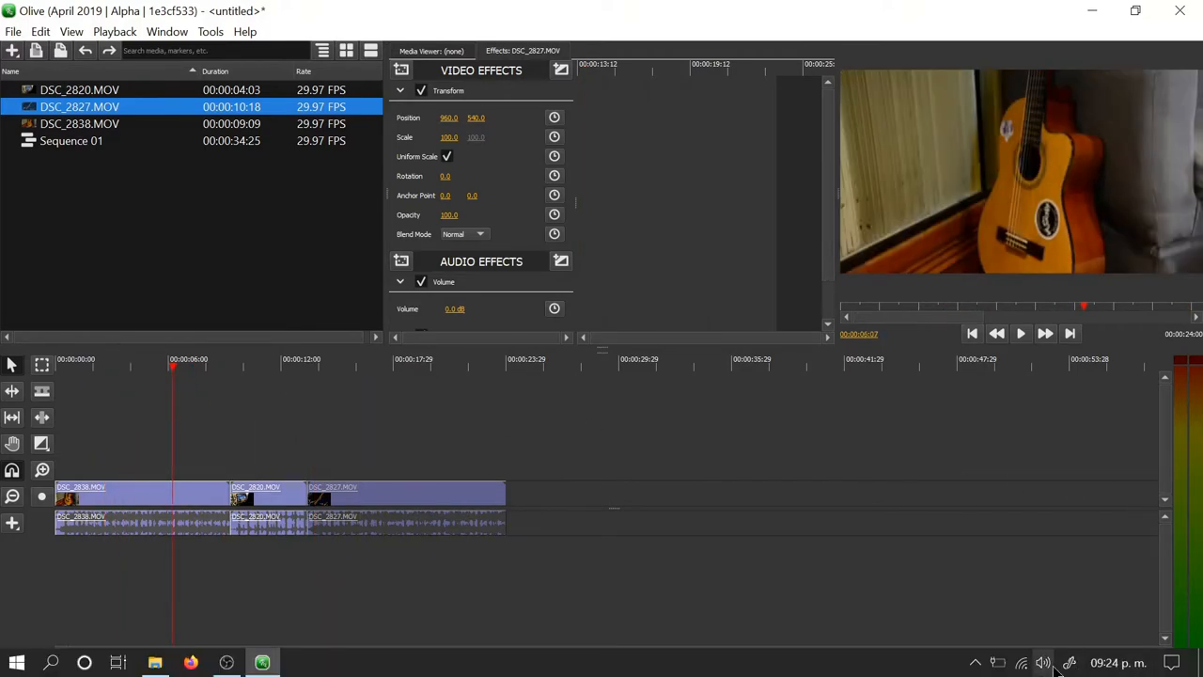
left_click(1044, 662)
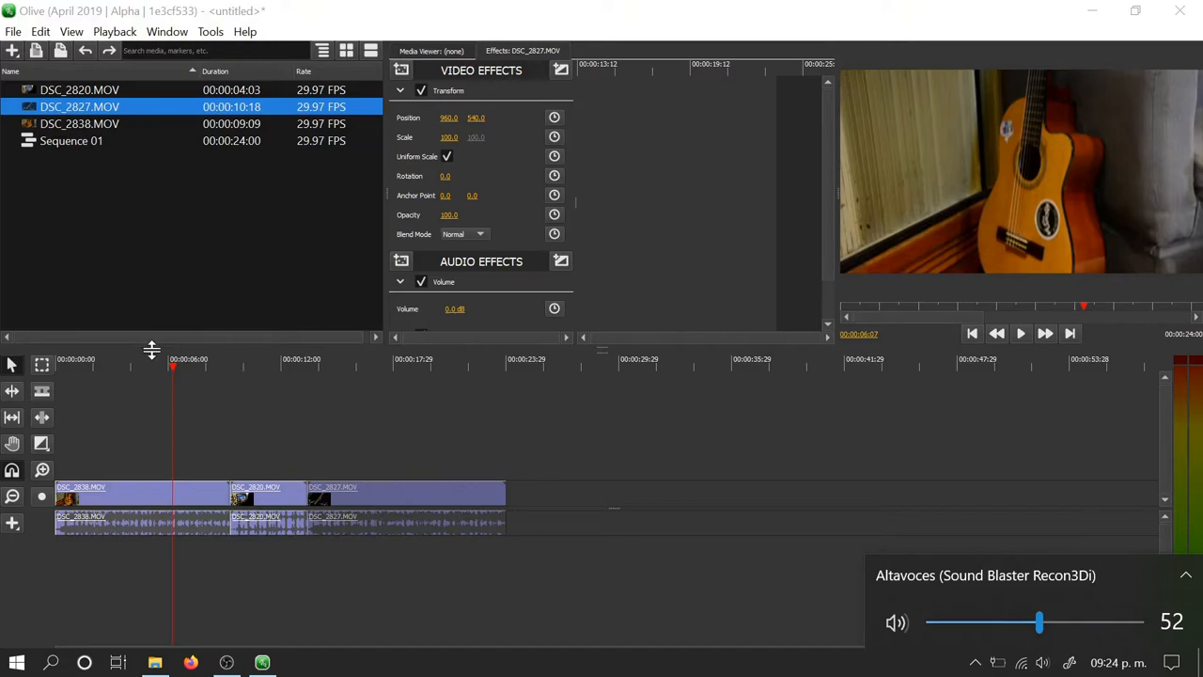
left_click(248, 365)
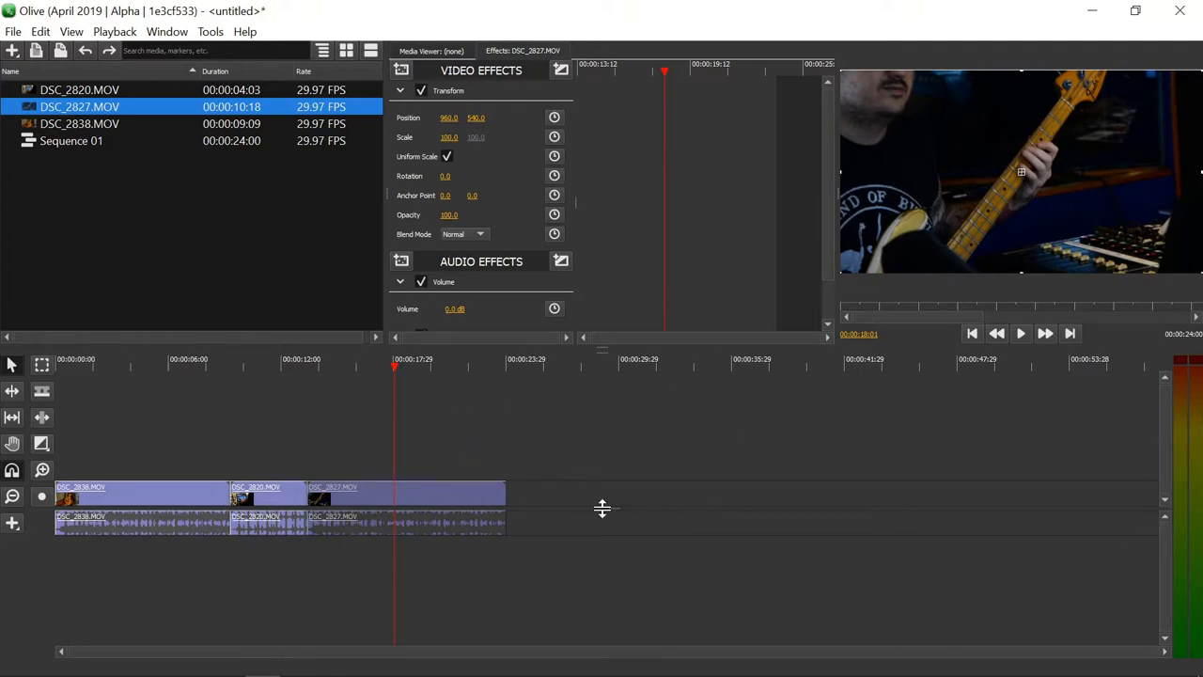
mouse_move(376, 477)
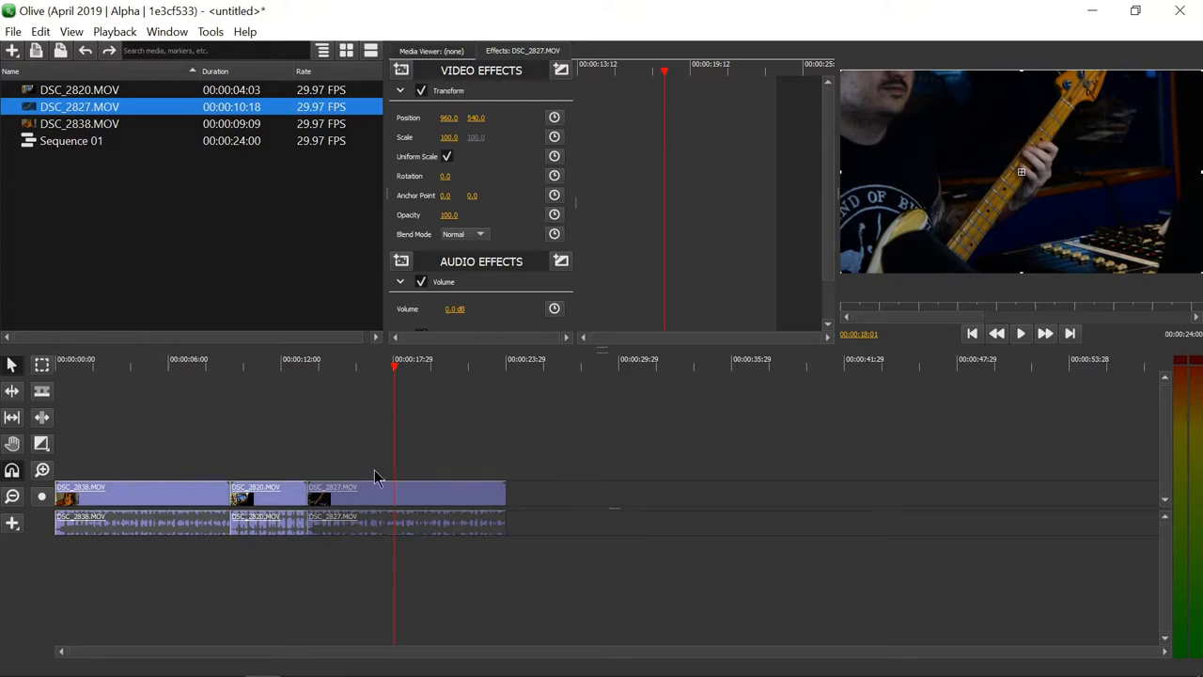
mouse_move(575, 406)
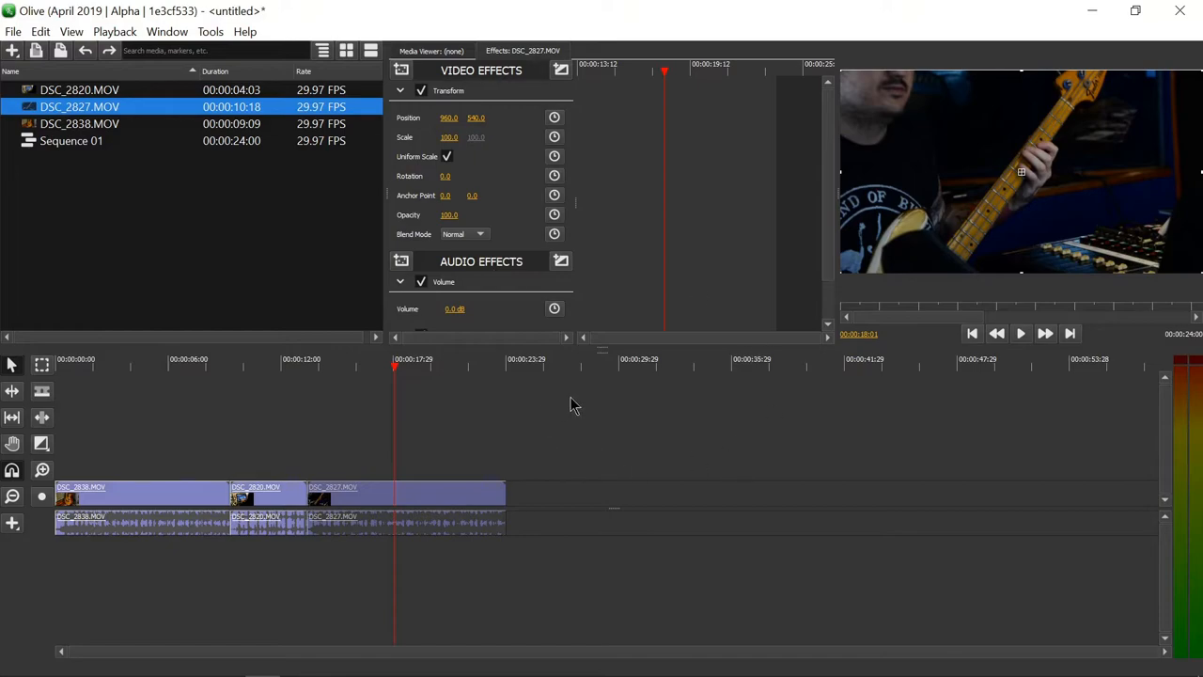
mouse_move(564, 367)
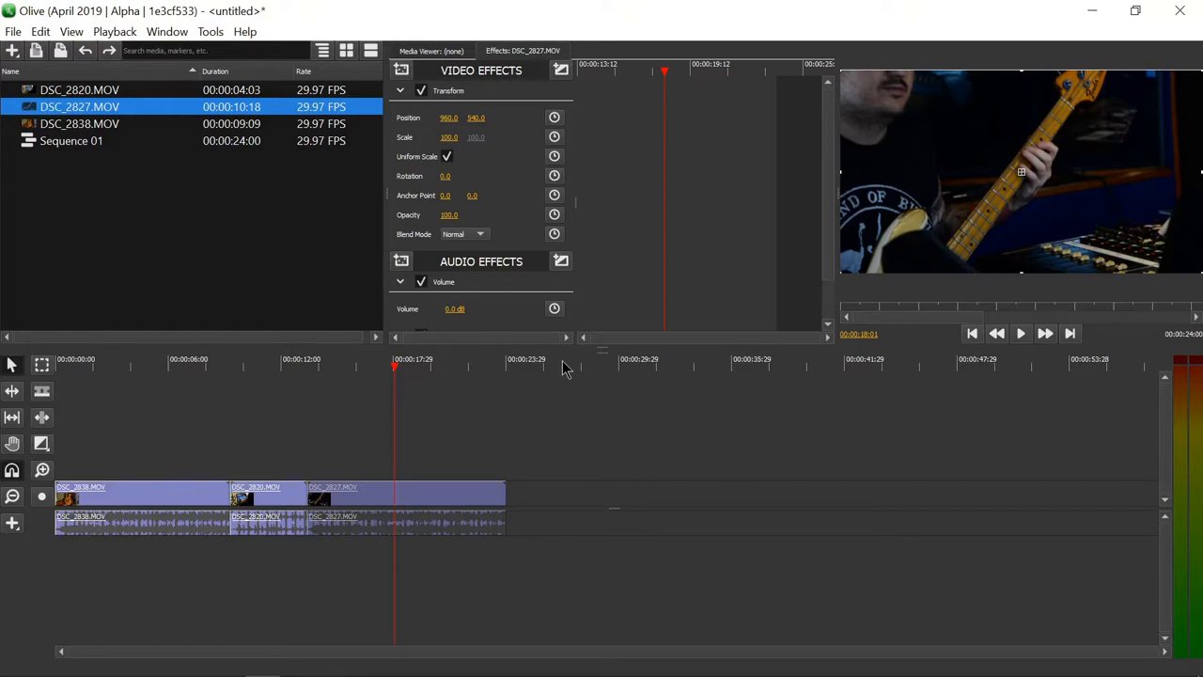
mouse_move(498, 402)
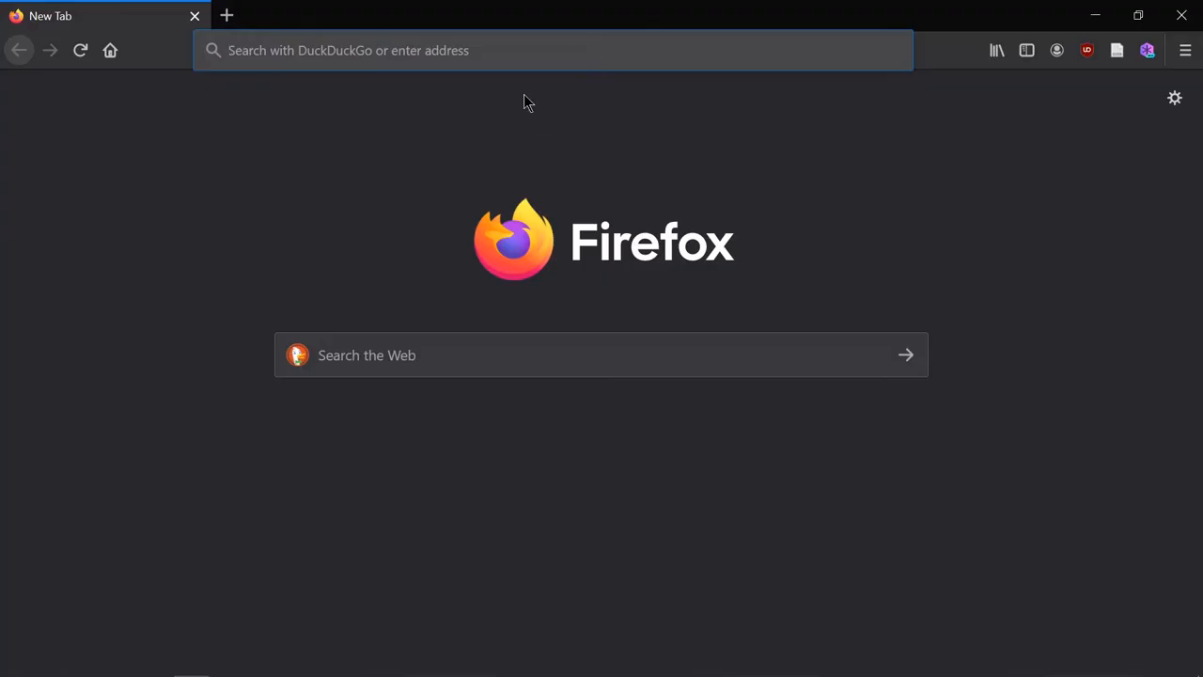
mouse_move(583, 235)
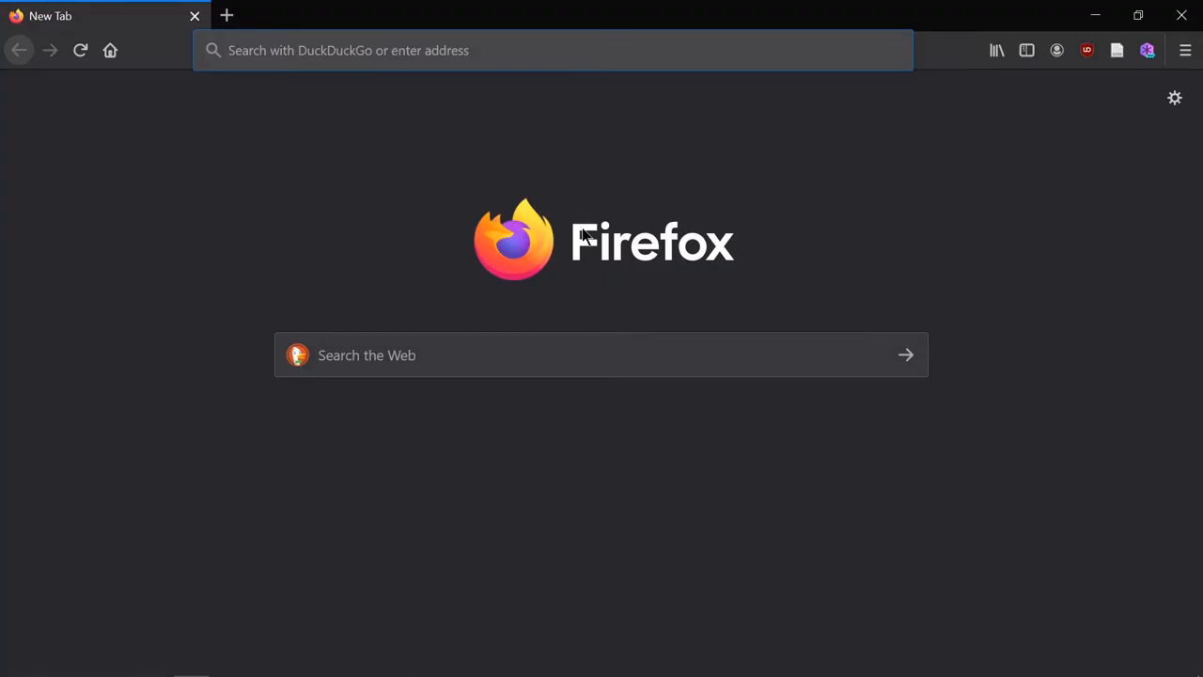
Enter olivevideoeditor.org in the Firefox address bar
type("olive")
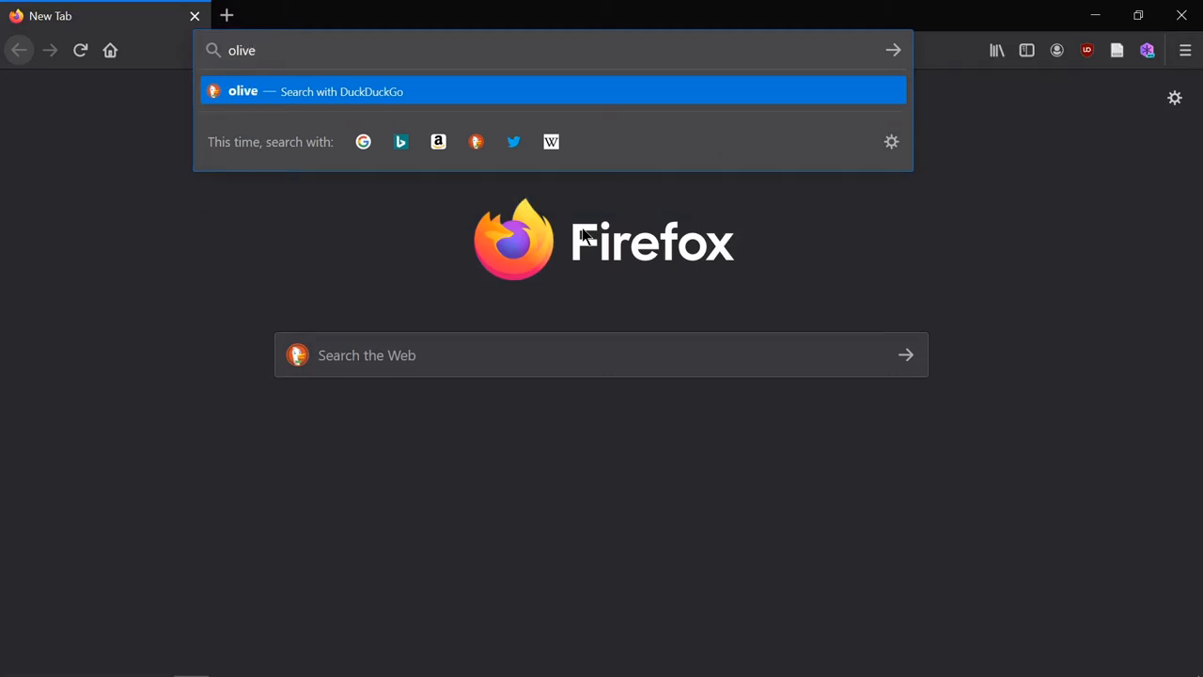
type("videoeditor.")
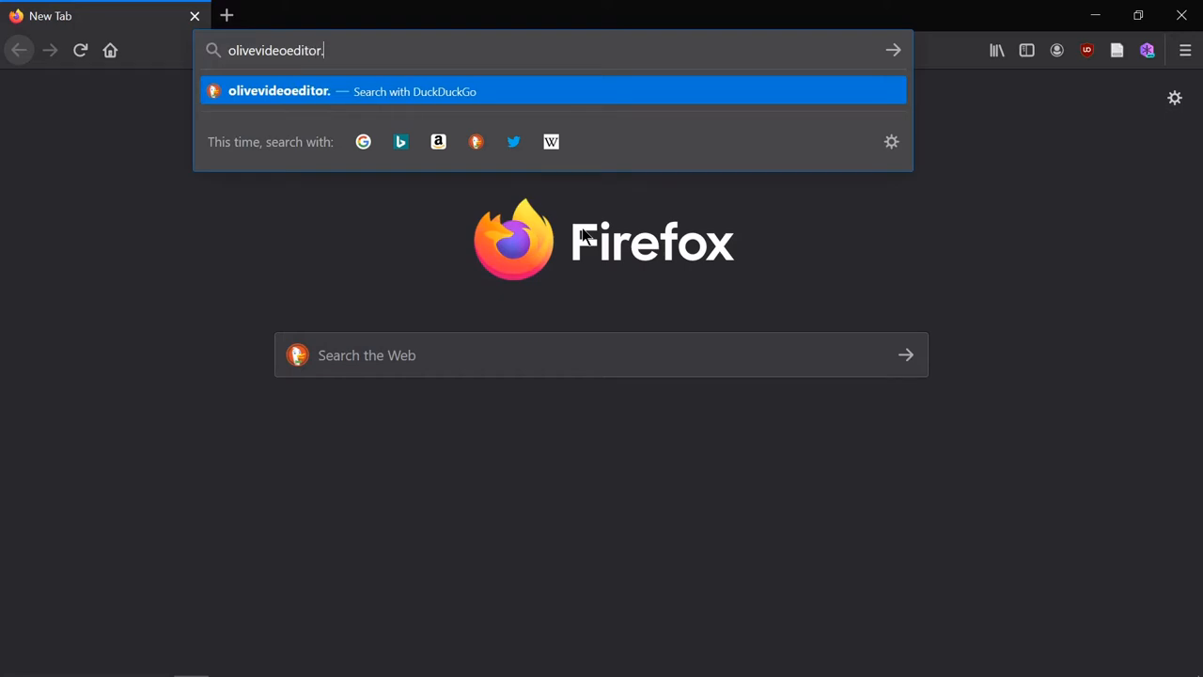
type("org")
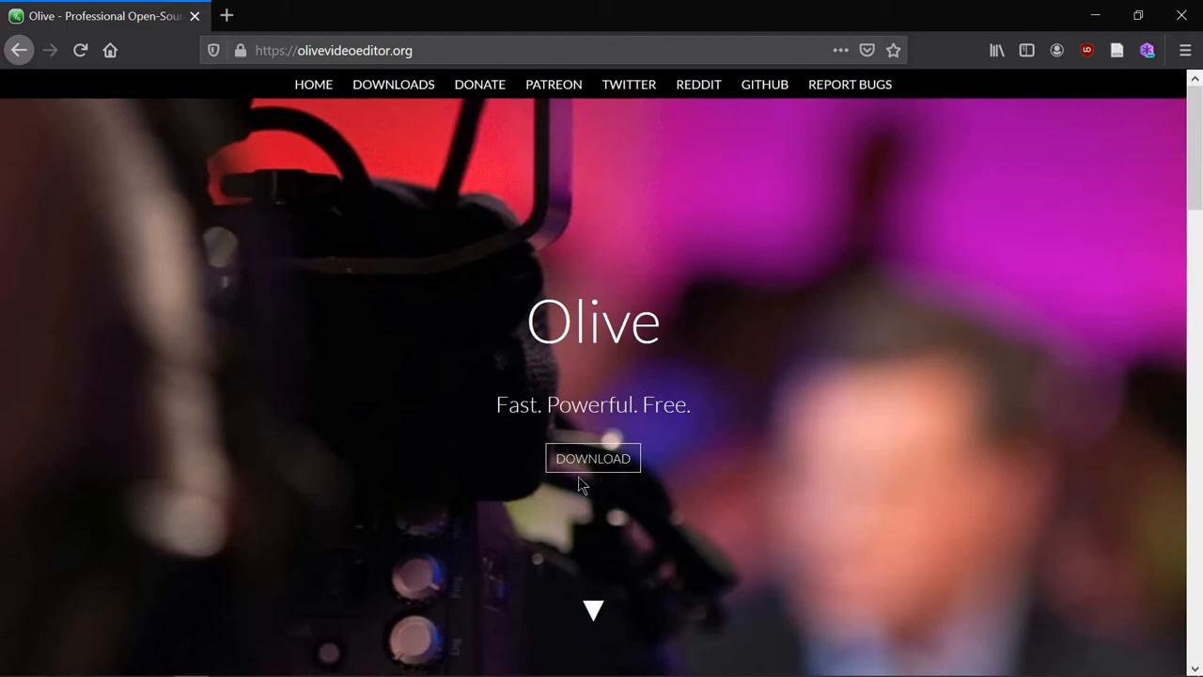
mouse_move(592, 458)
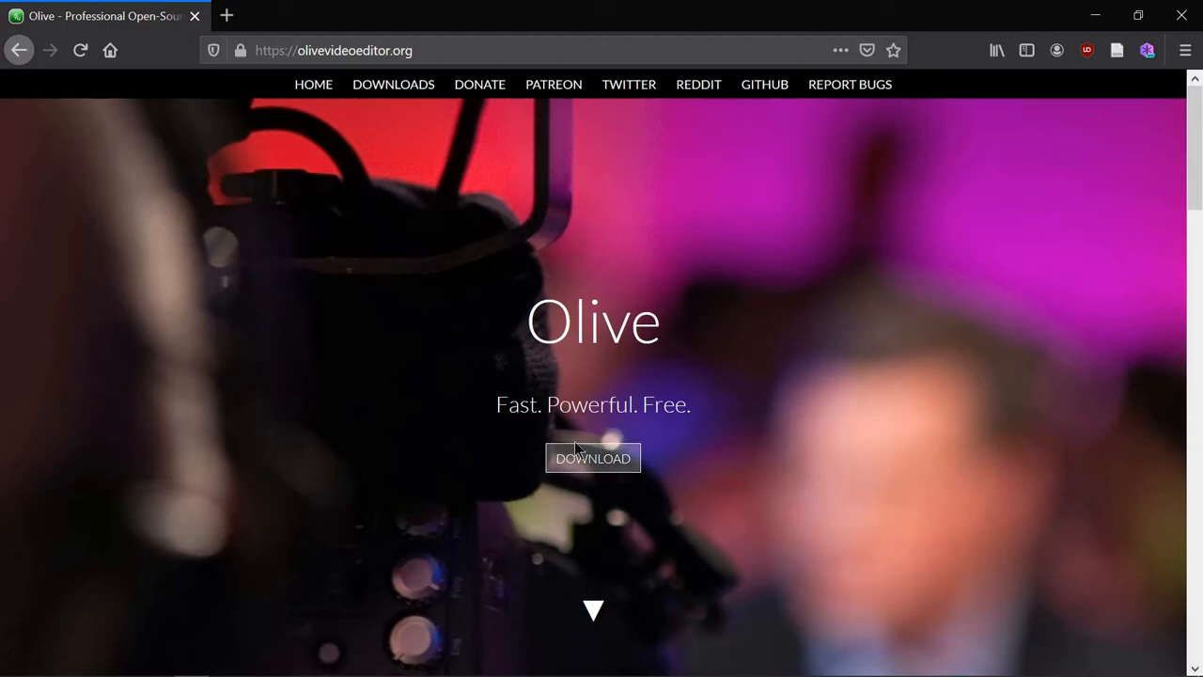
scroll("down", 3)
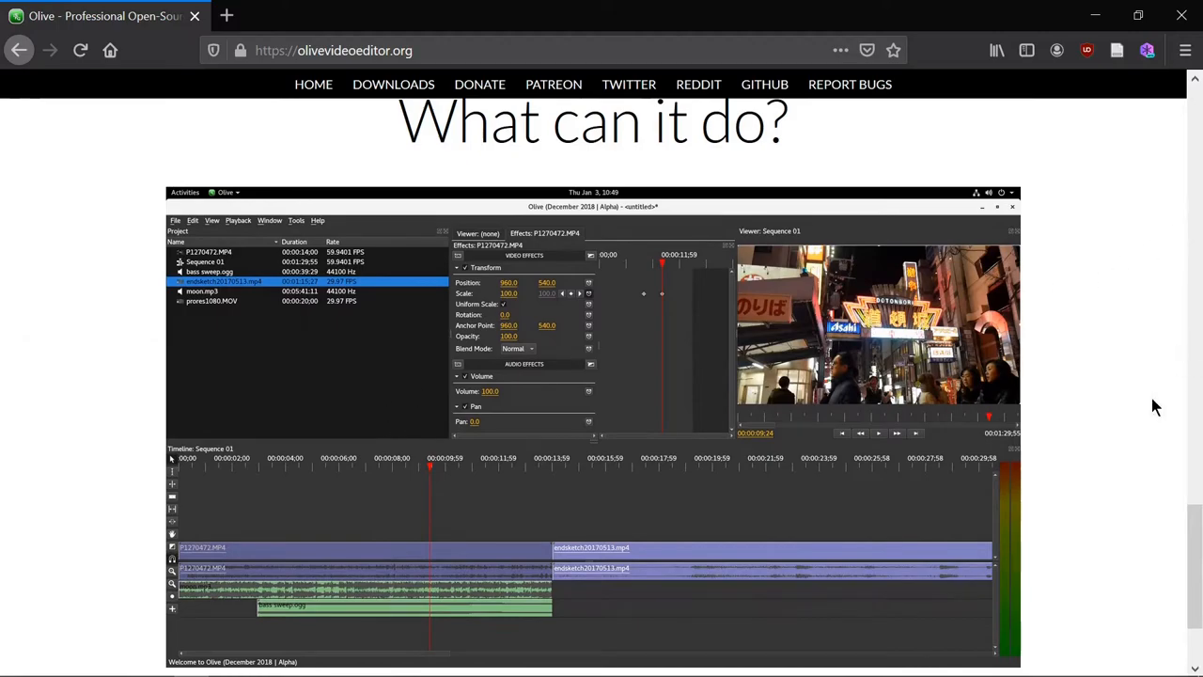
mouse_move(218, 253)
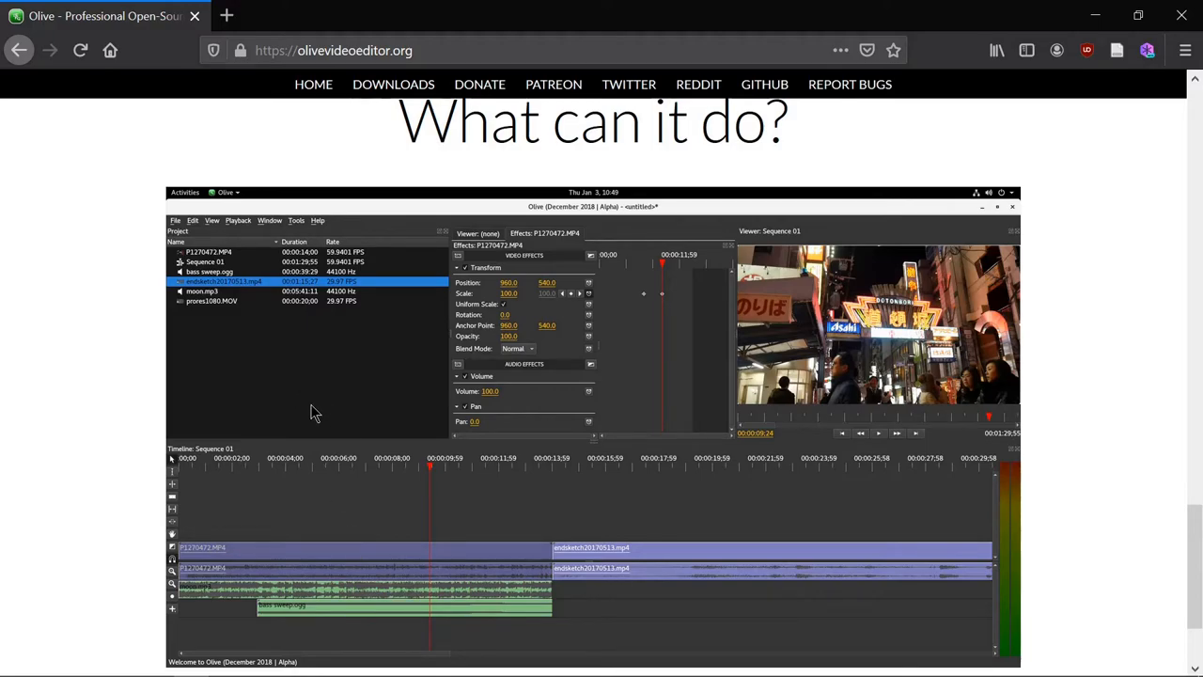
scroll("down", 3)
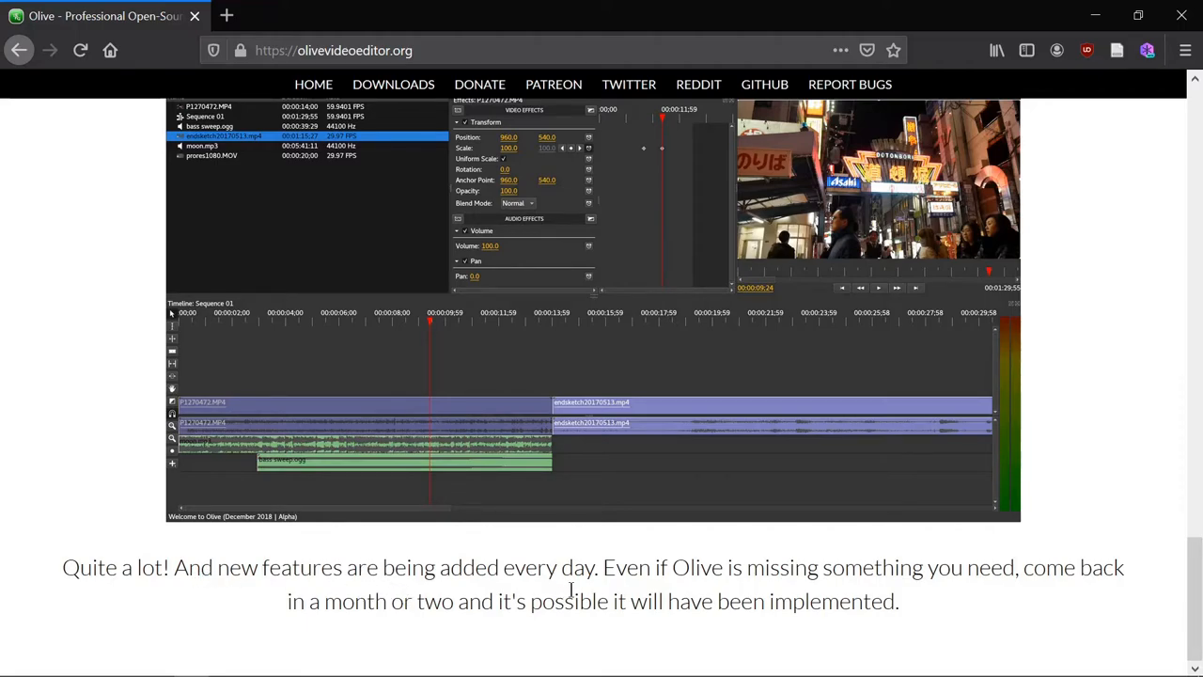
mouse_move(585, 592)
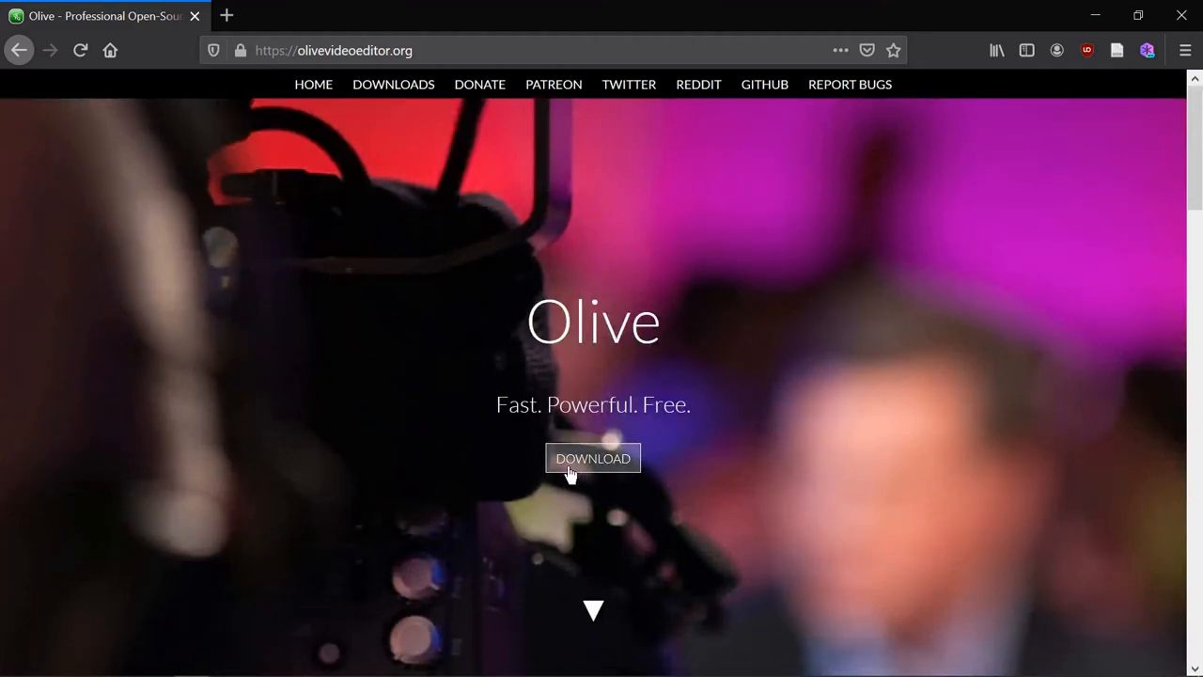
mouse_move(624, 481)
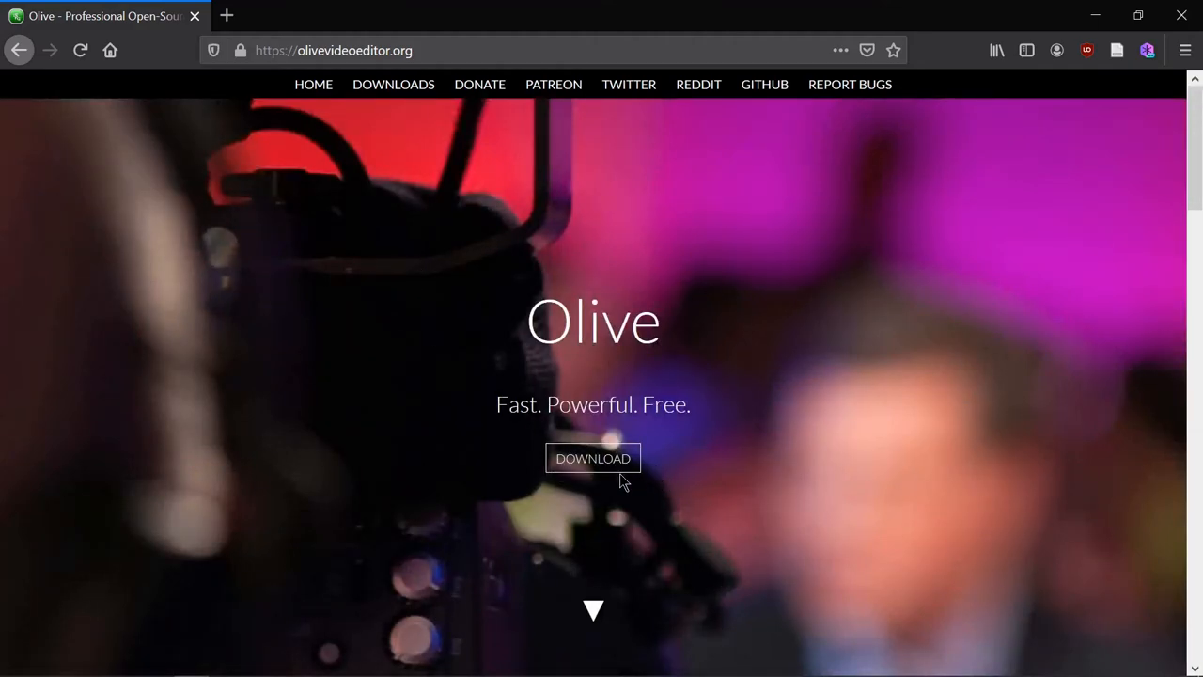
Go to the Olive download page, start the macOS download and cancel the save prompt
left_click(594, 459)
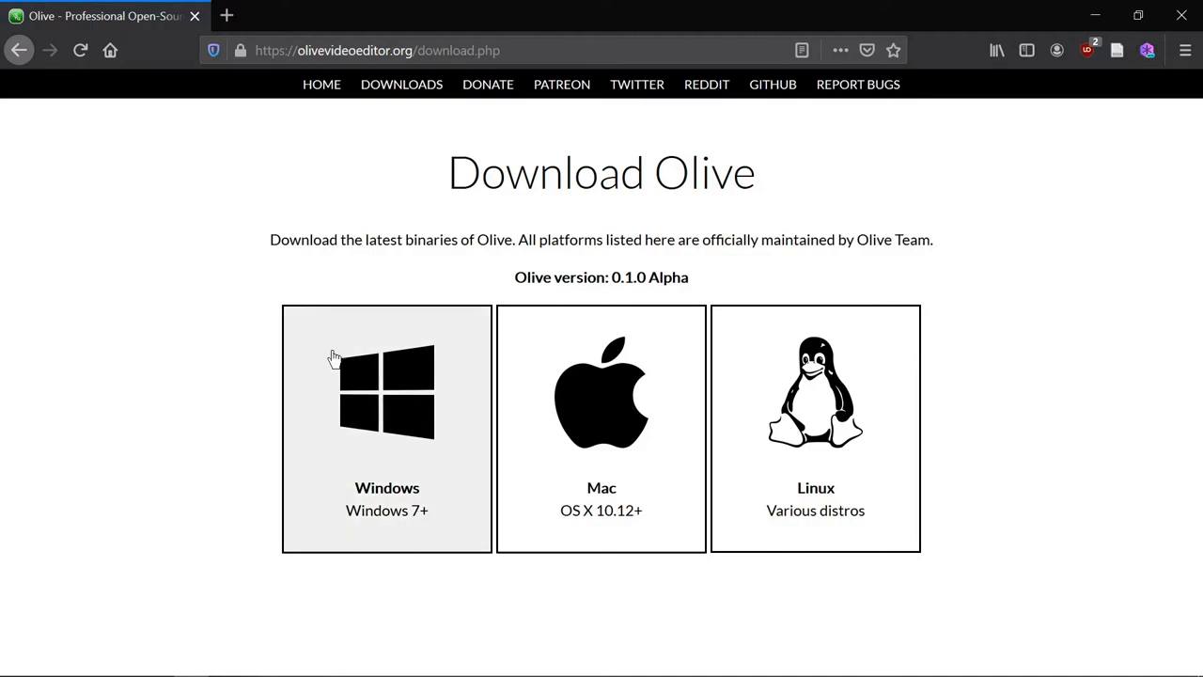
mouse_move(946, 656)
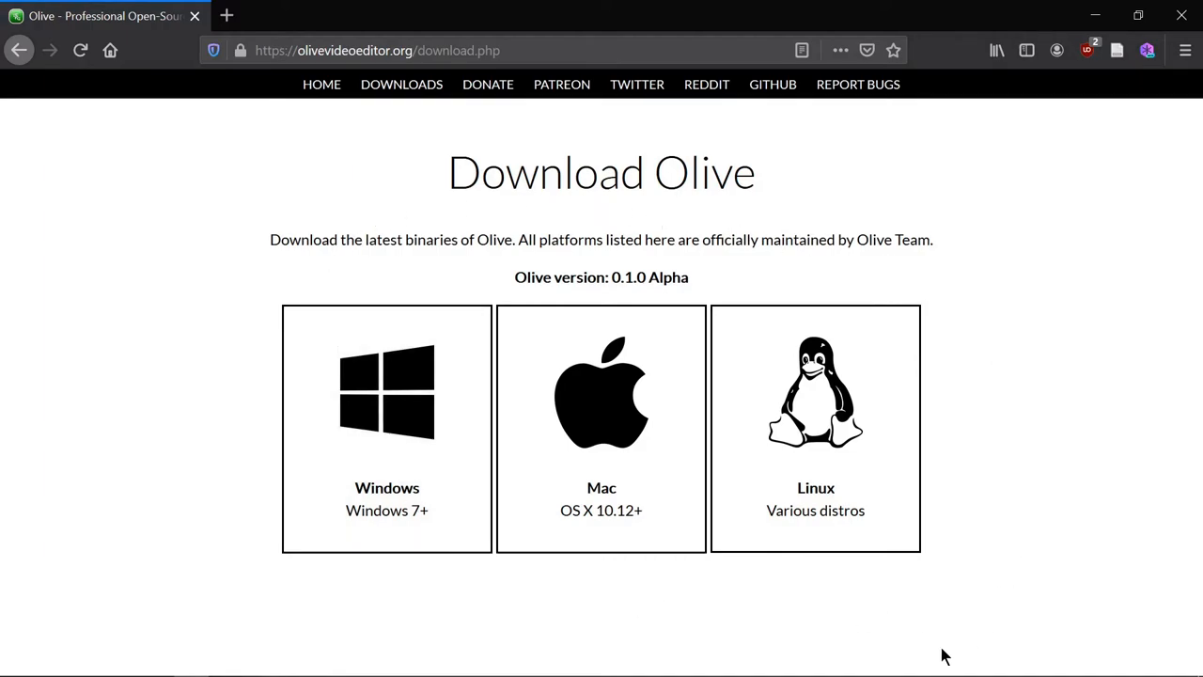
mouse_move(342, 532)
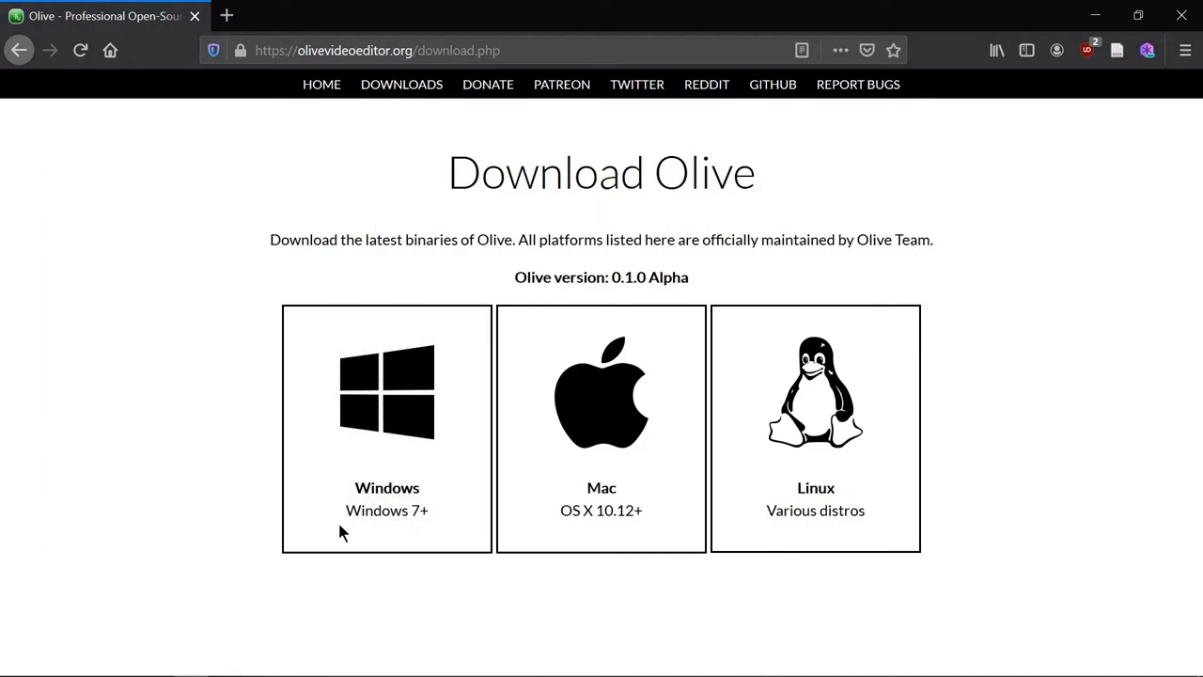
mouse_move(376, 392)
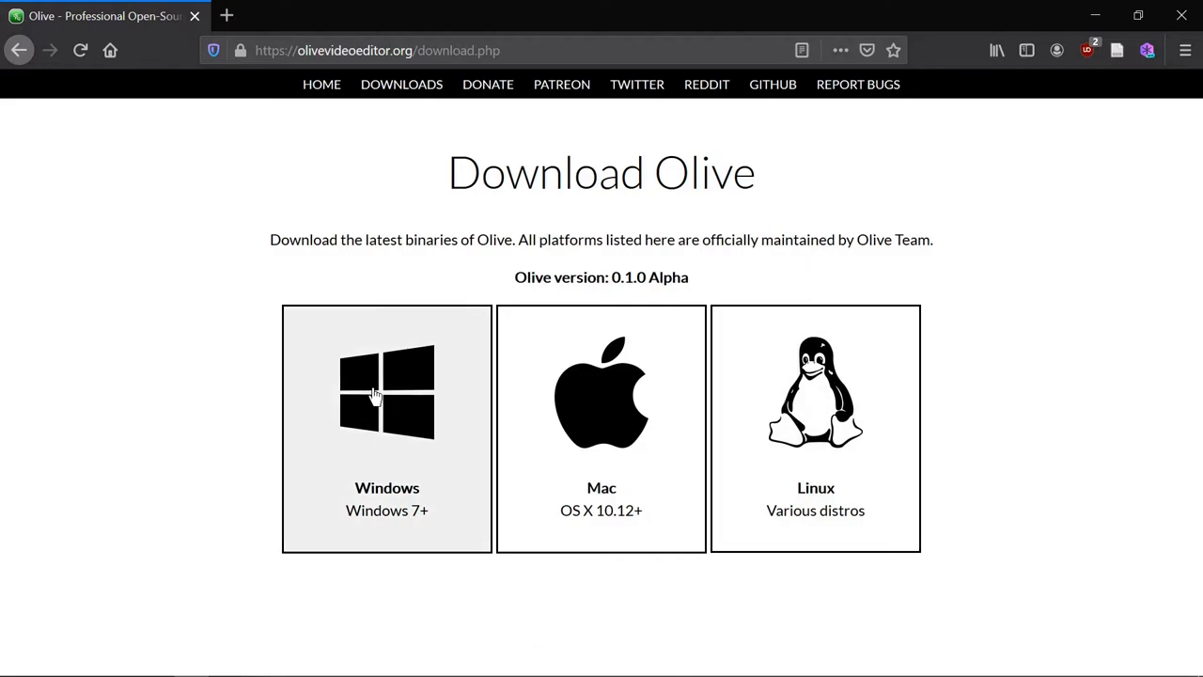
mouse_move(900, 482)
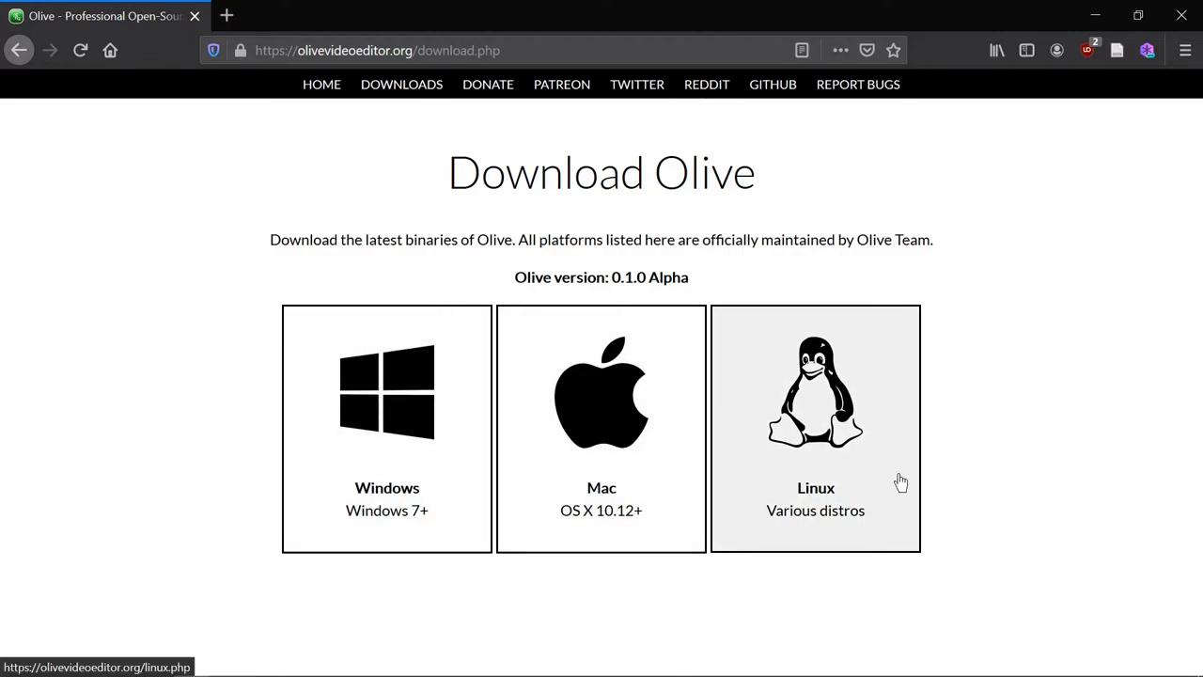
left_click(816, 428)
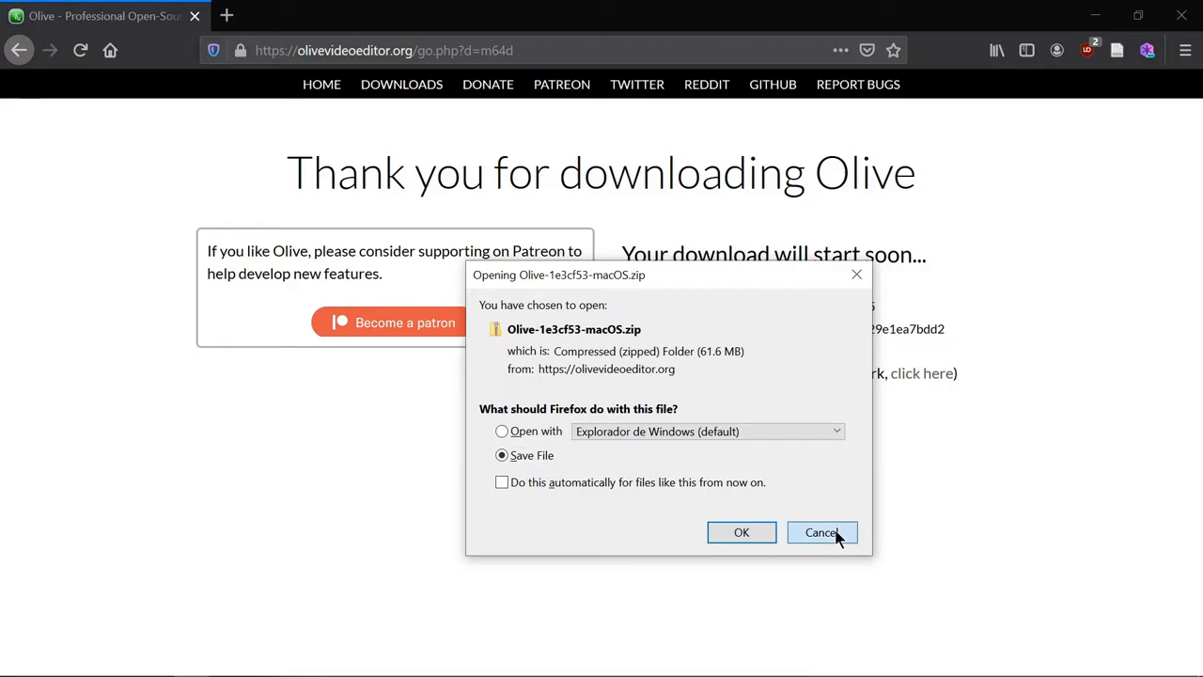
left_click(819, 532)
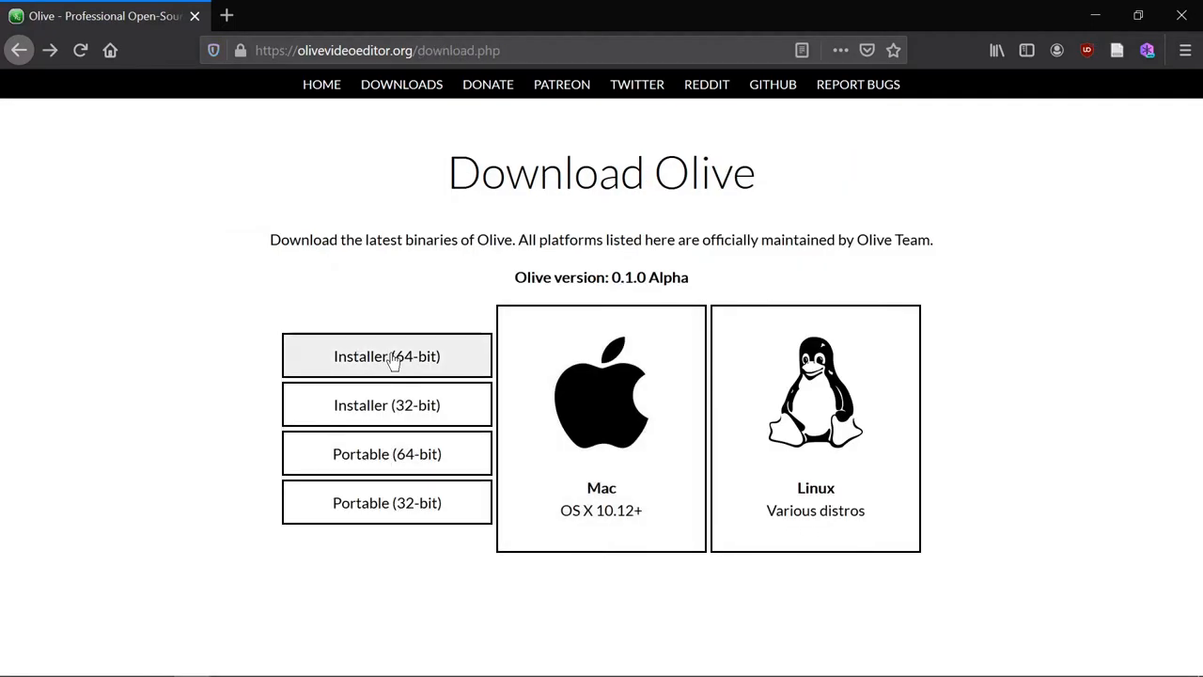
mouse_move(406, 379)
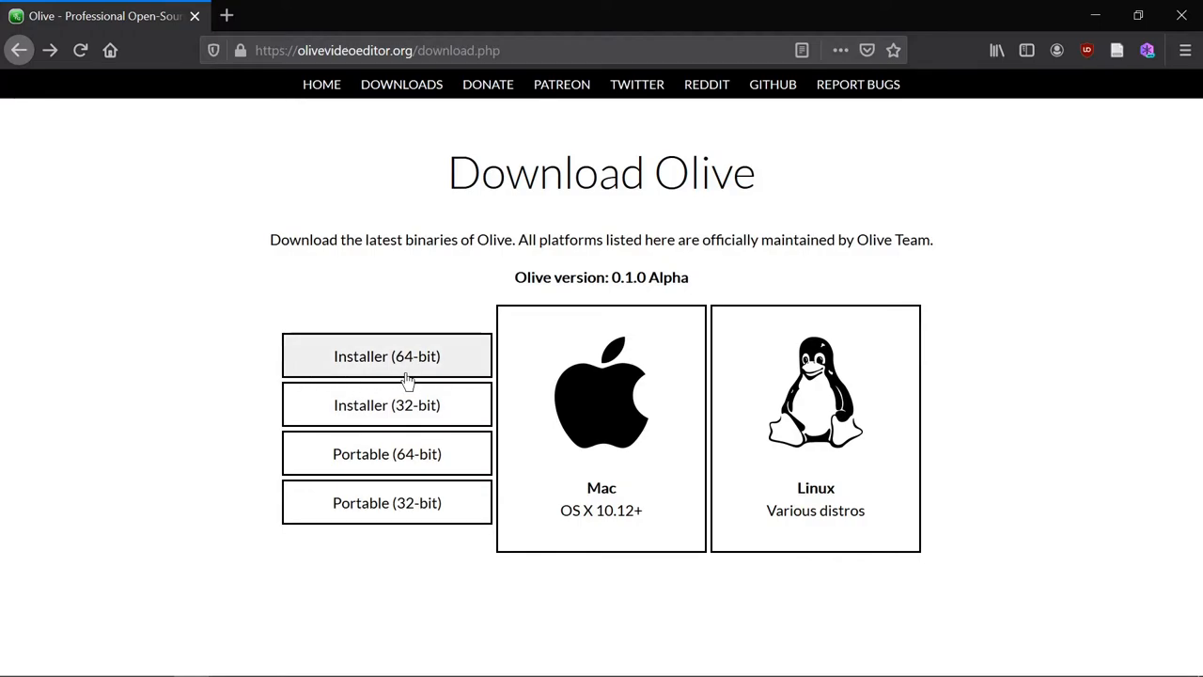
mouse_move(402, 473)
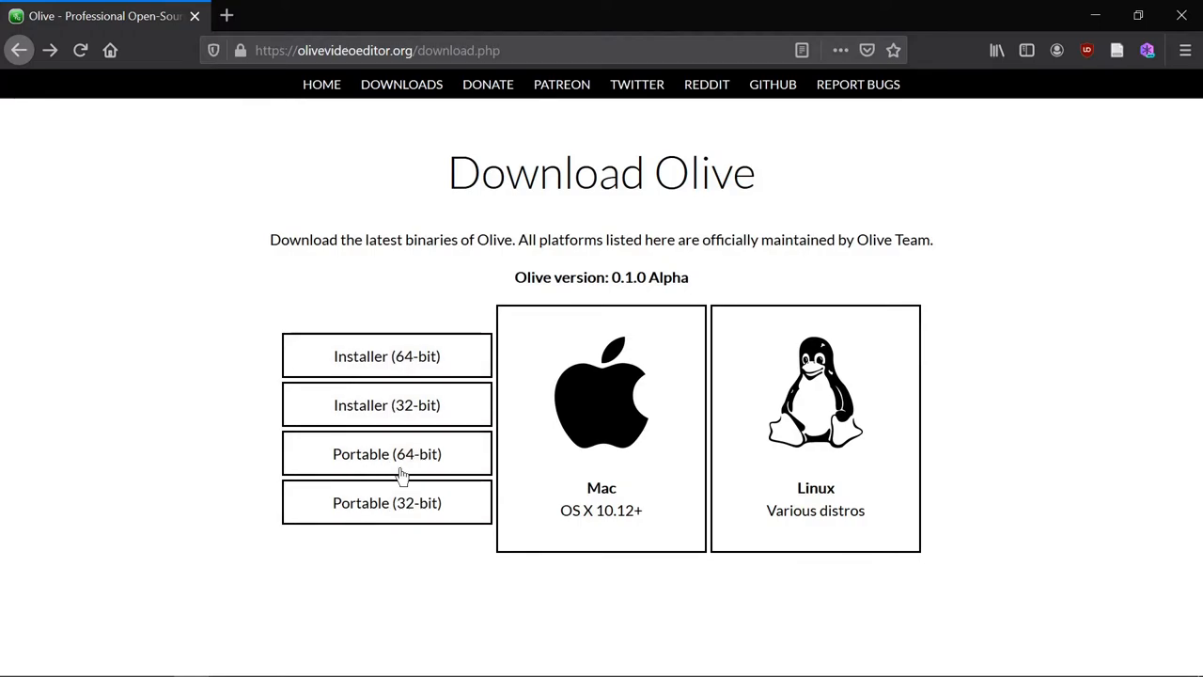
mouse_move(233, 357)
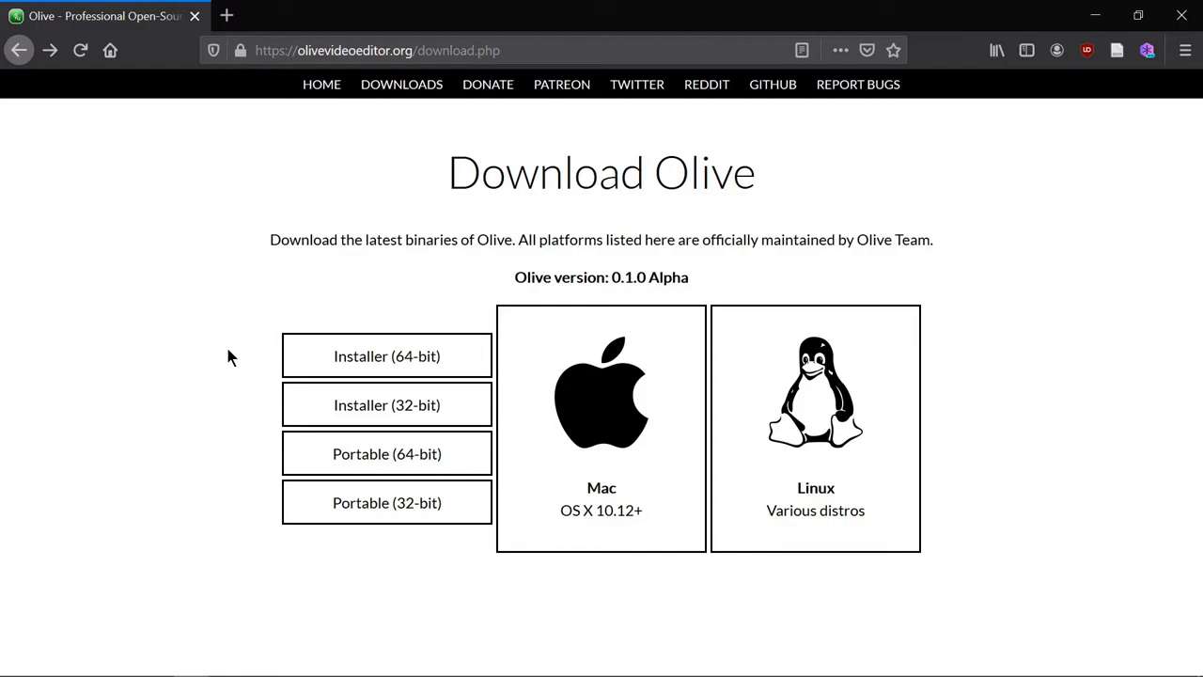
mouse_move(242, 350)
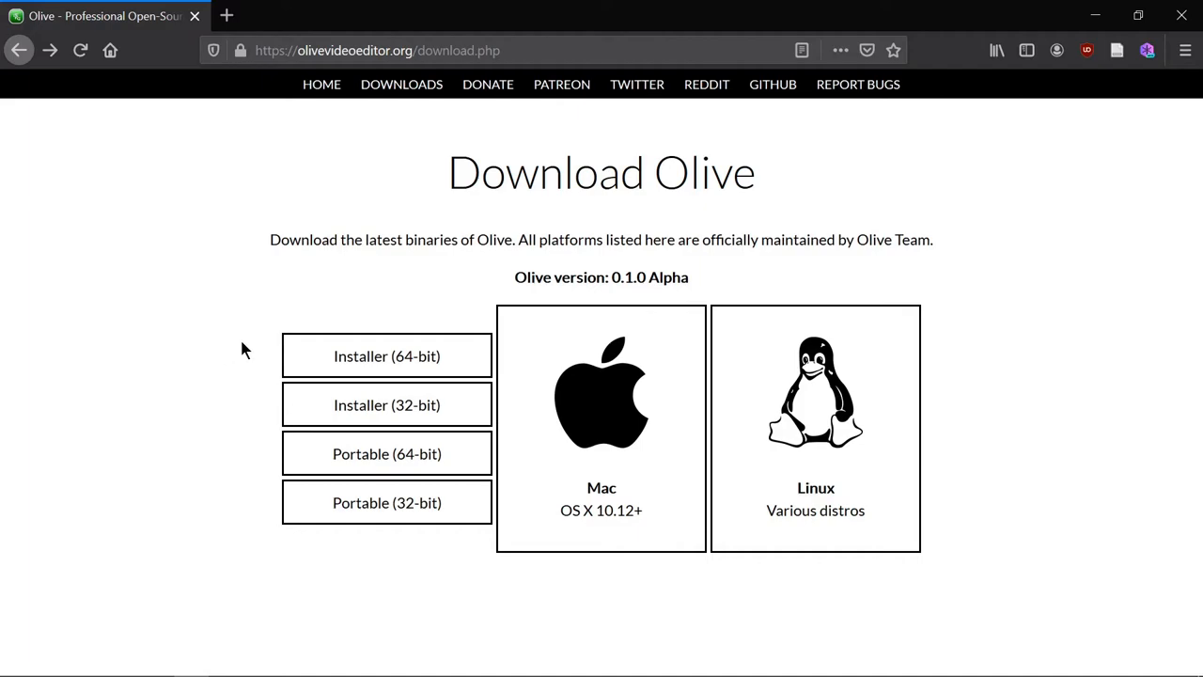
mouse_move(387, 406)
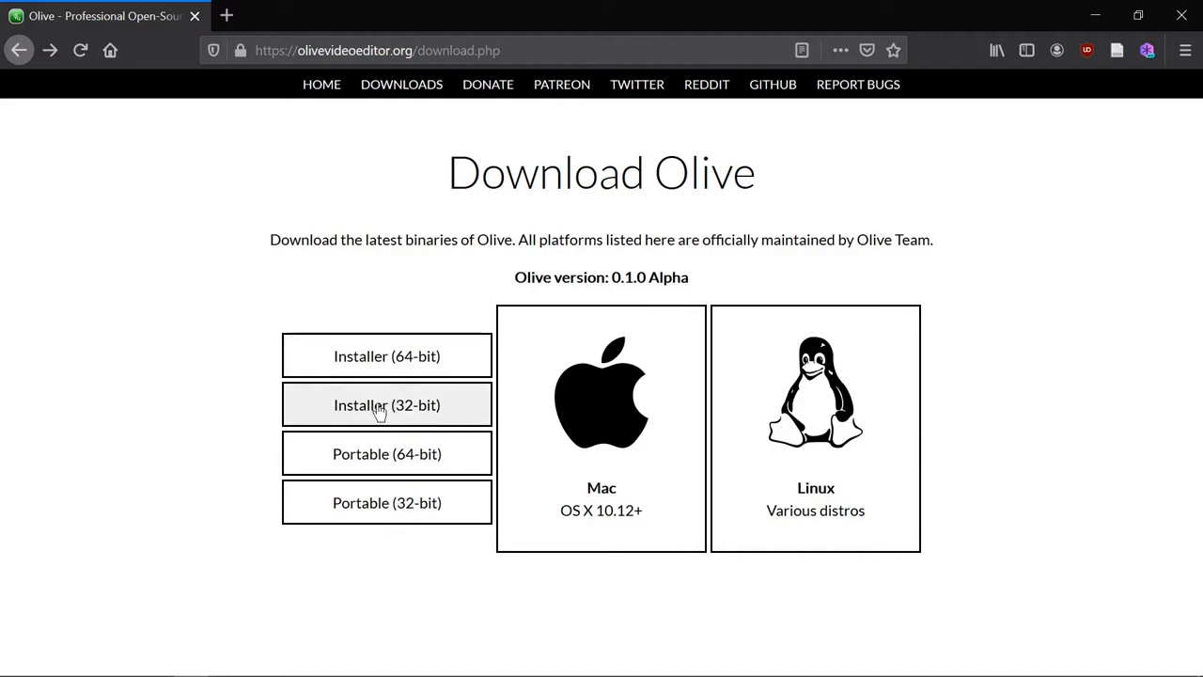
mouse_move(387, 502)
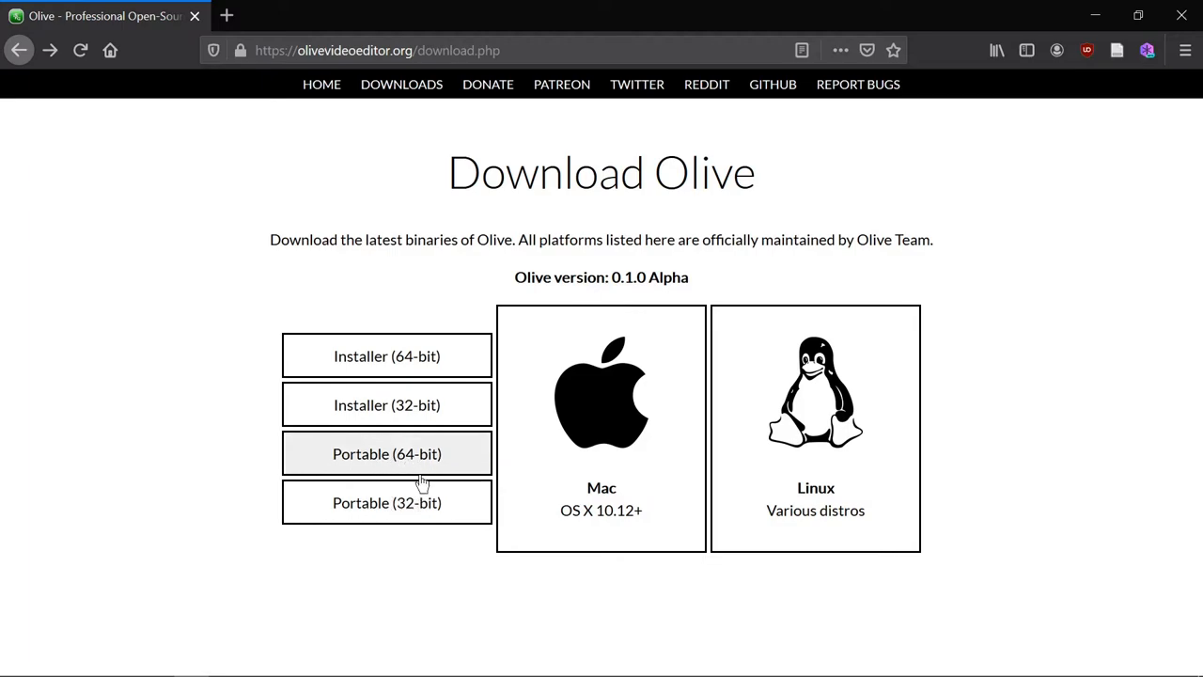
mouse_move(417, 459)
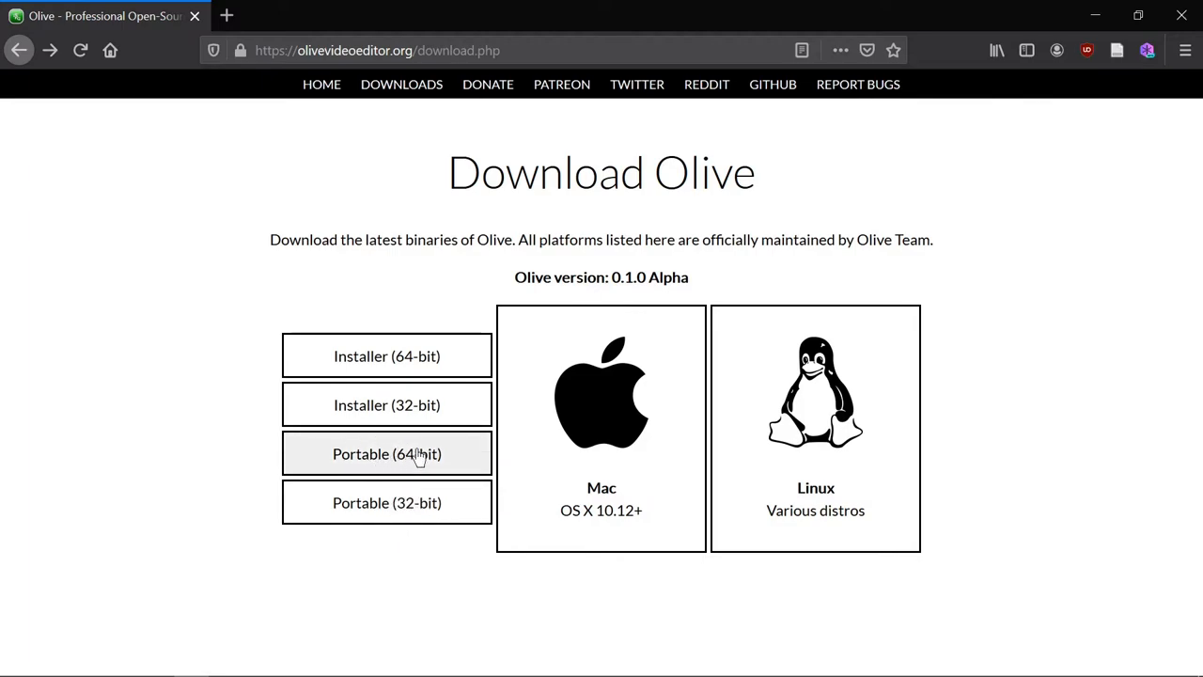
mouse_move(387, 479)
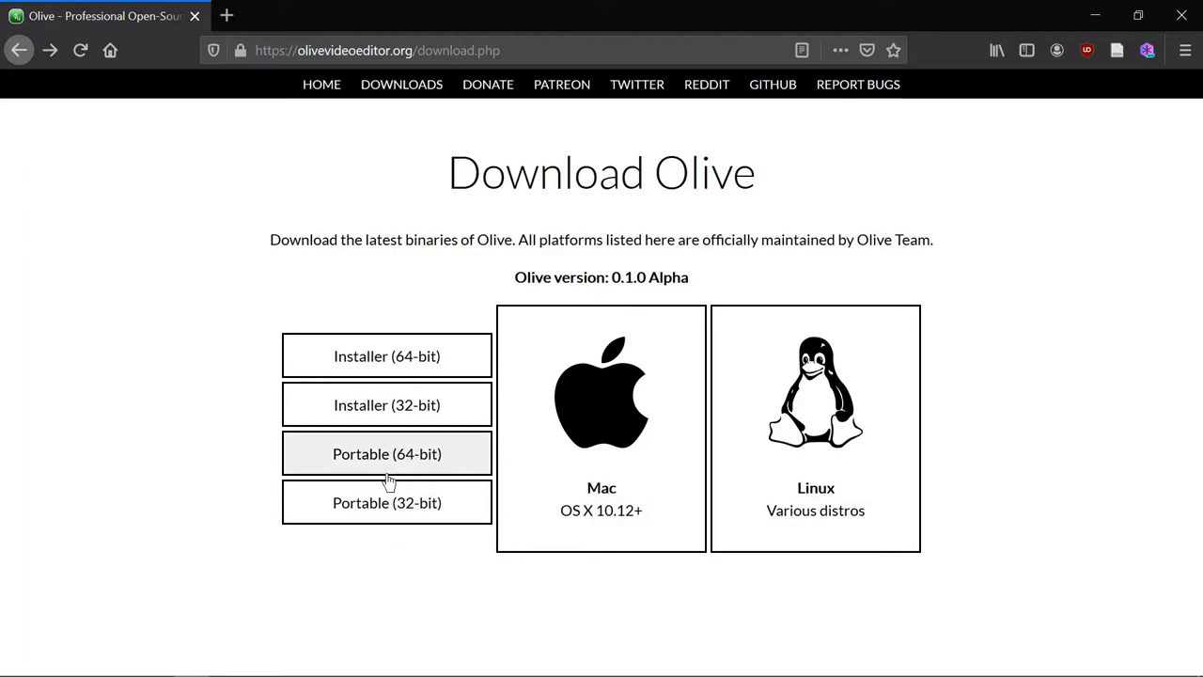
mouse_move(387, 502)
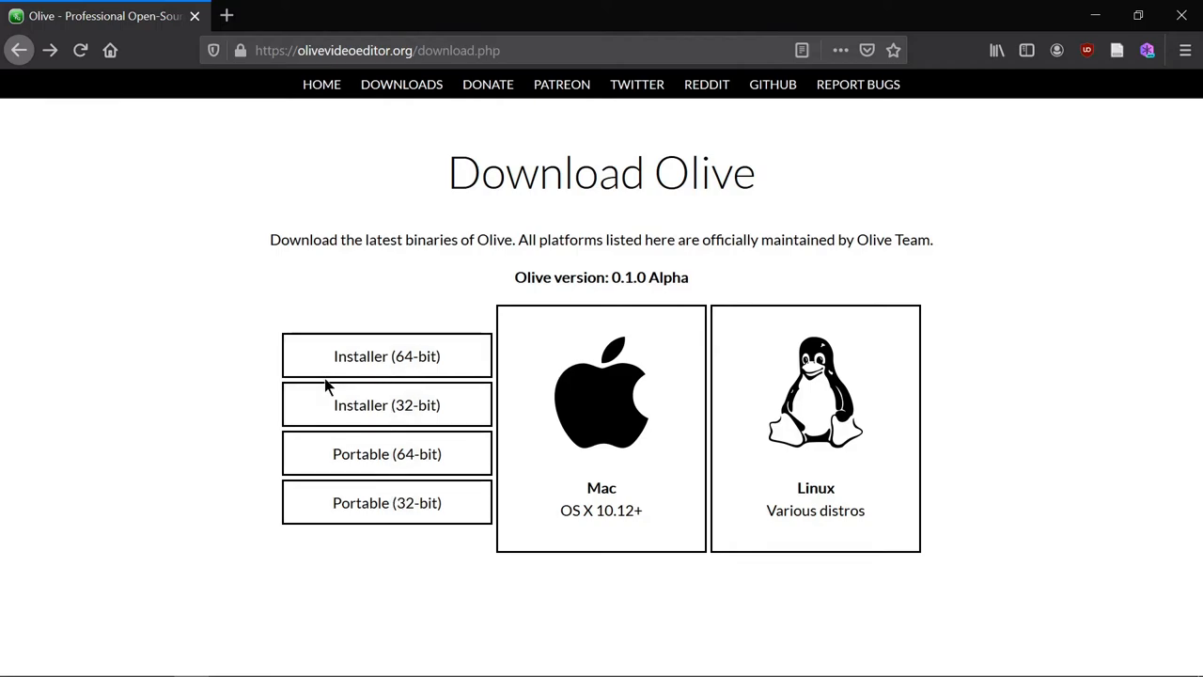
mouse_move(388, 355)
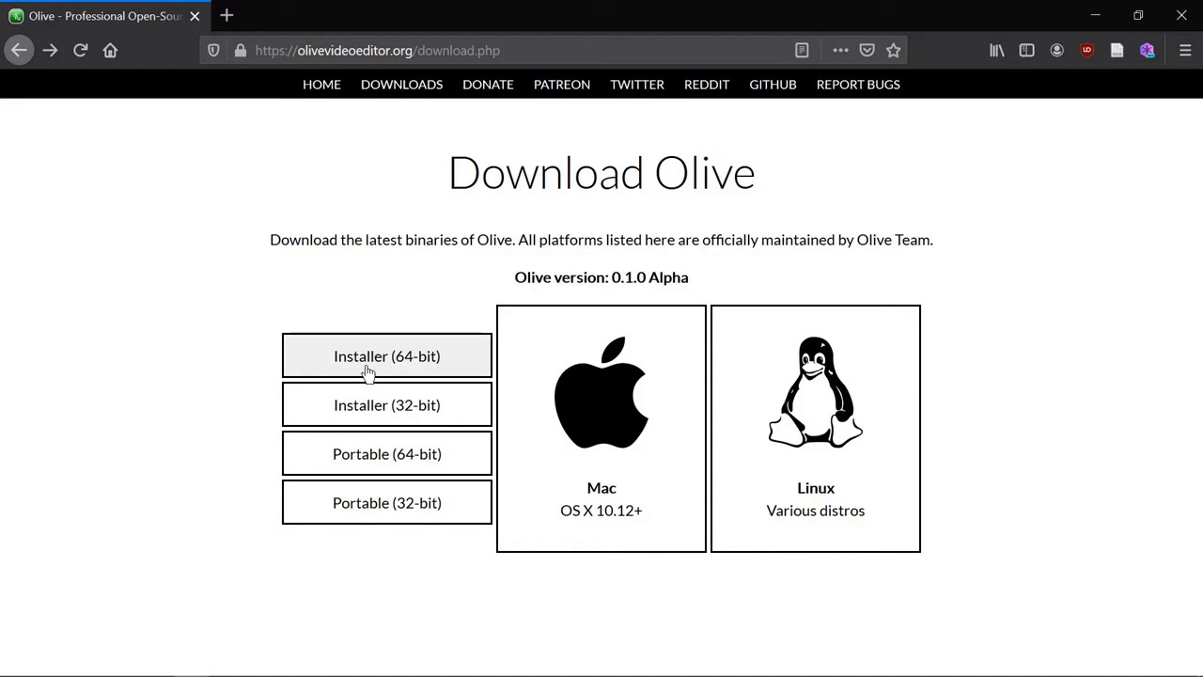
mouse_move(357, 367)
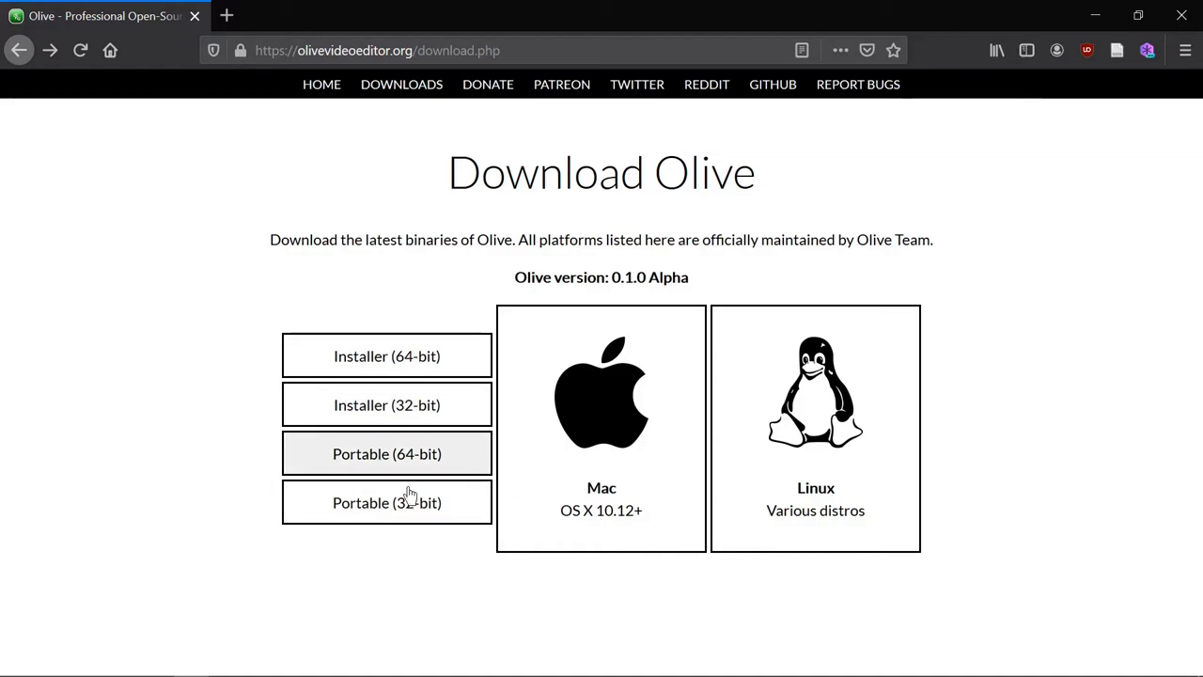
mouse_move(387, 502)
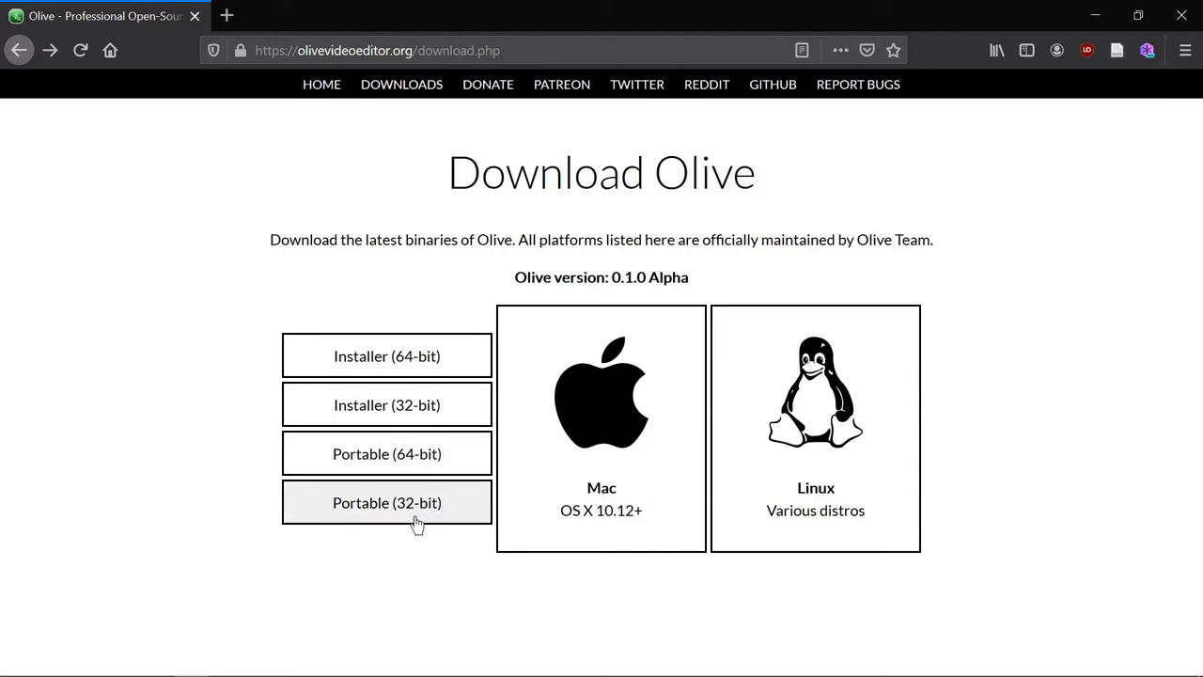
mouse_move(382, 338)
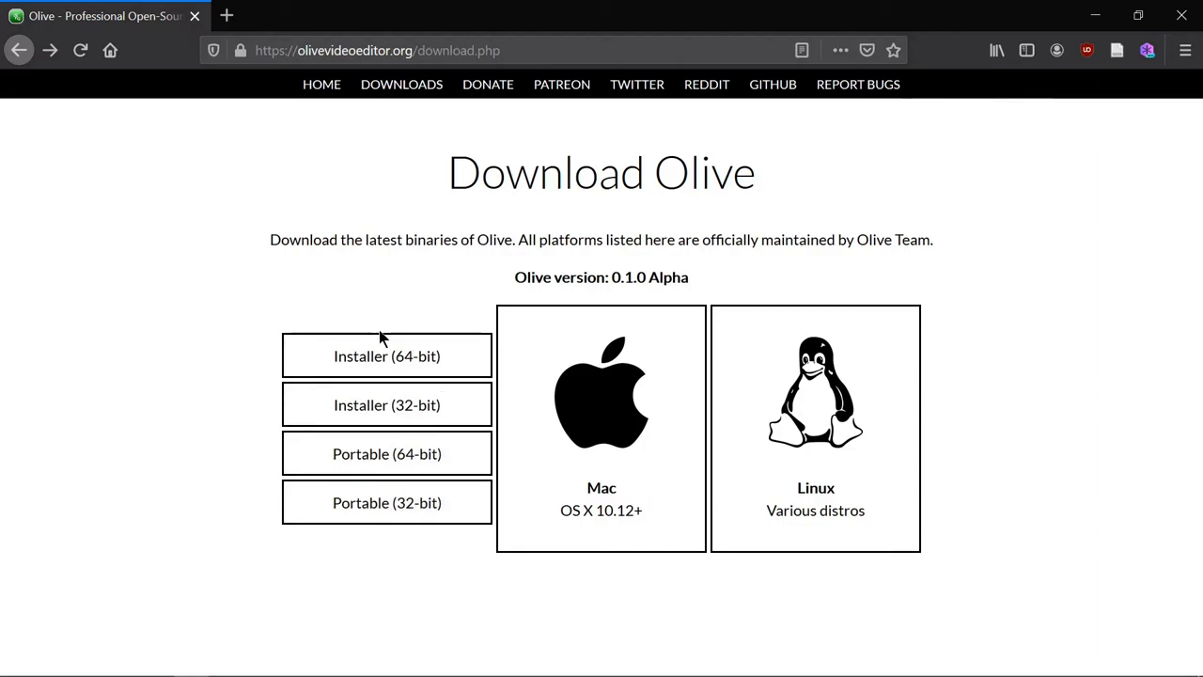
mouse_move(460, 361)
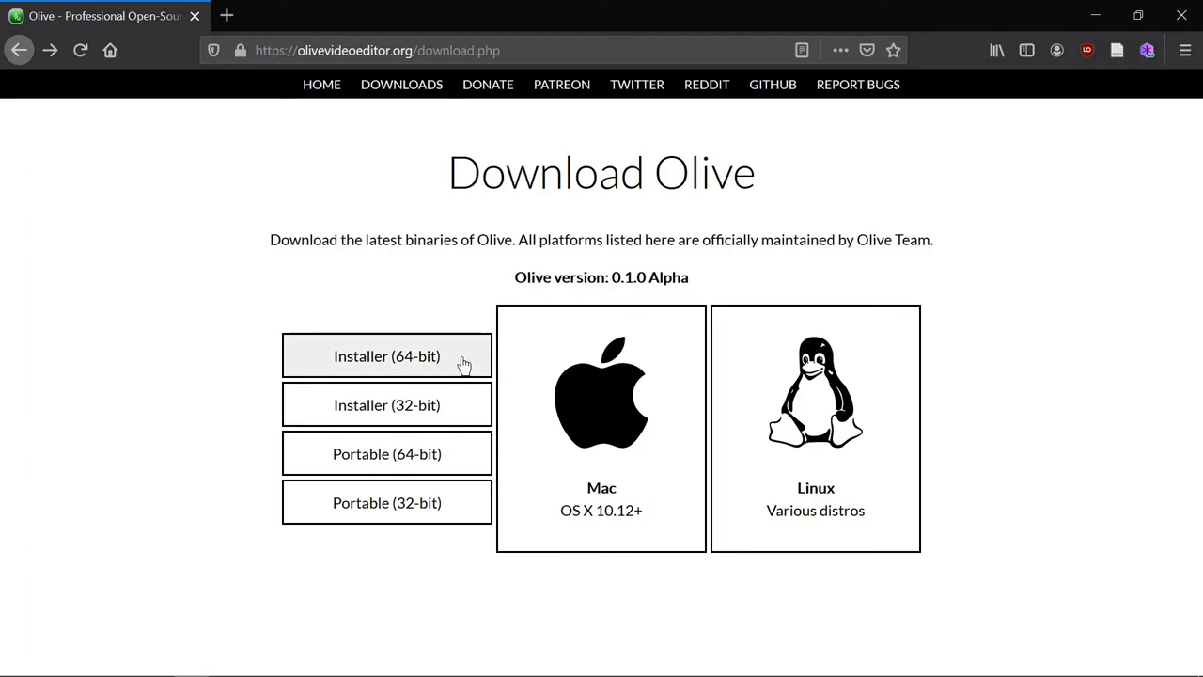
mouse_move(387, 404)
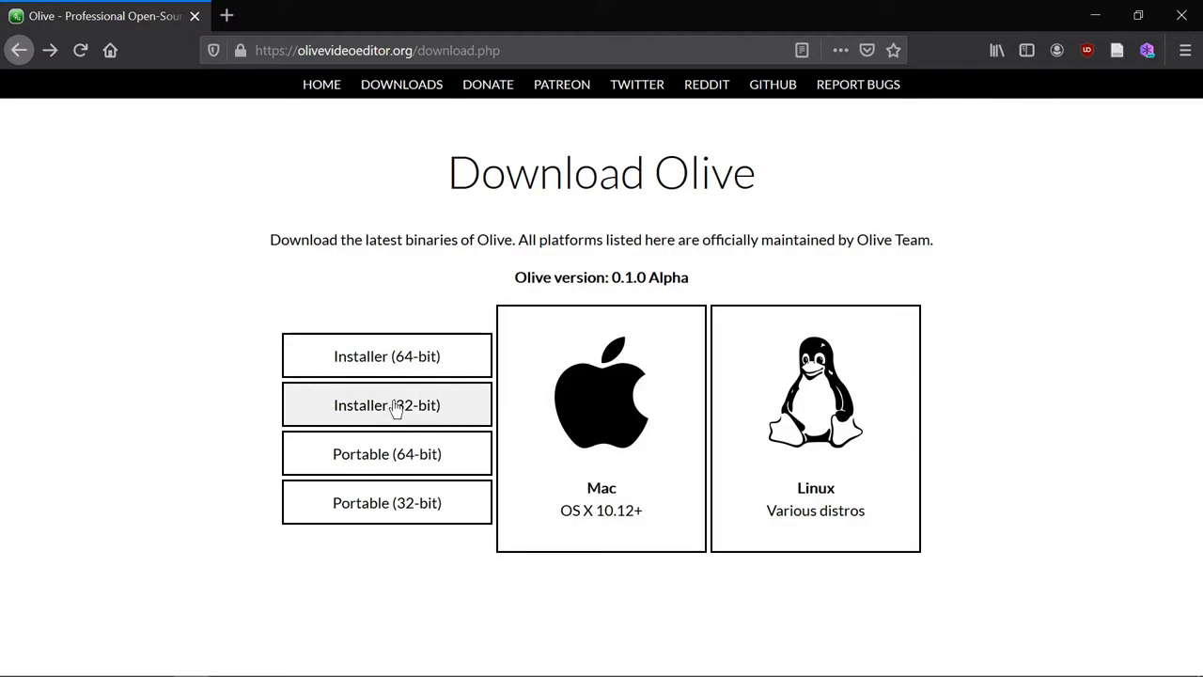
mouse_move(387, 404)
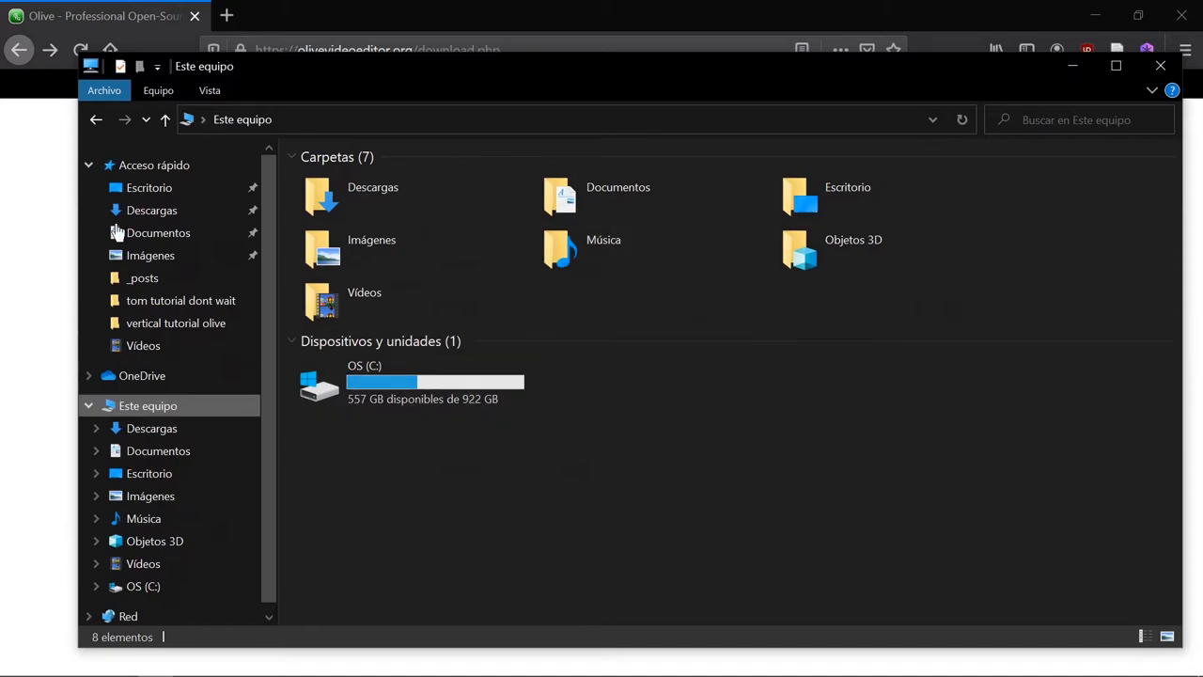
Collapse Quick access and select the OS (C:) drive with its context menu
left_click(87, 165)
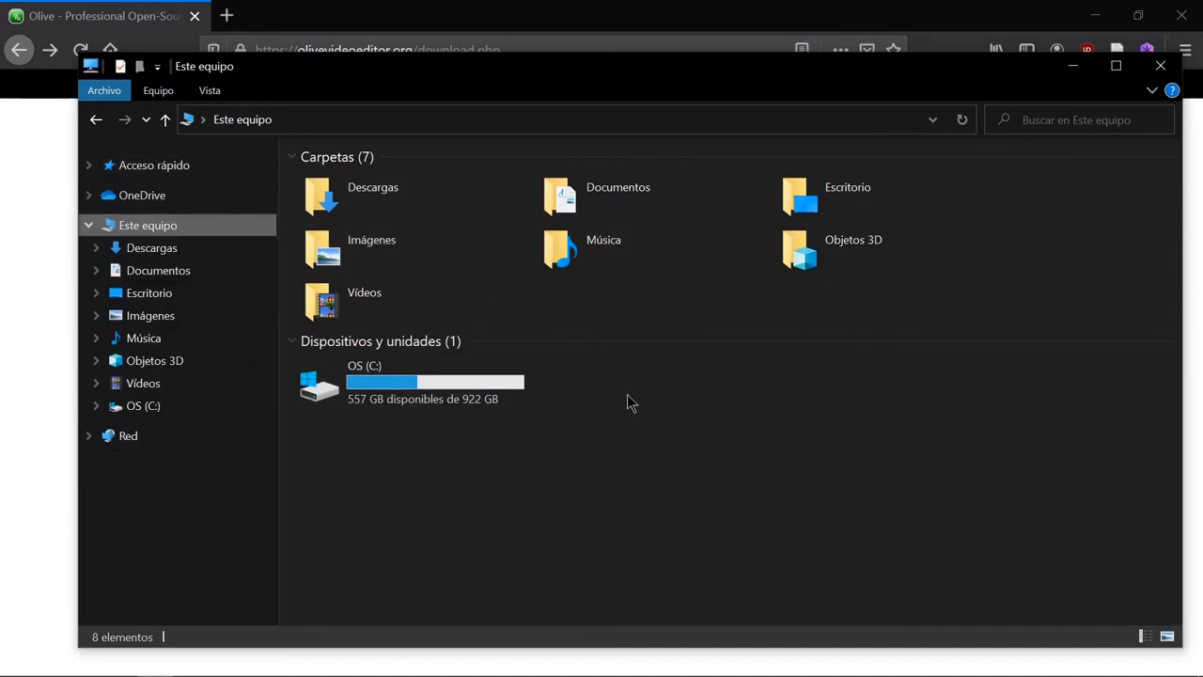
mouse_move(621, 402)
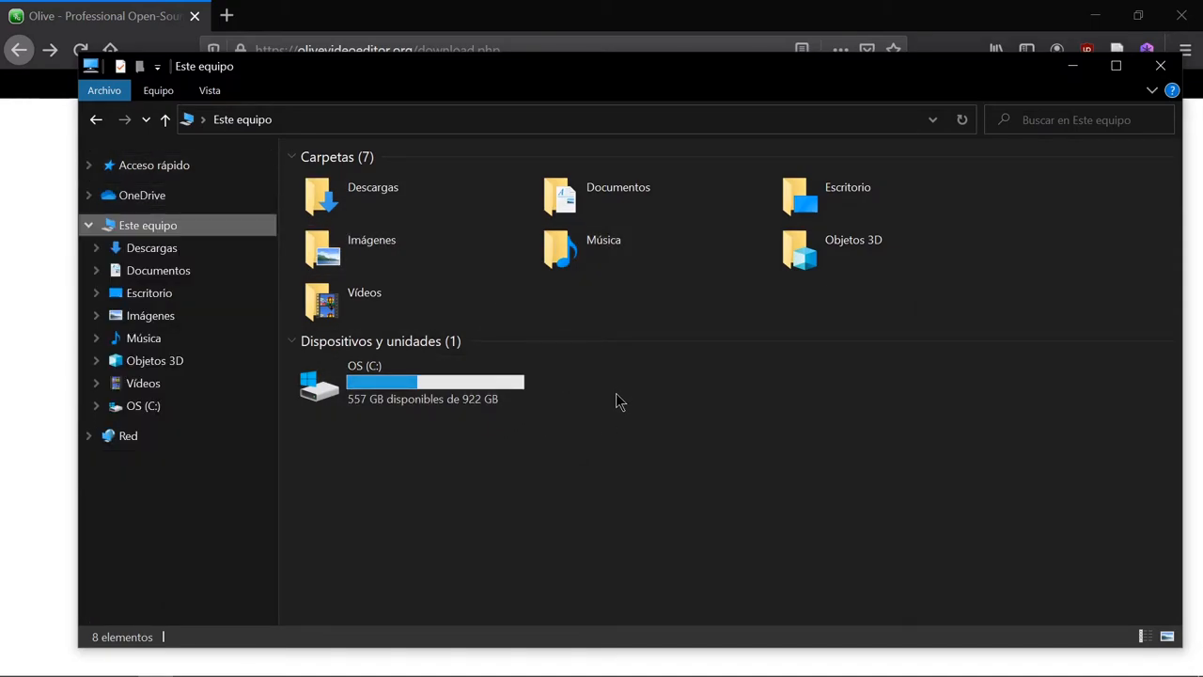
mouse_move(549, 448)
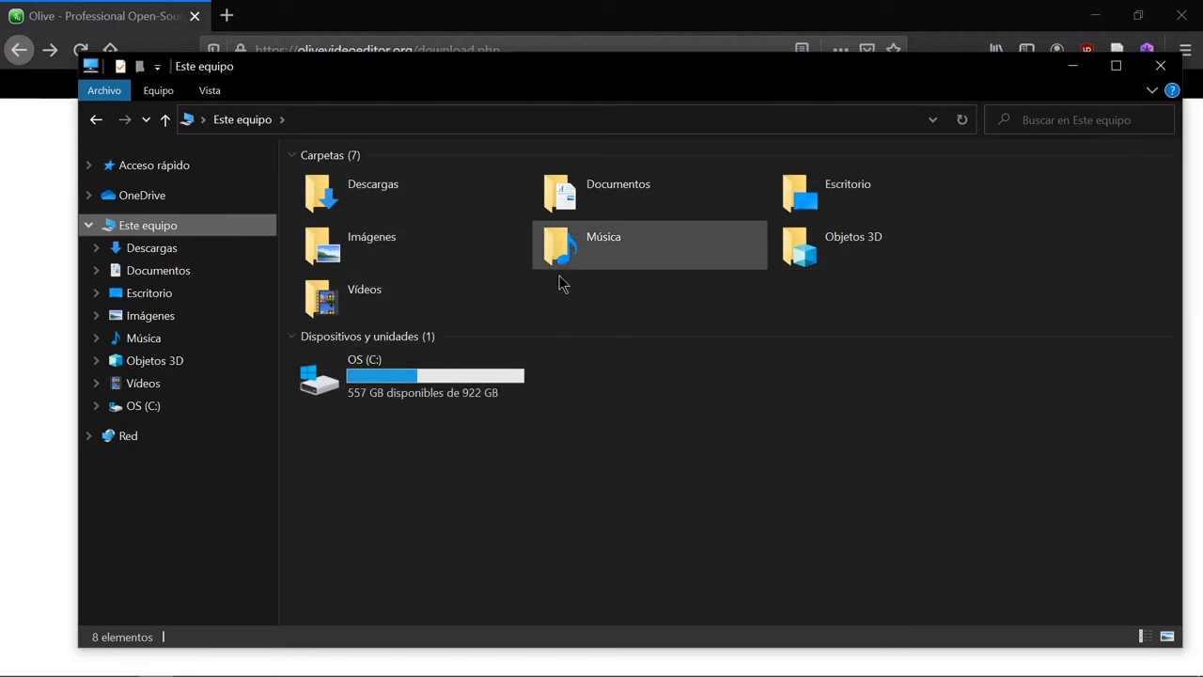
left_click(410, 376)
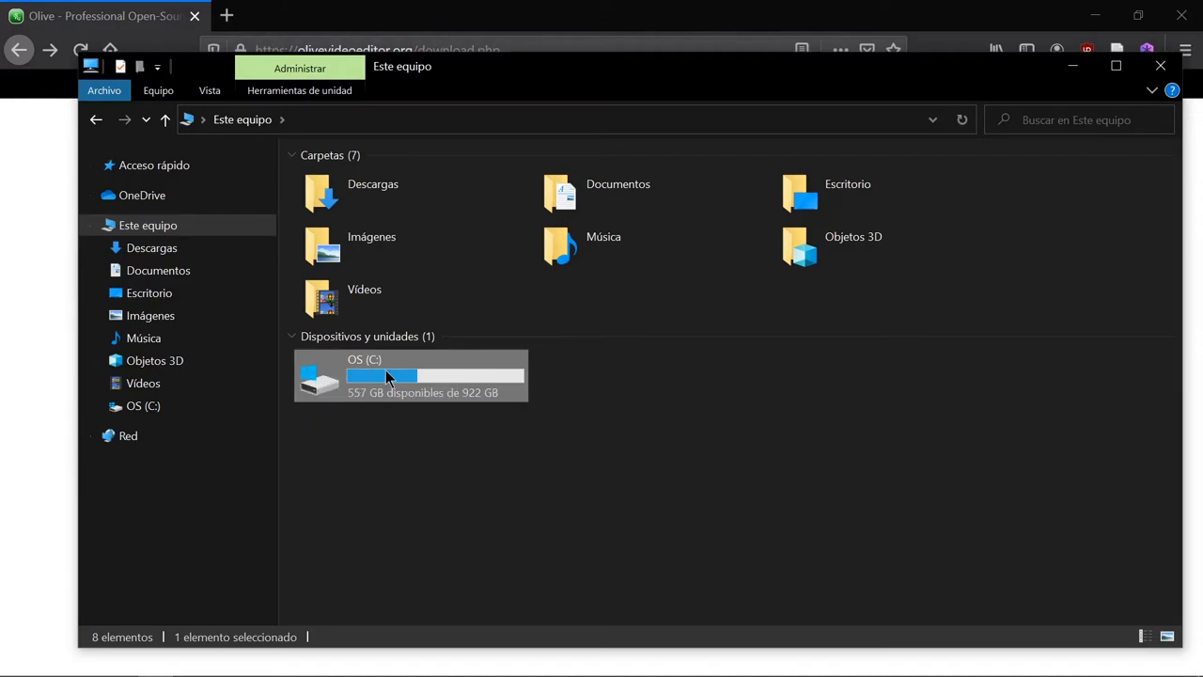
right_click(376, 376)
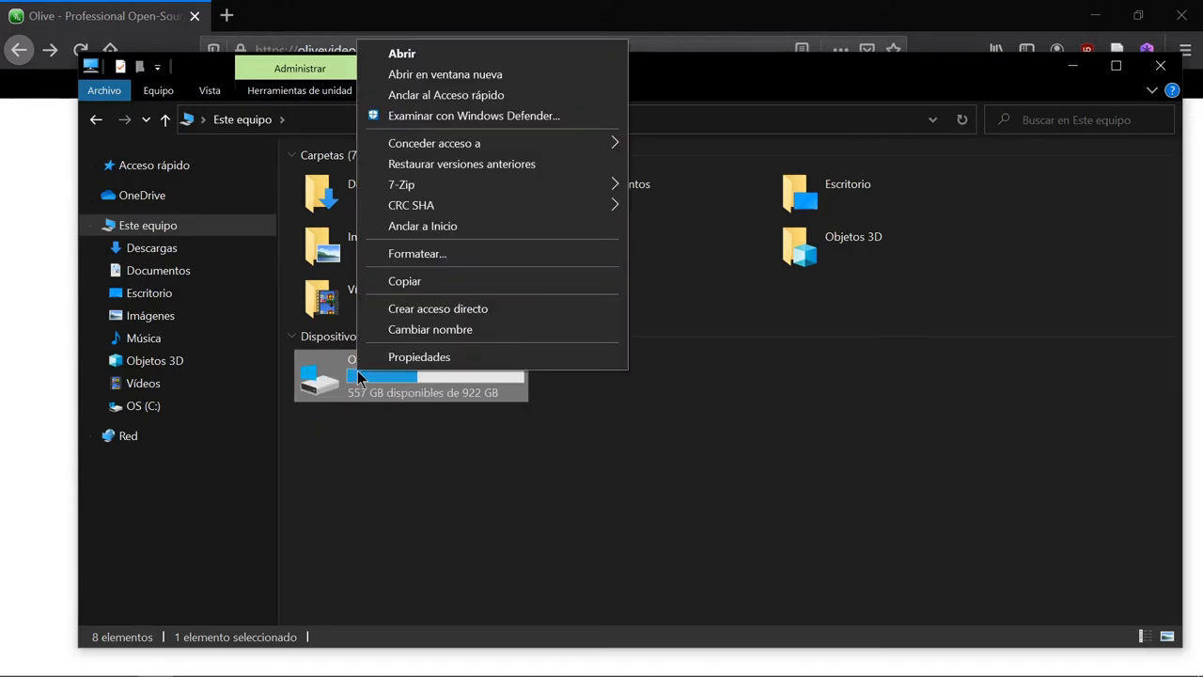
mouse_move(399, 365)
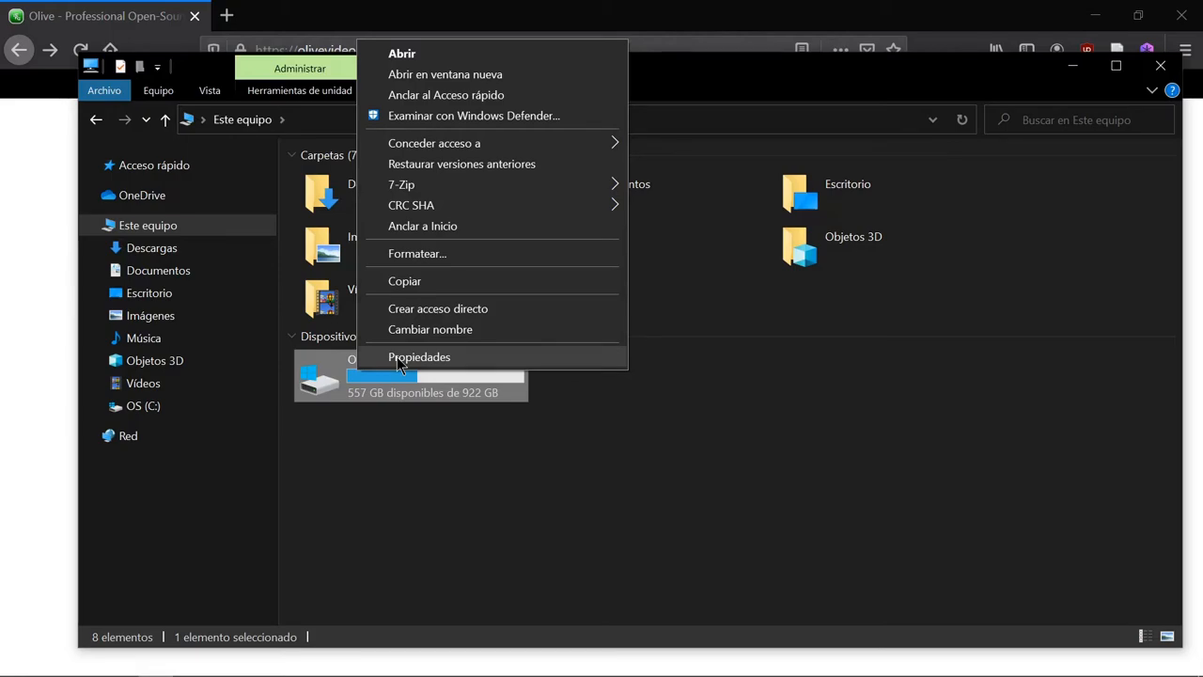
View the OS (C:) drive's Propiedades, then return to Este equipo
left_click(419, 357)
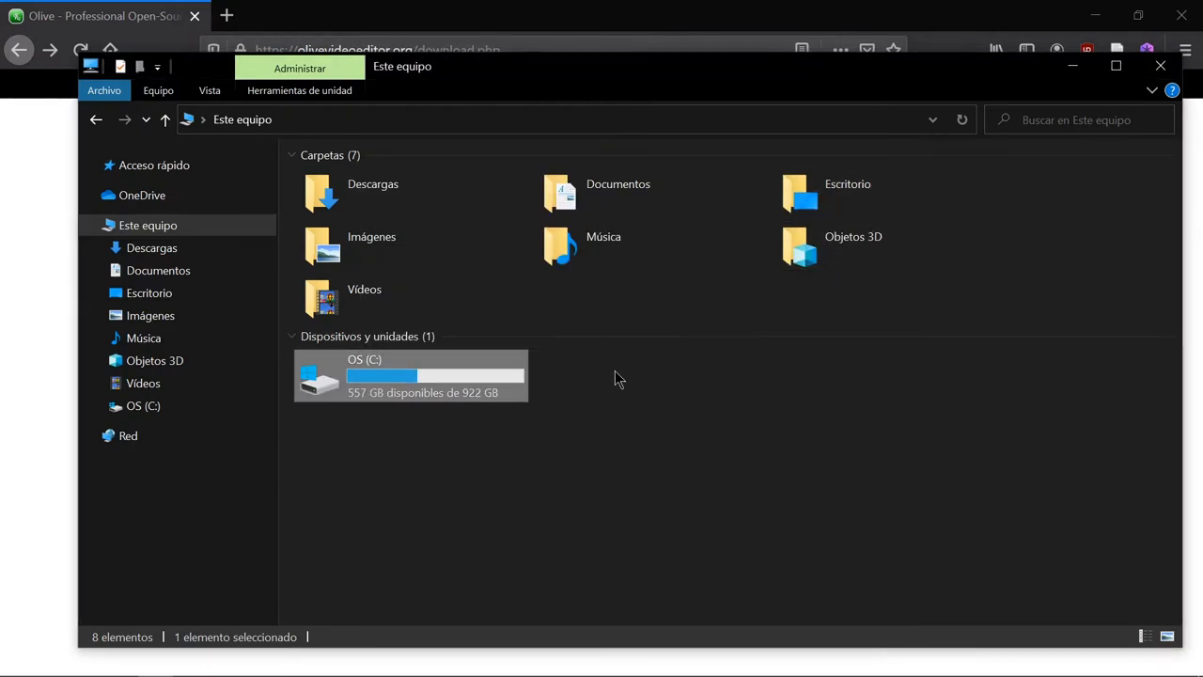
right_click(319, 376)
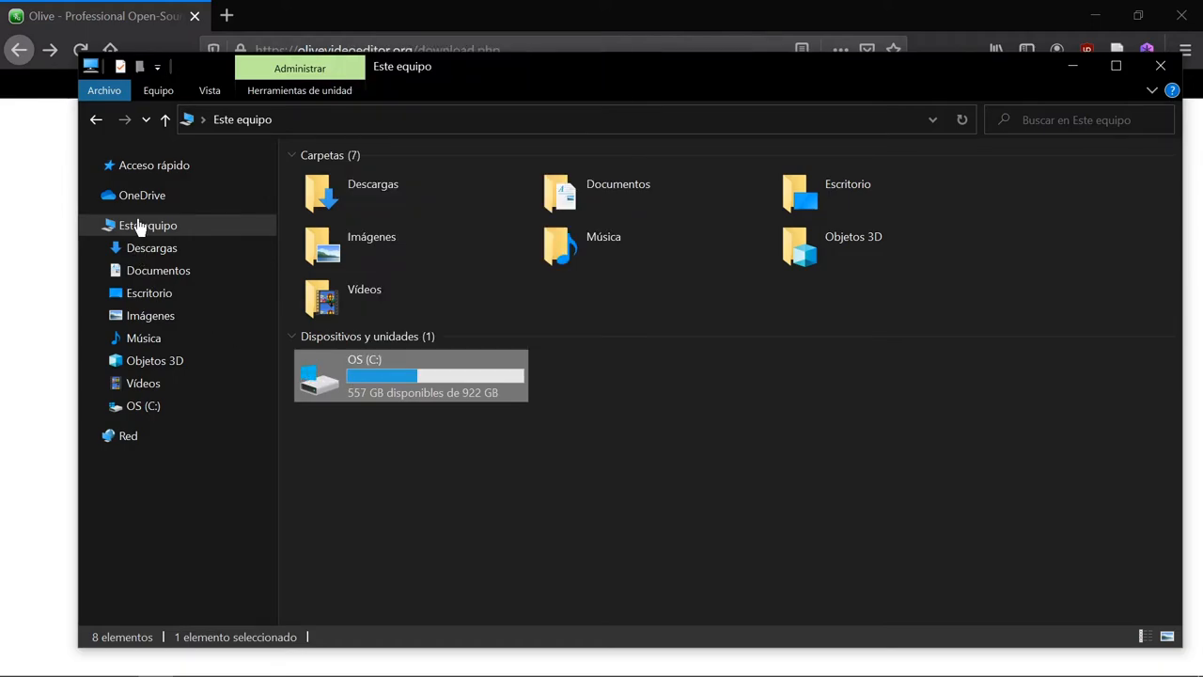
left_click(147, 226)
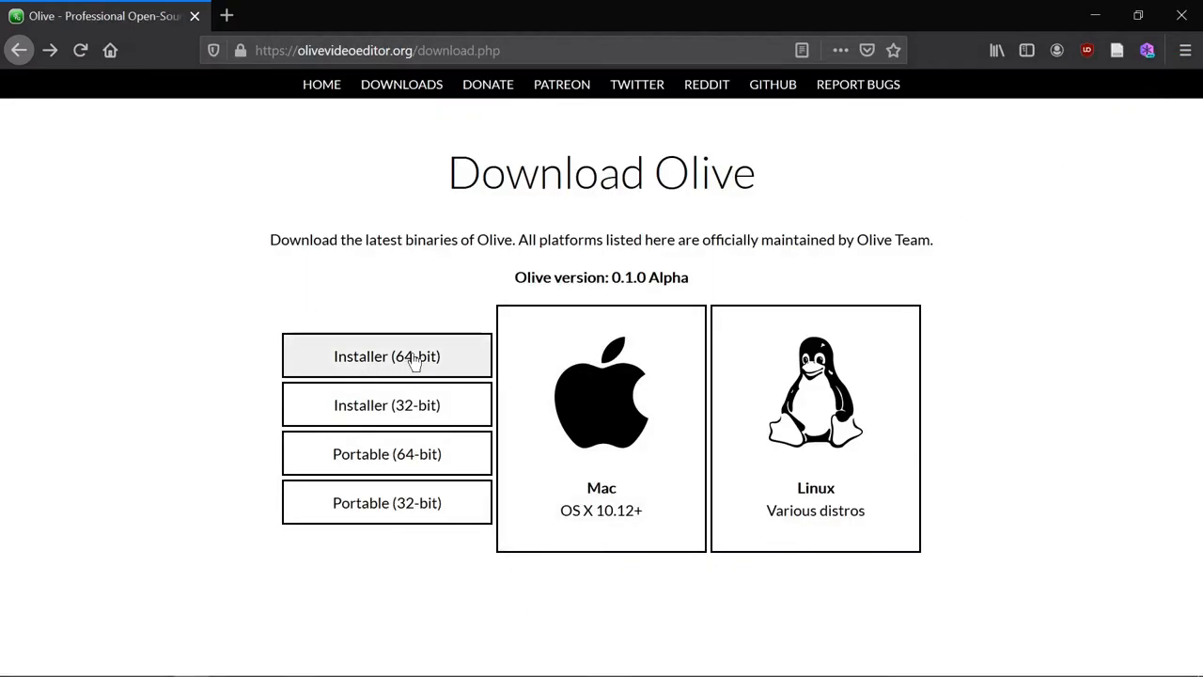
mouse_move(387, 404)
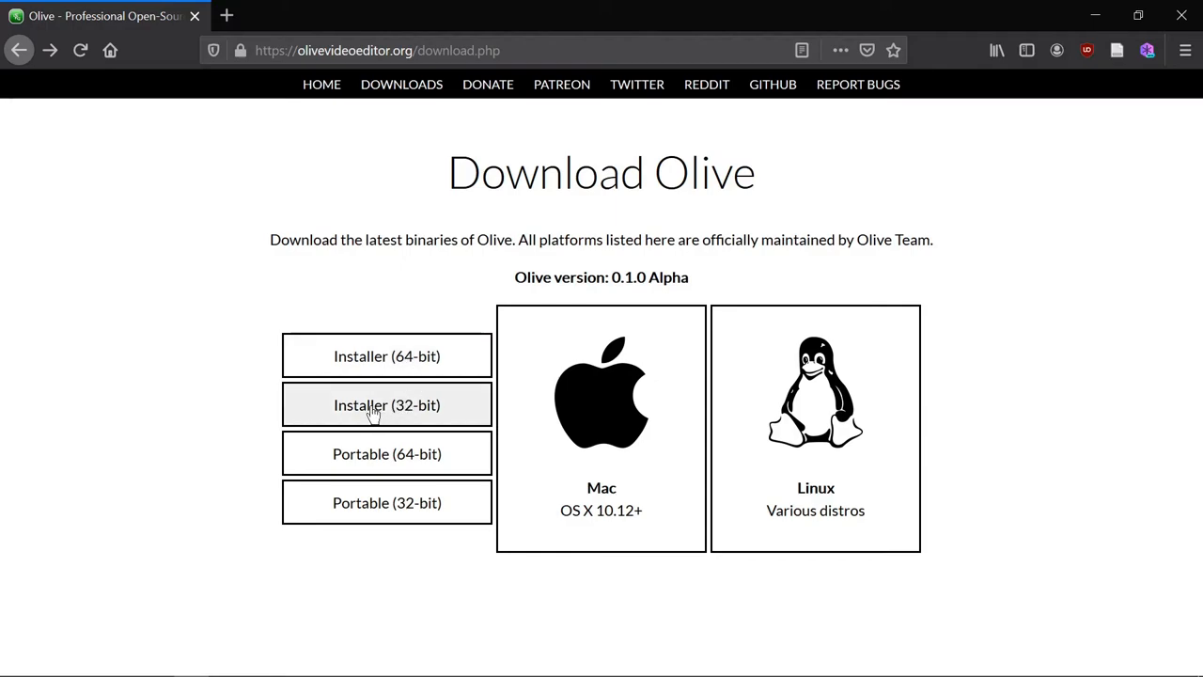
mouse_move(192, 661)
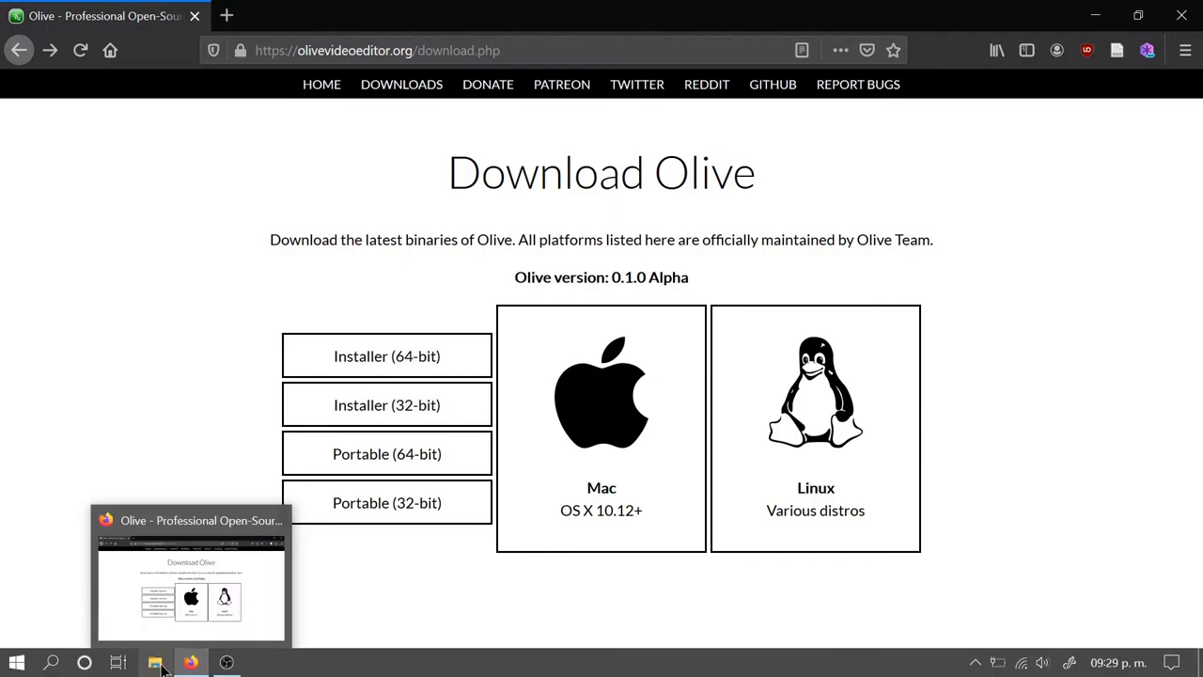
Bring File Explorer back to the front from the taskbar
left_click(154, 661)
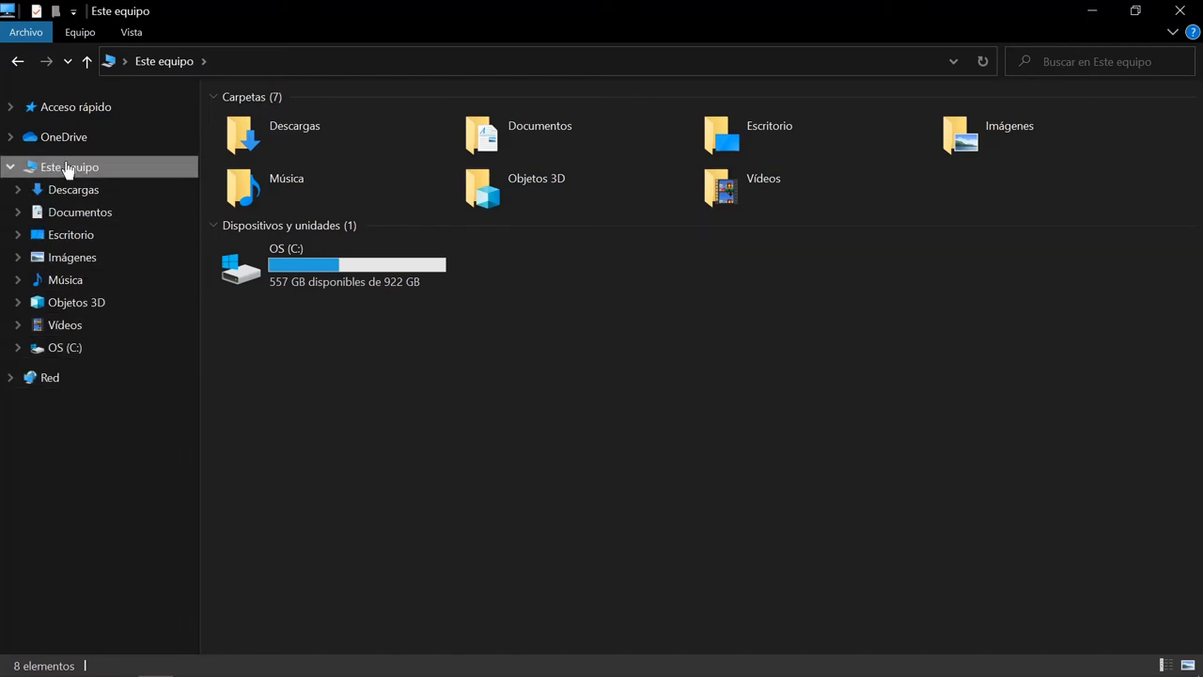
Bring up the context menu for Este equipo in the navigation pane
right_click(67, 166)
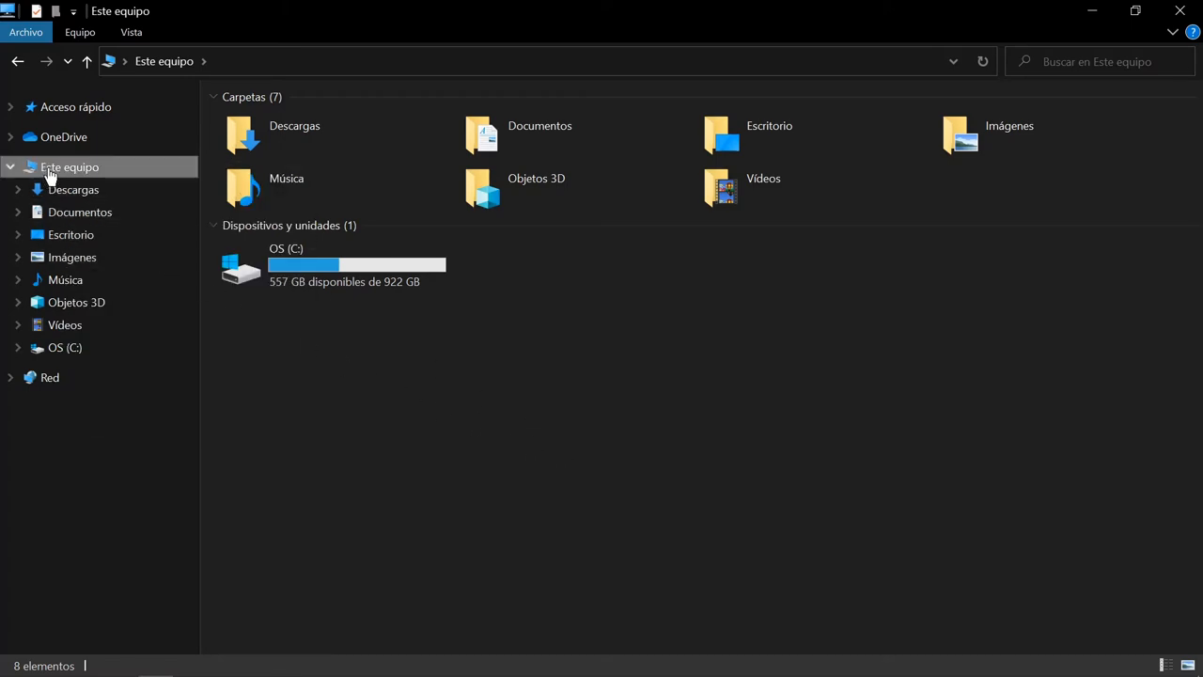
right_click(67, 165)
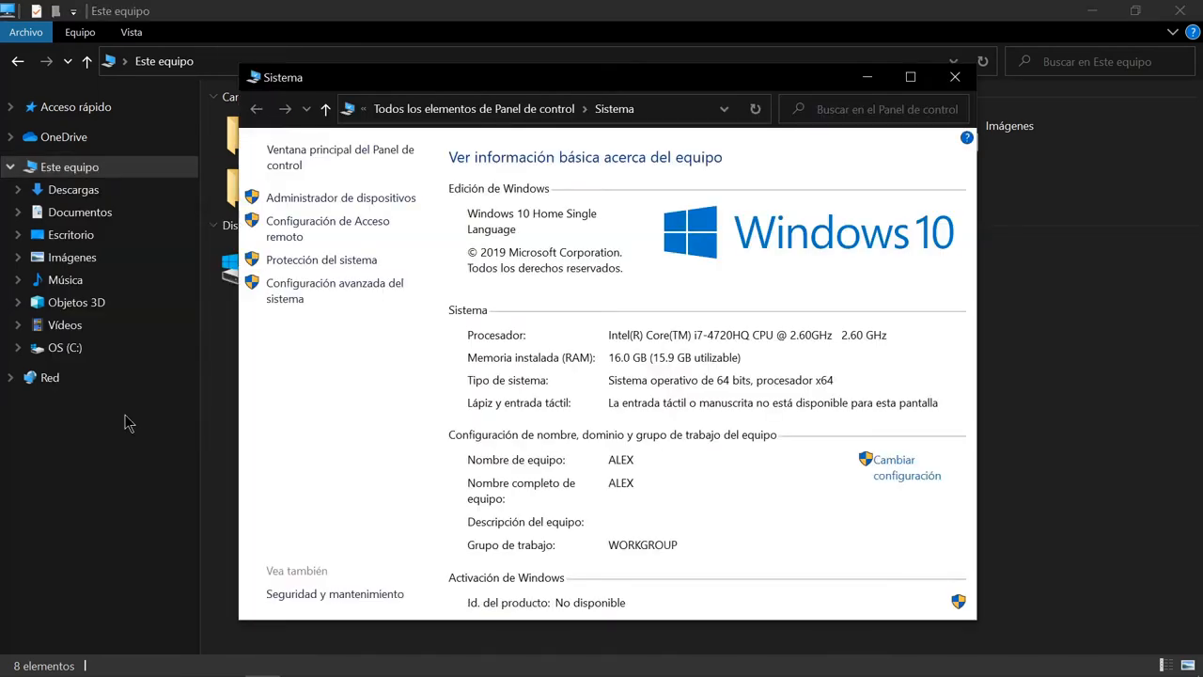
Review the System page specs, then close it to return to the Olive download page
scroll("down", 3)
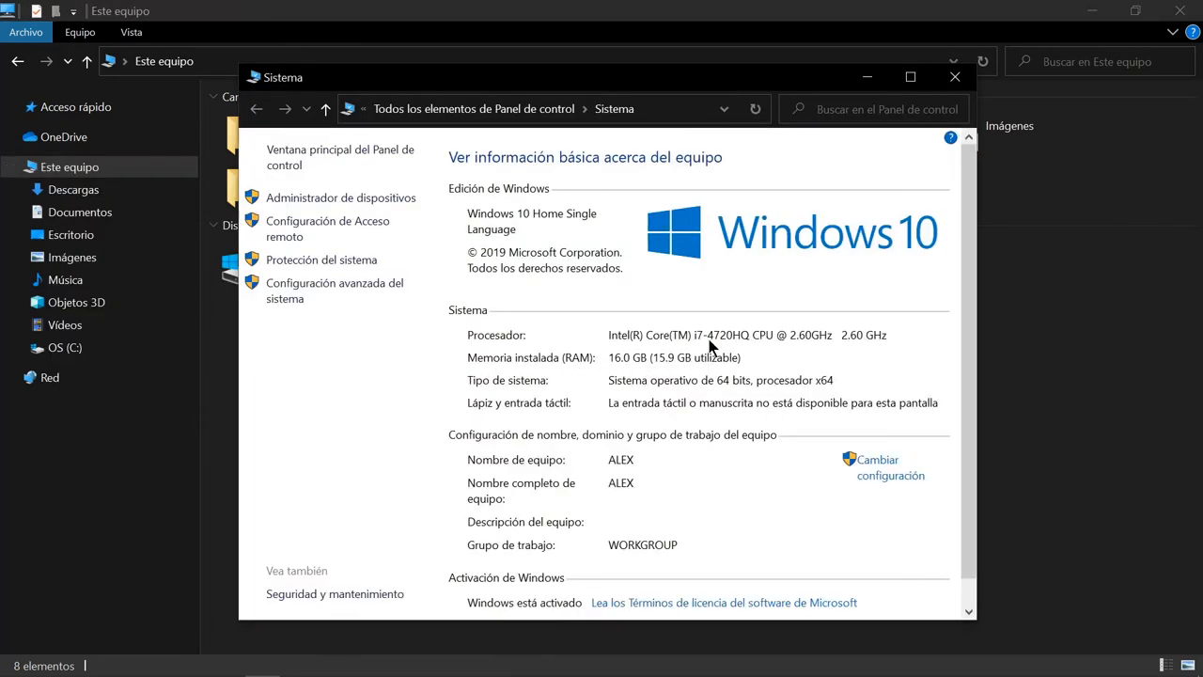
mouse_move(605, 343)
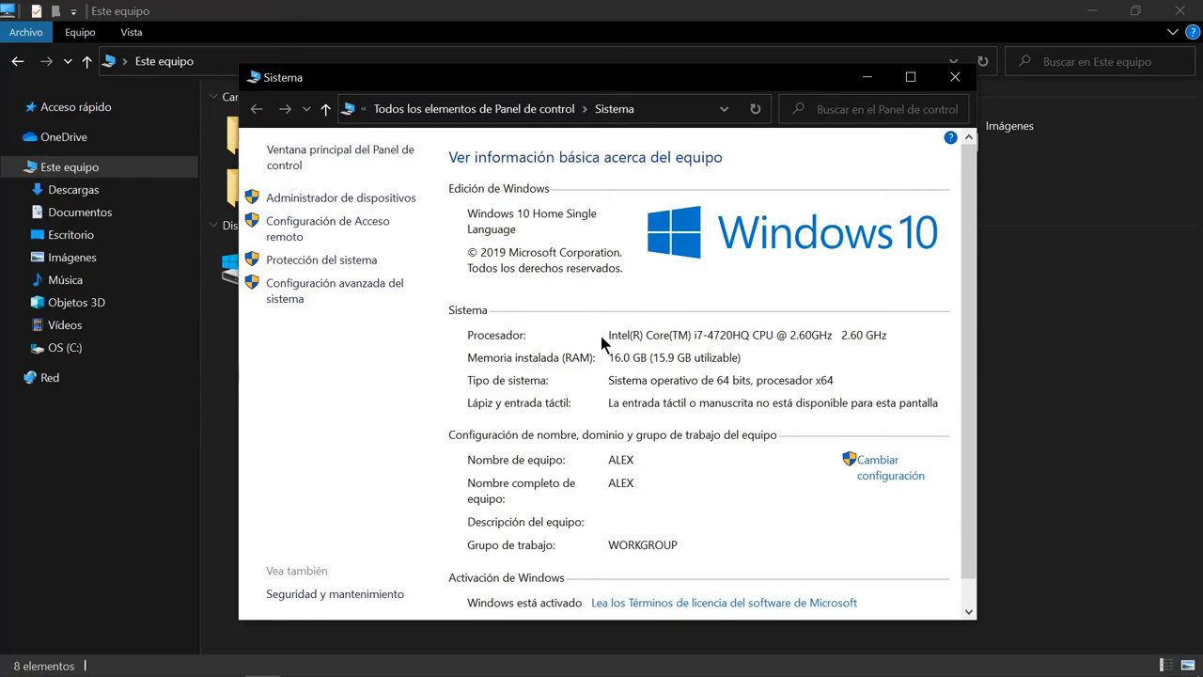
mouse_move(936, 251)
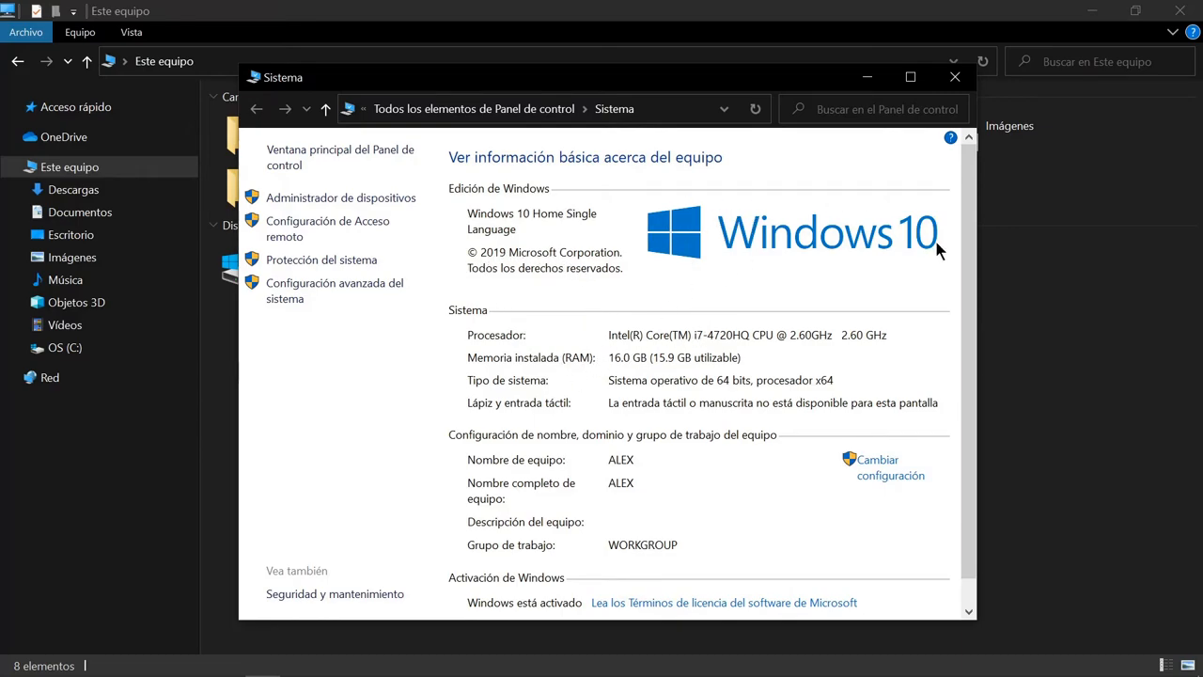
mouse_move(590, 227)
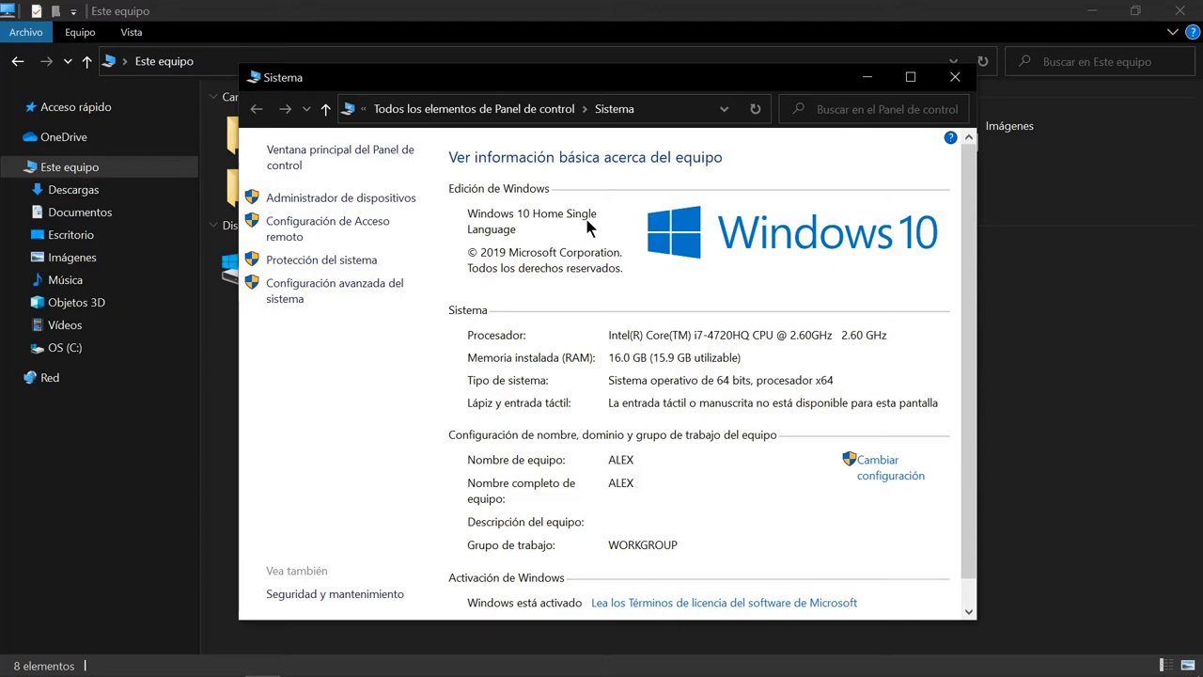
mouse_move(618, 237)
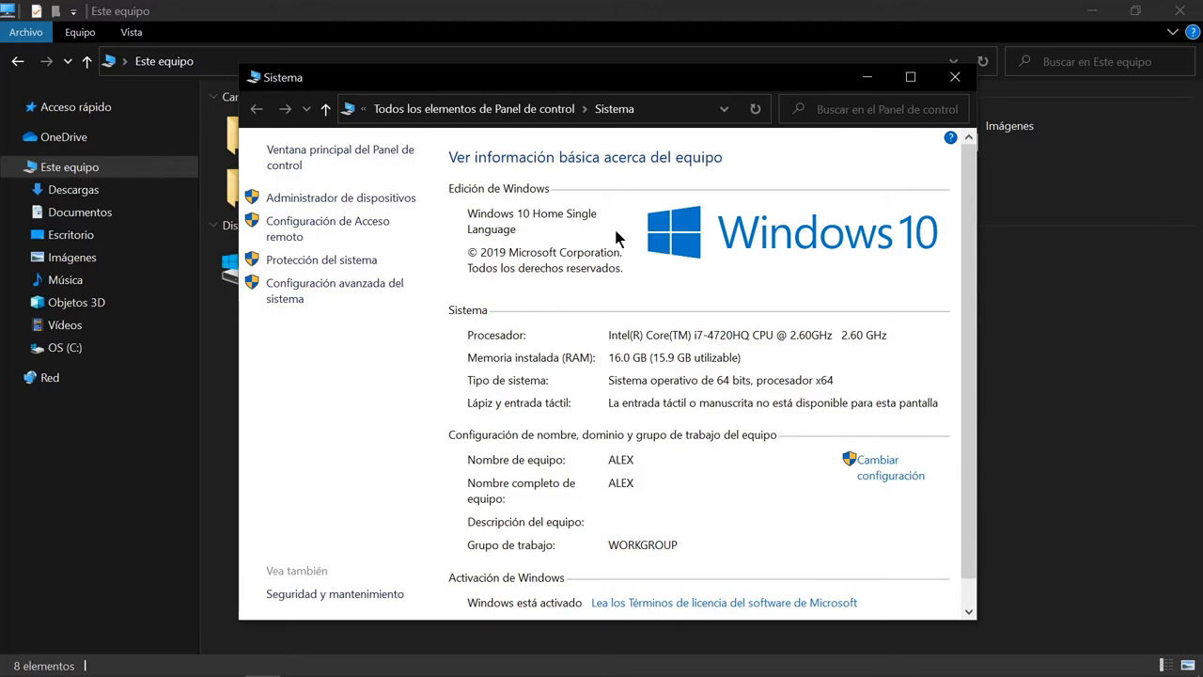
mouse_move(557, 194)
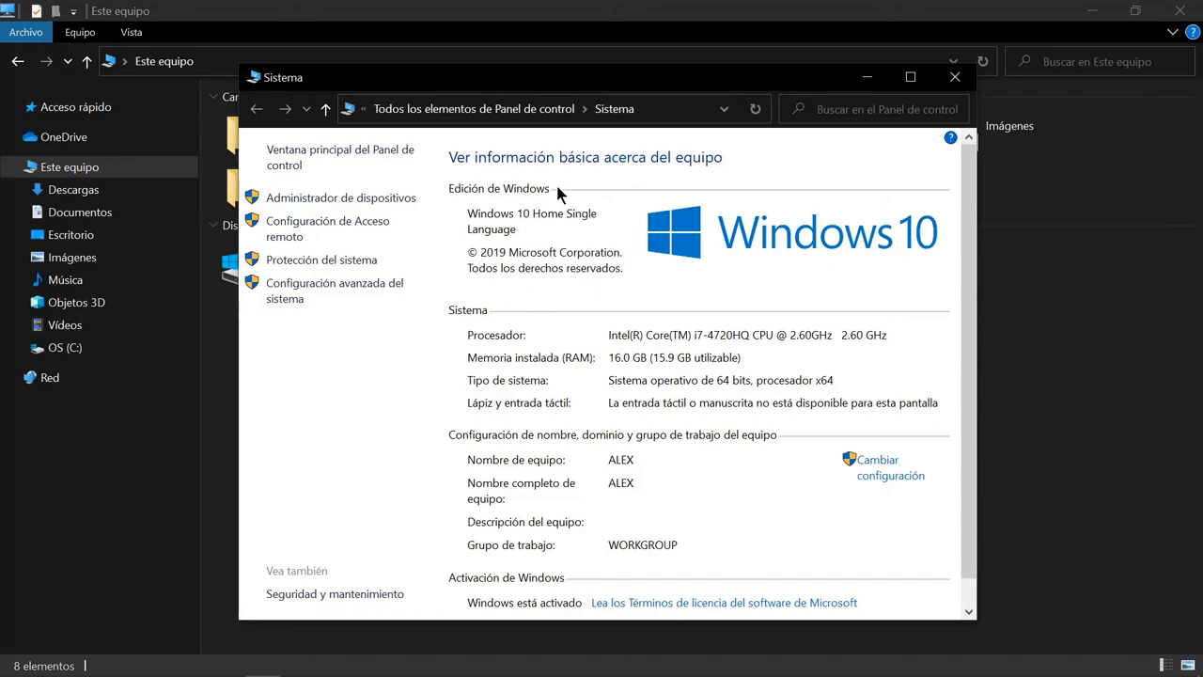
mouse_move(628, 336)
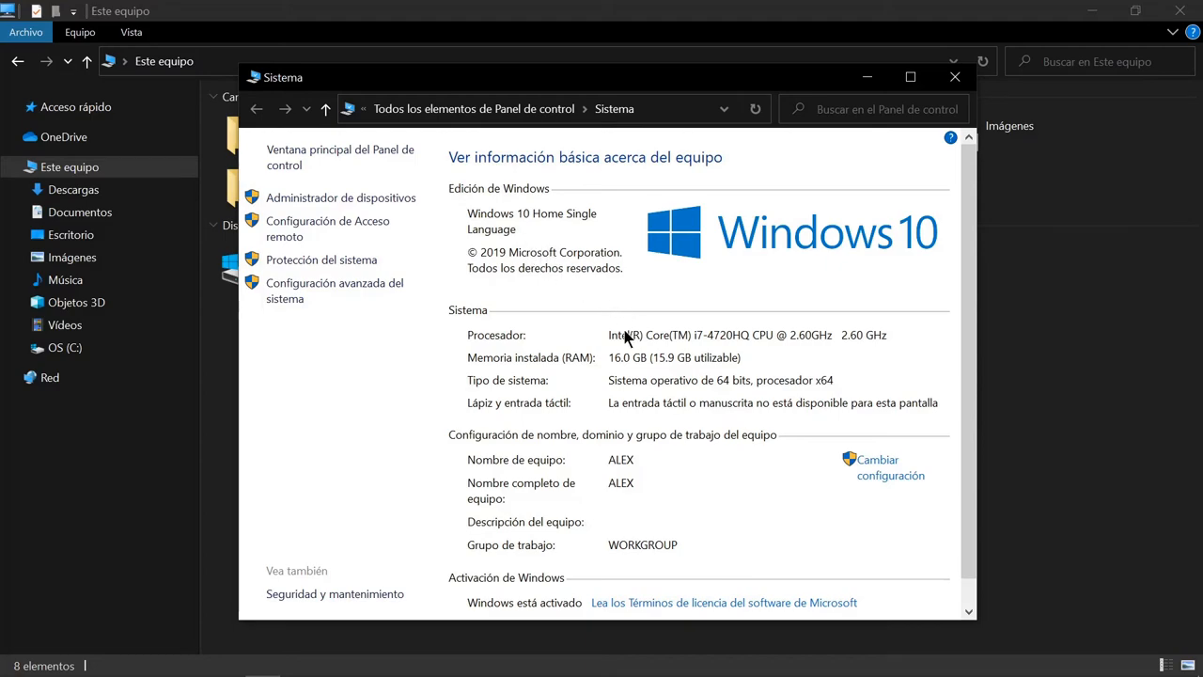
mouse_move(632, 367)
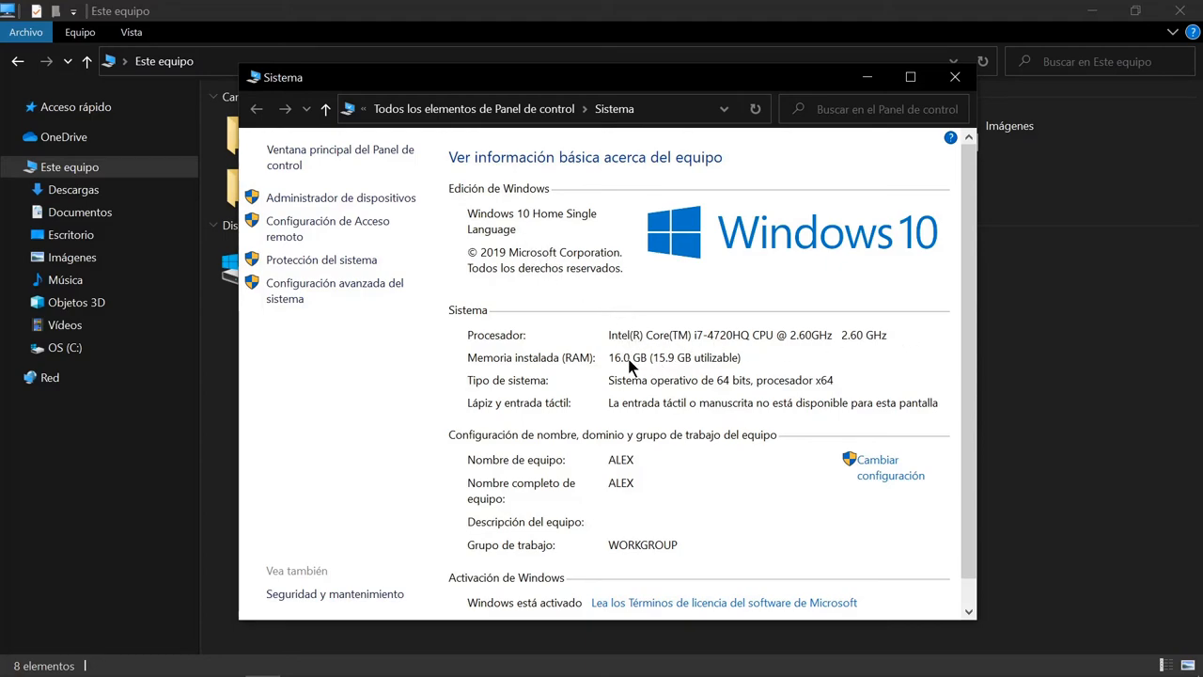
mouse_move(500, 389)
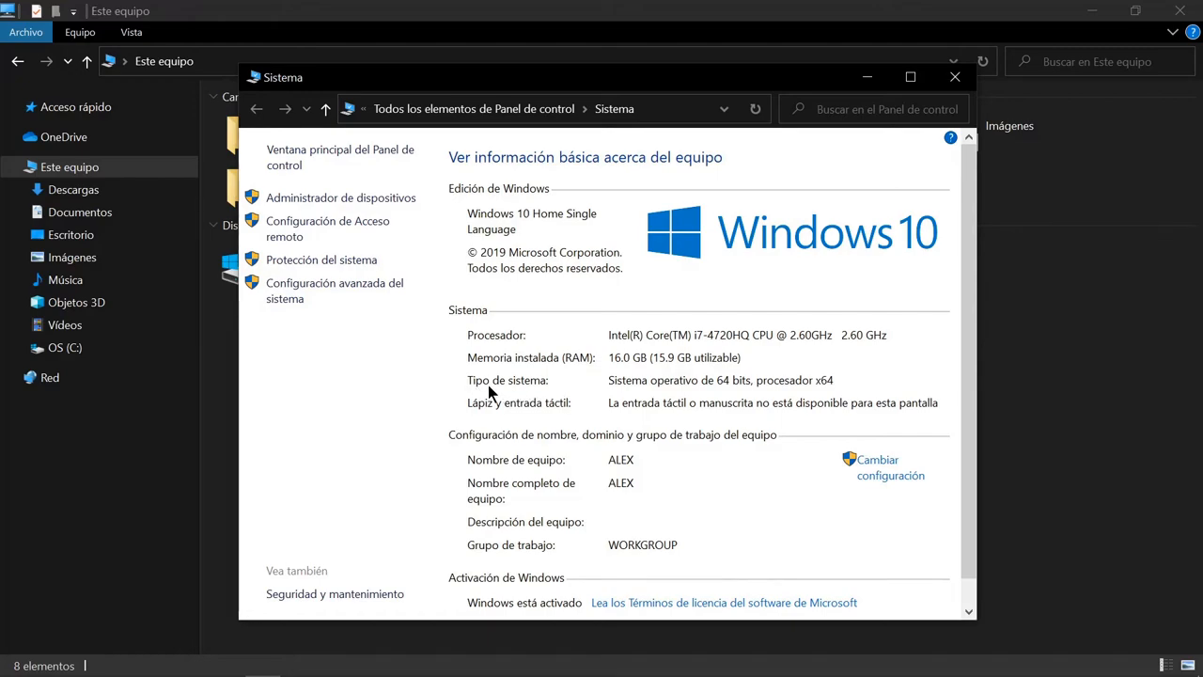
mouse_move(611, 395)
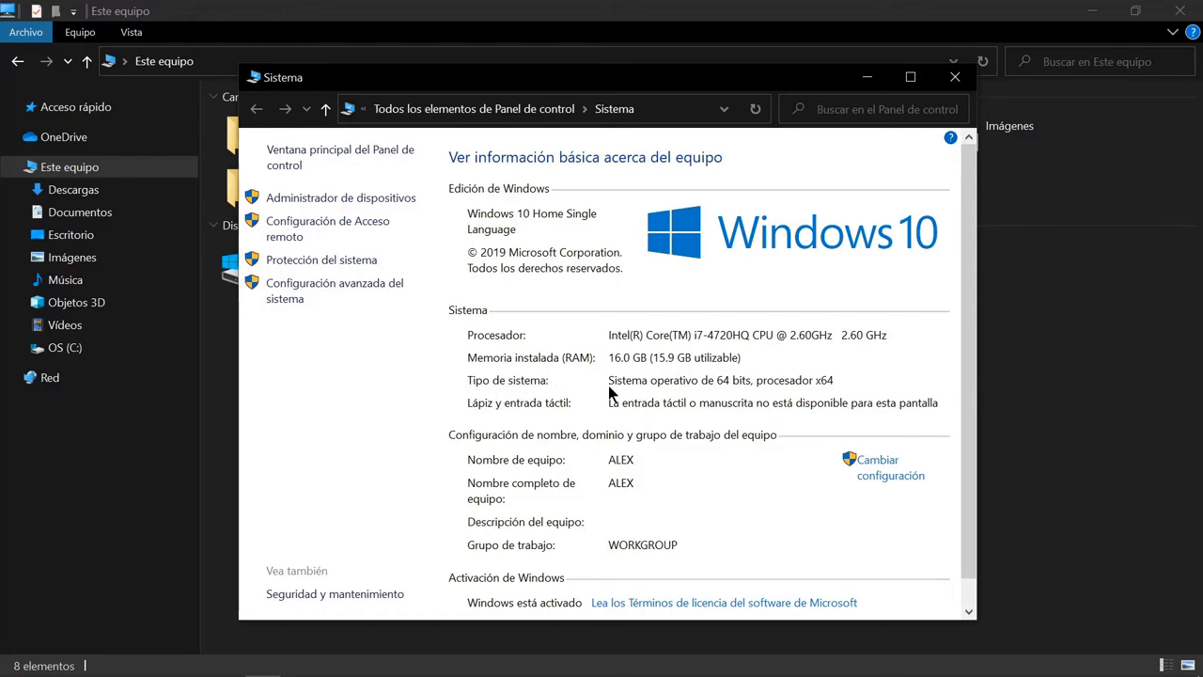
mouse_move(732, 389)
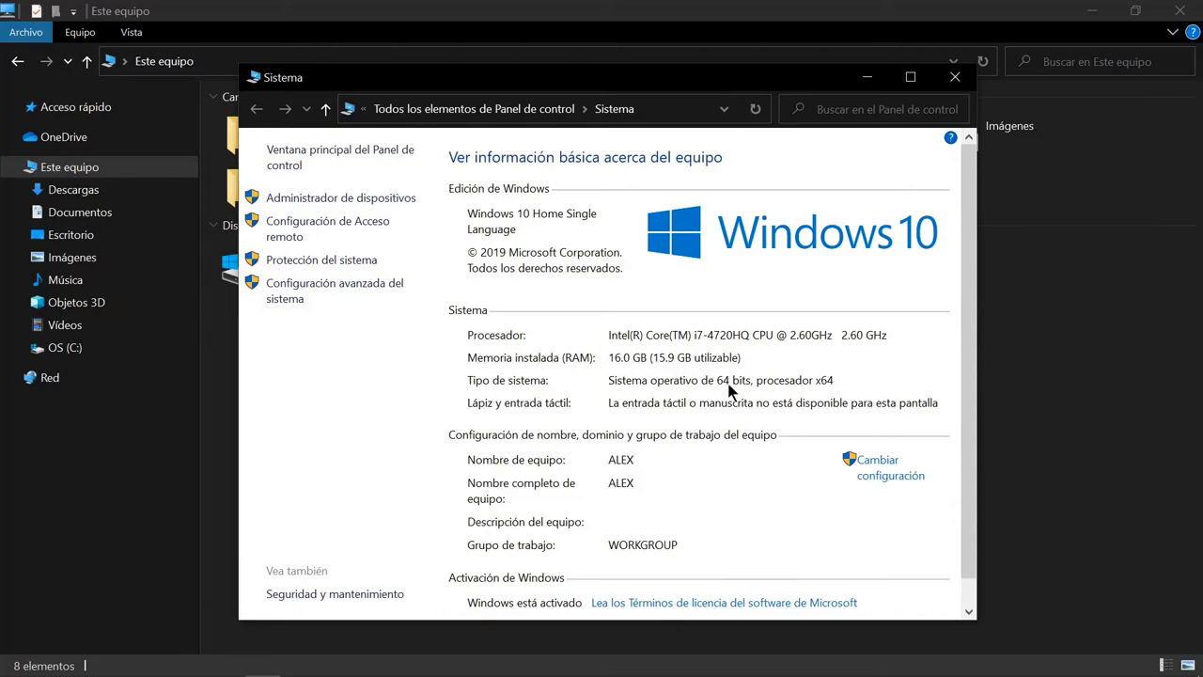
mouse_move(617, 394)
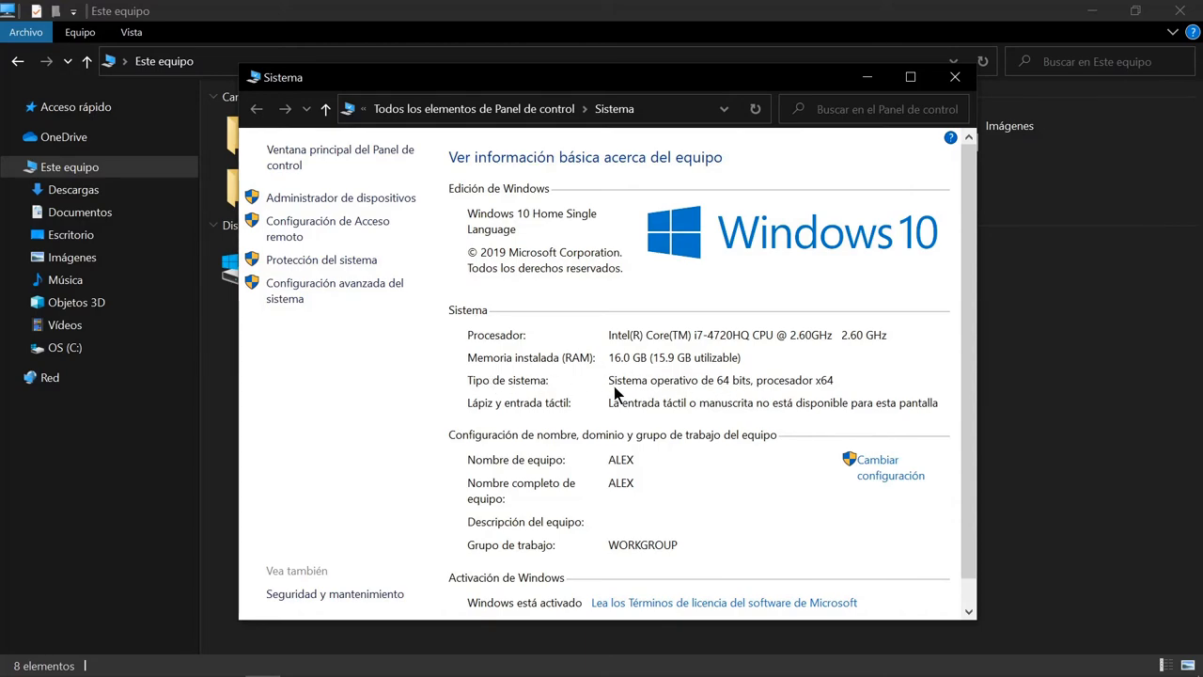
mouse_move(715, 395)
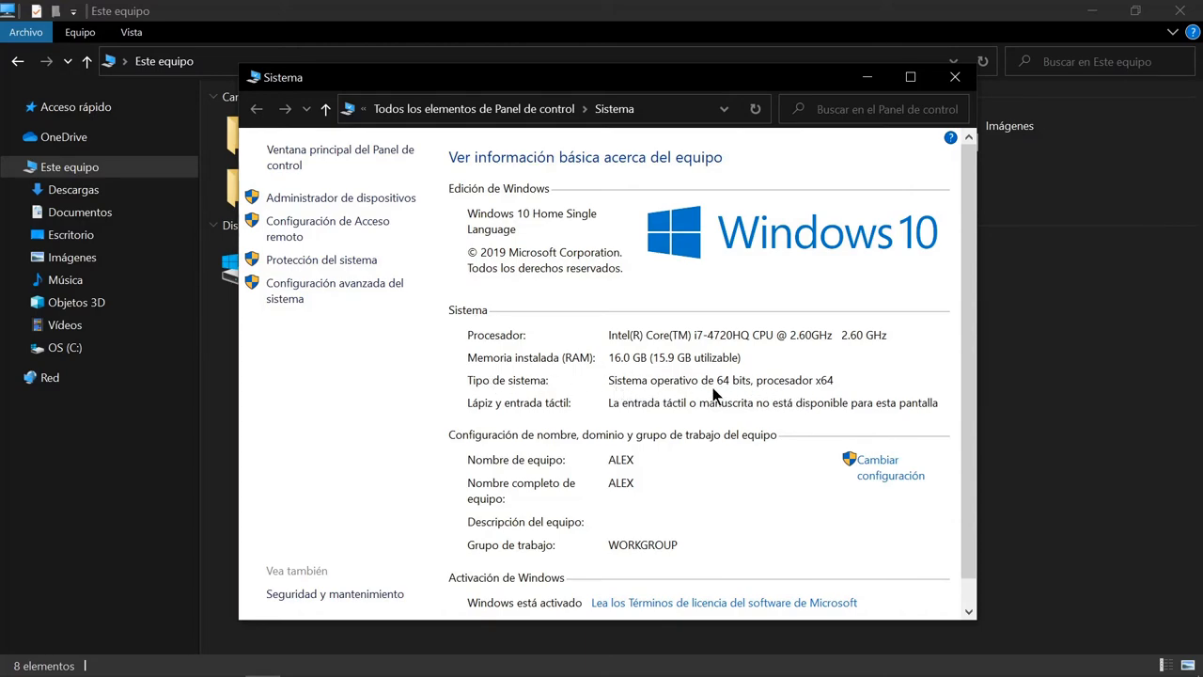
mouse_move(797, 380)
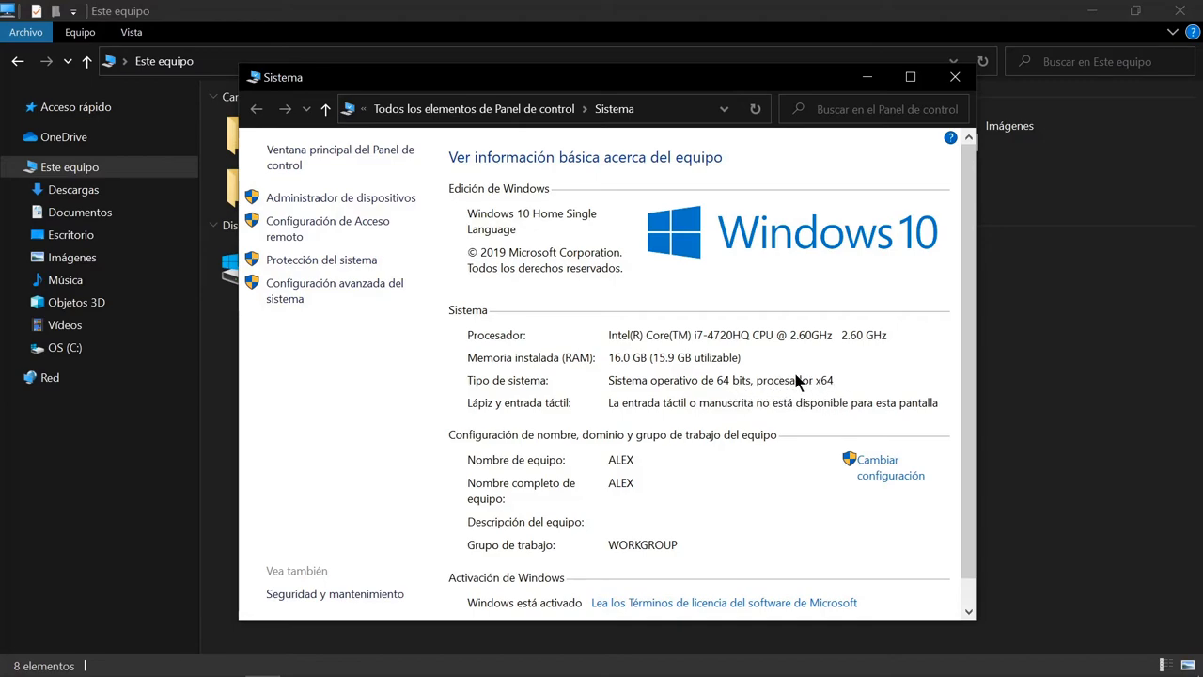
mouse_move(715, 383)
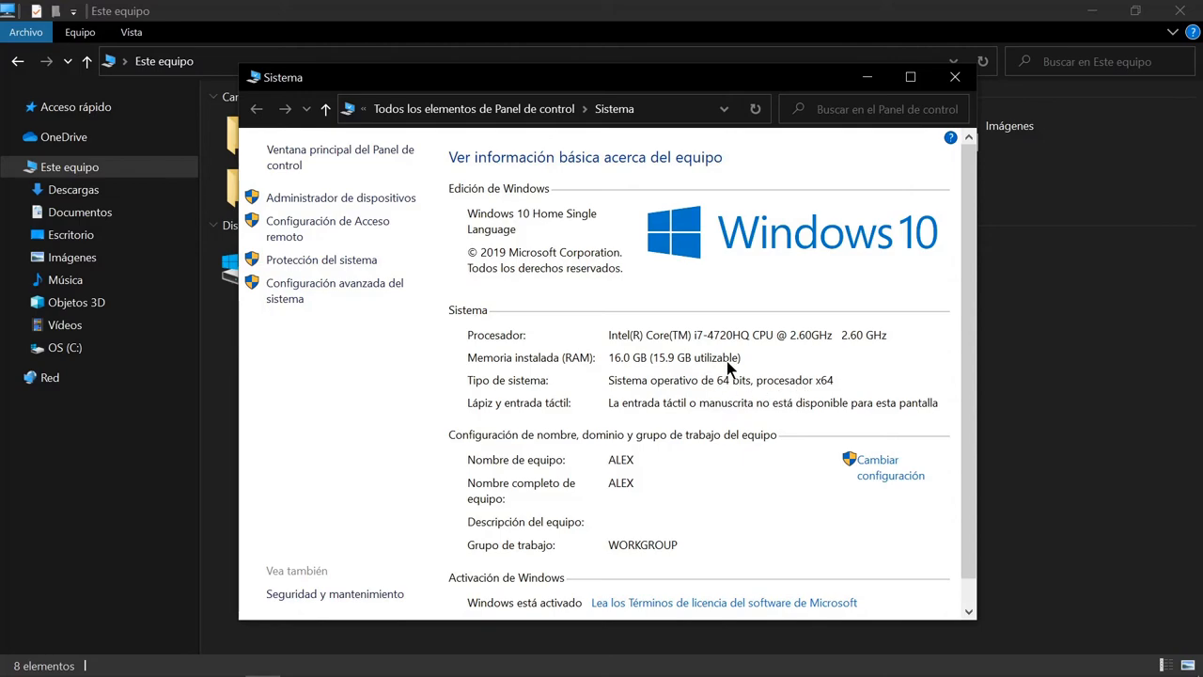
mouse_move(722, 393)
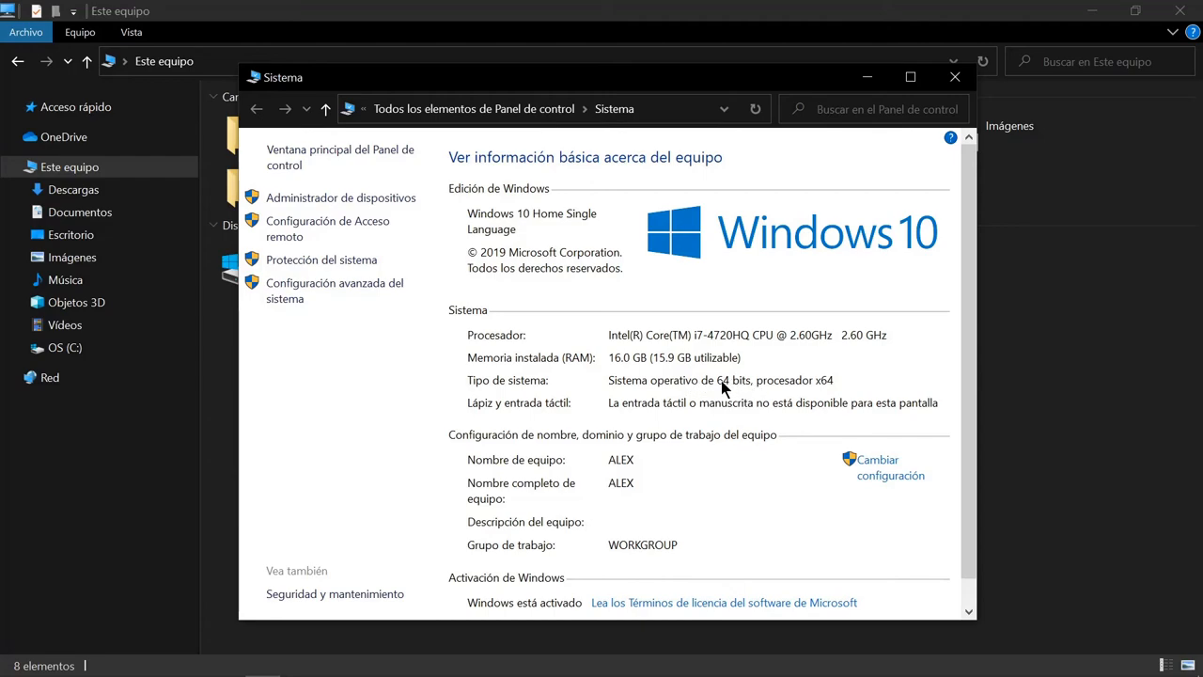
mouse_move(800, 365)
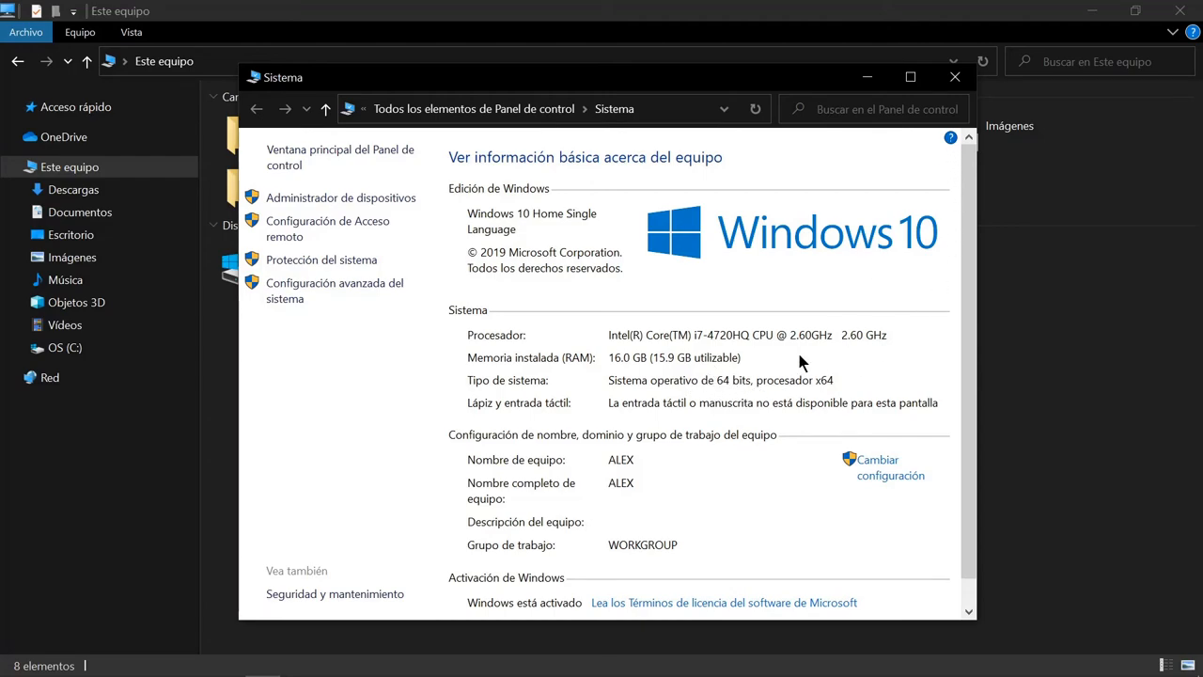
mouse_move(853, 346)
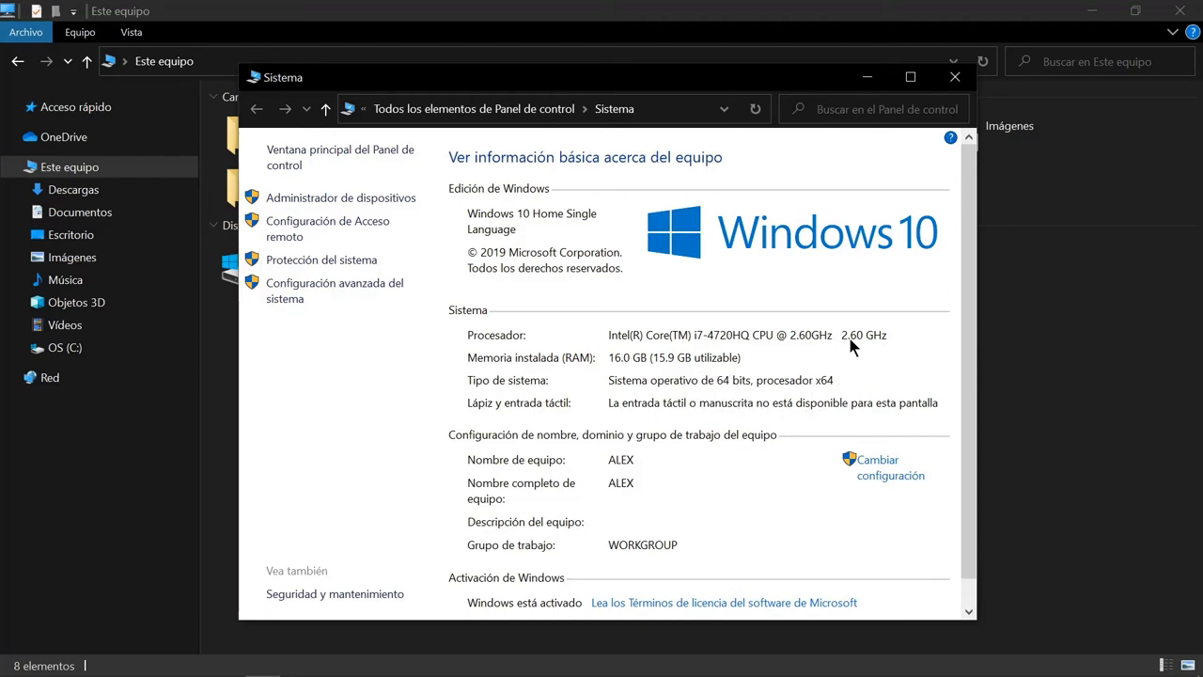
left_click(955, 75)
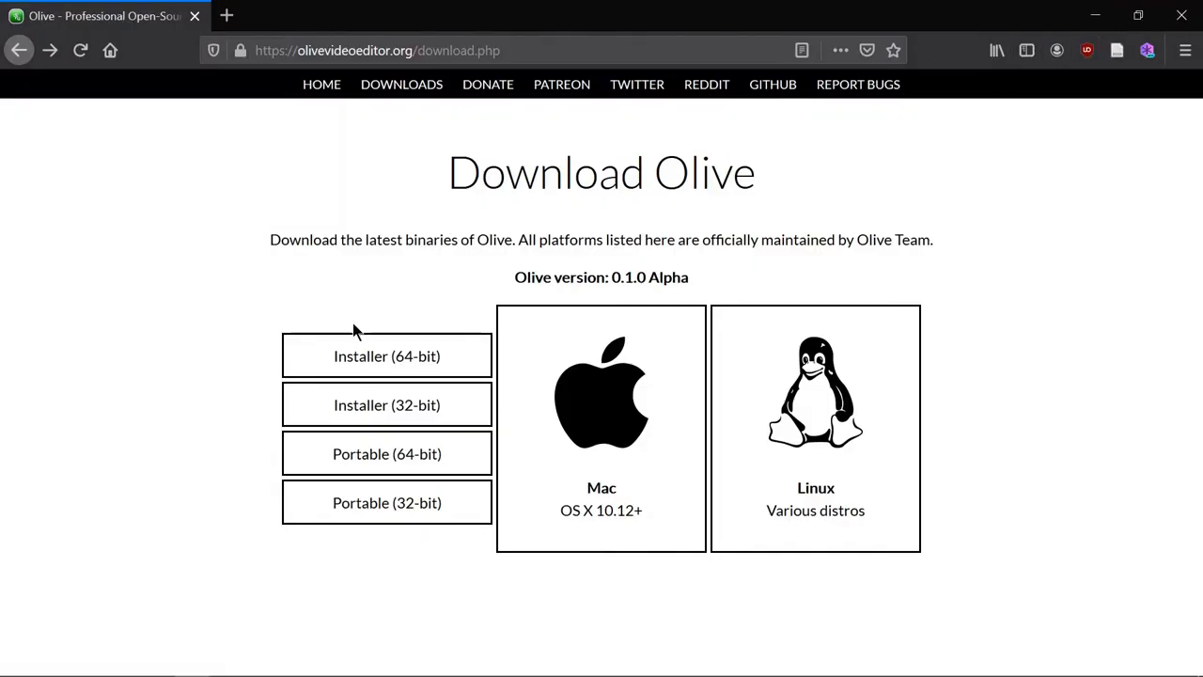
Save the 64-bit Windows Olive installer, then follow Become a patron to Olive's Patreon page
left_click(388, 356)
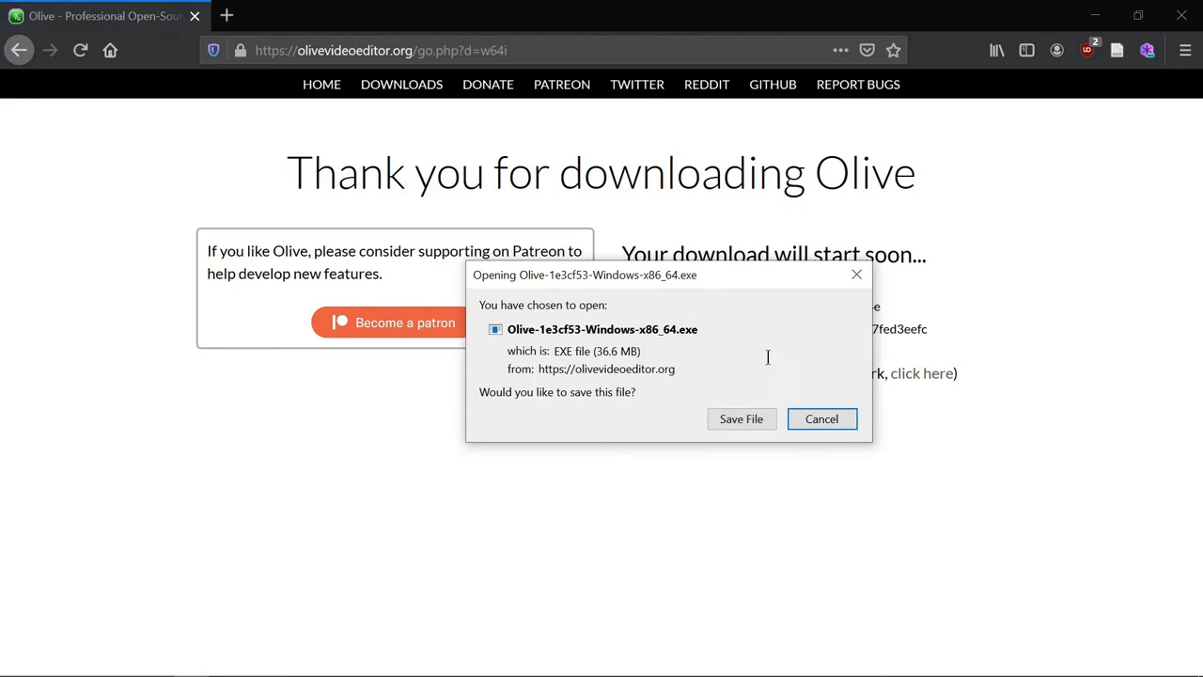
left_click(740, 417)
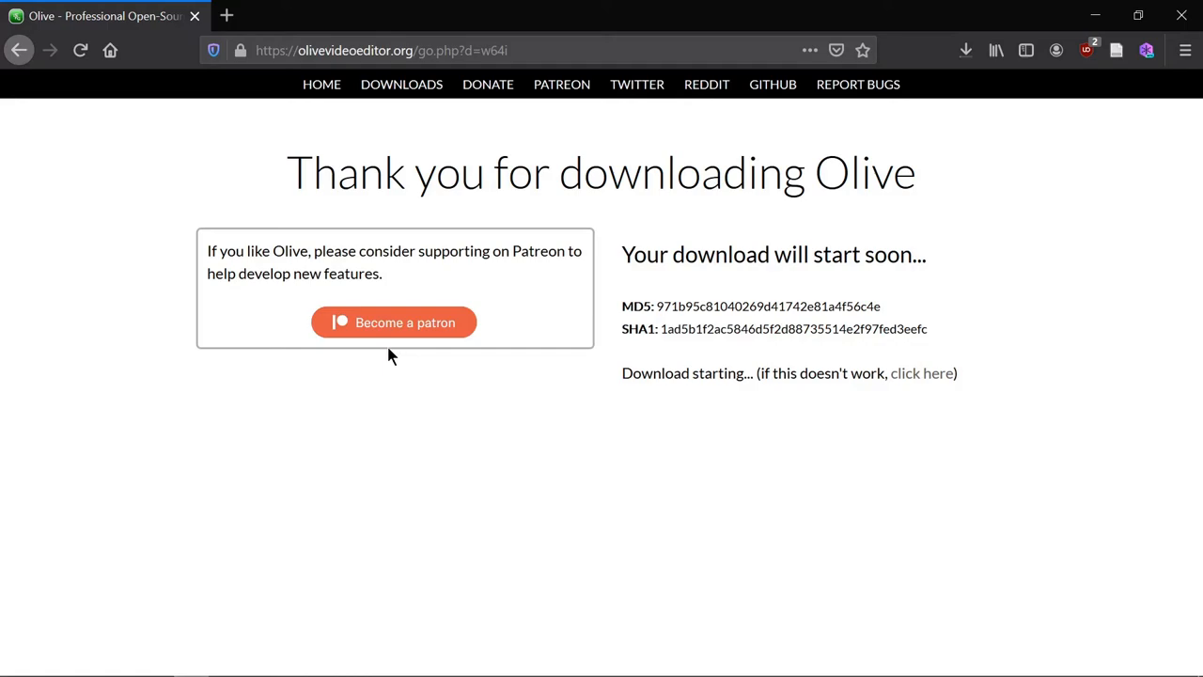
left_click(395, 322)
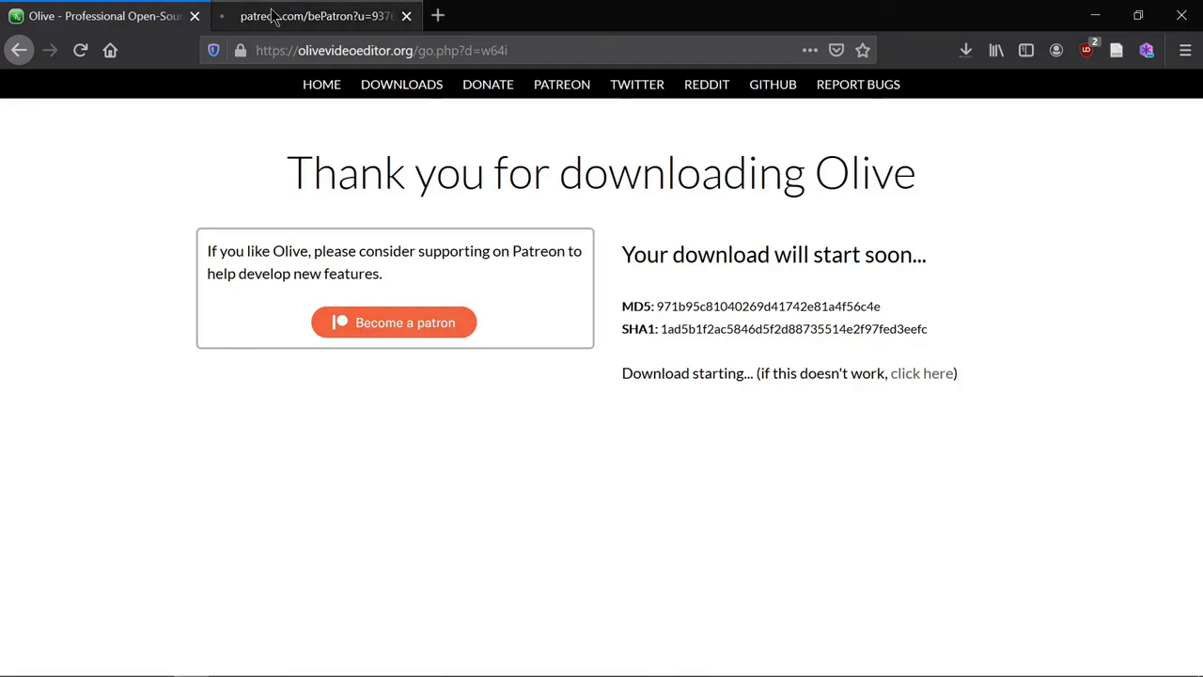
left_click(316, 15)
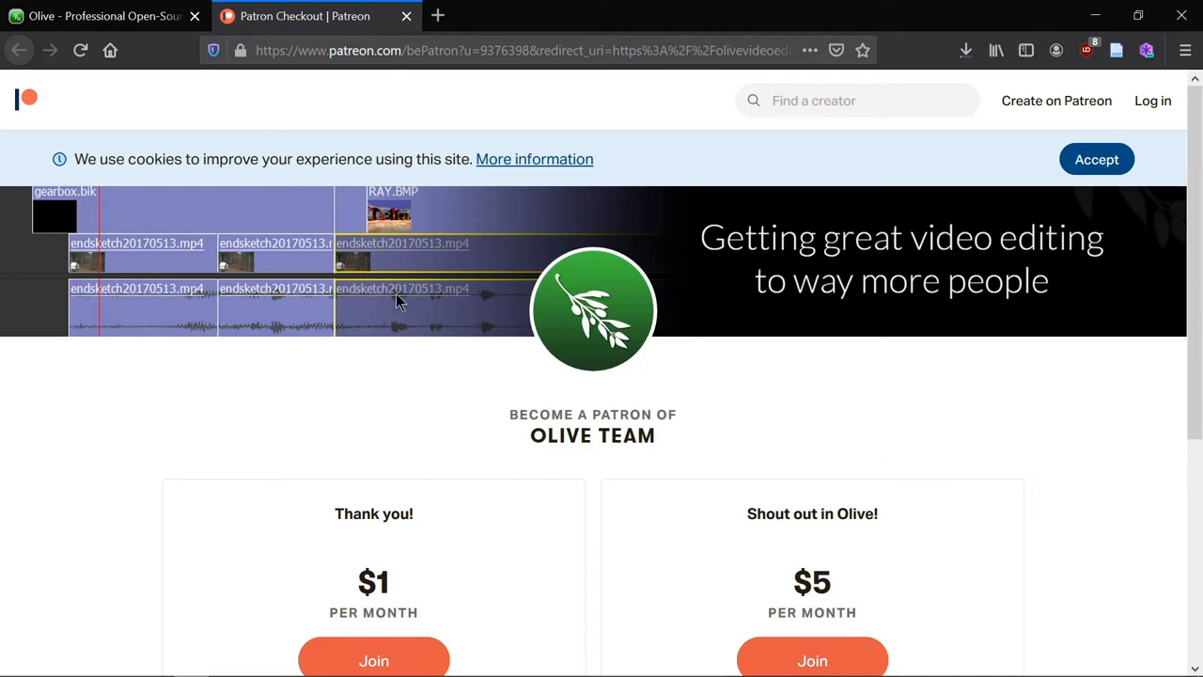
mouse_move(384, 285)
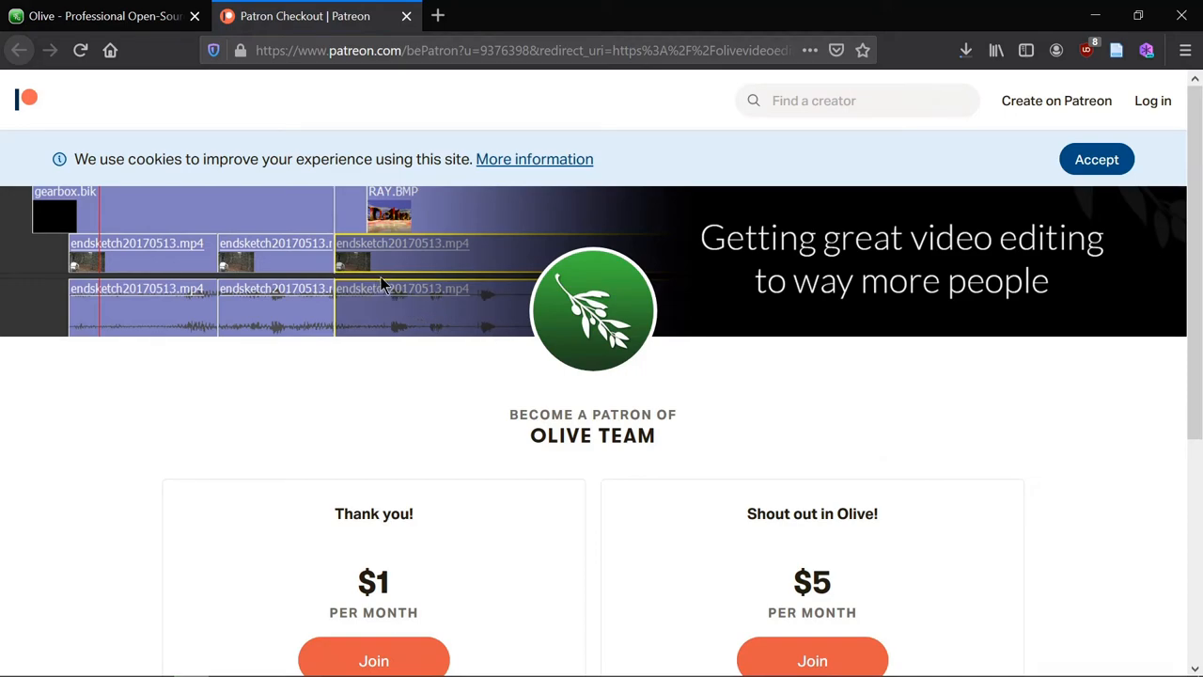
mouse_move(417, 319)
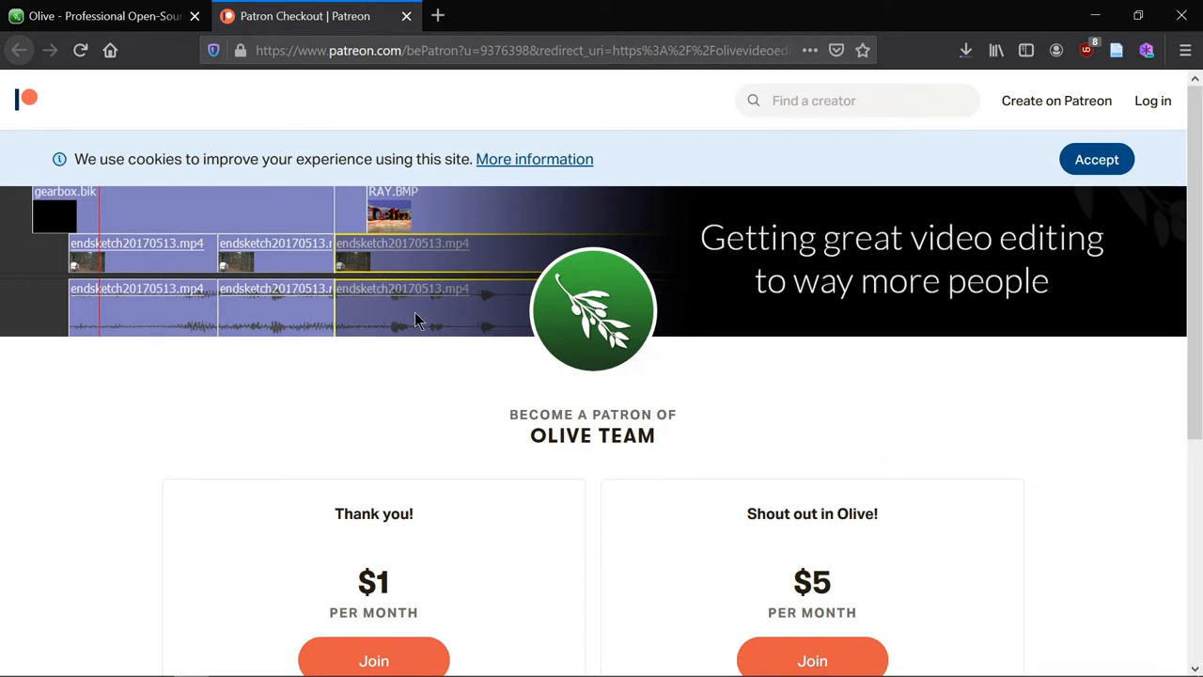
Scroll the Olive Team Patreon page to review the $1 and $5 tiers, perks and custom pledge
scroll("down", 3)
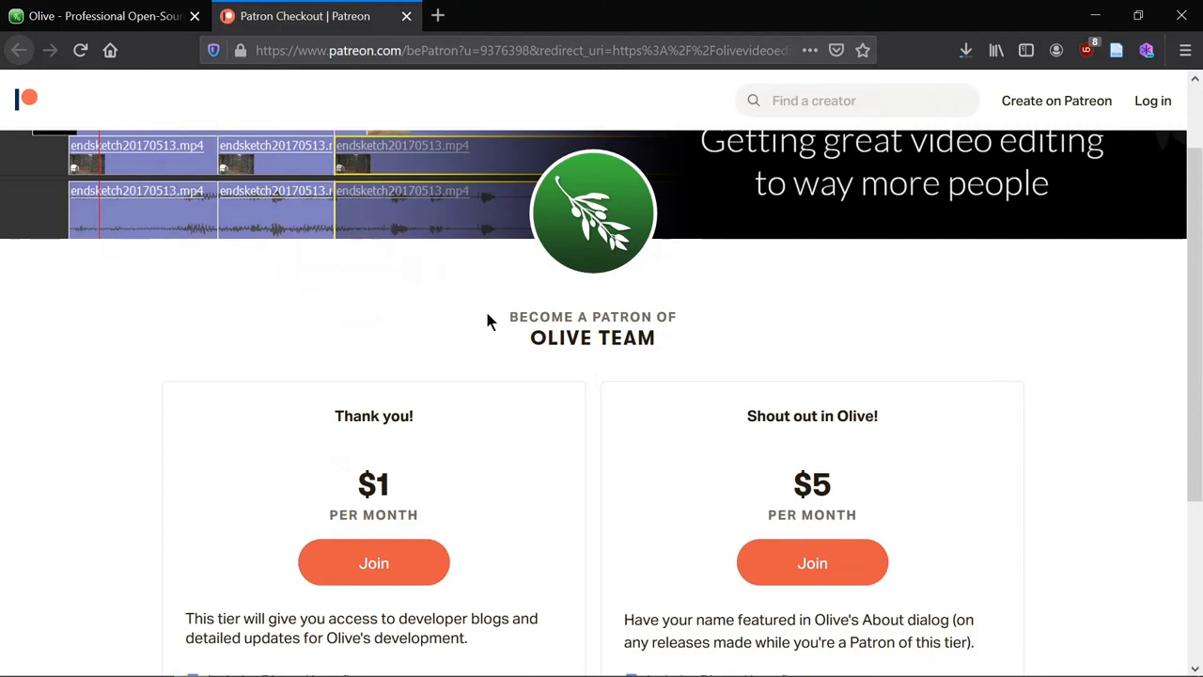
scroll("down", 3)
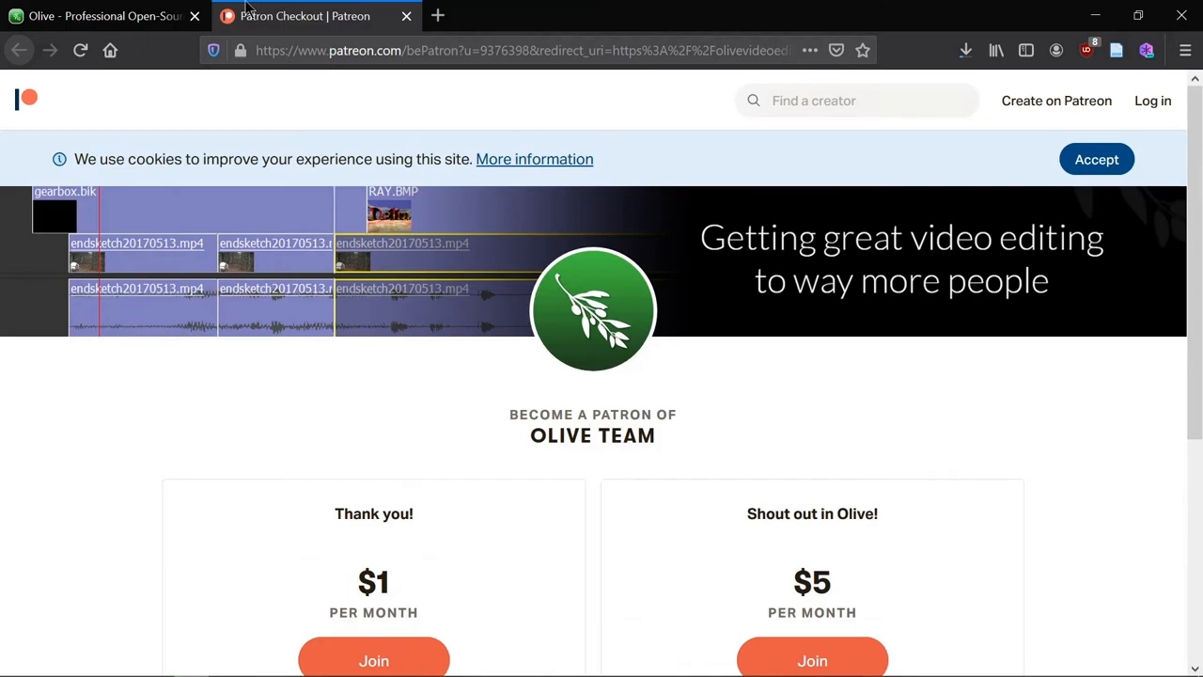
left_click(19, 49)
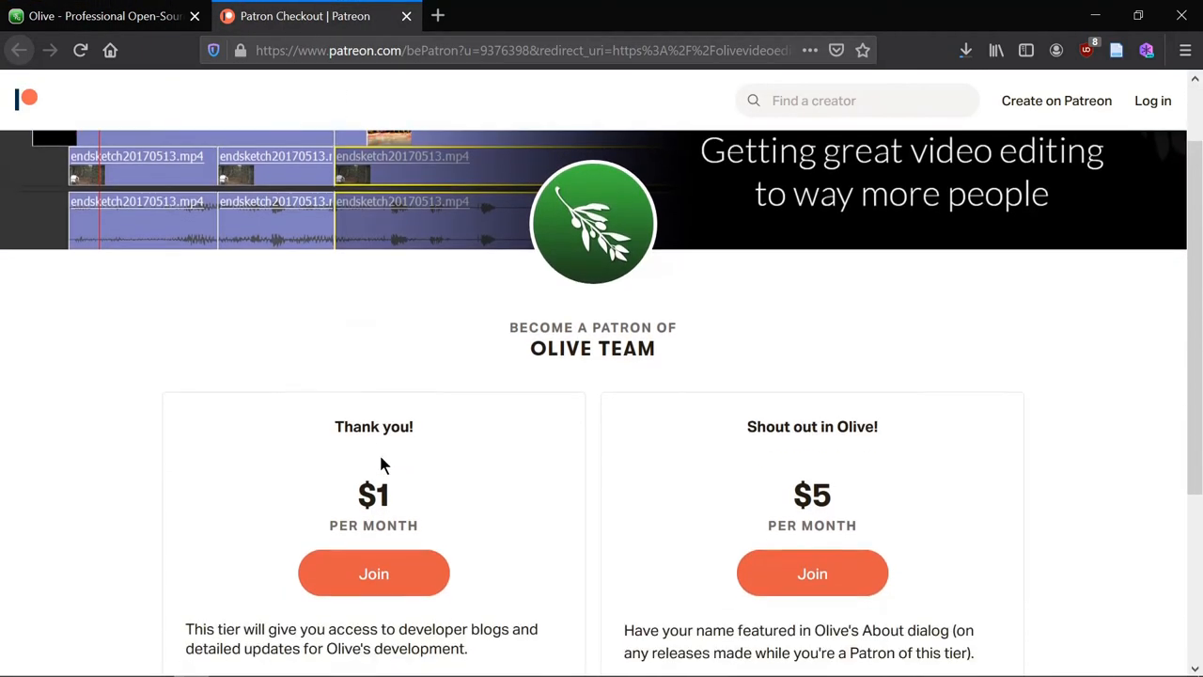
scroll("down", 3)
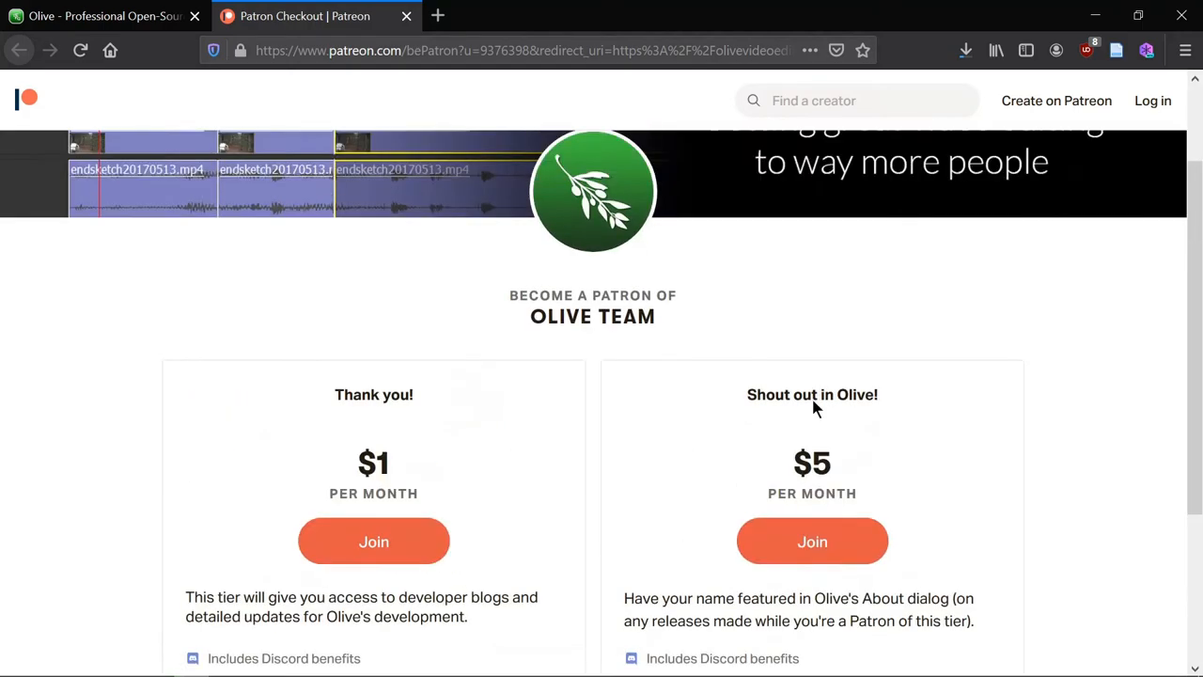
scroll("down", 3)
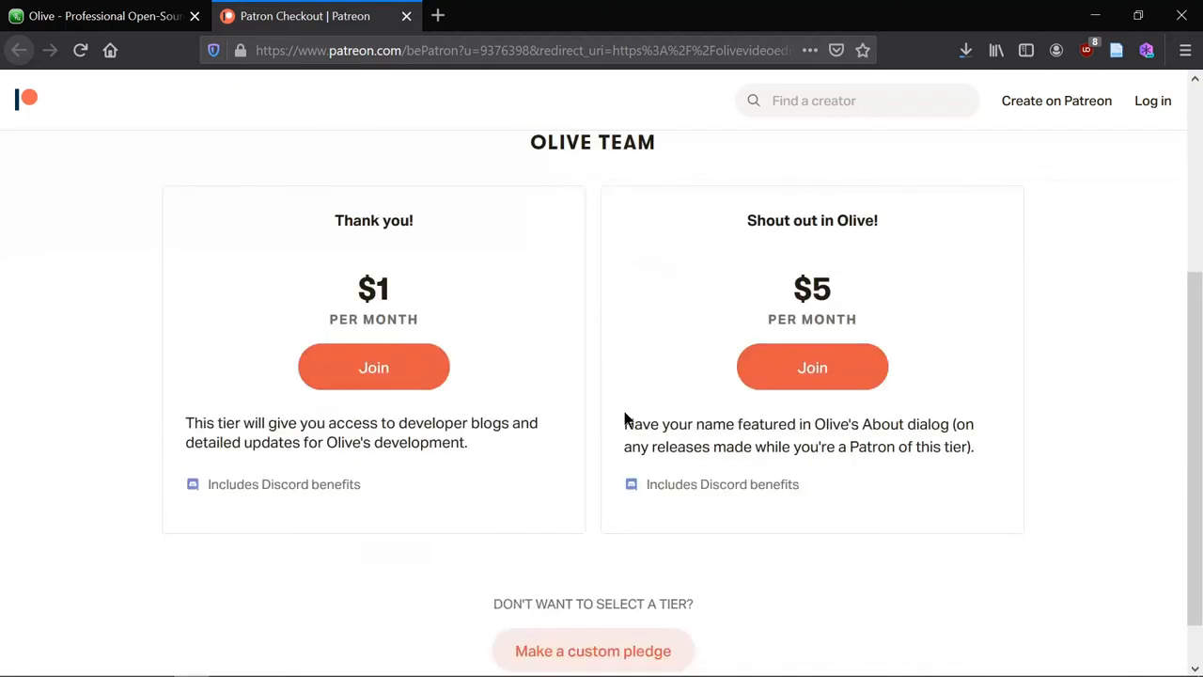
scroll("up", 3)
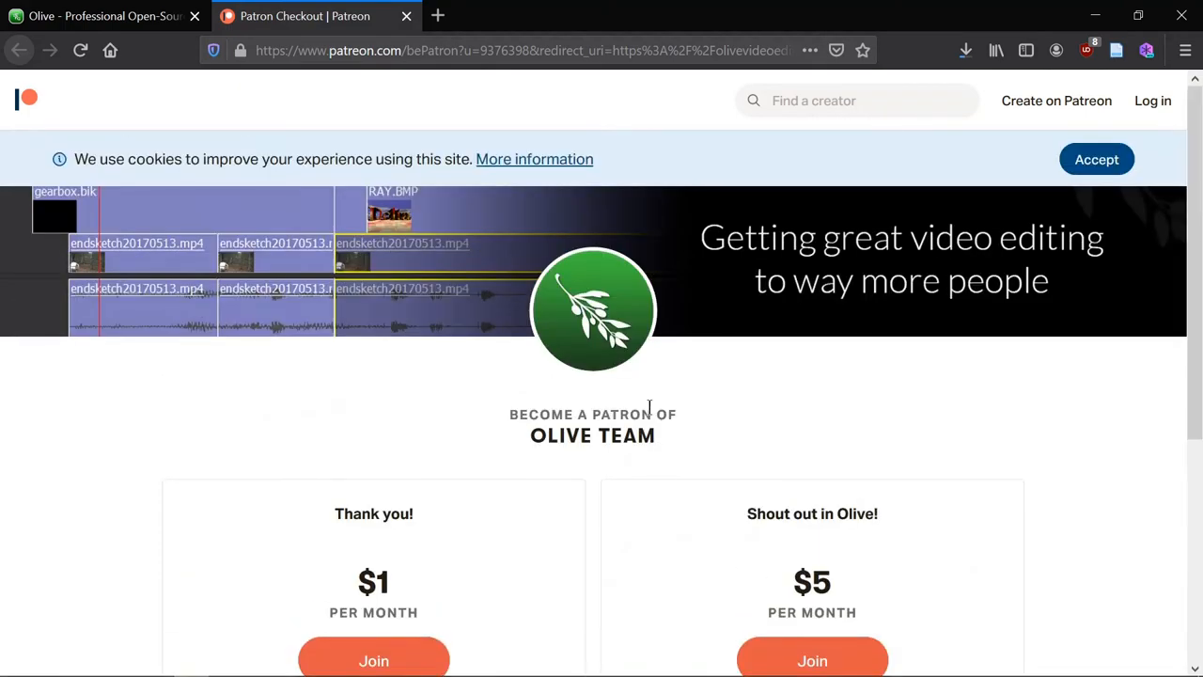
mouse_move(594, 442)
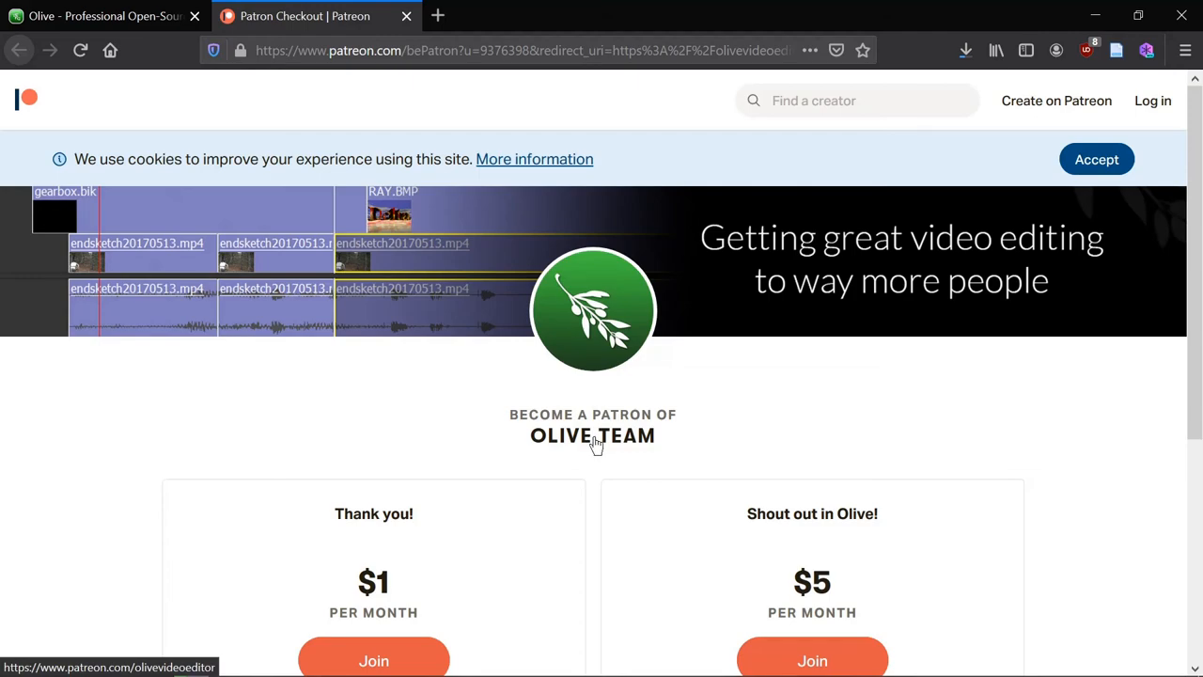
mouse_move(223, 199)
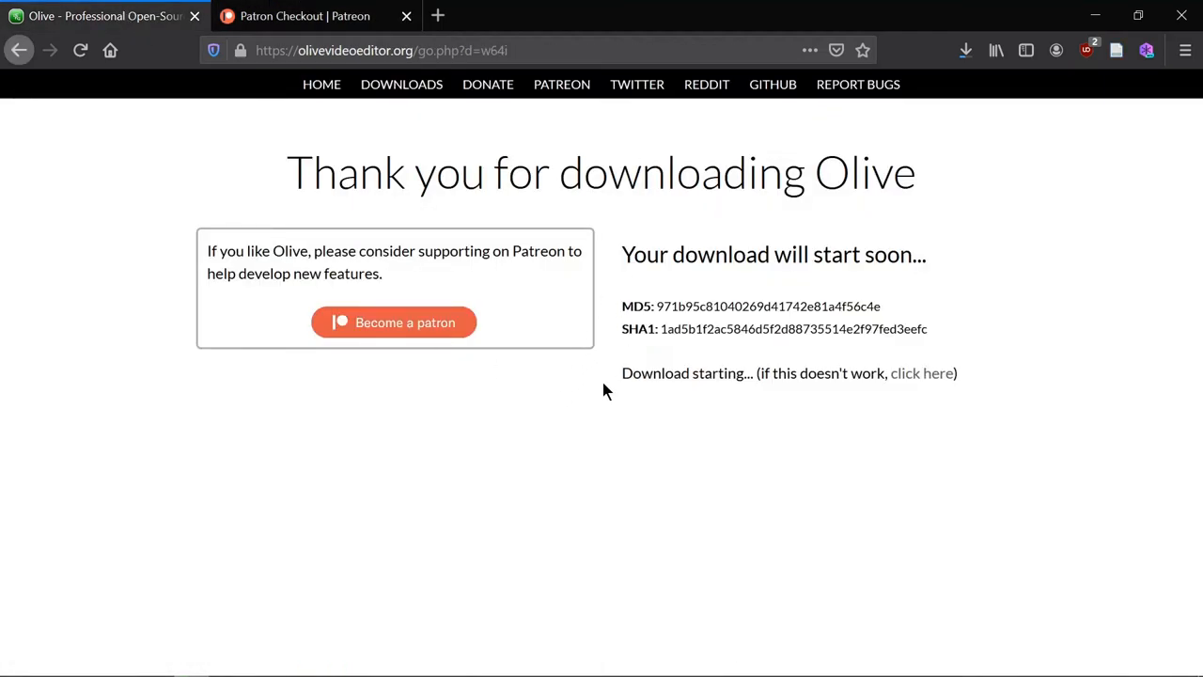
mouse_move(150, 60)
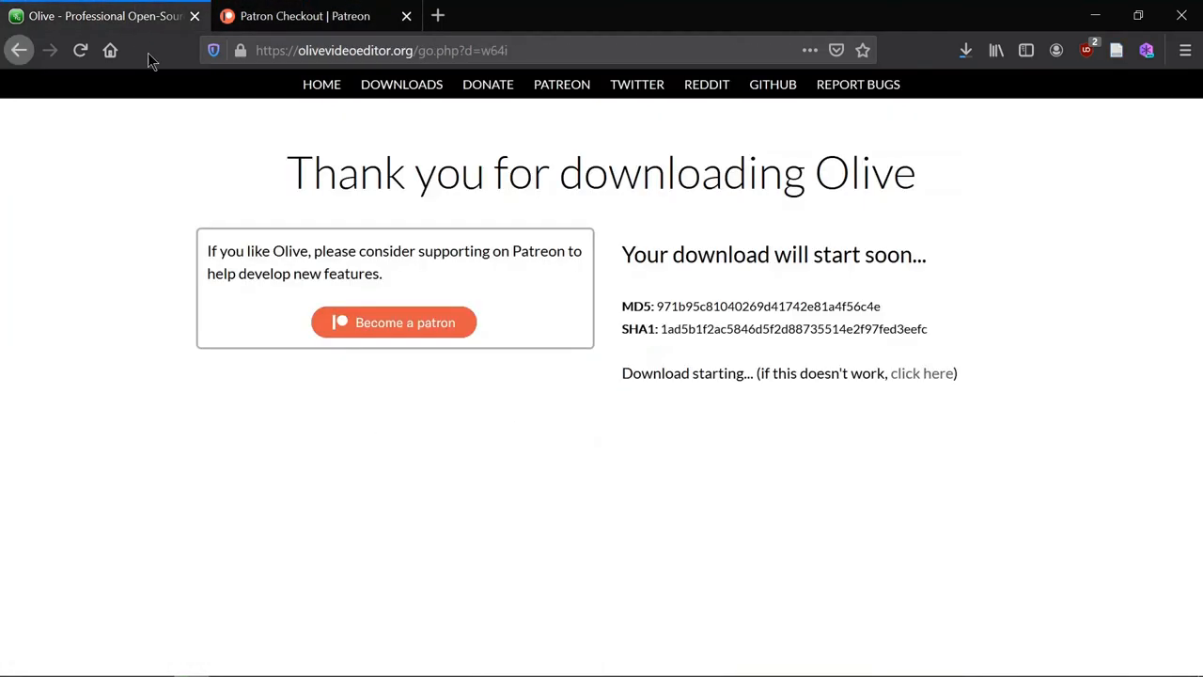
mouse_move(643, 346)
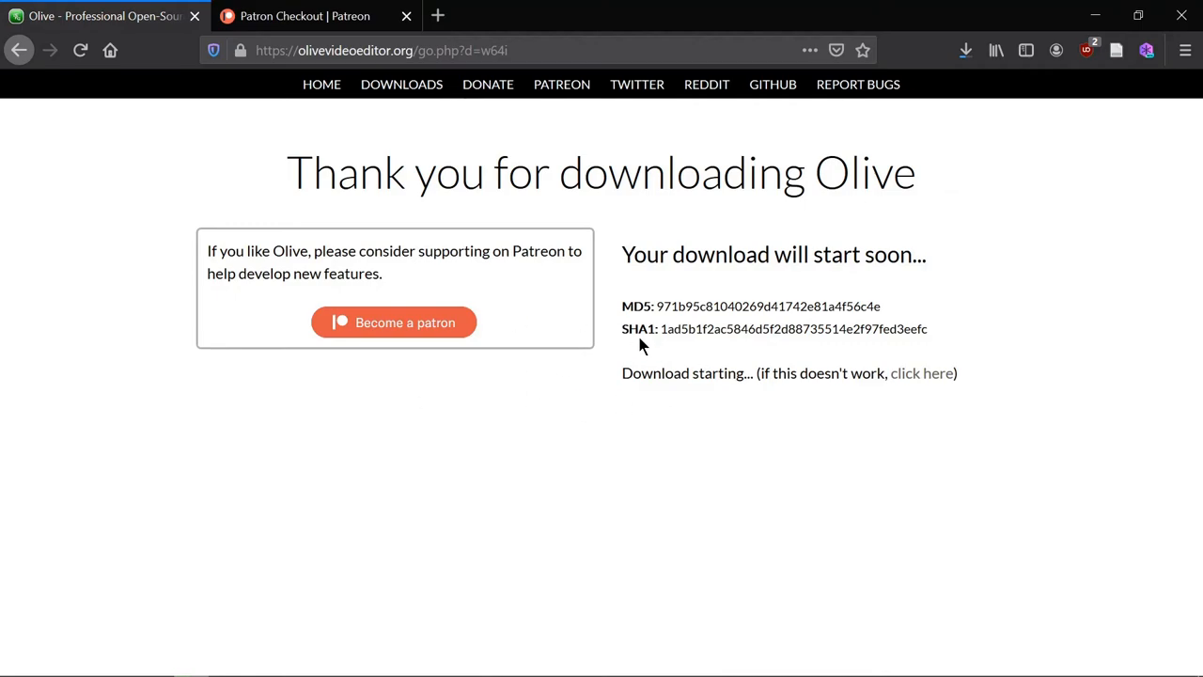
mouse_move(410, 310)
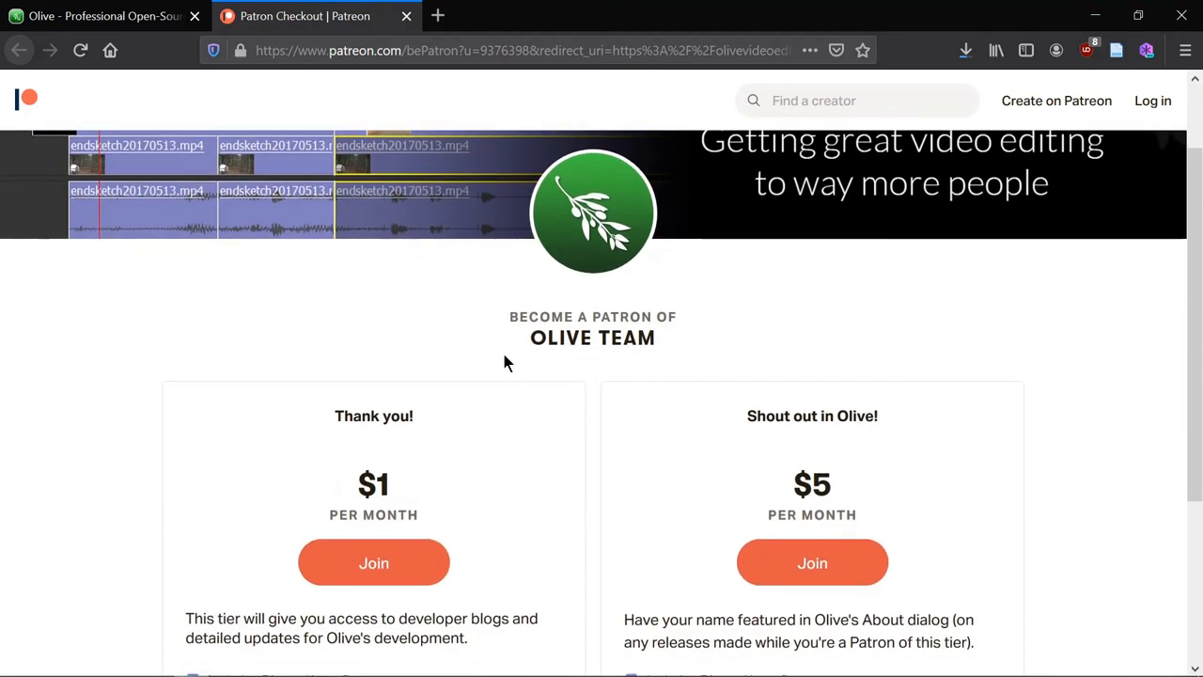
mouse_move(526, 437)
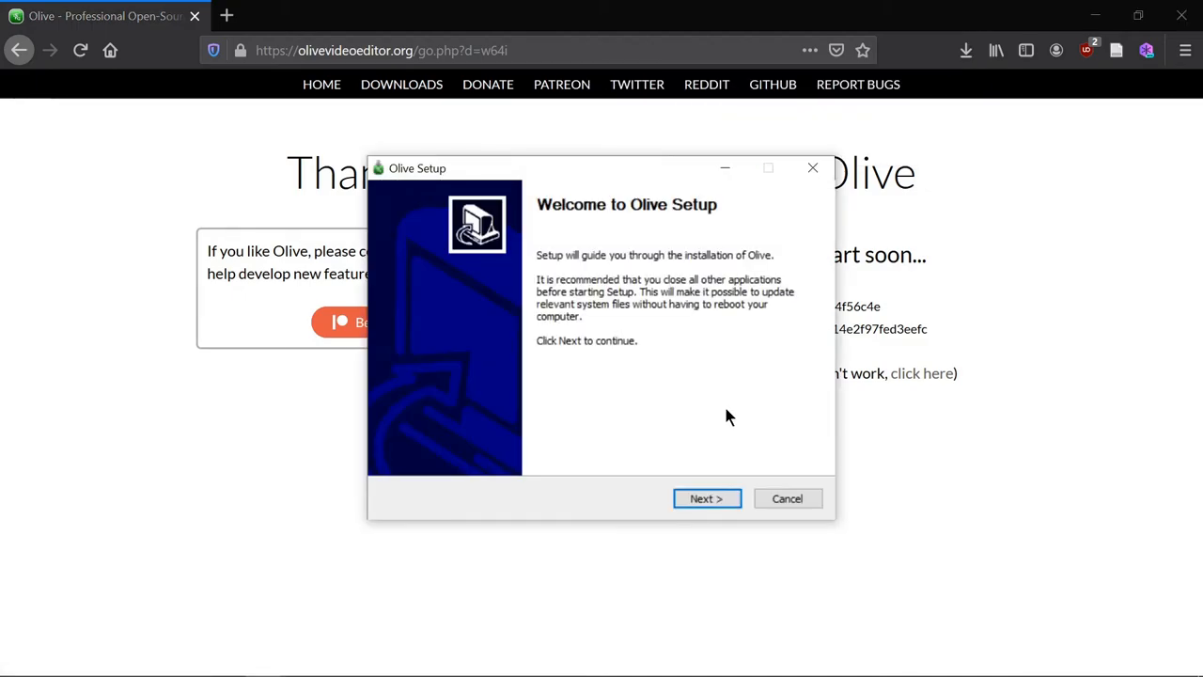
mouse_move(631, 194)
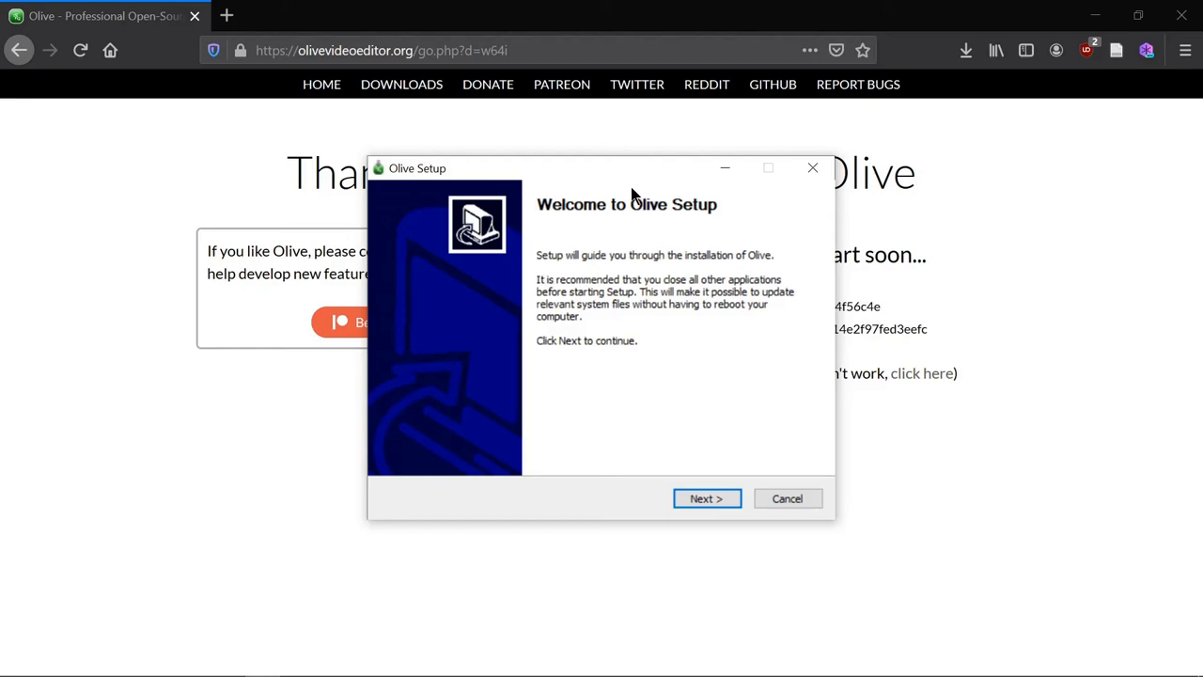
mouse_move(669, 424)
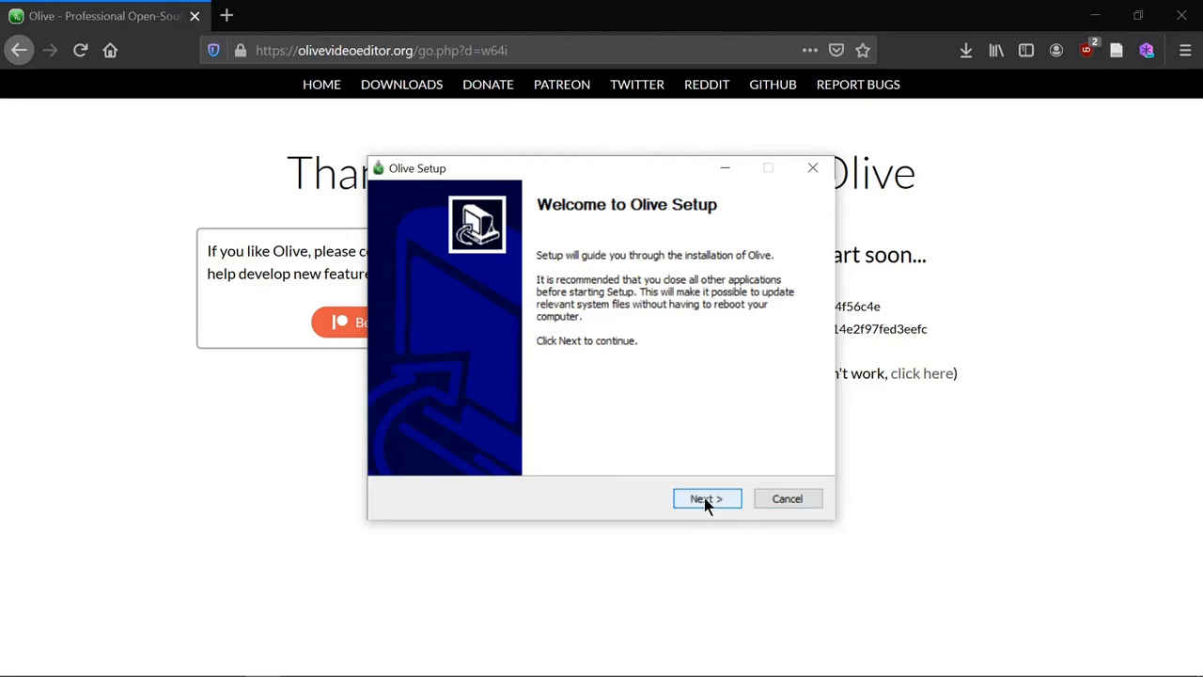
mouse_move(928, 122)
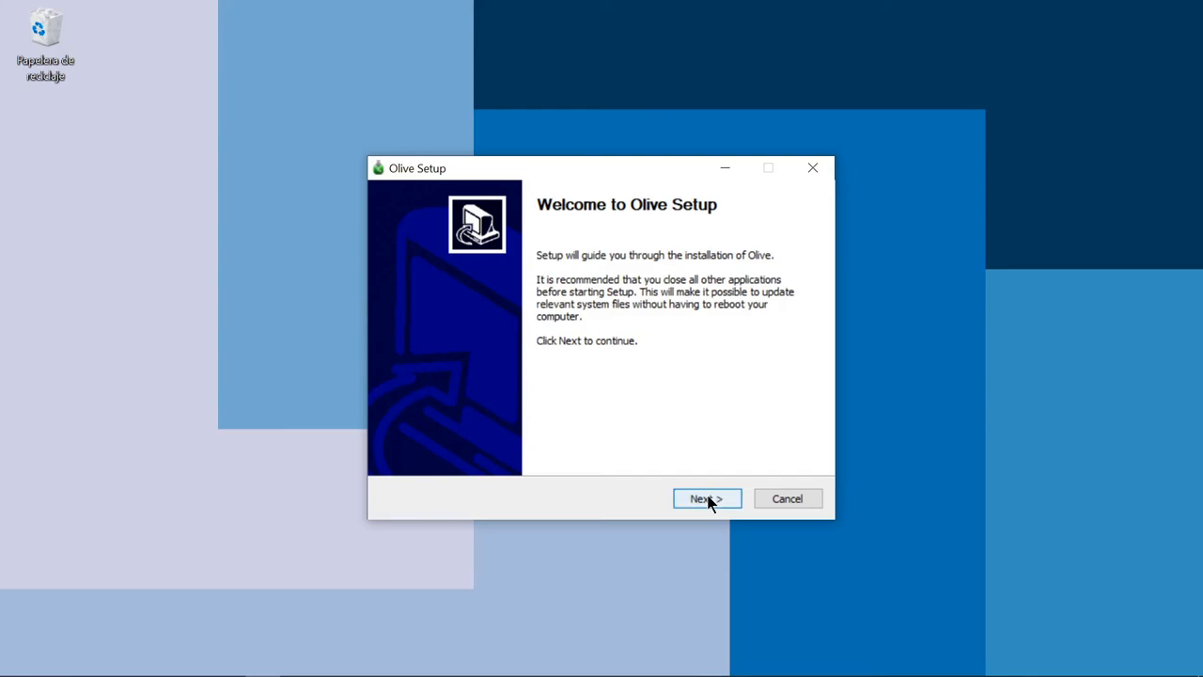
Advance past the welcome page keeping the C:\Program Files\Olive destination folder
left_click(707, 498)
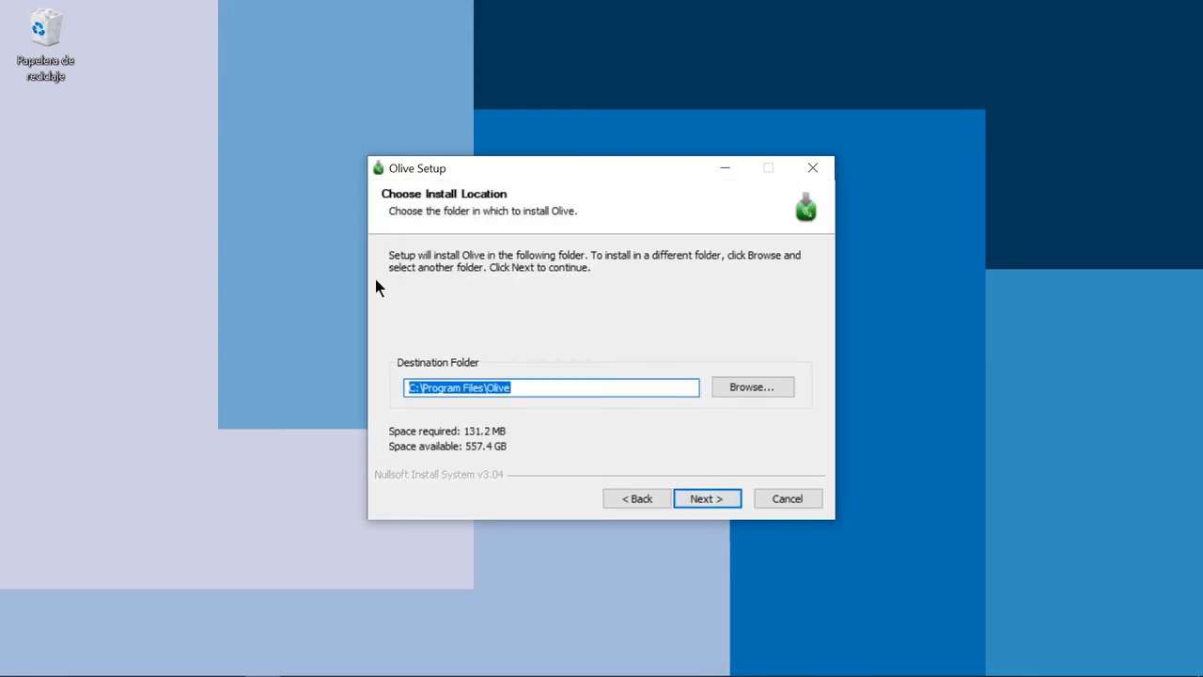
left_click(504, 387)
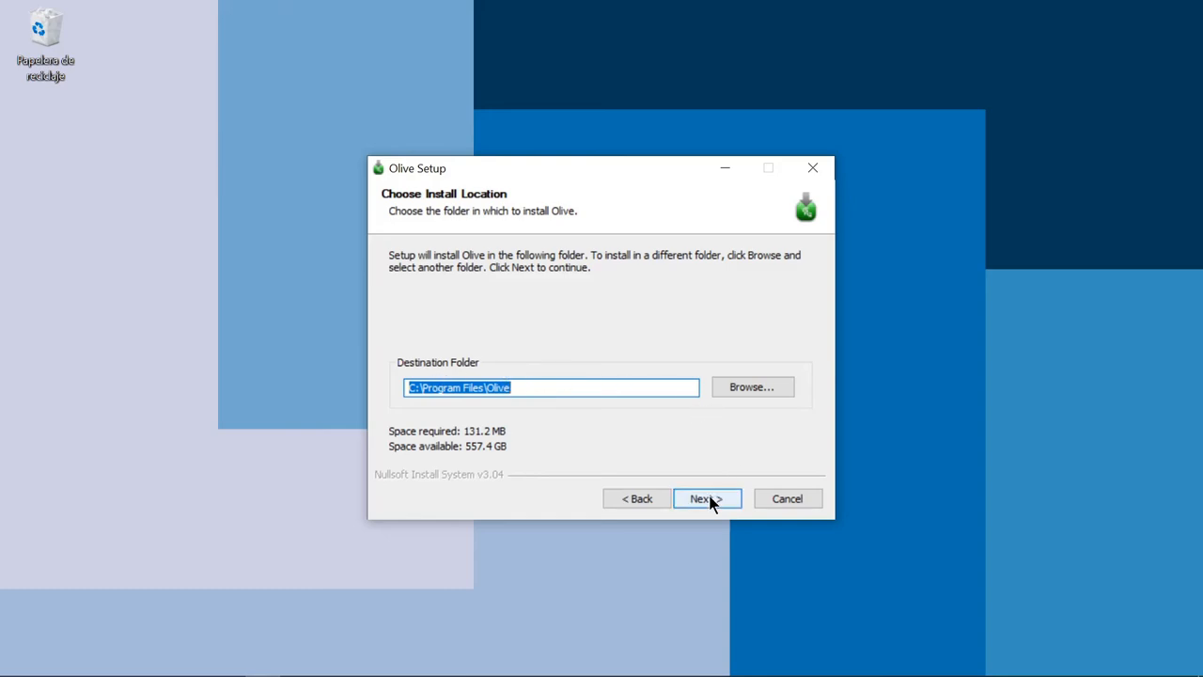
left_click(703, 498)
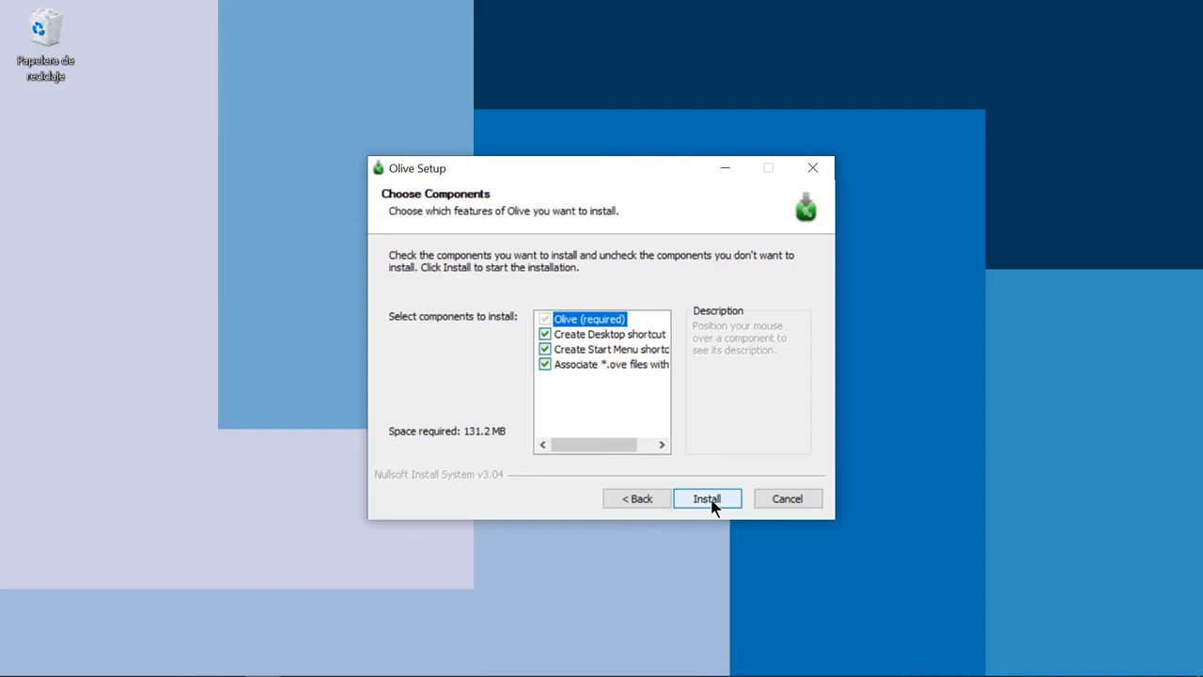
mouse_move(461, 195)
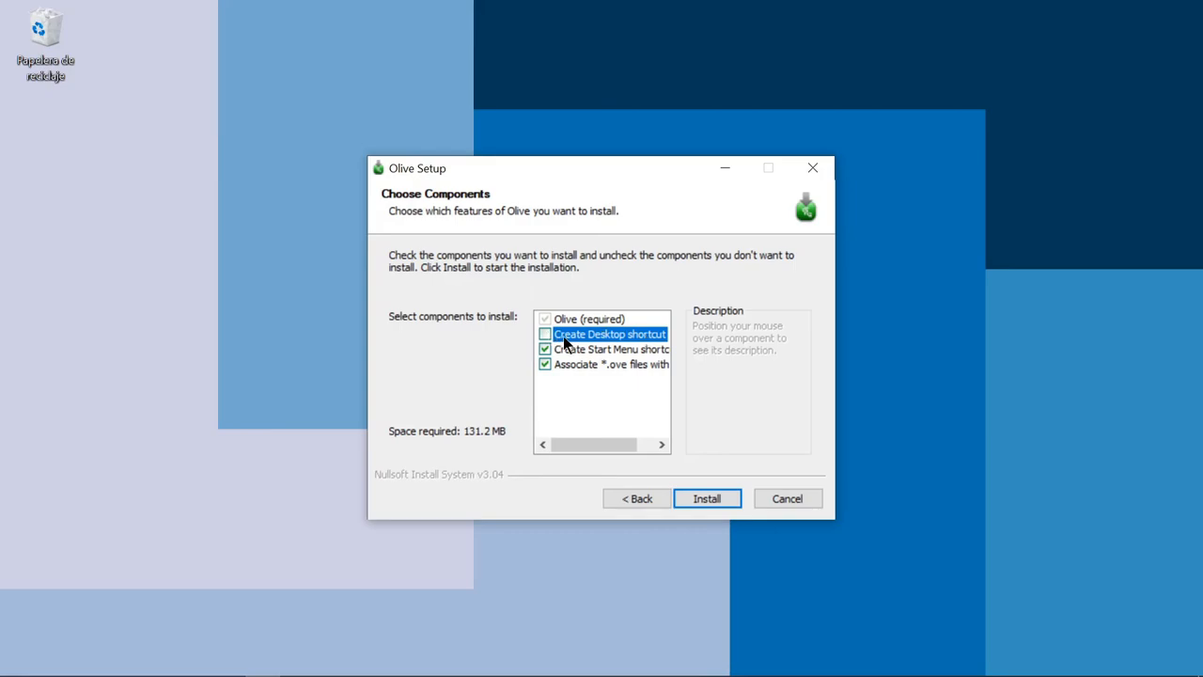
left_click(545, 334)
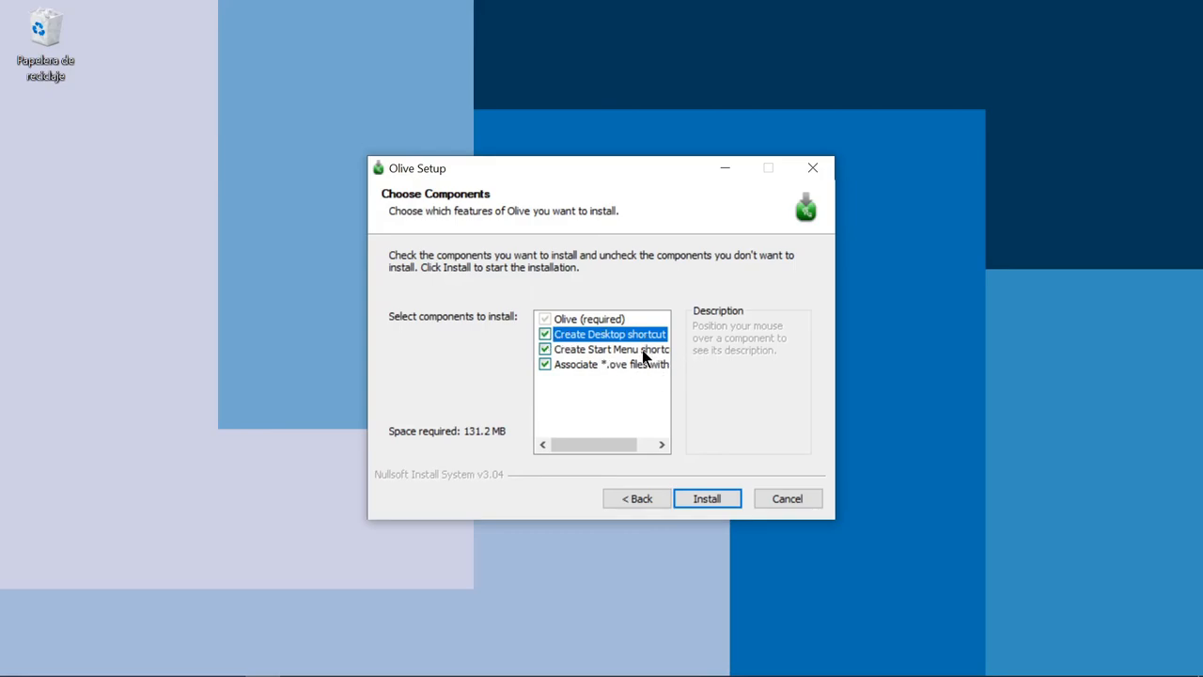
mouse_move(658, 393)
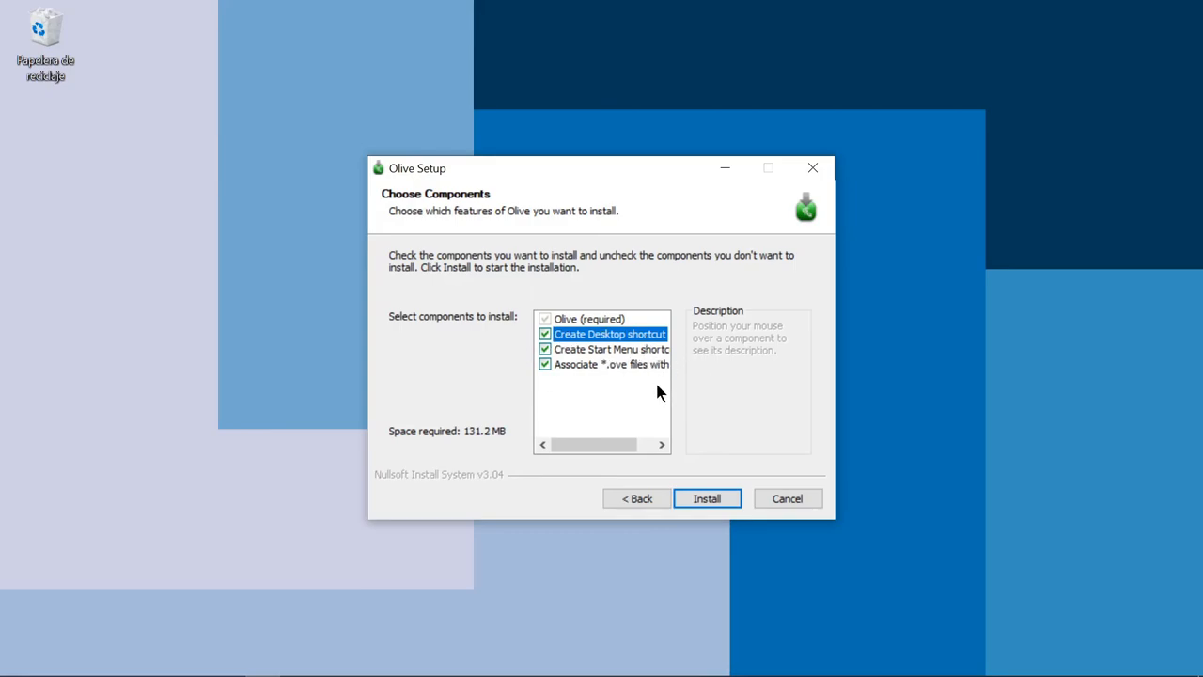
left_click(546, 364)
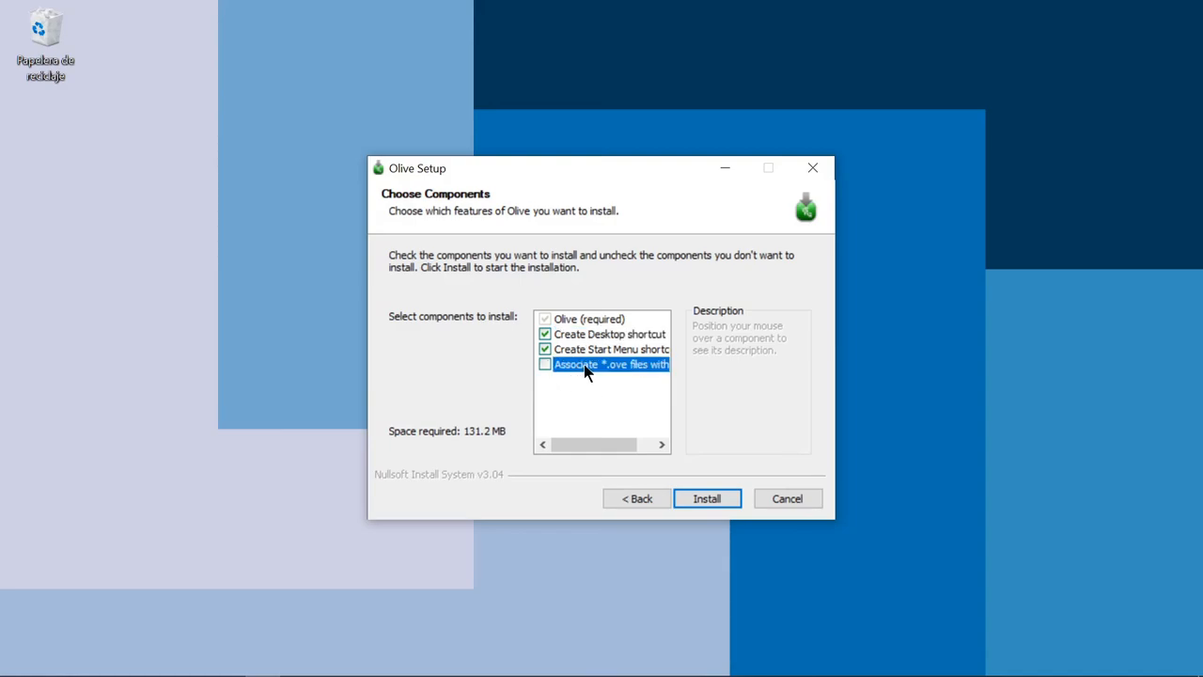
left_click(545, 365)
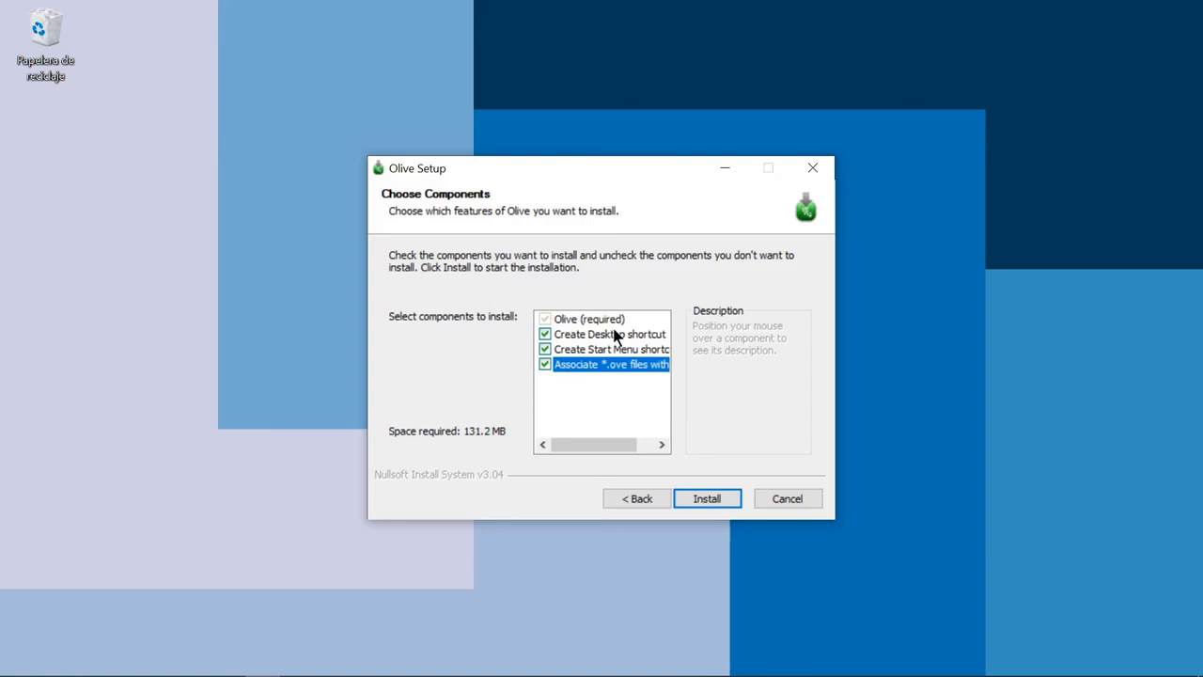
Install Olive with a desktop shortcut and finish the wizard with Run Olive checked
left_click(707, 498)
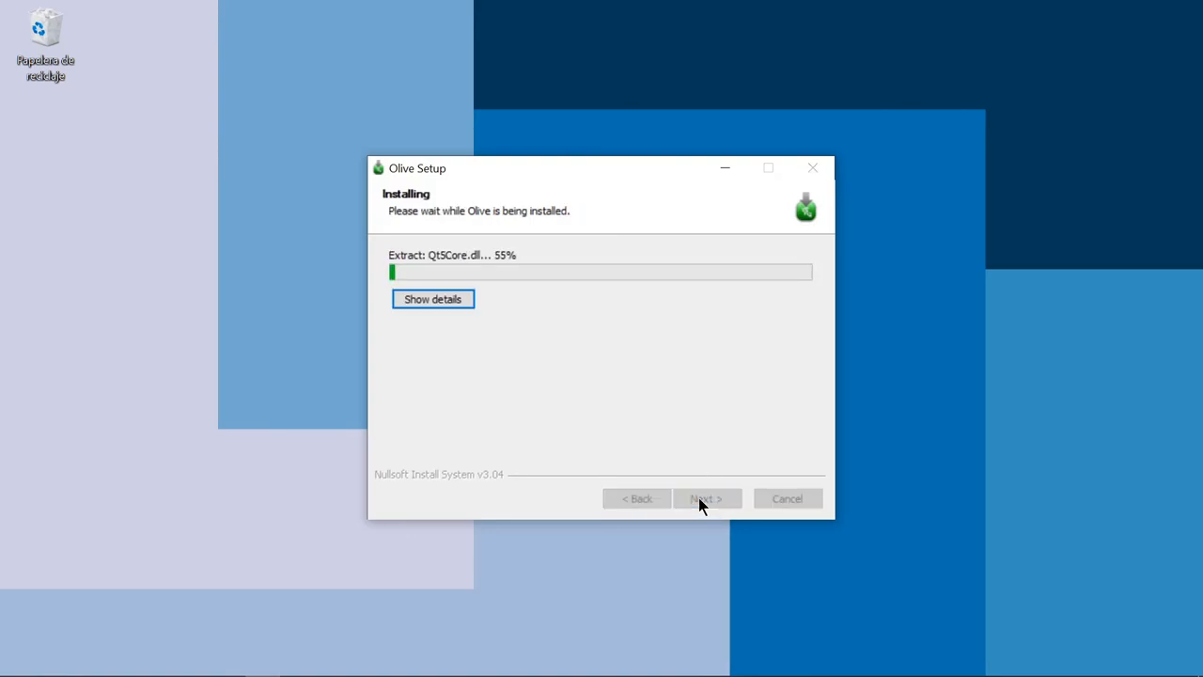
mouse_move(748, 364)
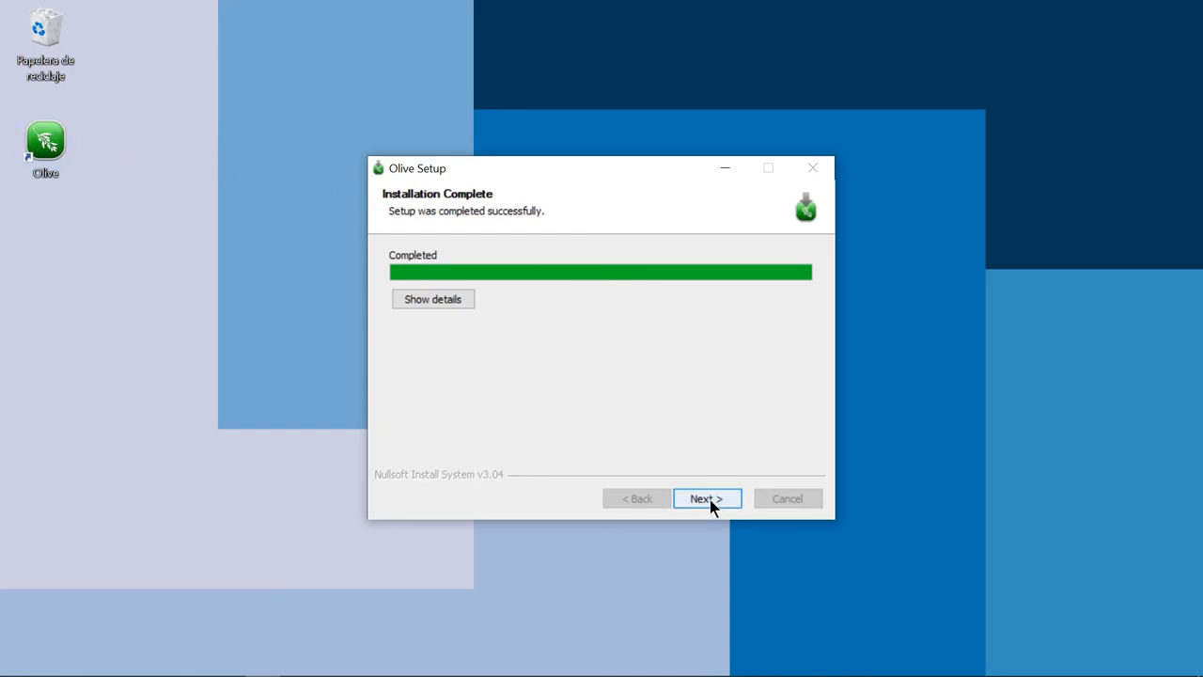
left_click(707, 498)
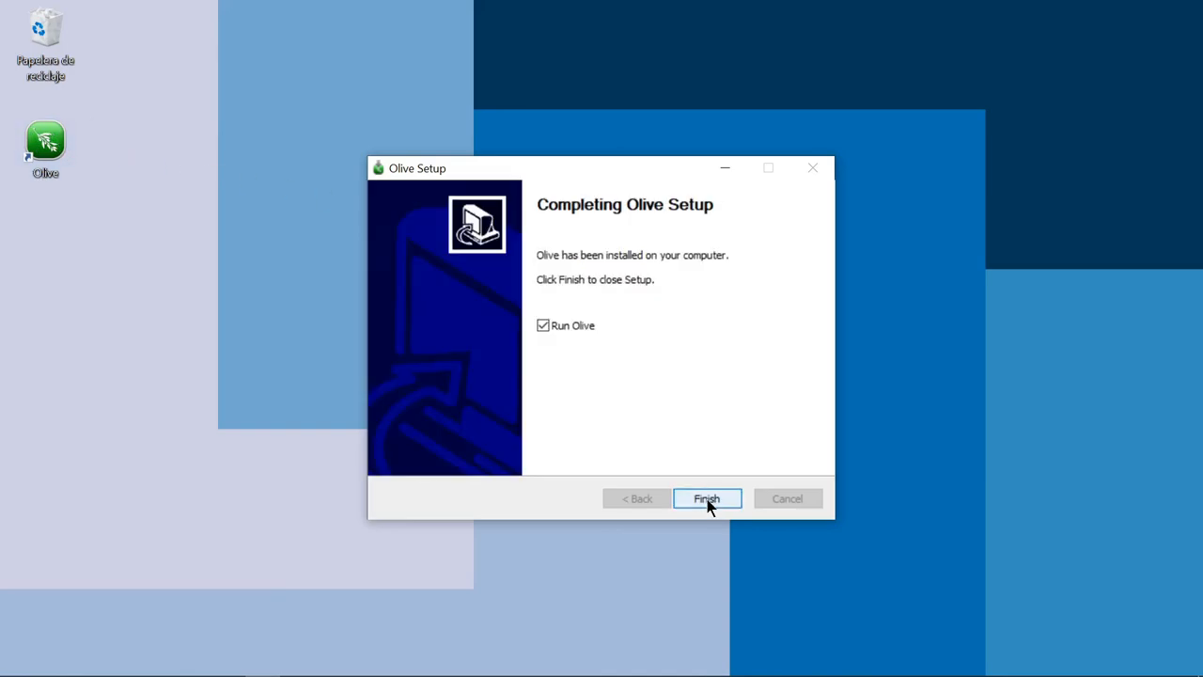
left_click(707, 498)
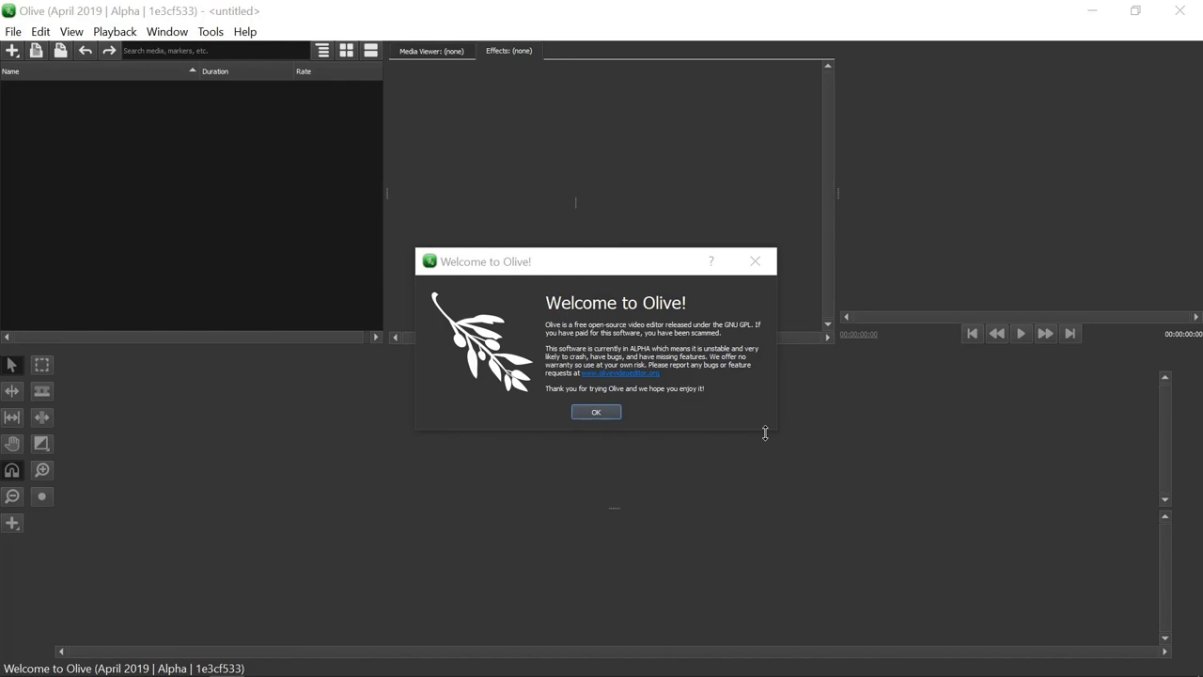
mouse_move(558, 261)
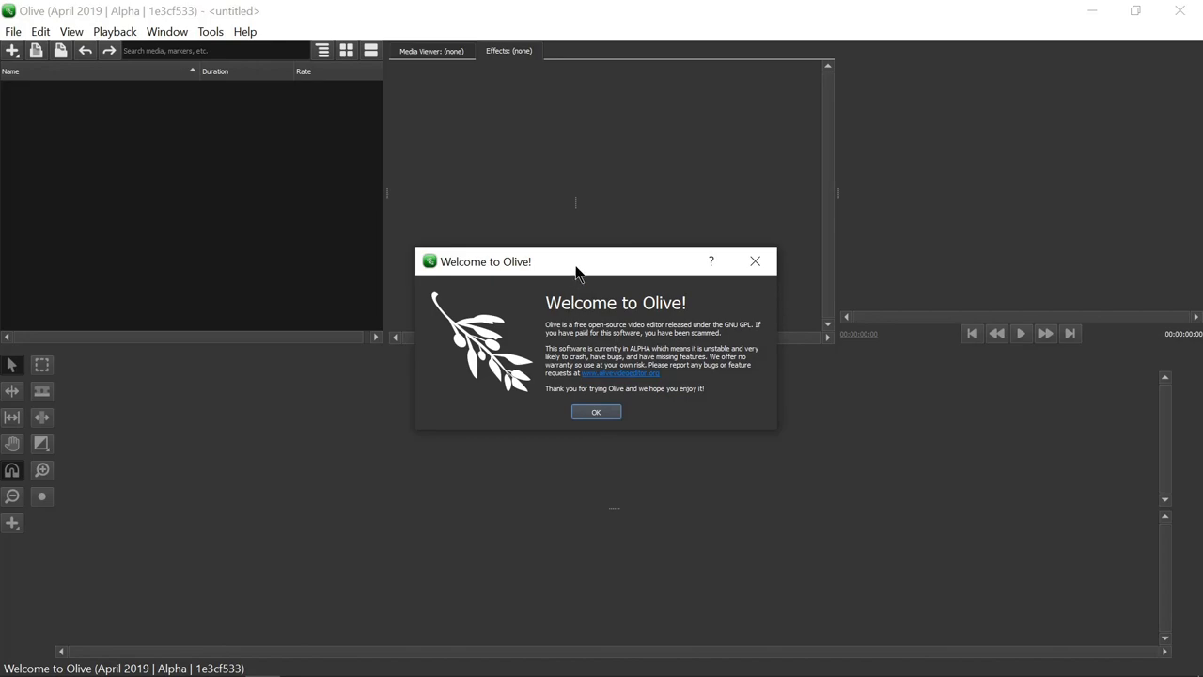
mouse_move(612, 395)
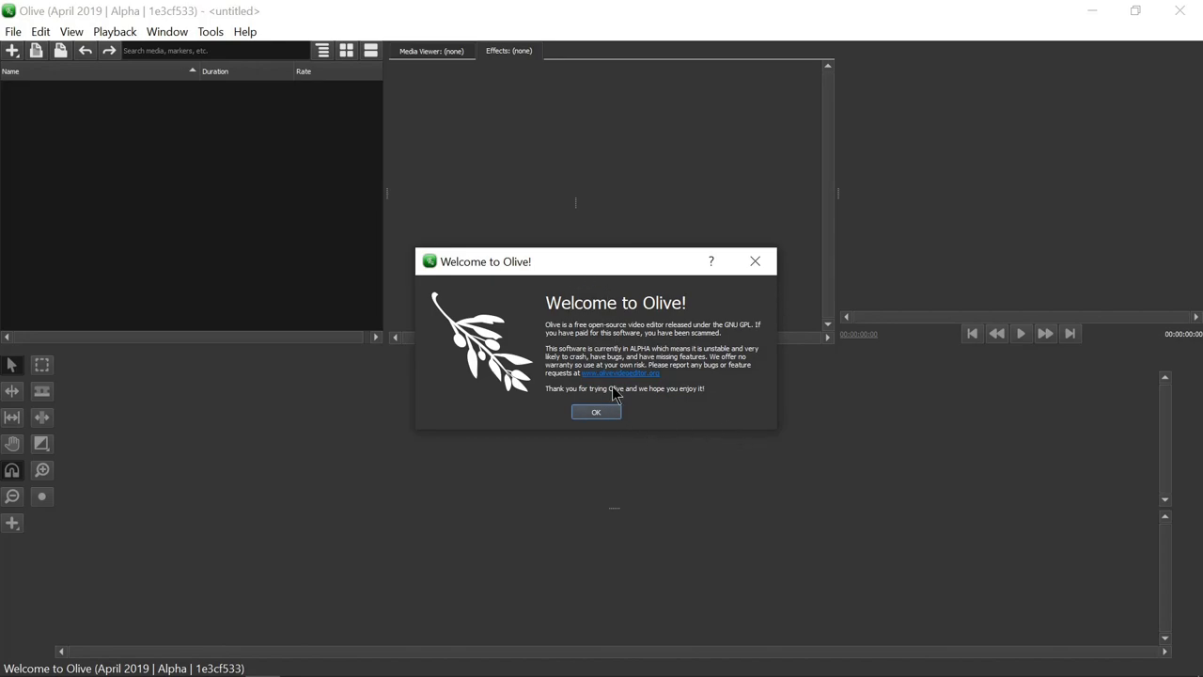
mouse_move(620, 395)
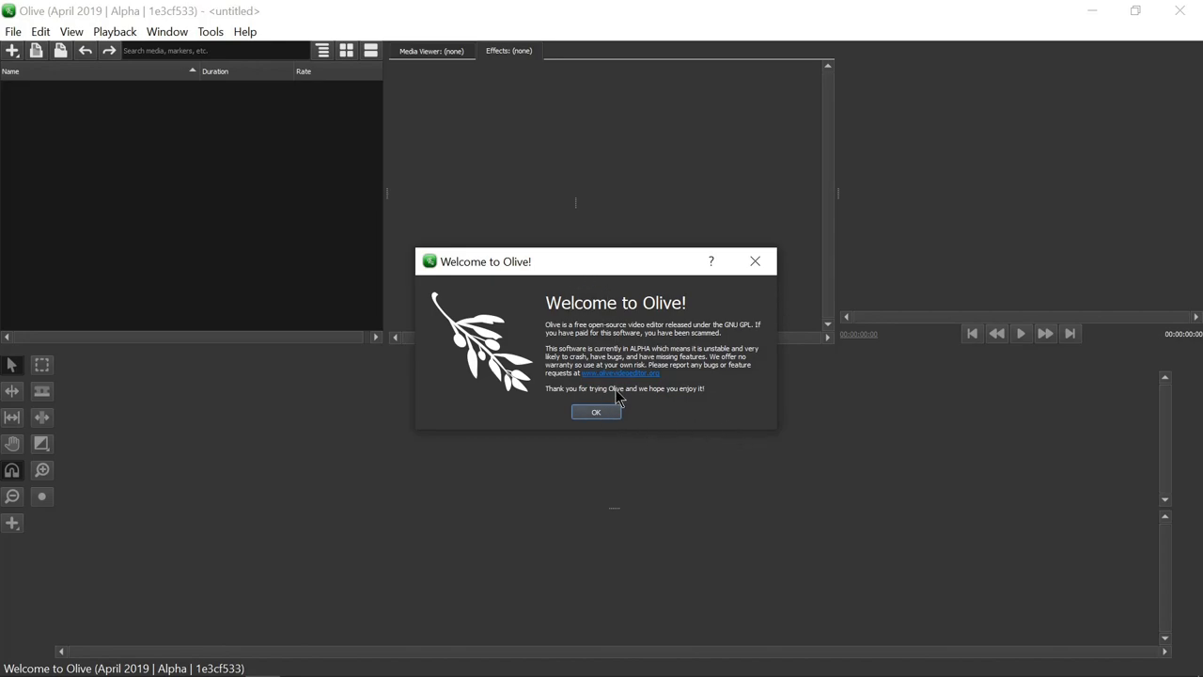
mouse_move(547, 310)
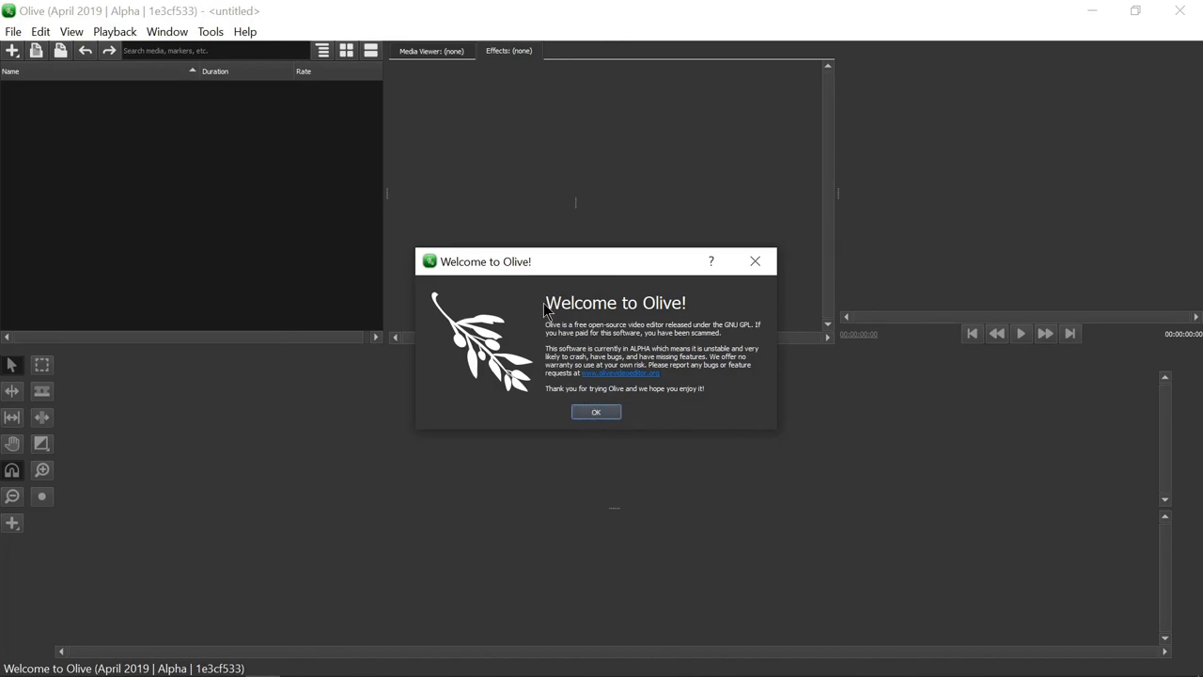
mouse_move(583, 268)
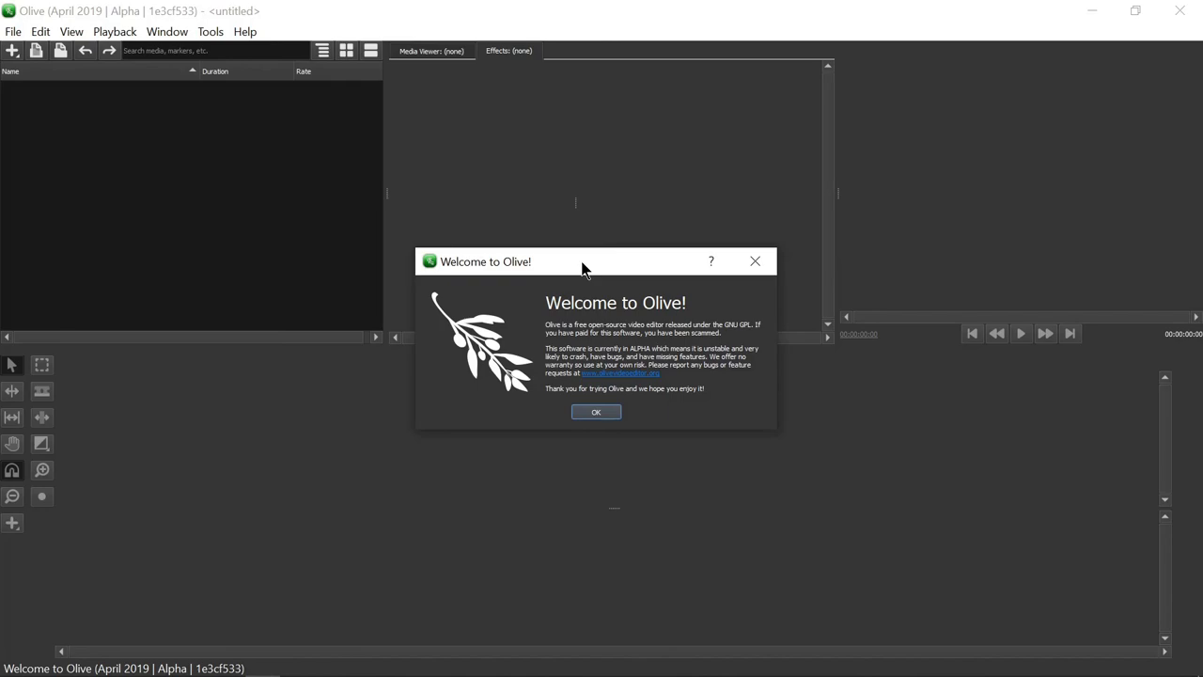
Dismiss the Welcome to Olive dialog, leaving an empty untitled project
left_click(596, 412)
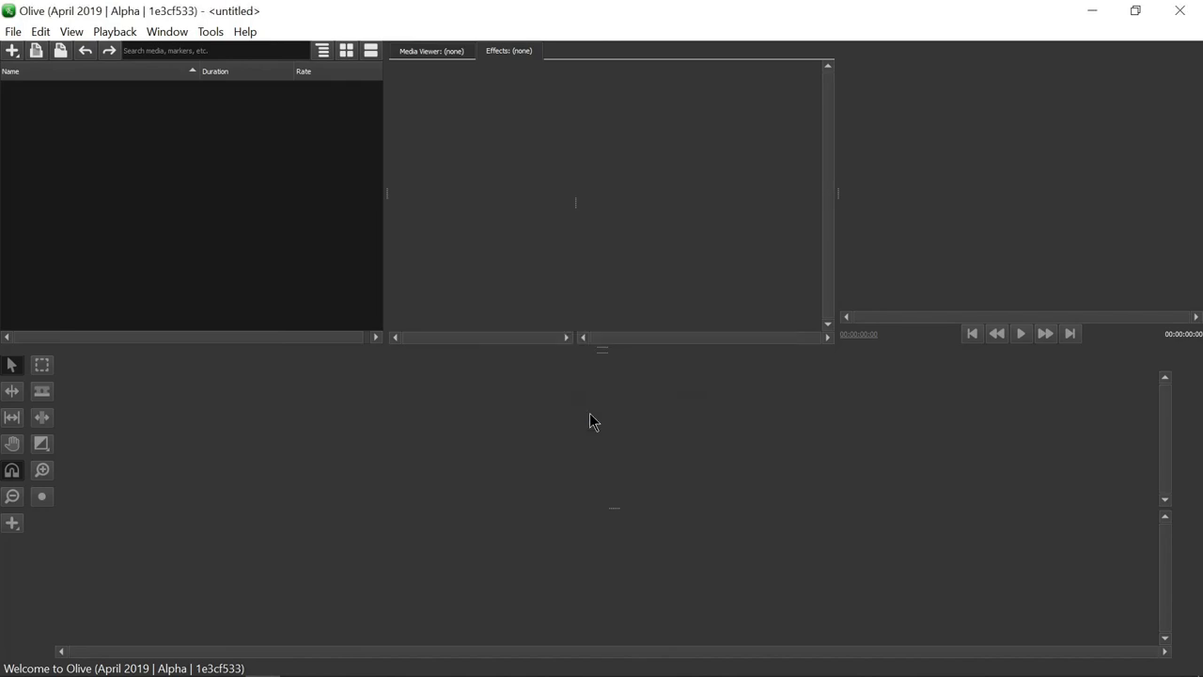